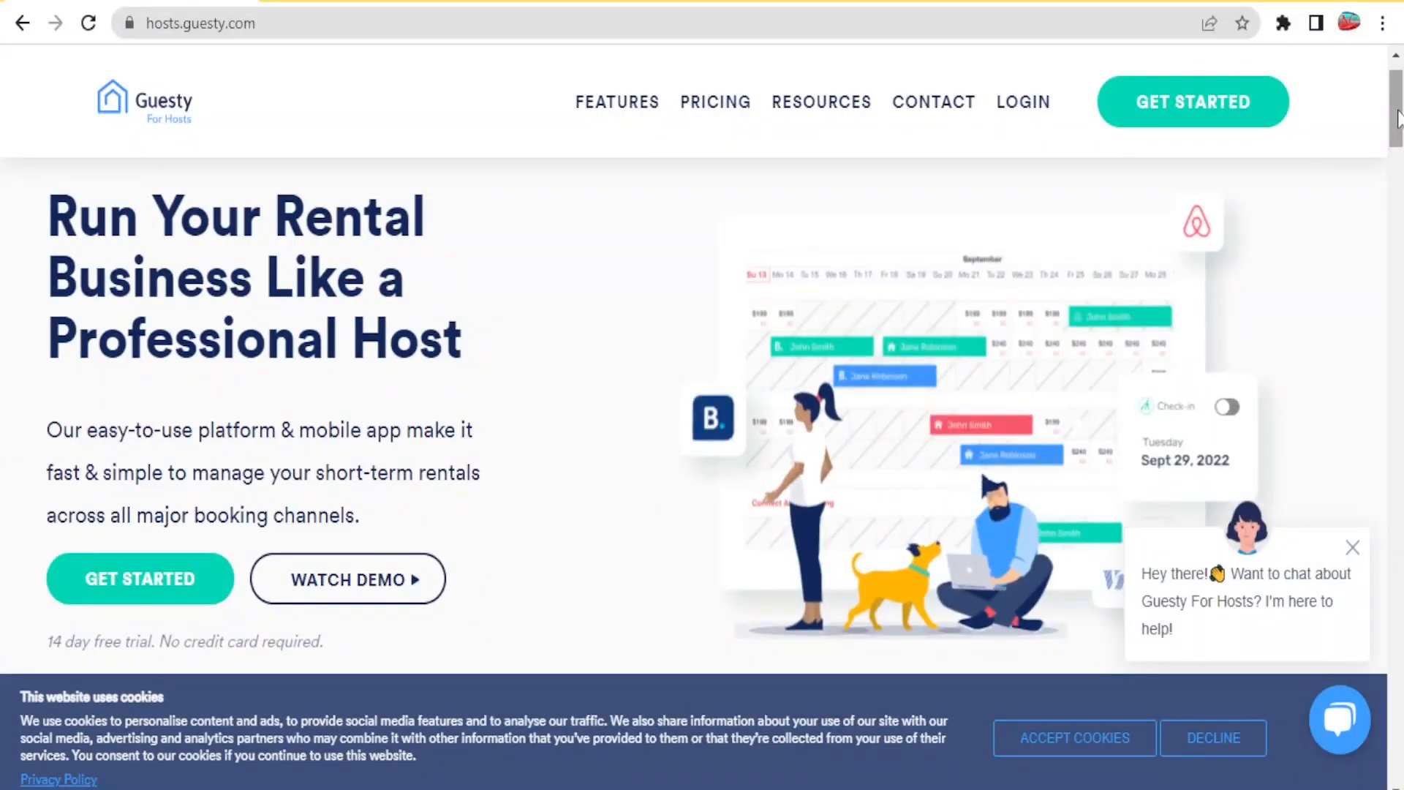
Step: Browse down the landing page and start the host sign-up via GET STARTED
{"action": "scroll", "scroll_direction": "down", "scroll_amount": 3}
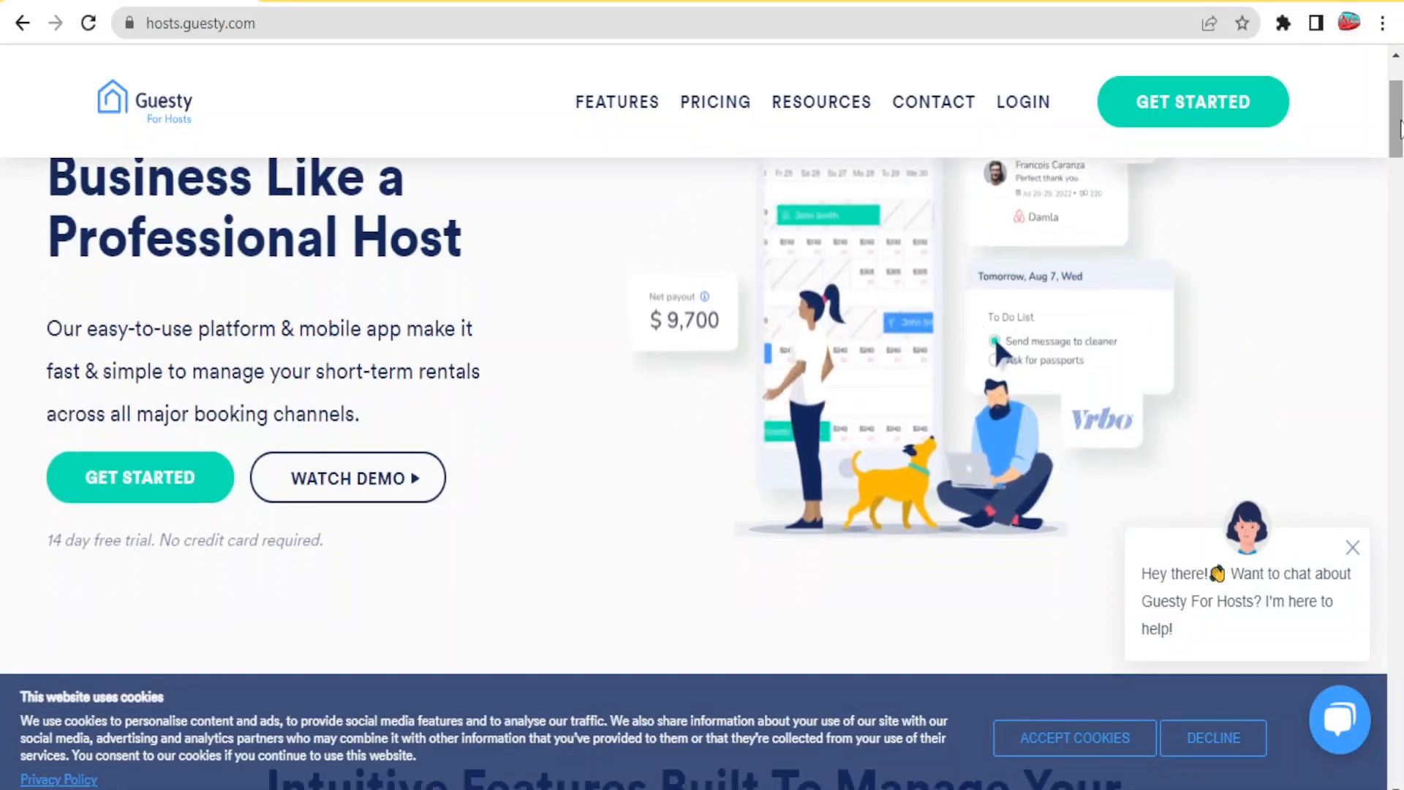
{"action": "scroll", "scroll_direction": "down", "scroll_amount": 3}
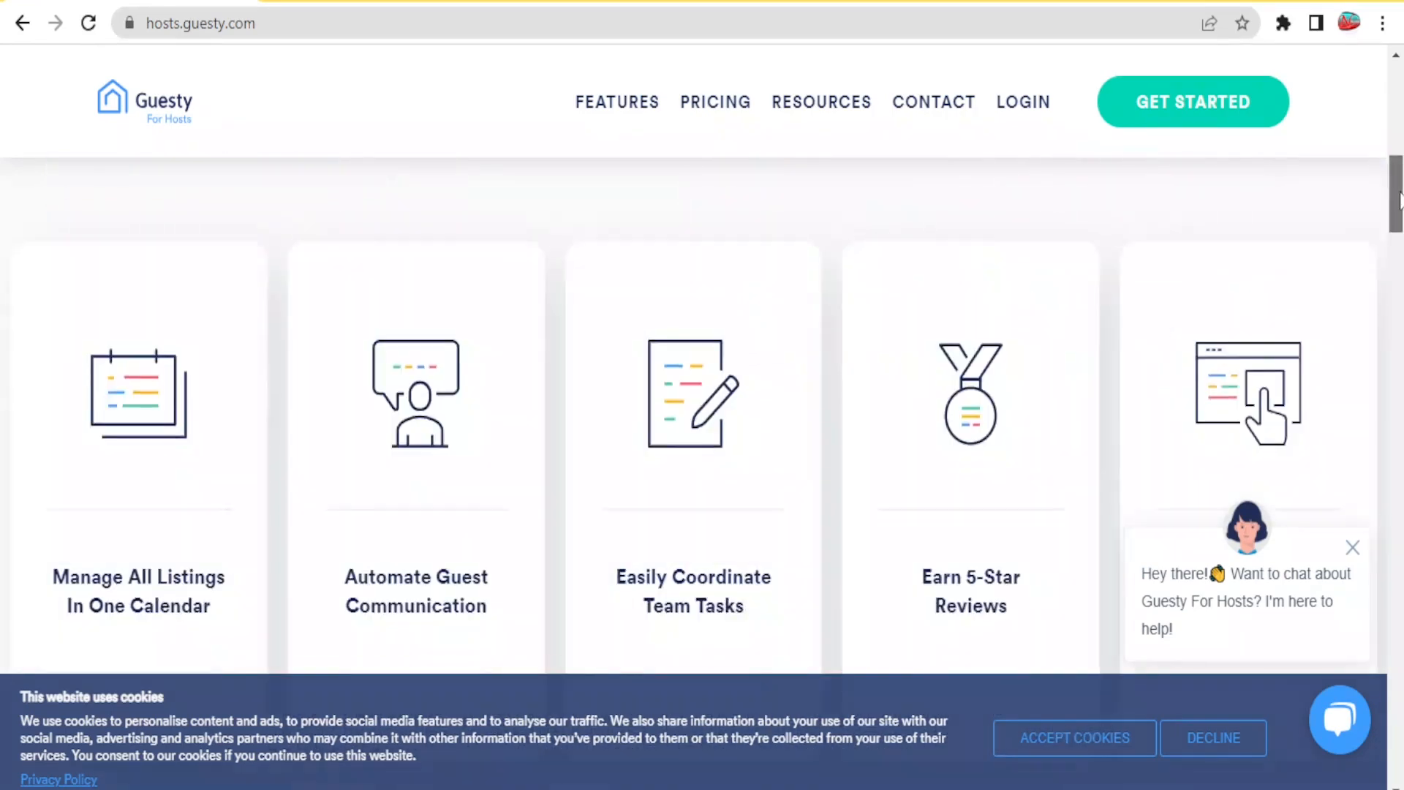
{"action": "scroll", "scroll_direction": "down", "scroll_amount": 3}
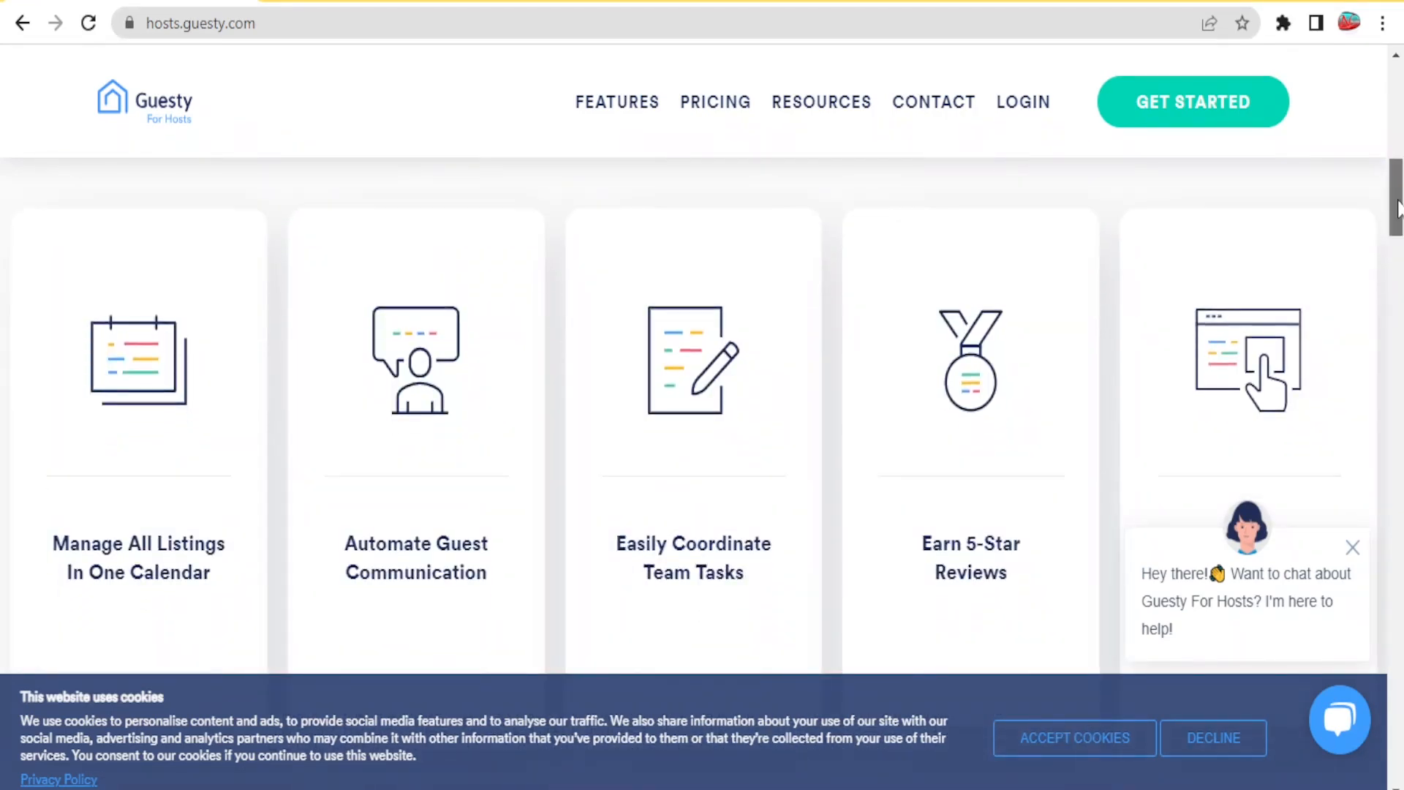
{"action": "scroll", "scroll_direction": "down", "scroll_amount": 3}
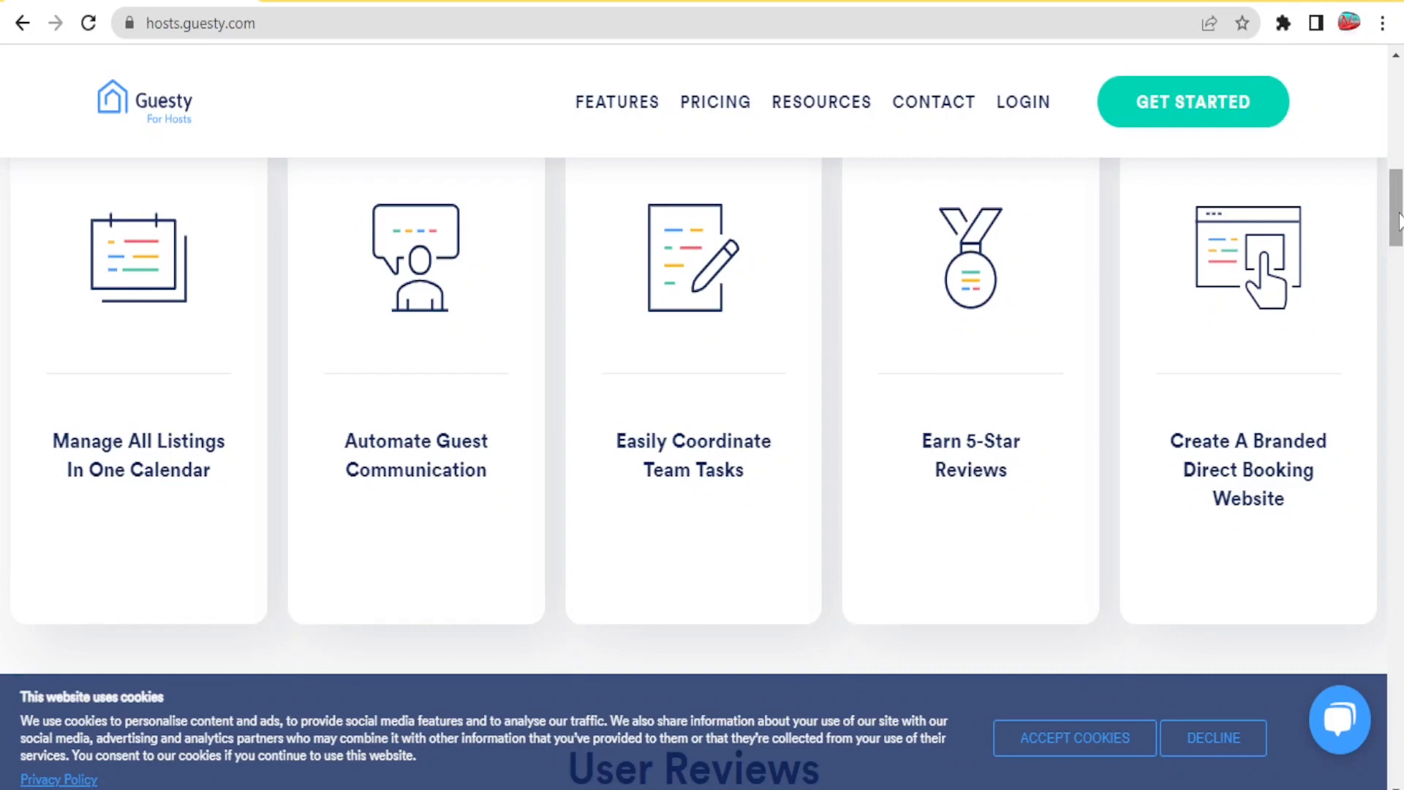
{"action": "scroll", "scroll_direction": "down", "scroll_amount": 3}
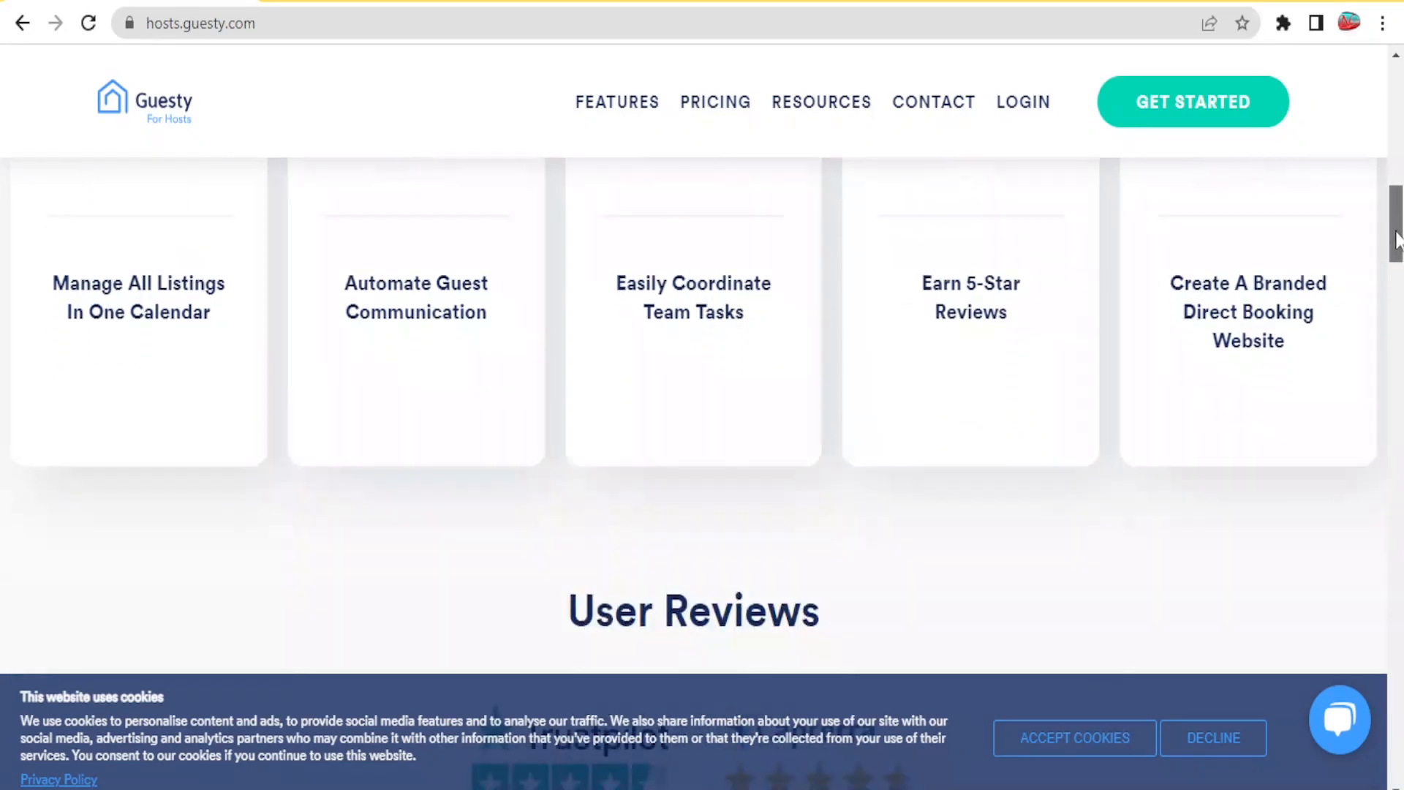
{"action": "scroll", "scroll_direction": "down", "scroll_amount": 3}
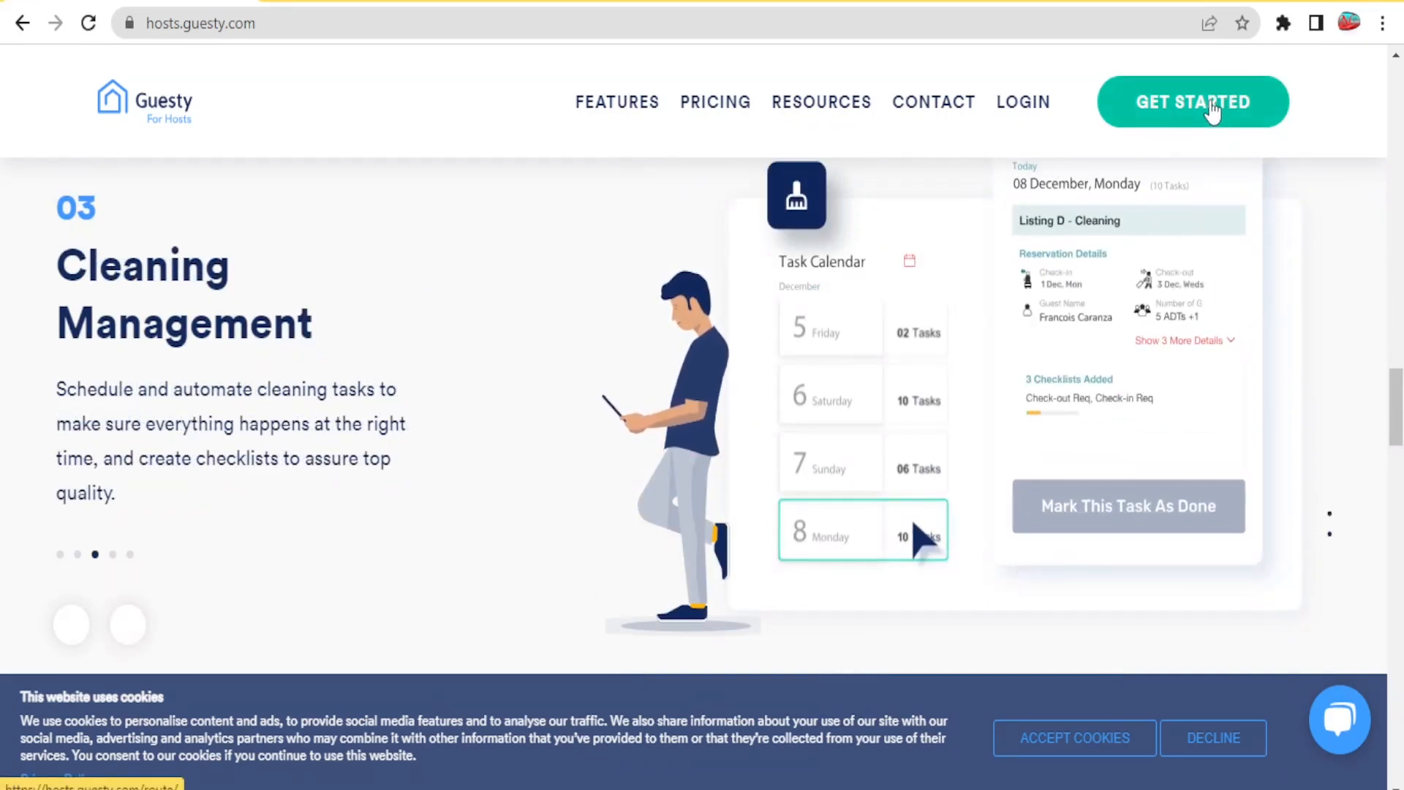
{"action": "left_click", "coordinate": [1192, 101]}
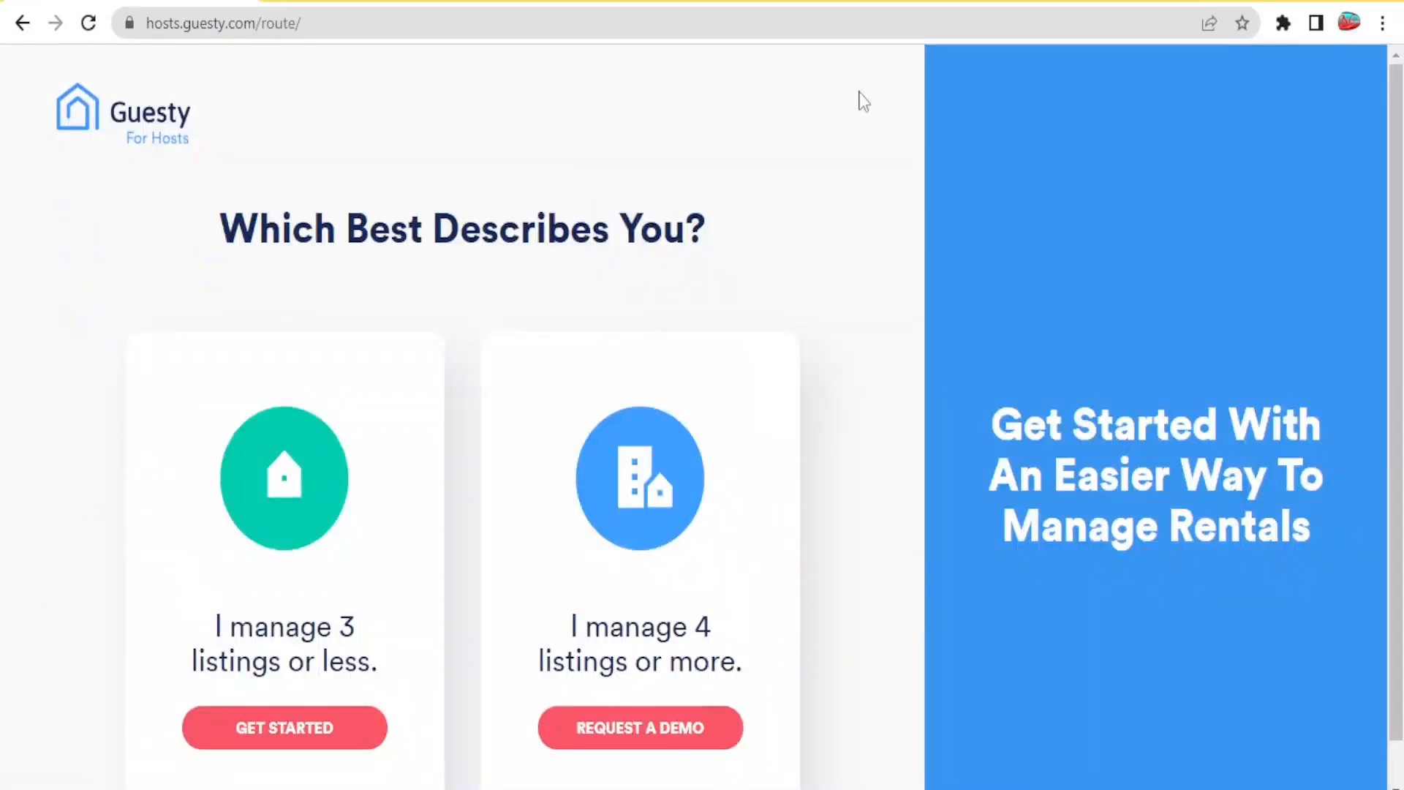
{"action": "mouse_move", "coordinate": [1193, 151]}
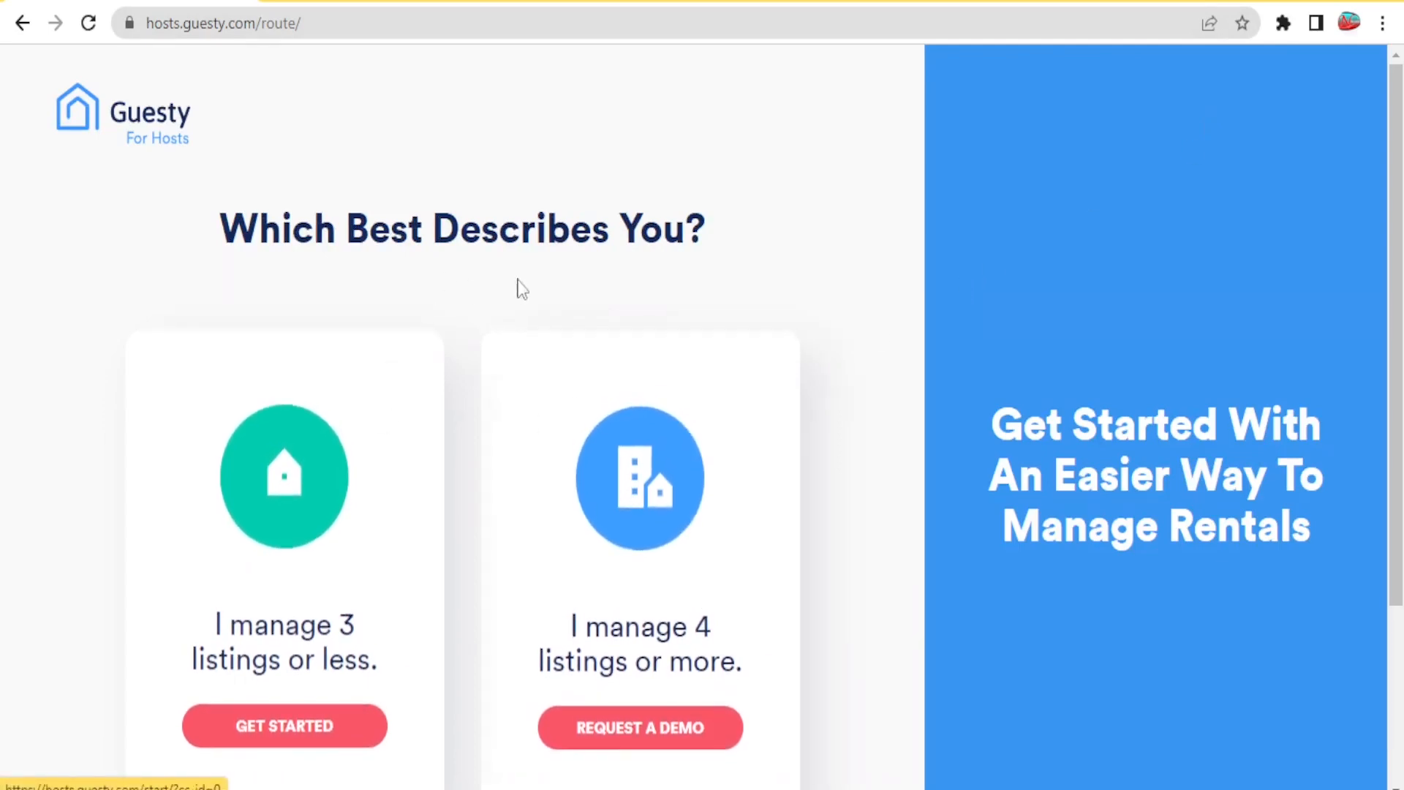
{"action": "mouse_move", "coordinate": [300, 526]}
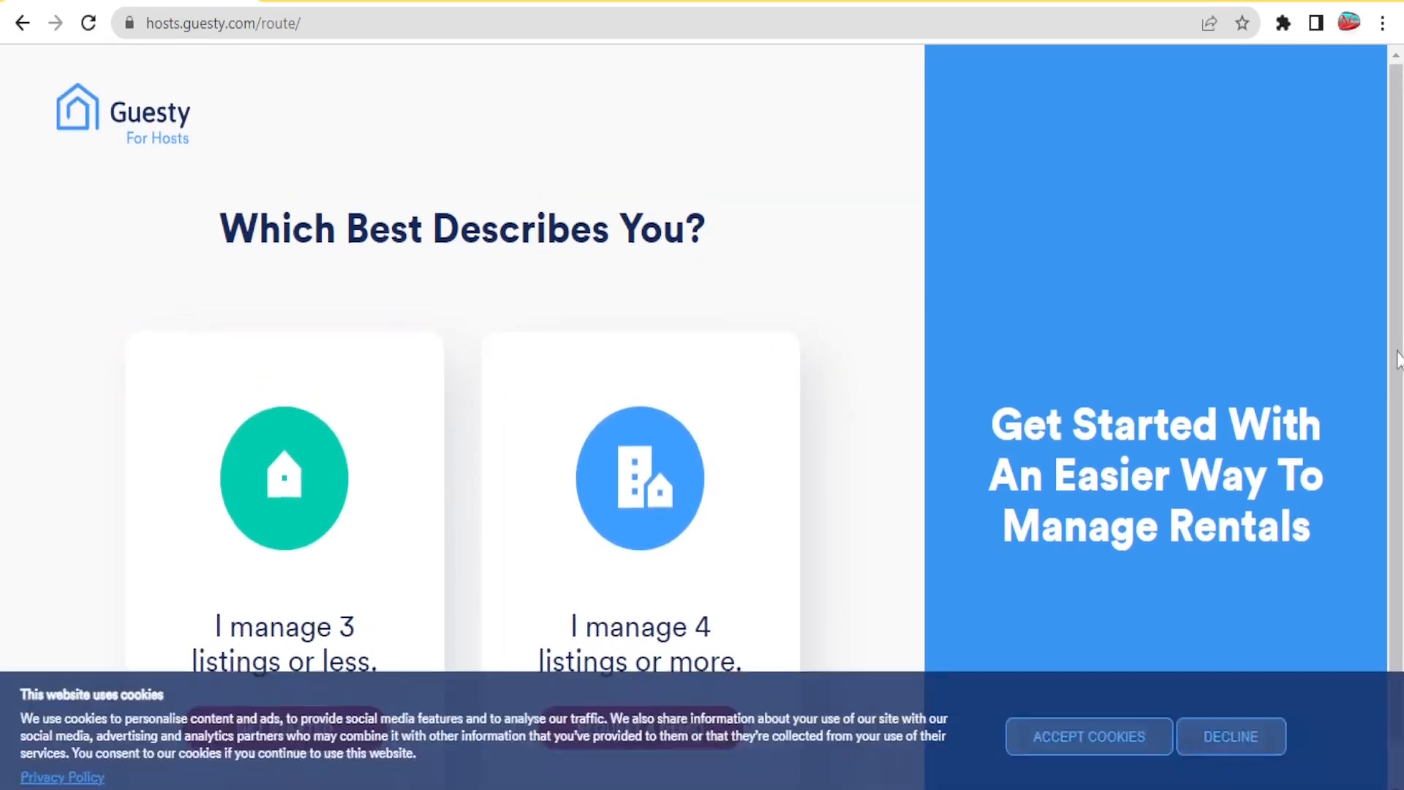
Step: Choose the 'I manage 3 listings or less' option to reach the create-account form
{"action": "scroll", "scroll_direction": "down", "scroll_amount": 3}
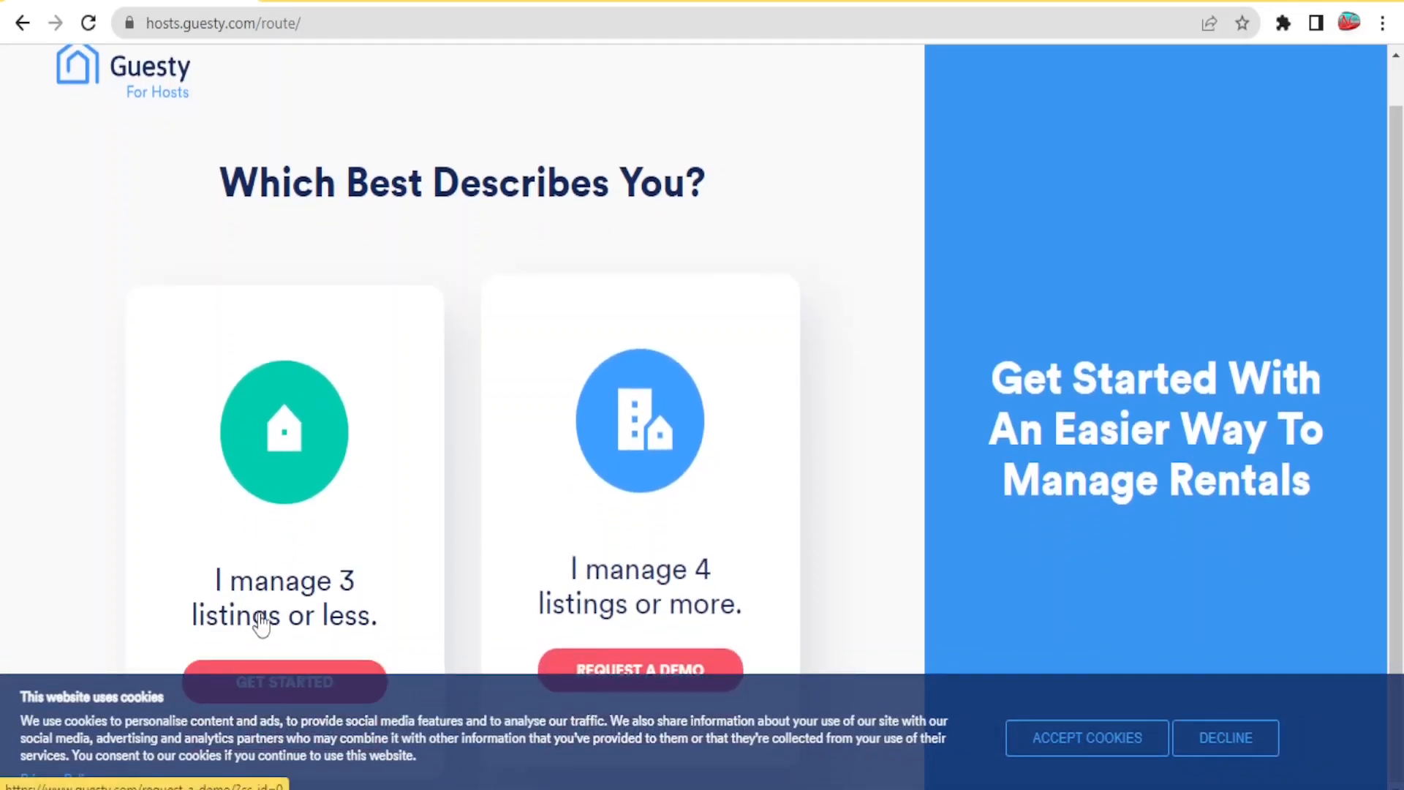
{"action": "left_click", "coordinate": [284, 682]}
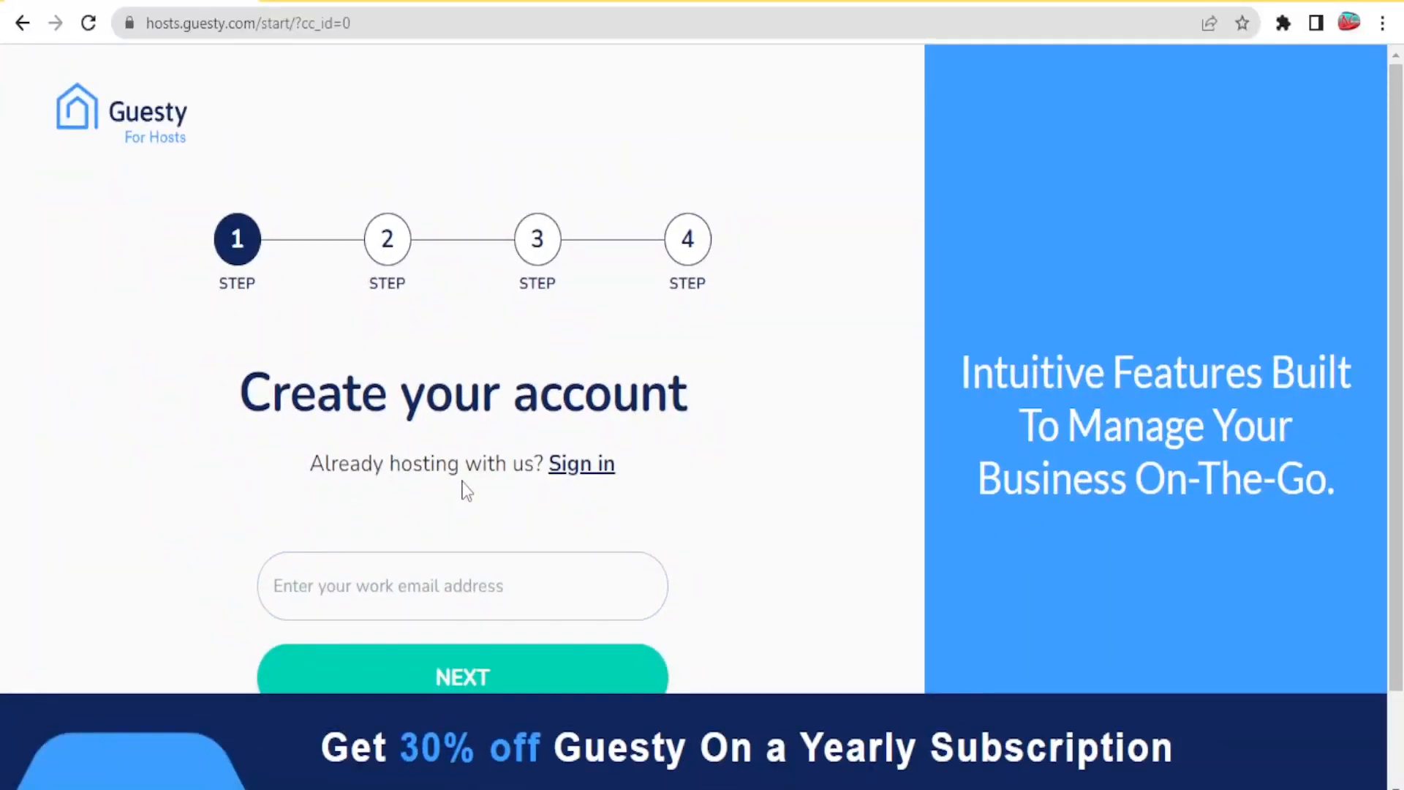
{"action": "mouse_move", "coordinate": [433, 451]}
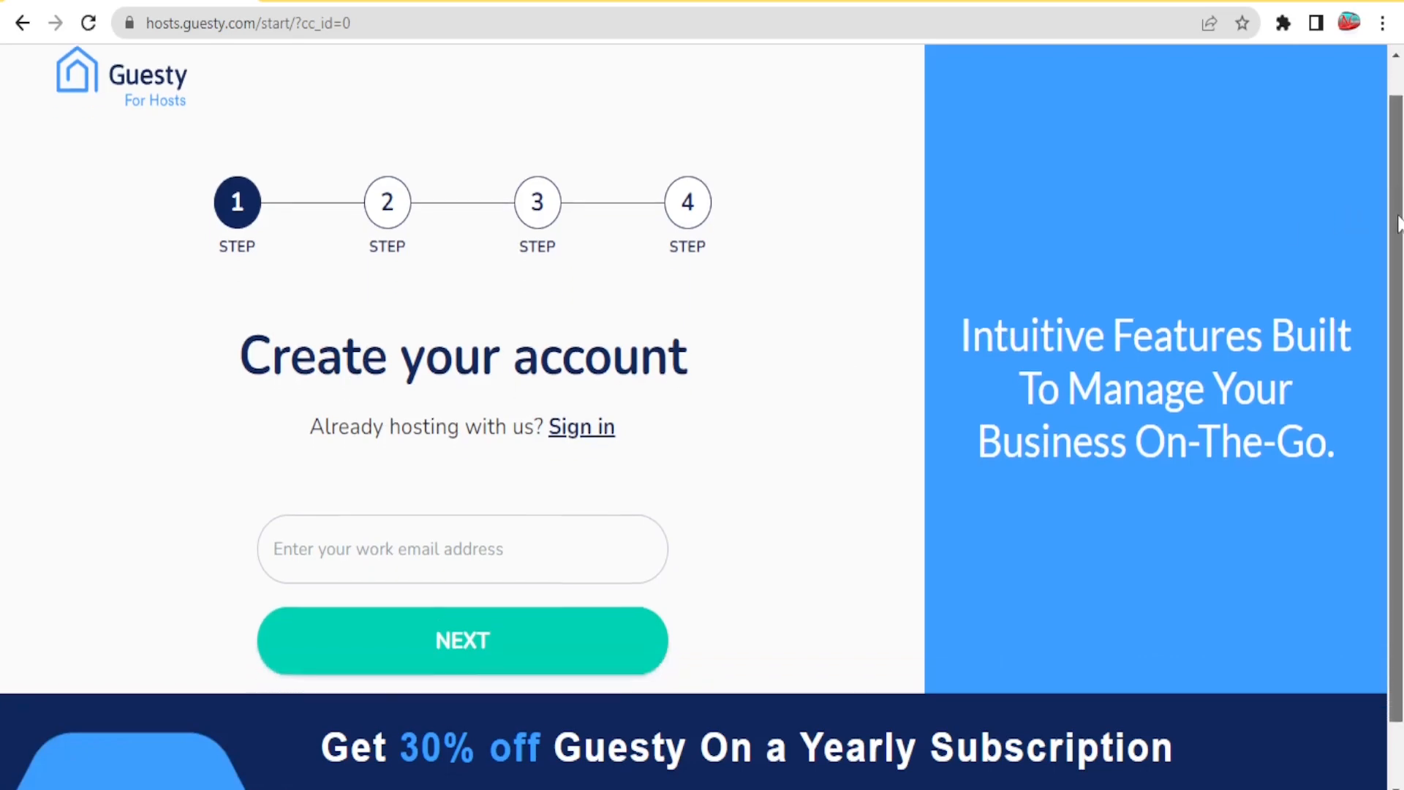
{"action": "scroll", "scroll_direction": "down", "scroll_amount": 3}
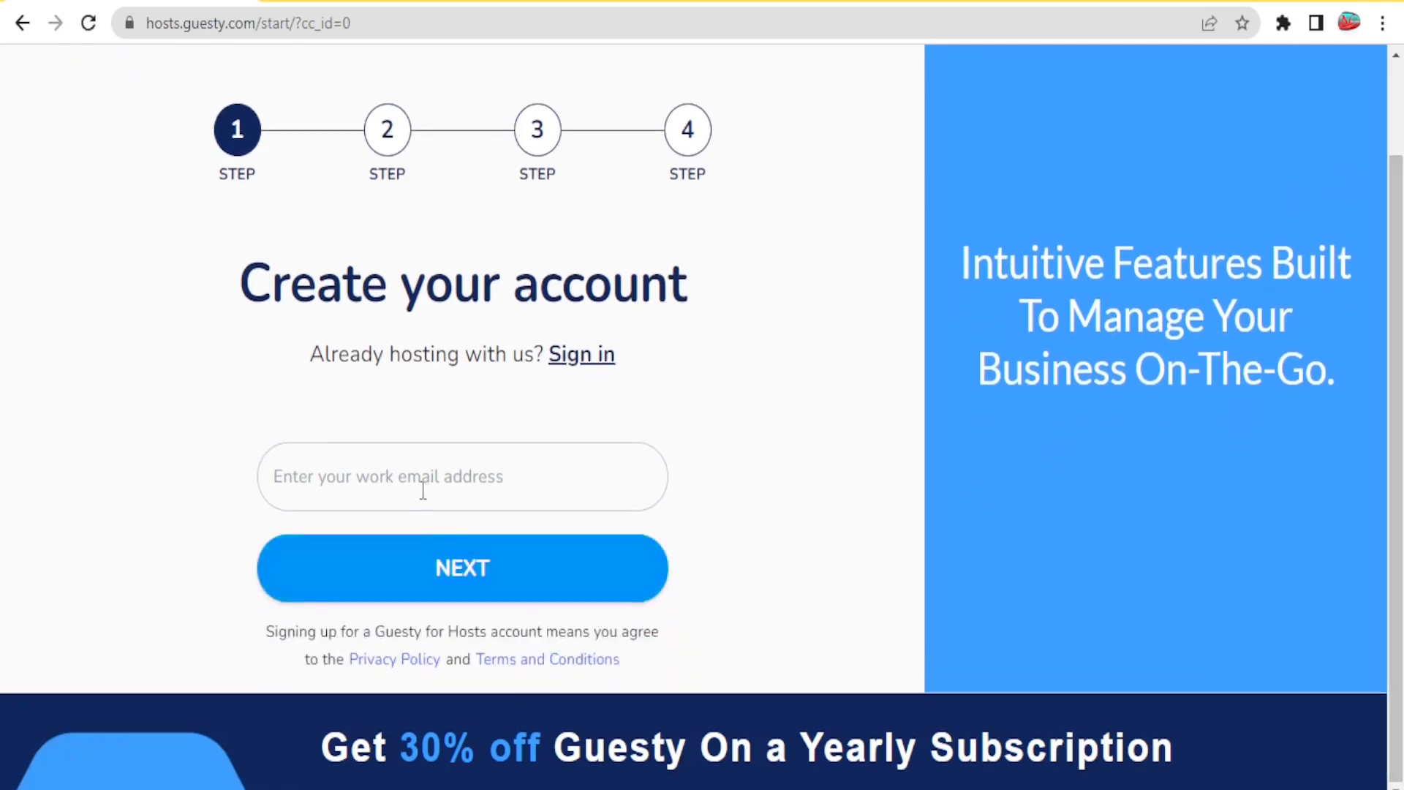
{"action": "left_click", "coordinate": [462, 476]}
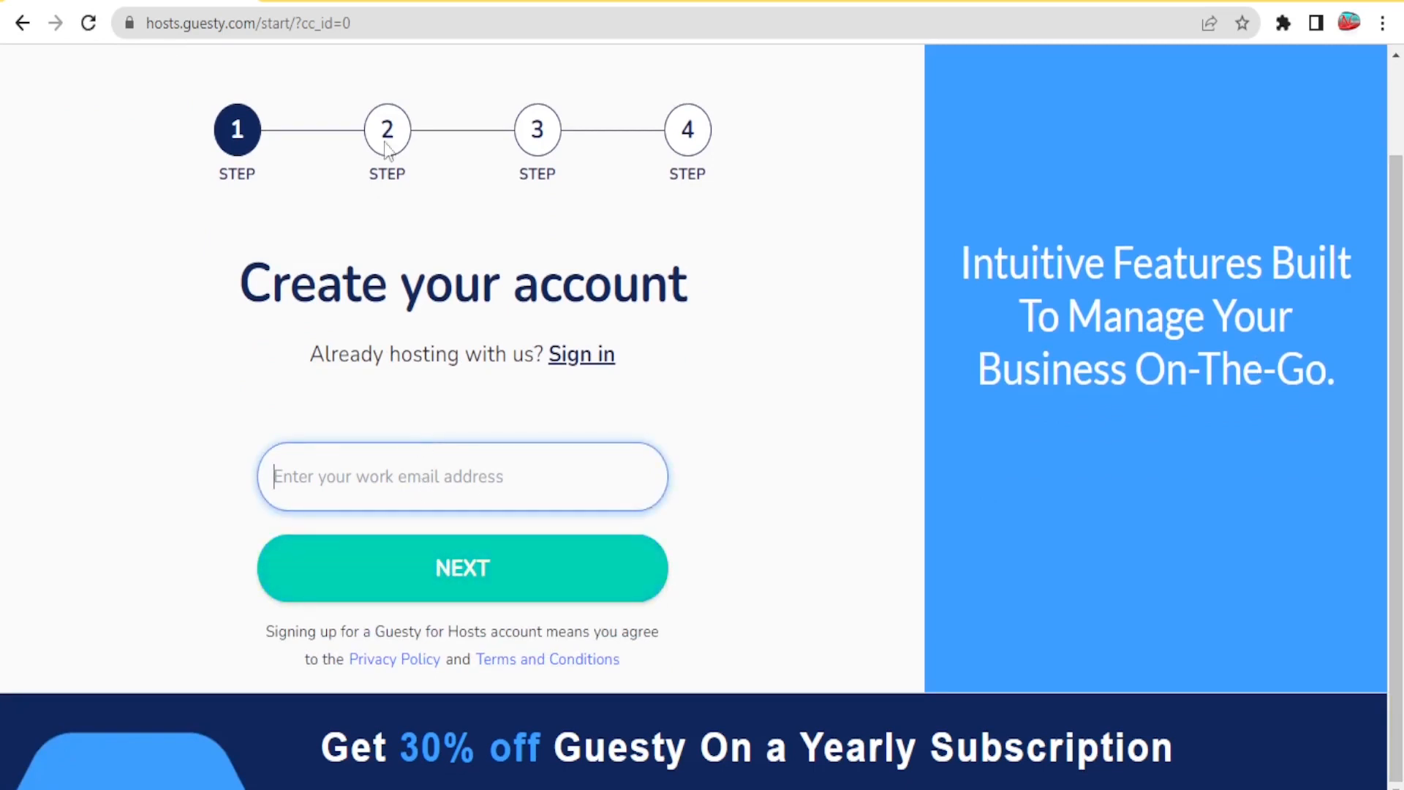
{"action": "mouse_move", "coordinate": [677, 118]}
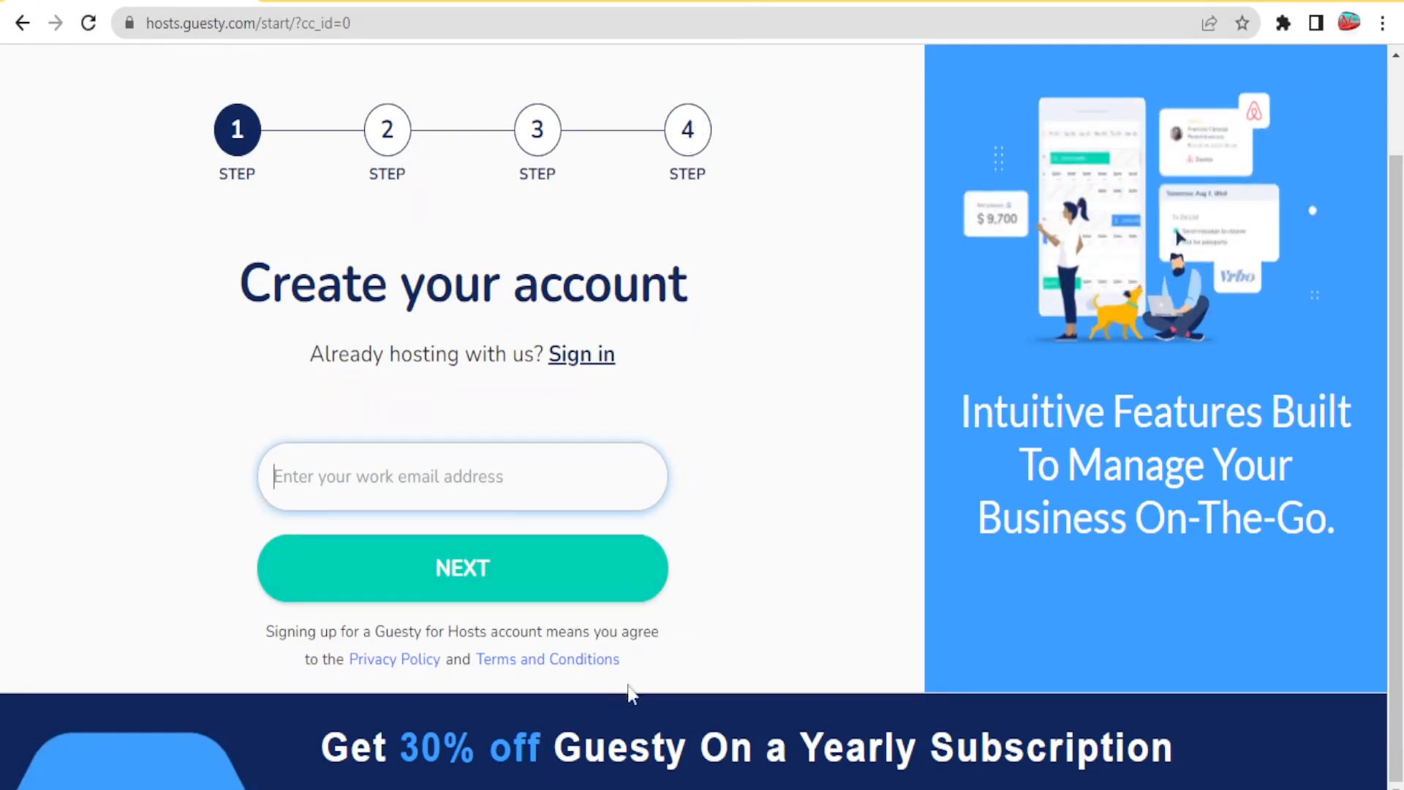
{"action": "mouse_move", "coordinate": [715, 485]}
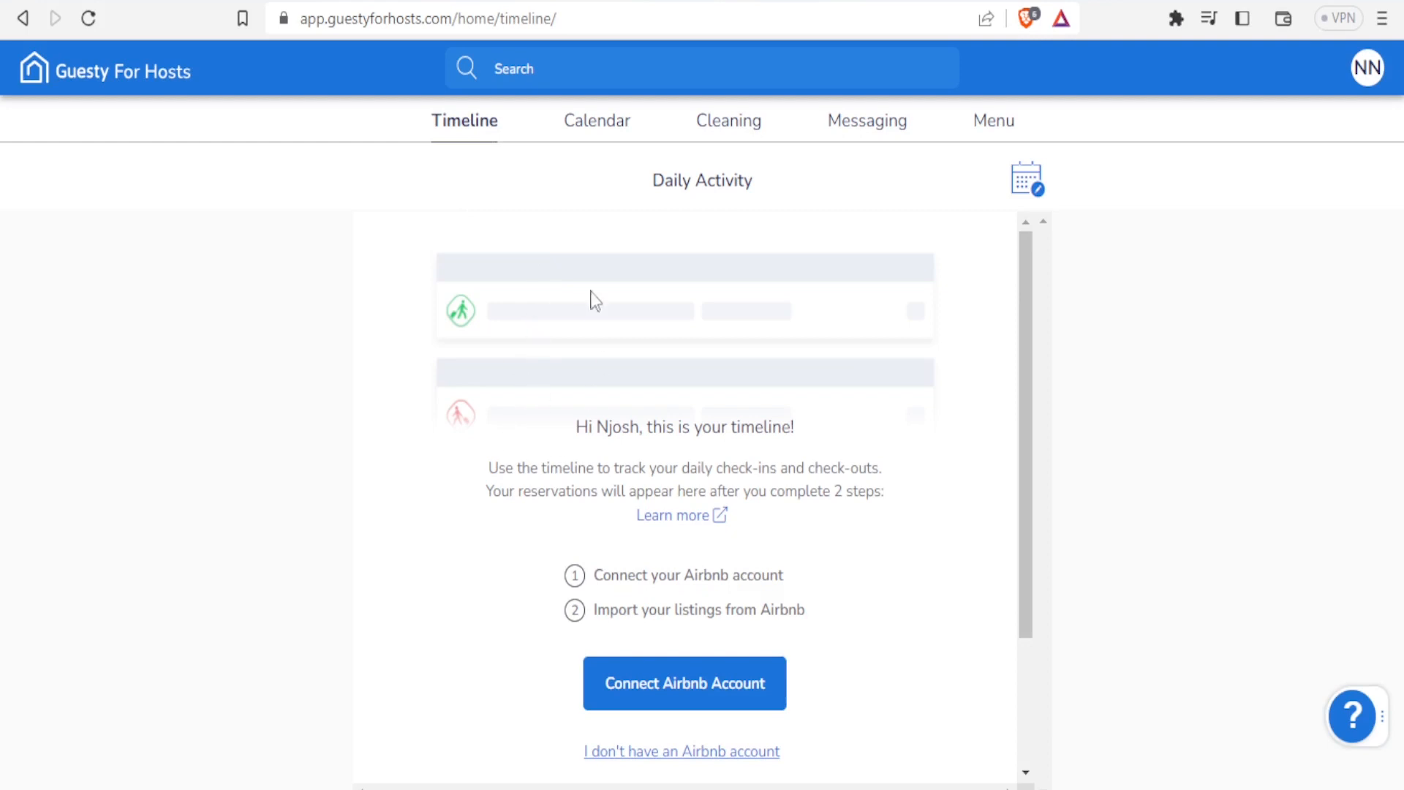
{"action": "scroll", "scroll_direction": "down", "scroll_amount": 3}
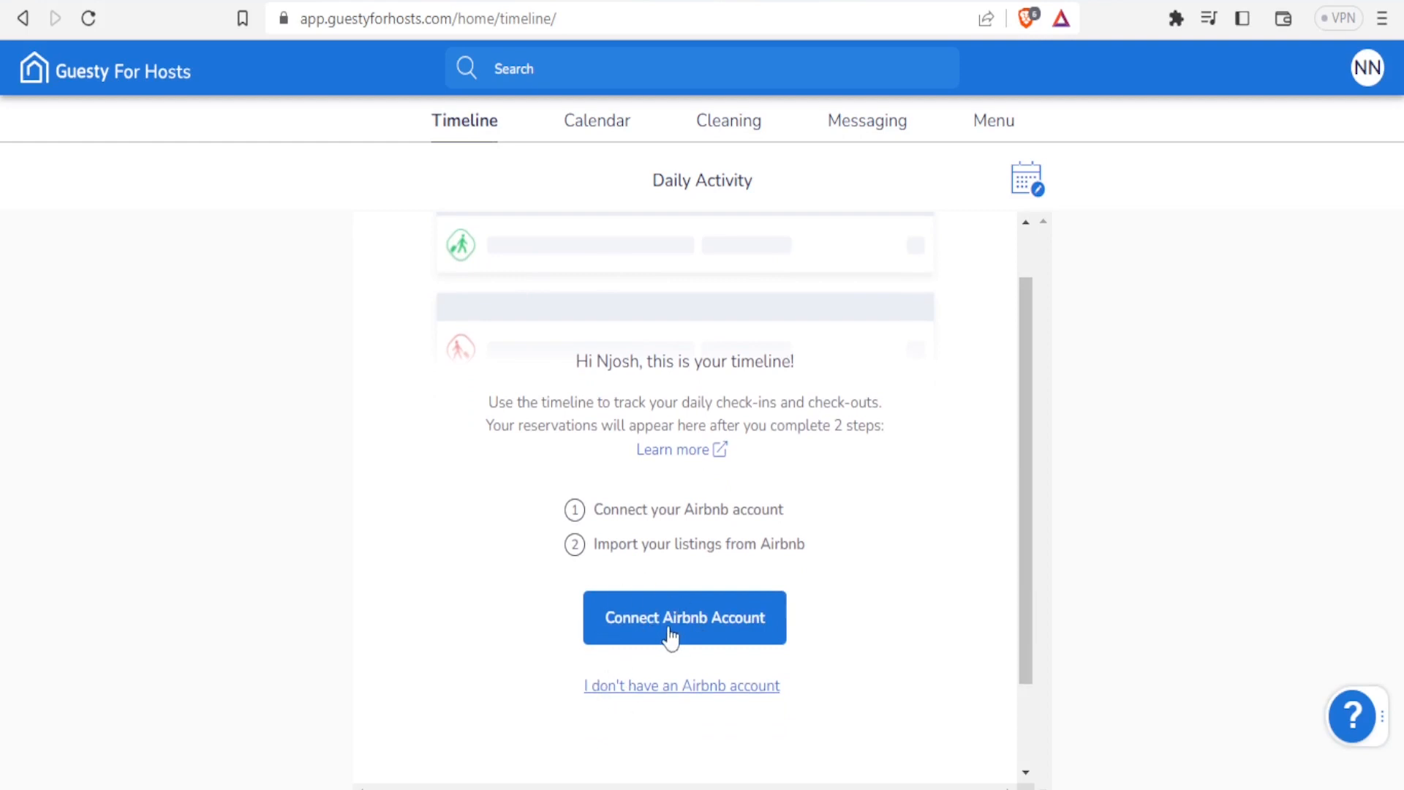
{"action": "mouse_move", "coordinate": [641, 583]}
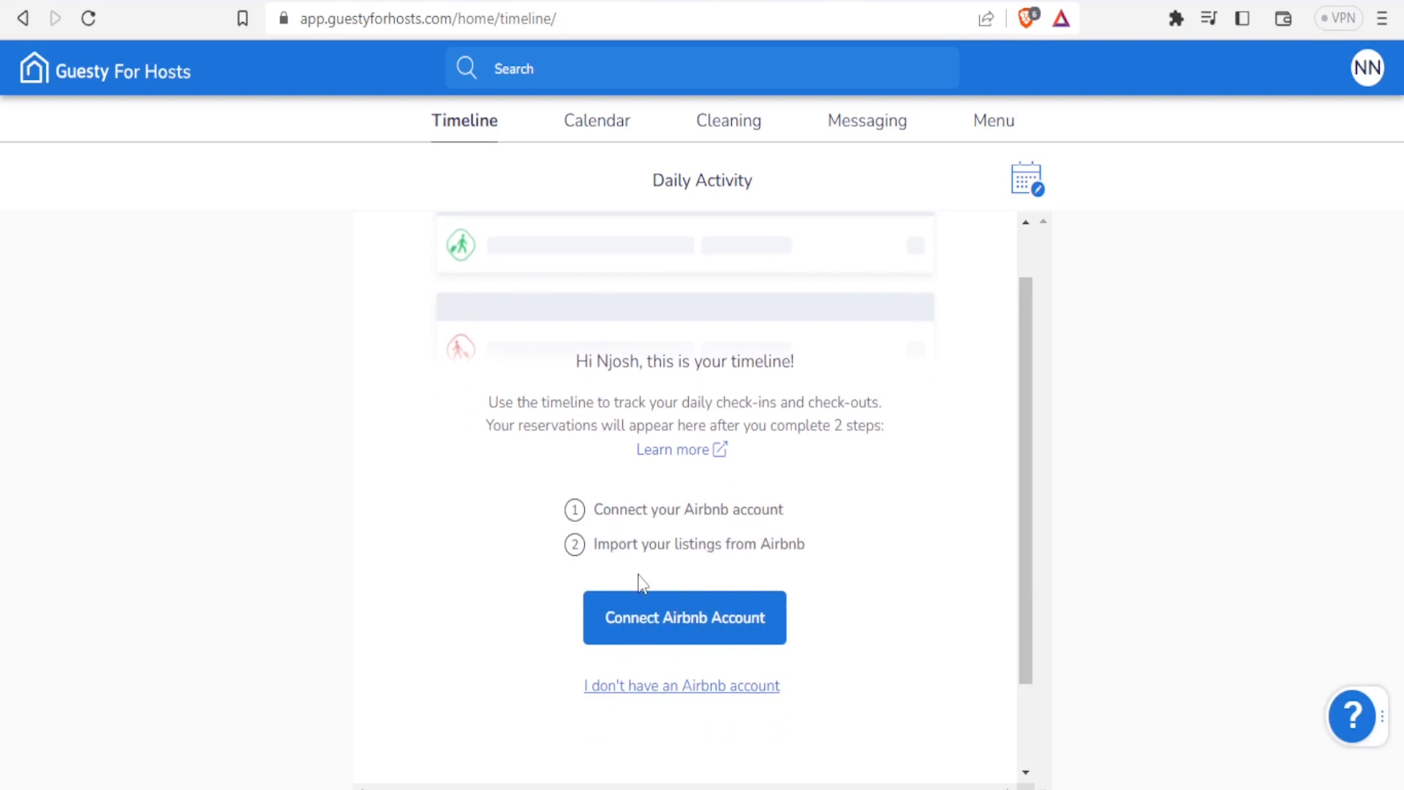
{"action": "mouse_move", "coordinate": [790, 560]}
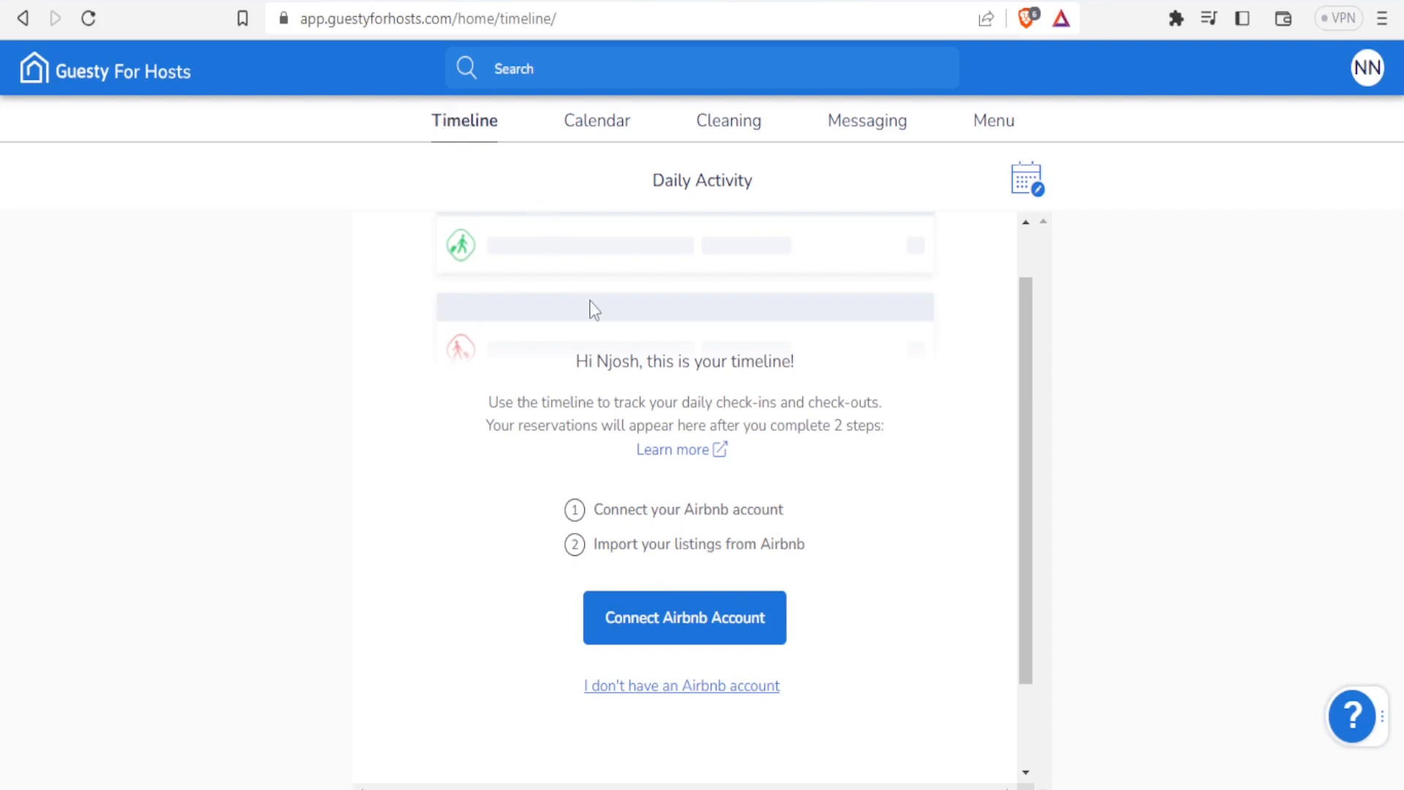
{"action": "mouse_move", "coordinate": [531, 300]}
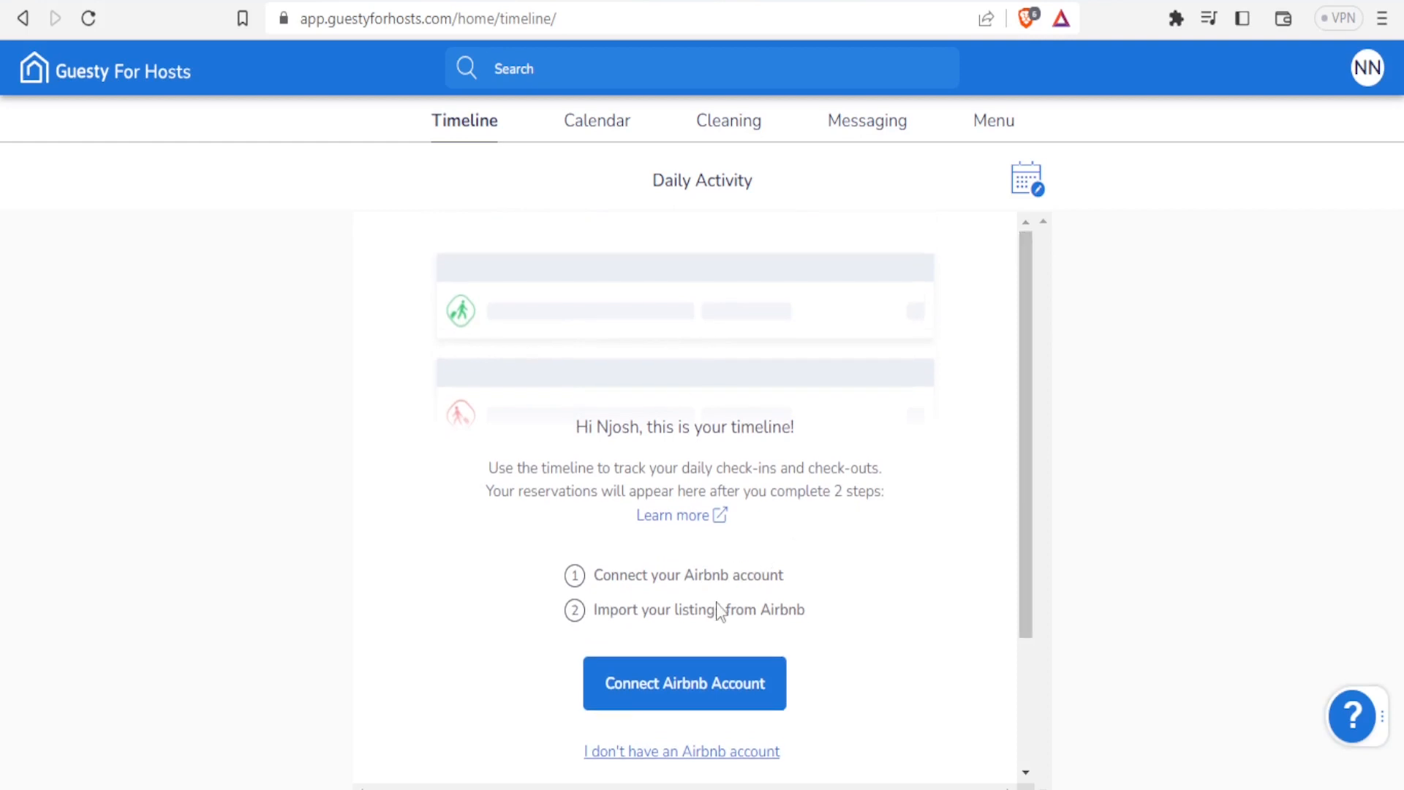
Step: Bring up the Calendar page with its Airbnb connection getting-started steps
{"action": "left_click", "coordinate": [596, 120]}
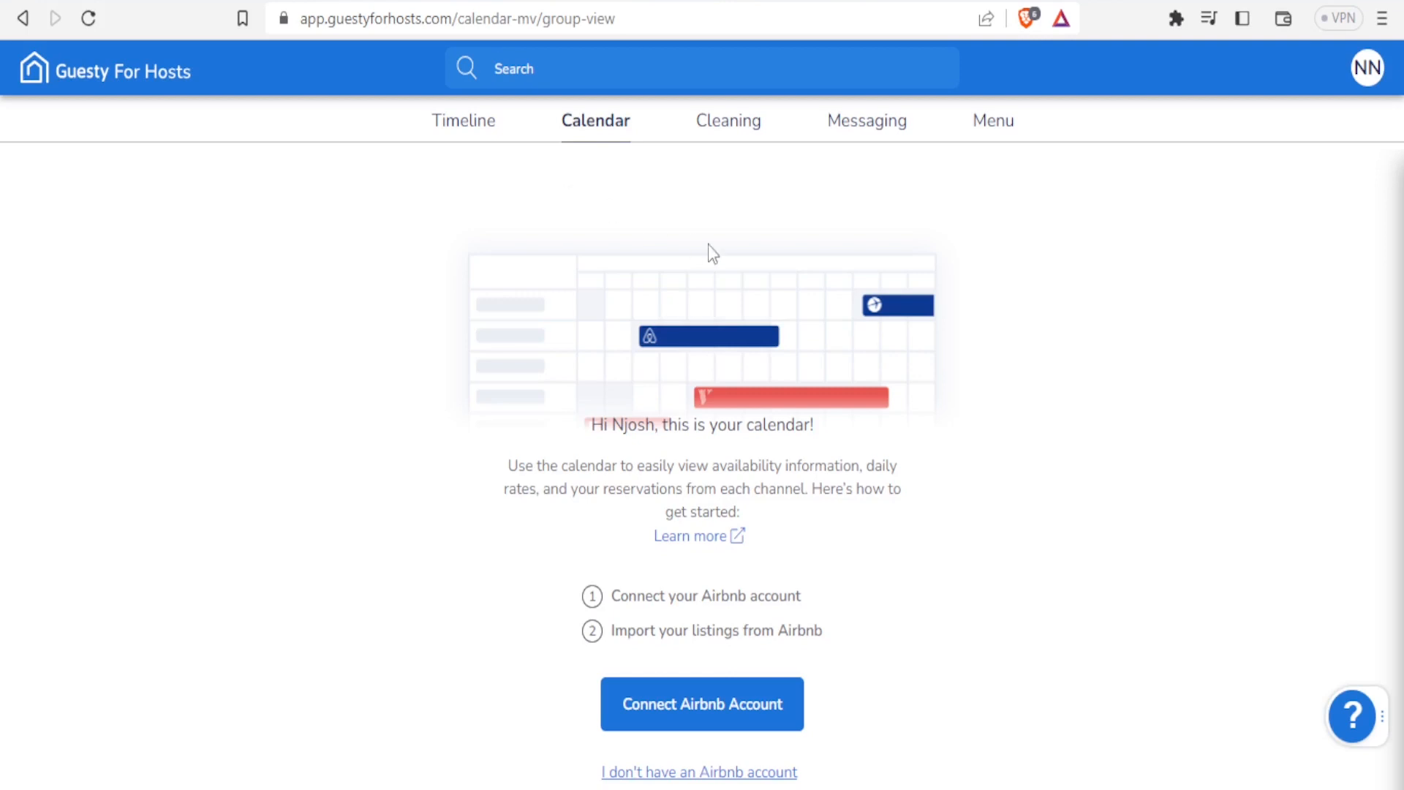
{"action": "mouse_move", "coordinate": [601, 357]}
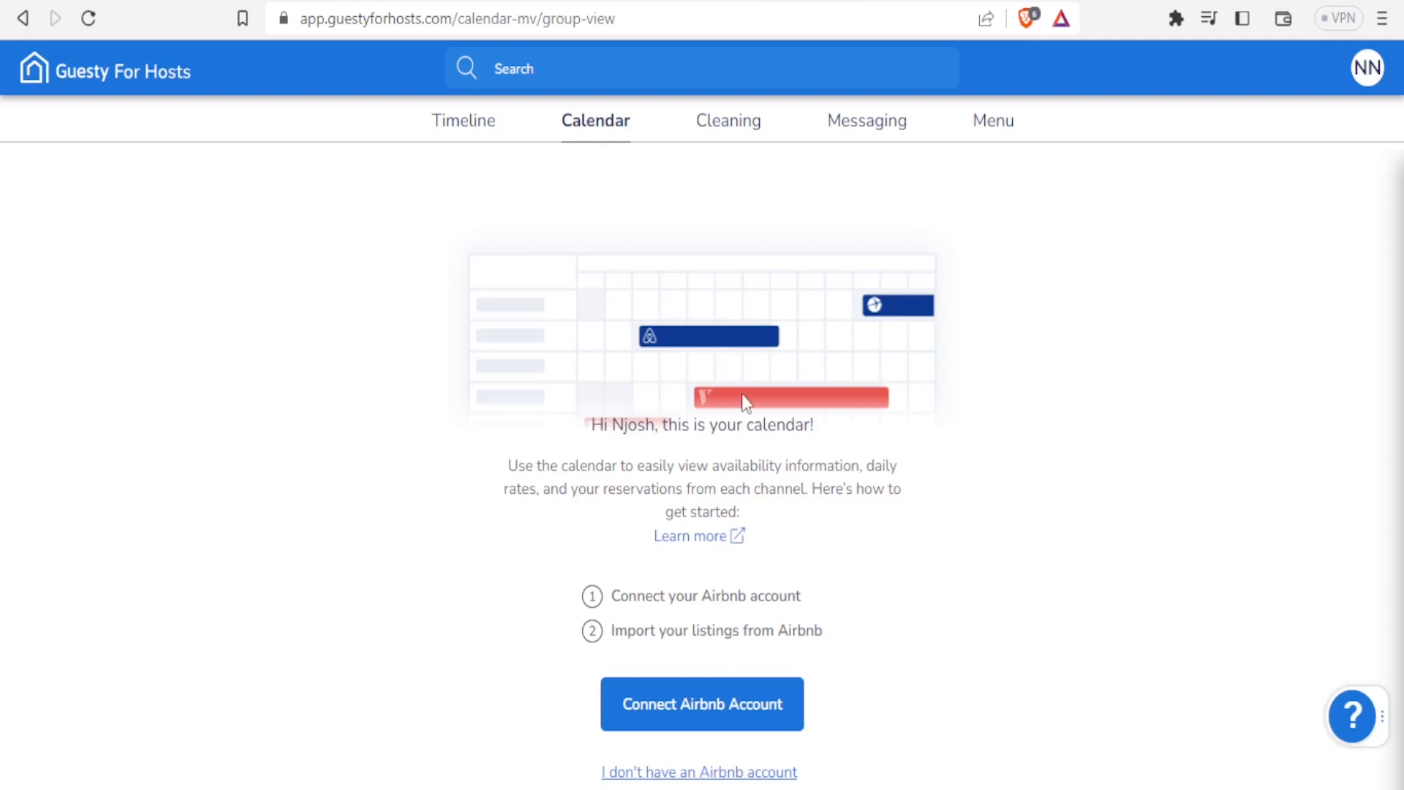
{"action": "mouse_move", "coordinate": [689, 709]}
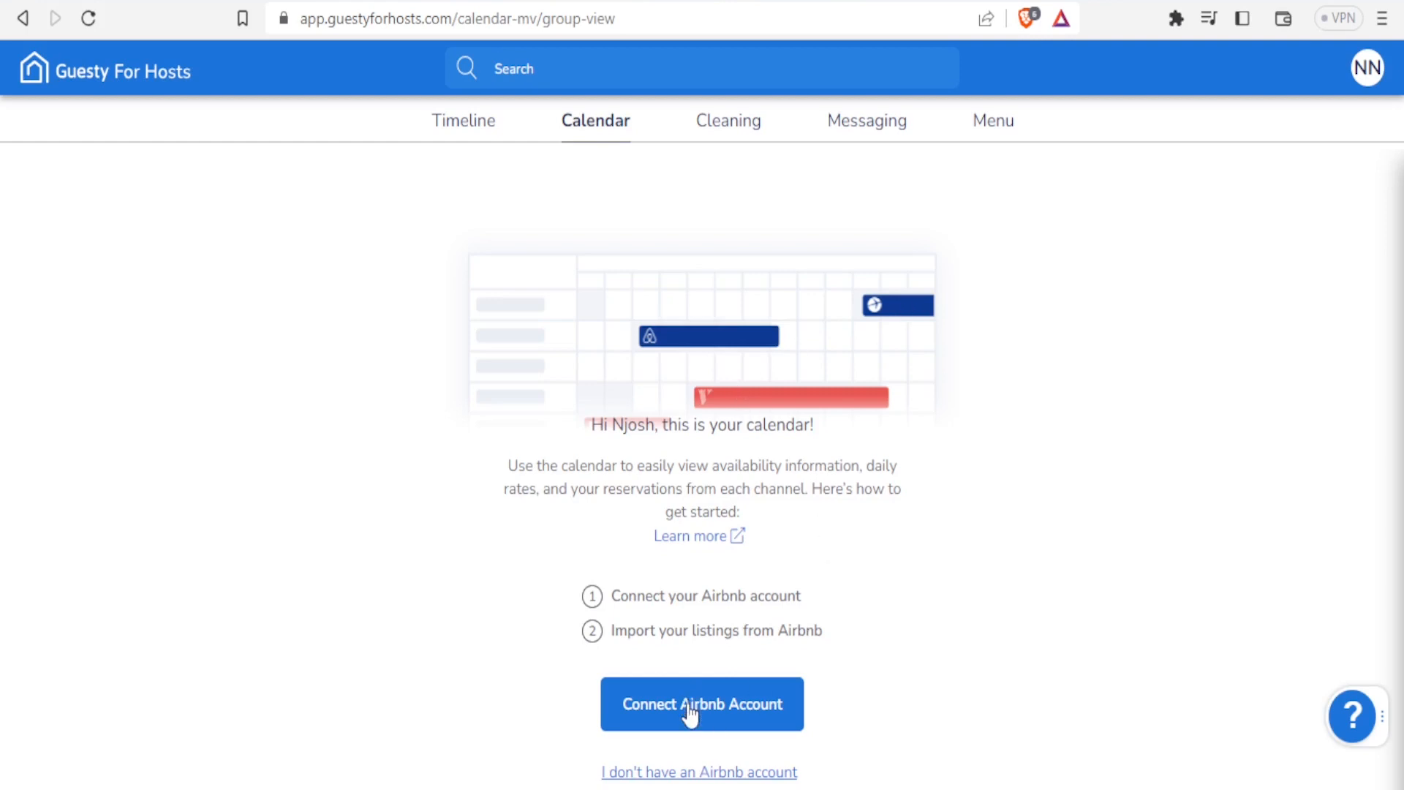
{"action": "mouse_move", "coordinate": [582, 535]}
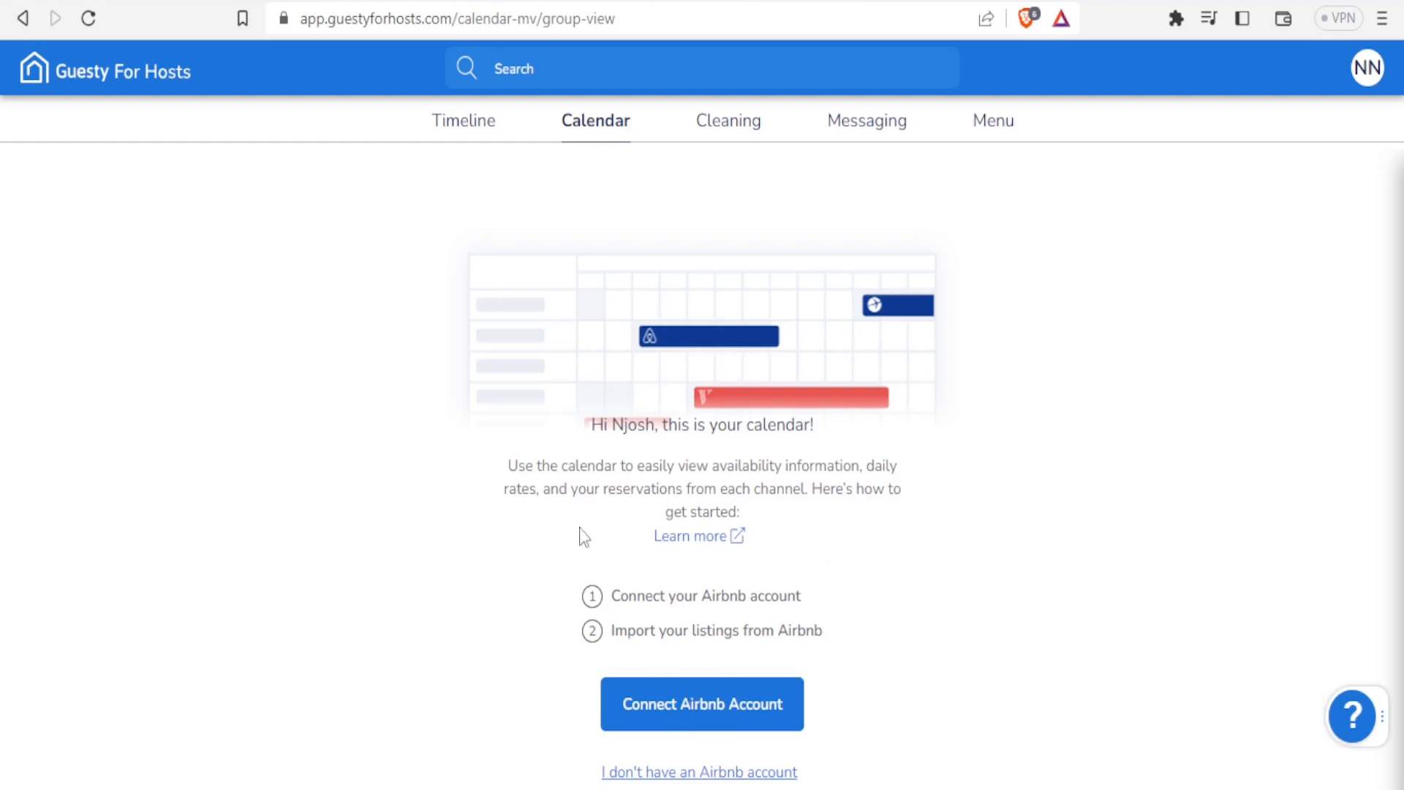
{"action": "mouse_move", "coordinate": [811, 332]}
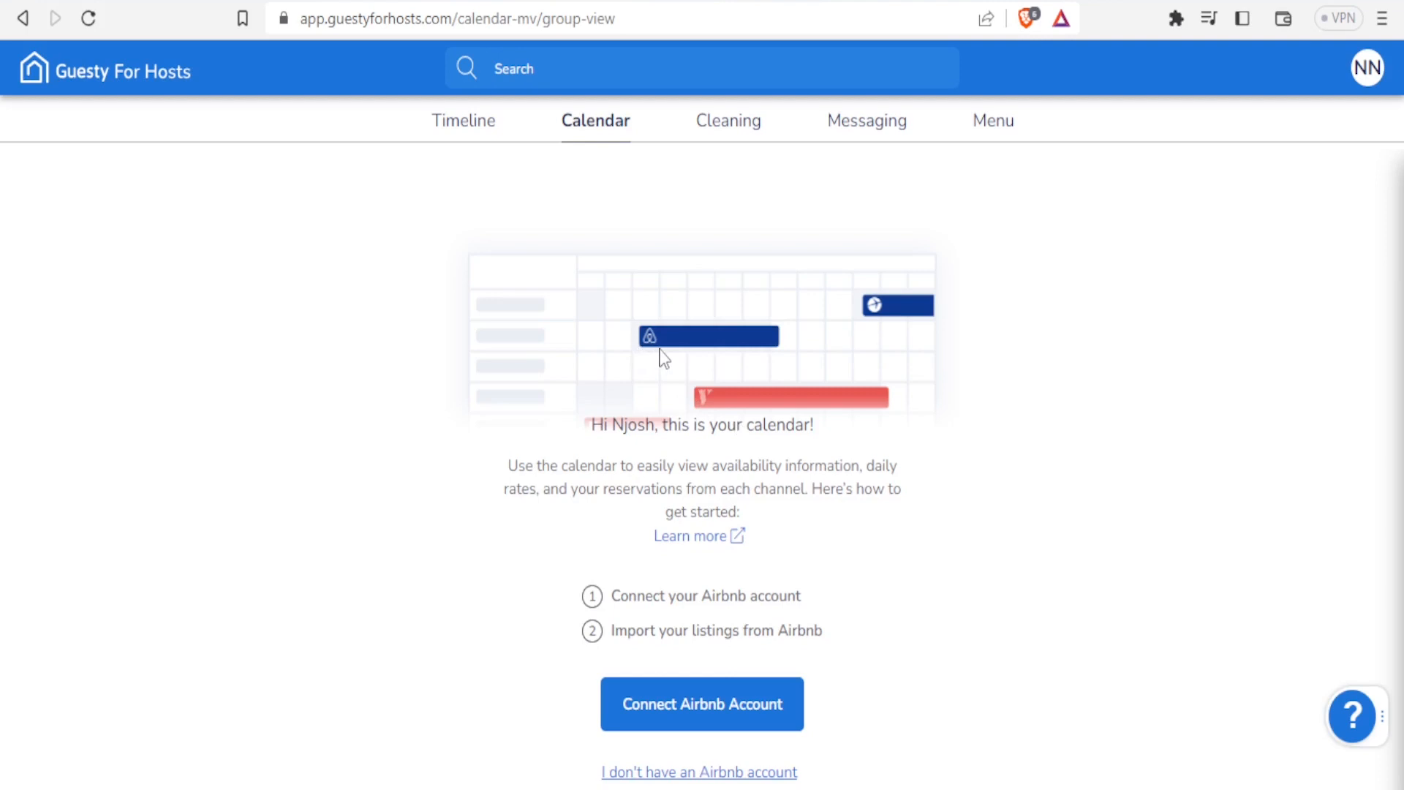
{"action": "mouse_move", "coordinate": [805, 403]}
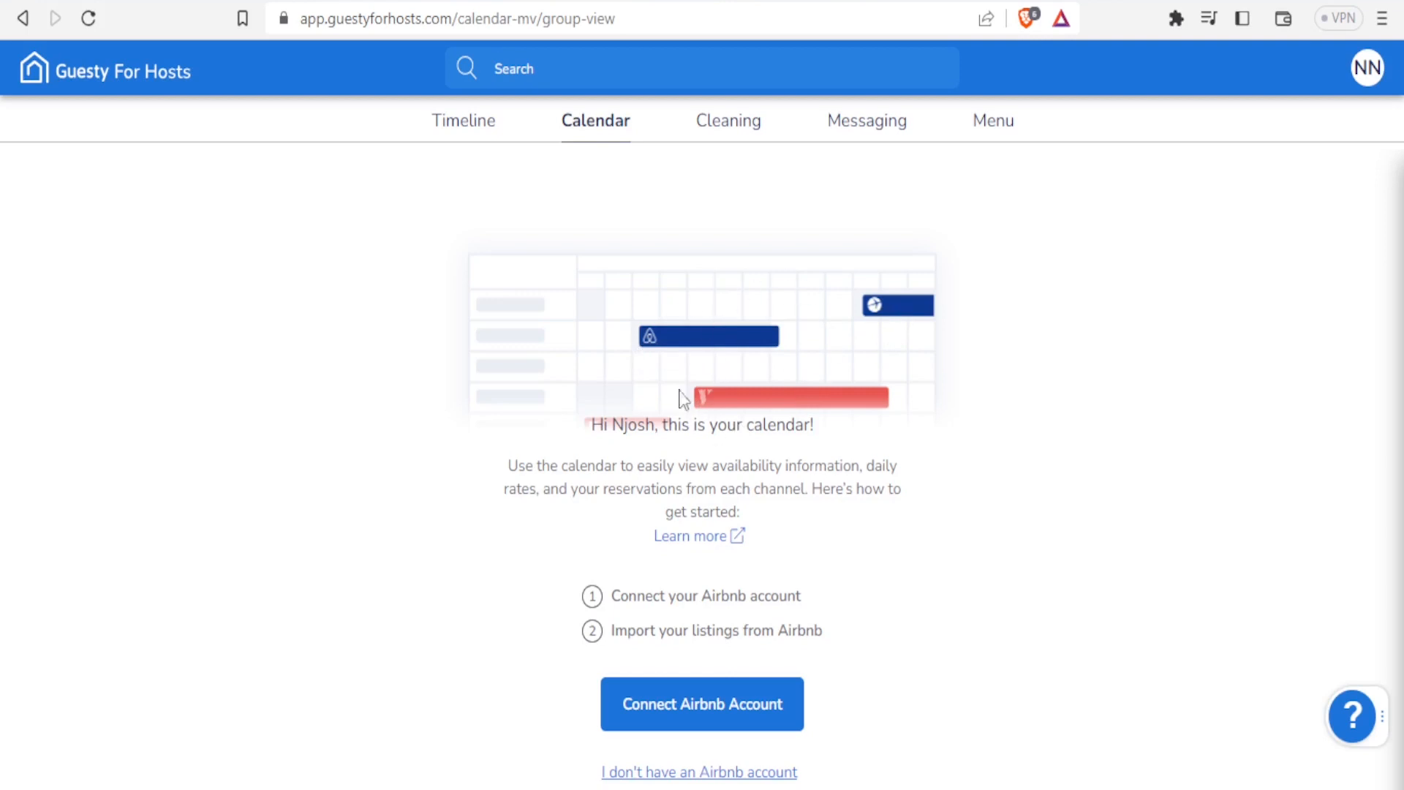
{"action": "mouse_move", "coordinate": [670, 348]}
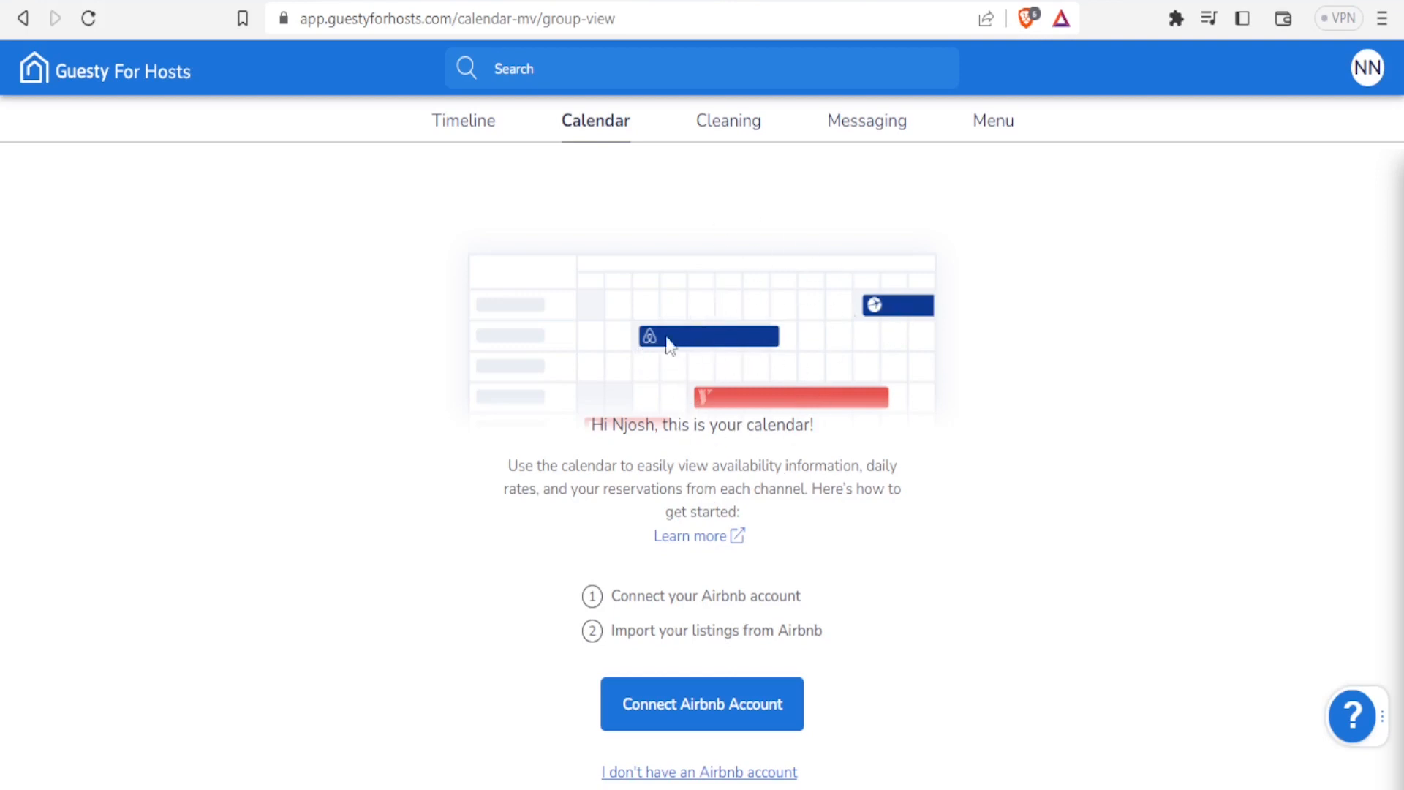
{"action": "mouse_move", "coordinate": [740, 393]}
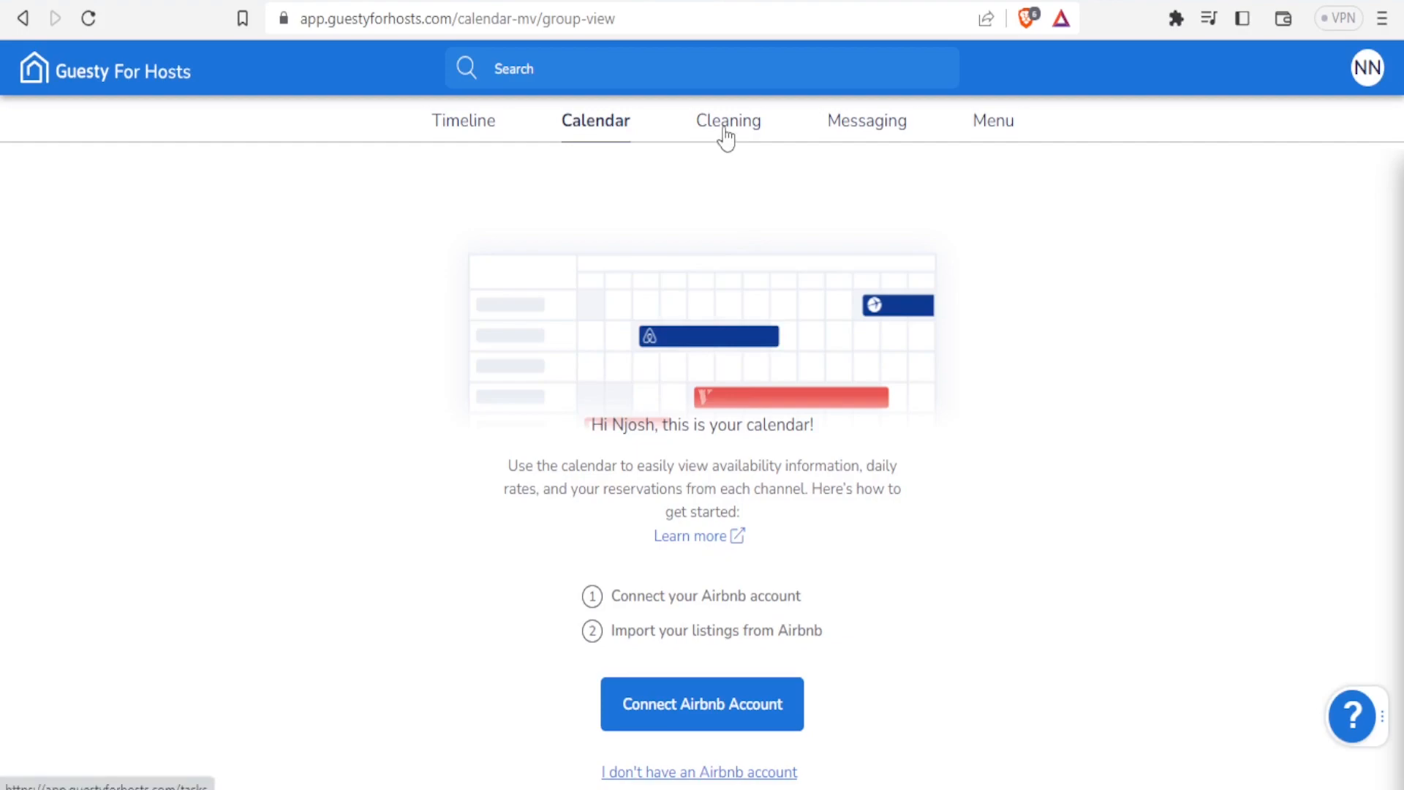
{"action": "left_click", "coordinate": [728, 120]}
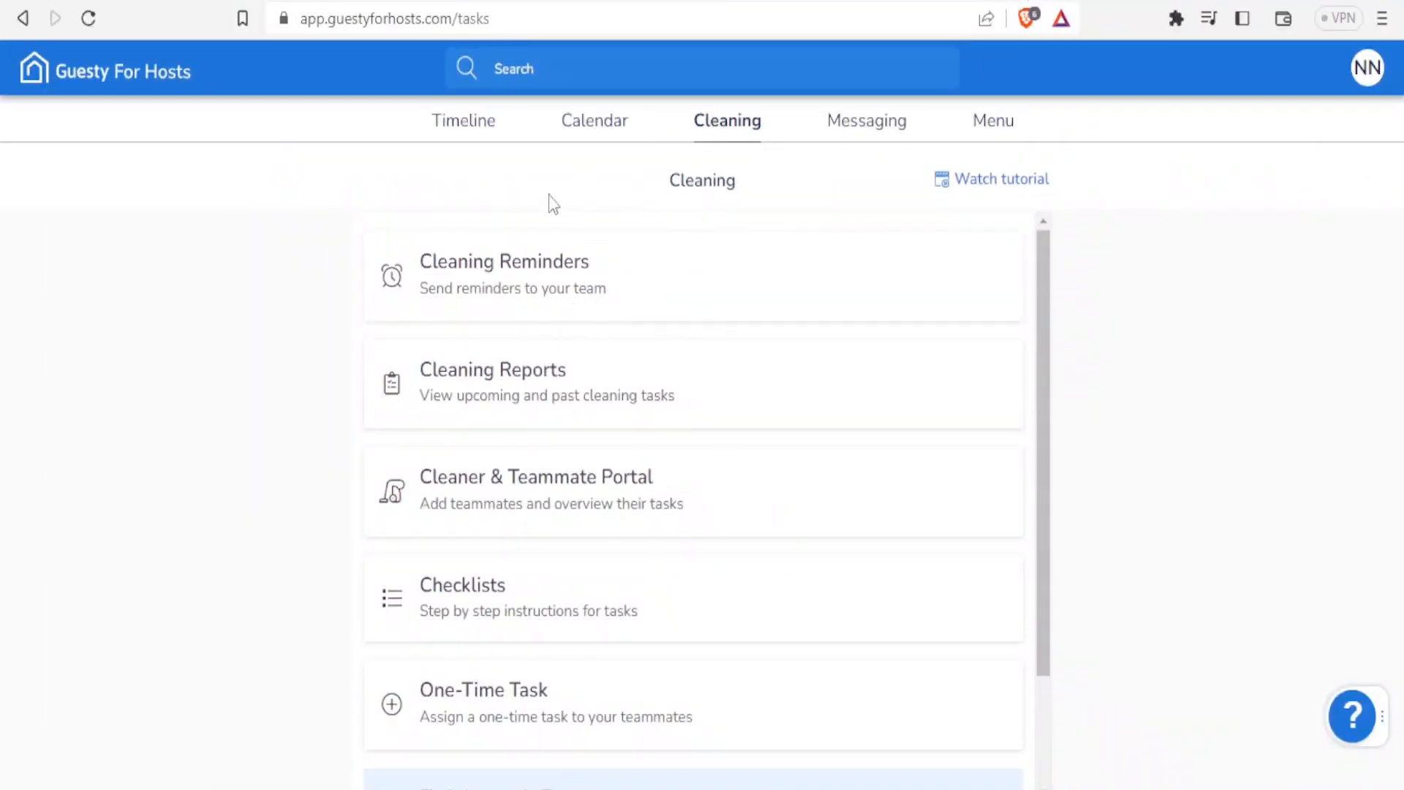
{"action": "mouse_move", "coordinate": [621, 357]}
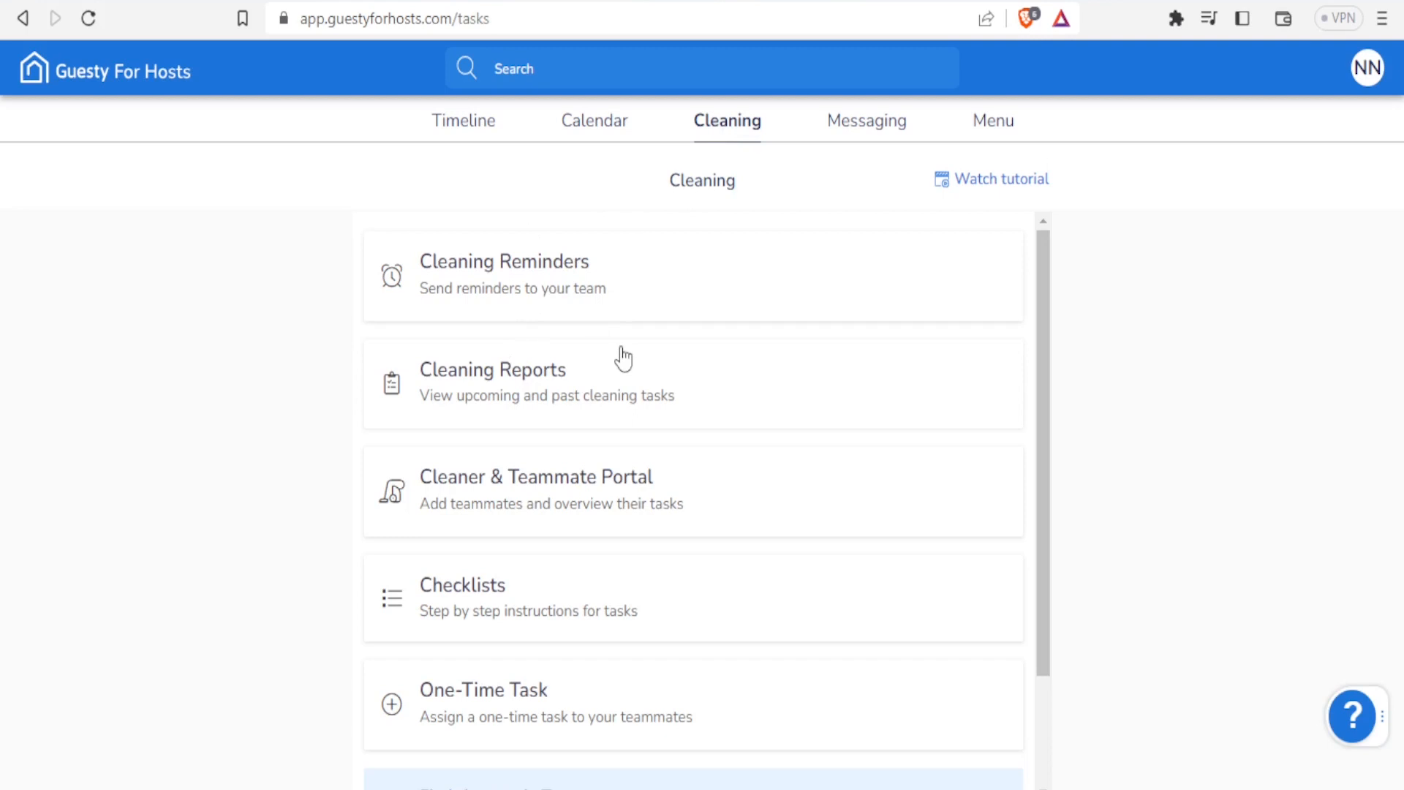
{"action": "mouse_move", "coordinate": [988, 188]}
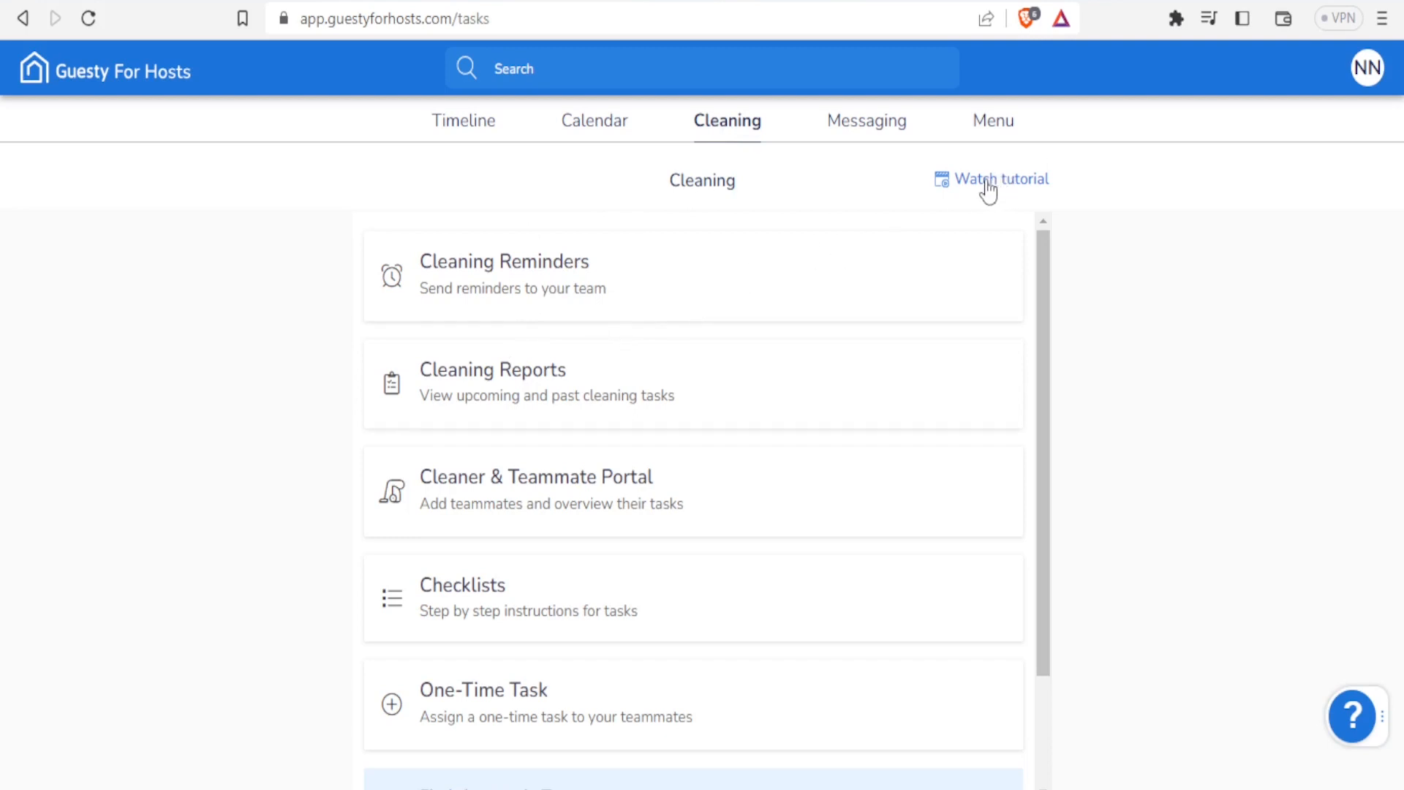
{"action": "mouse_move", "coordinate": [964, 203]}
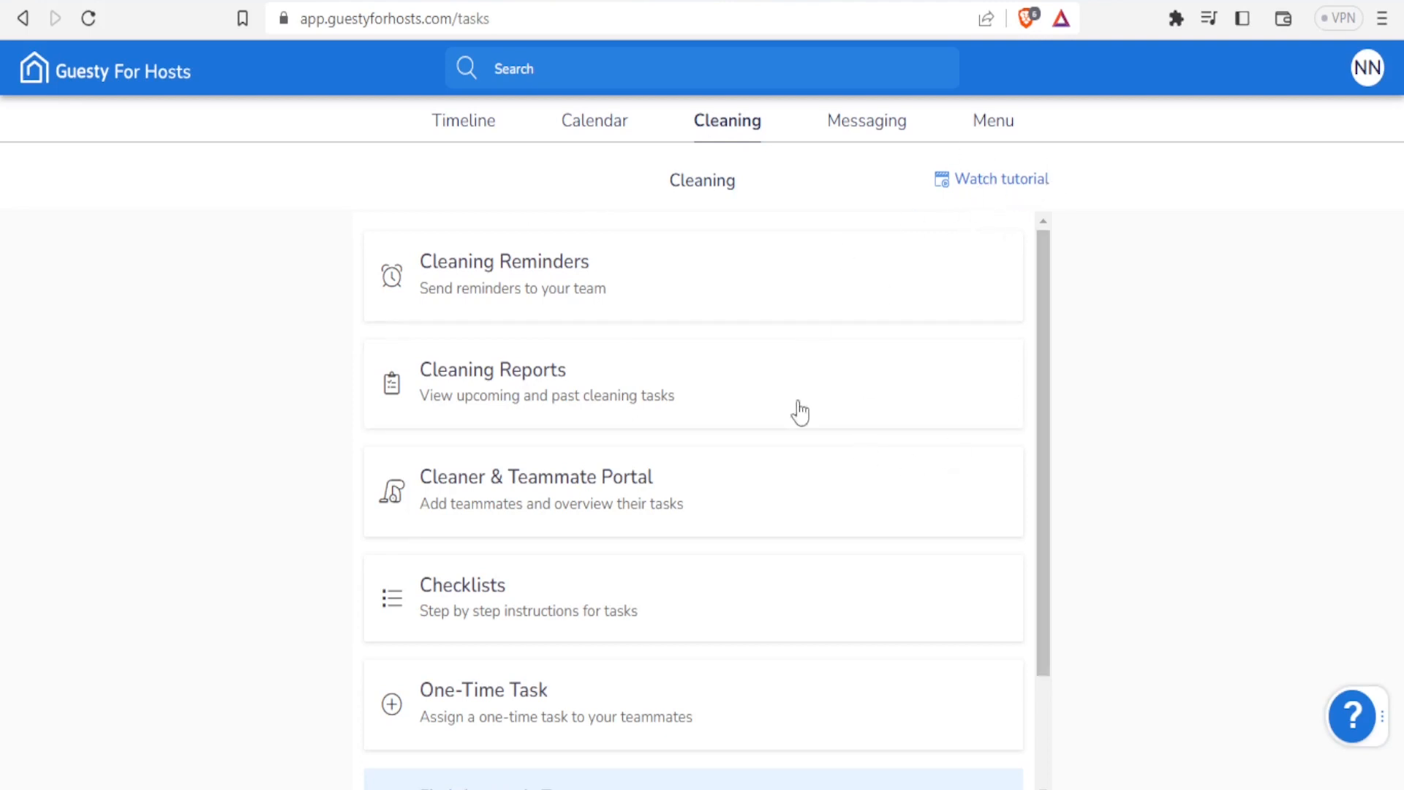
{"action": "mouse_move", "coordinate": [831, 481]}
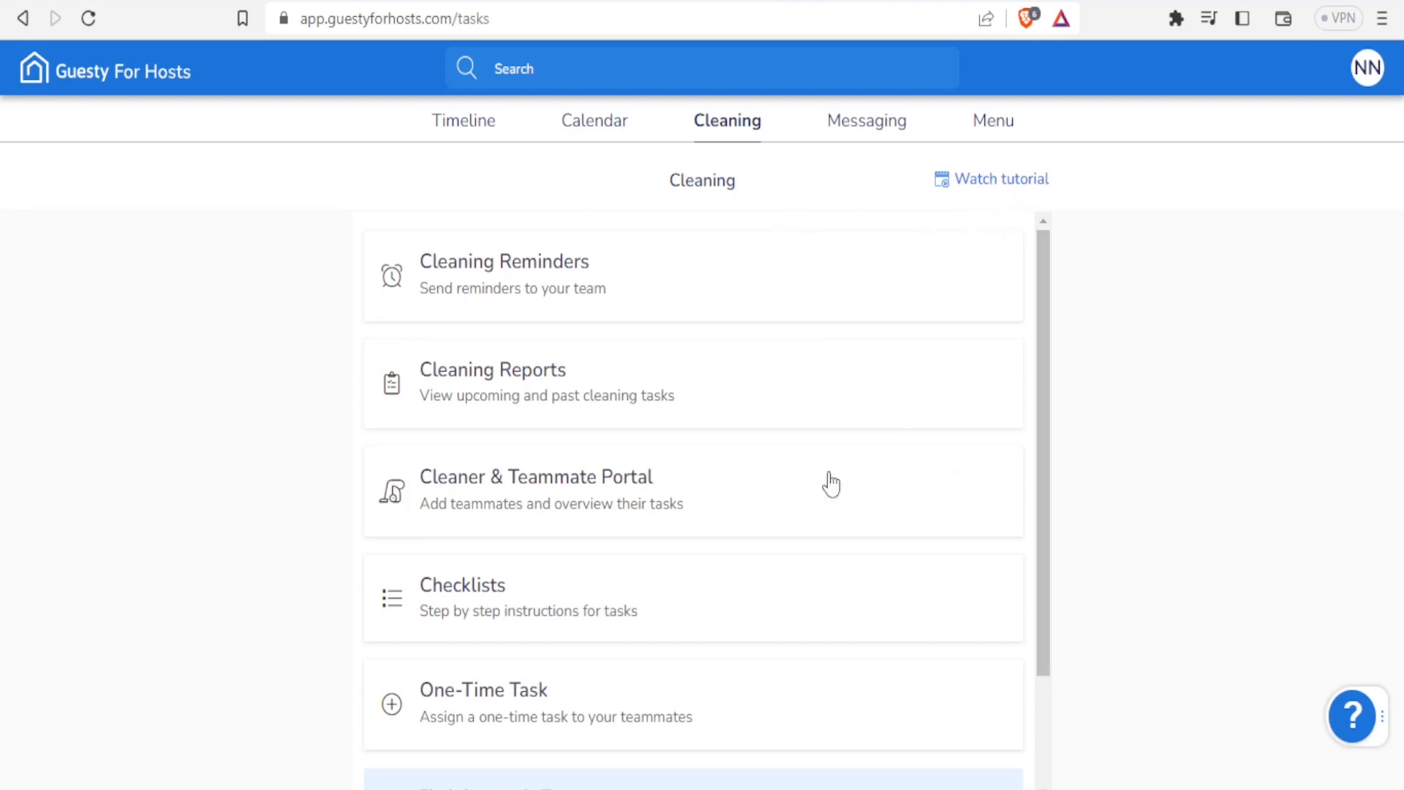
{"action": "mouse_move", "coordinate": [456, 300]}
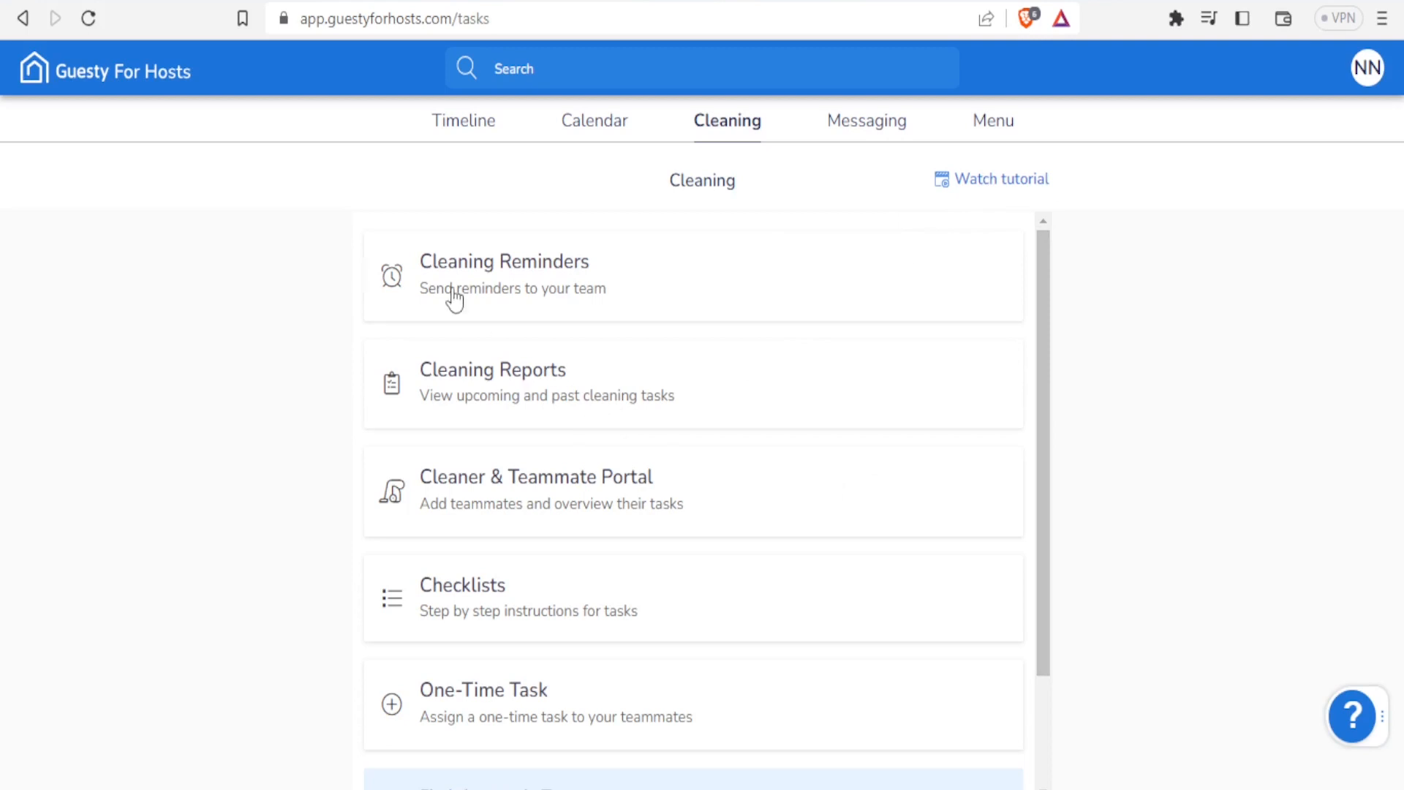
{"action": "mouse_move", "coordinate": [460, 273]}
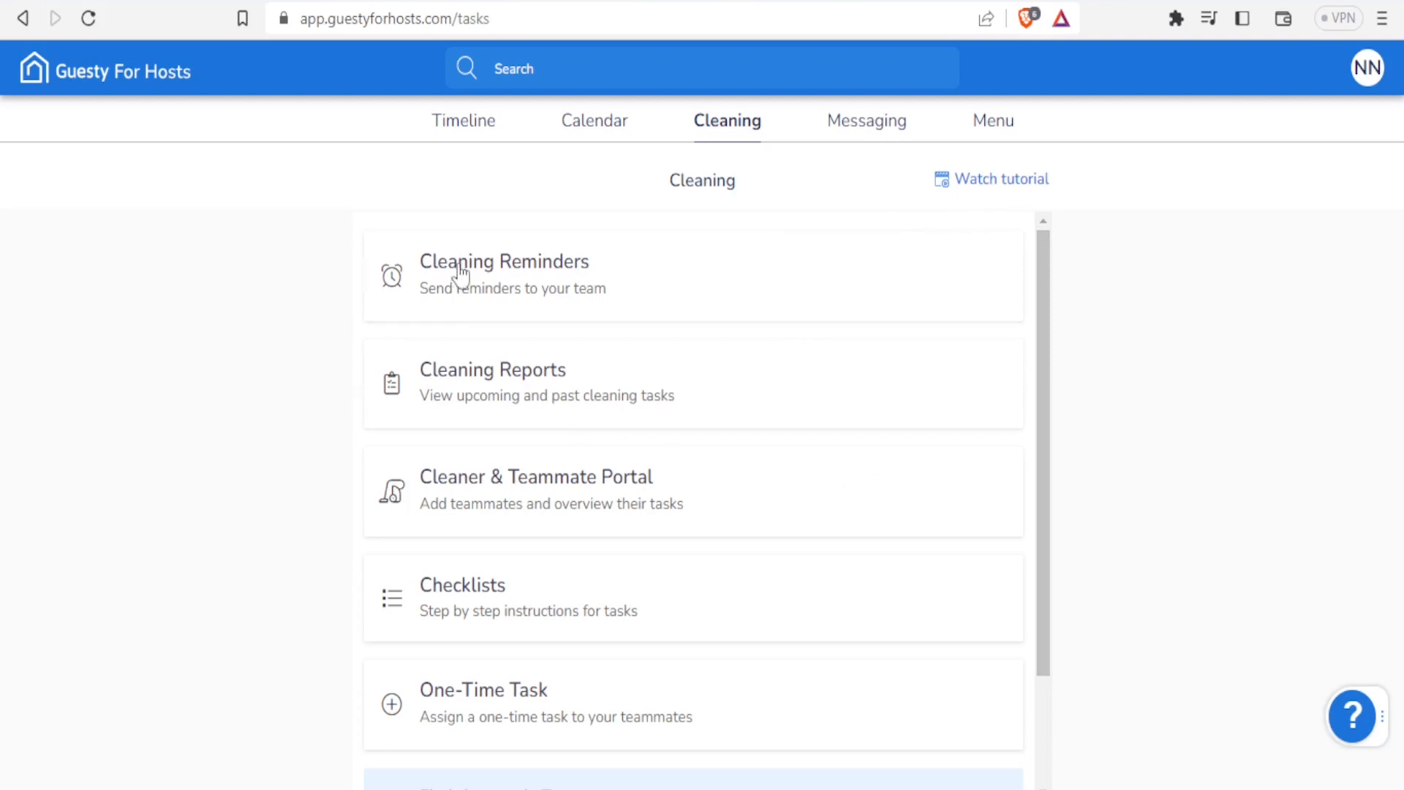
{"action": "mouse_move", "coordinate": [490, 282]}
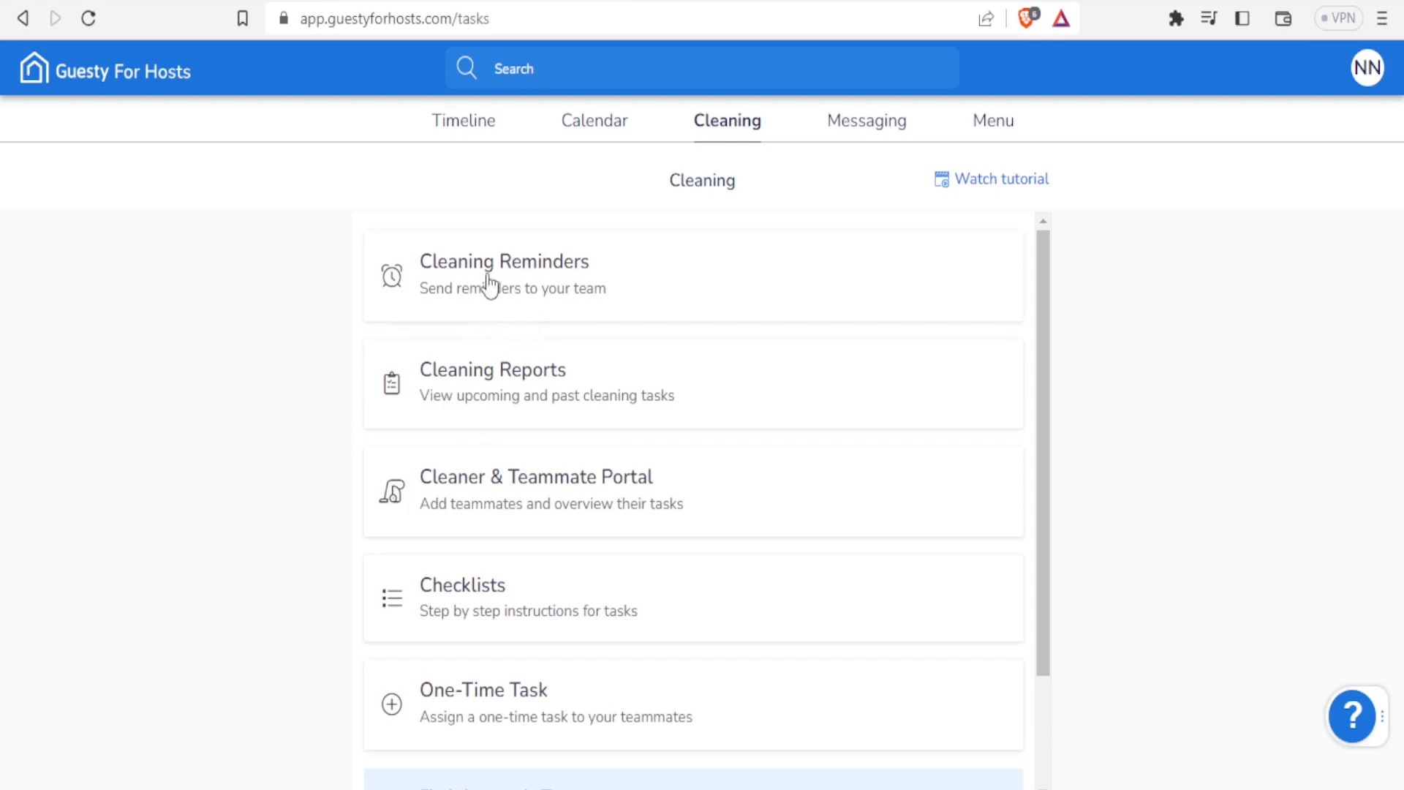
{"action": "mouse_move", "coordinate": [509, 325]}
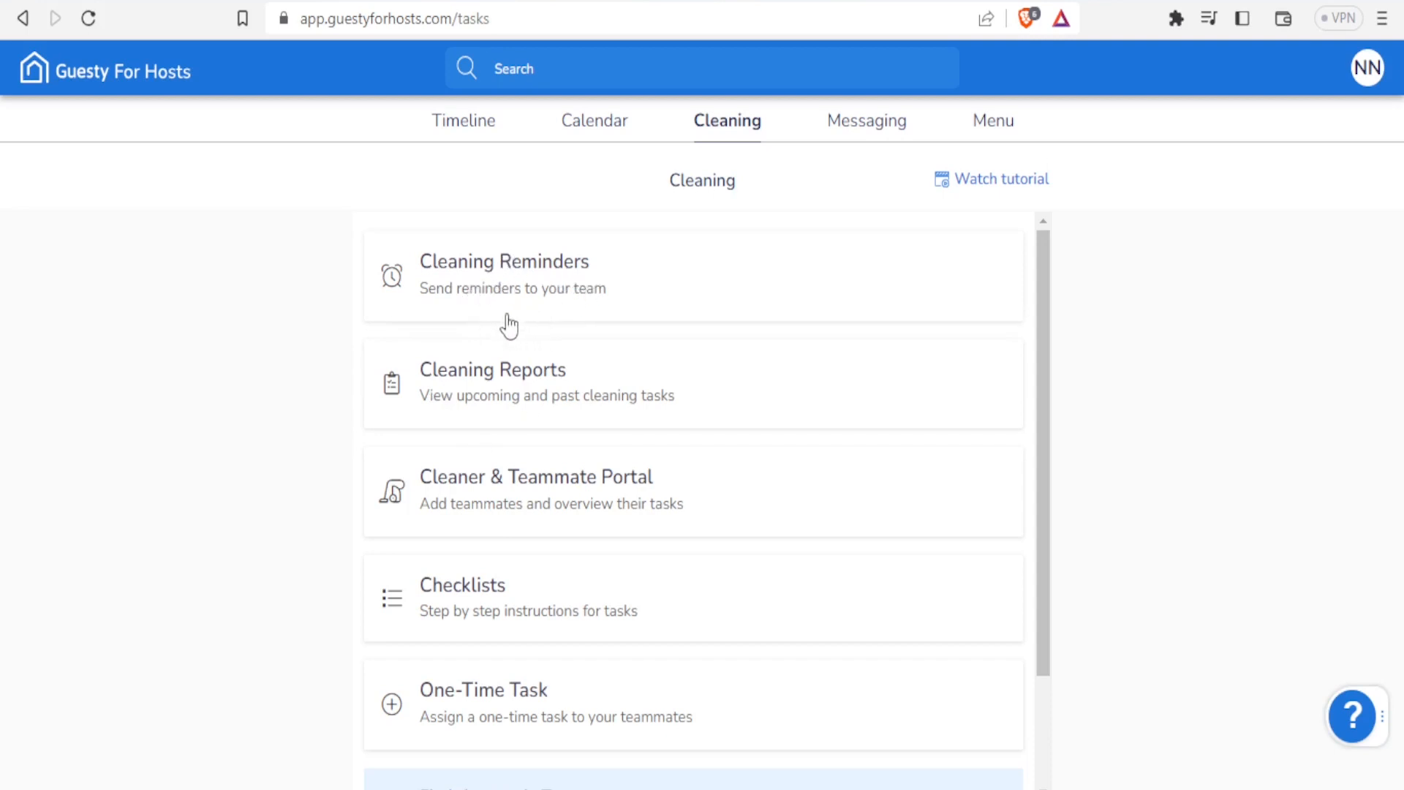
{"action": "mouse_move", "coordinate": [616, 357]}
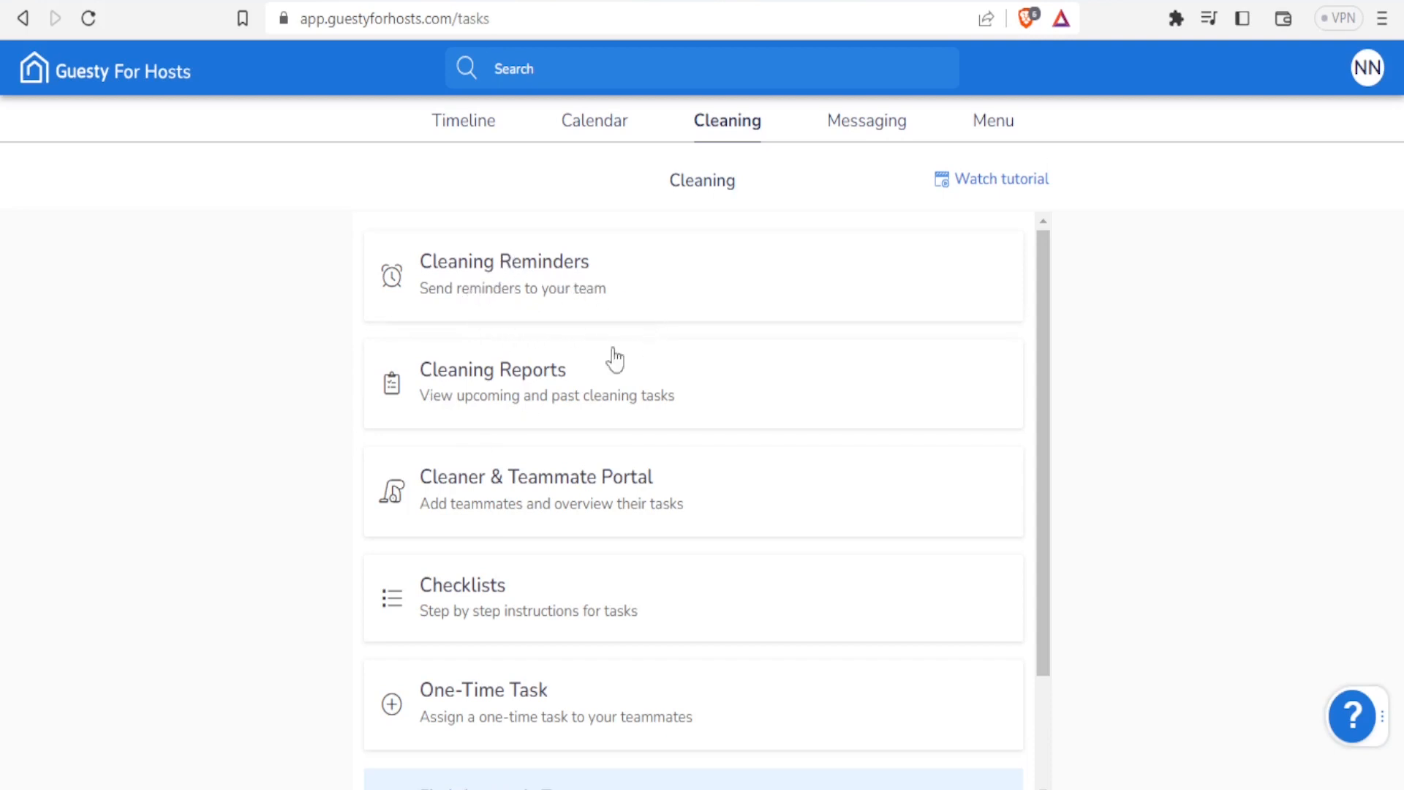
{"action": "mouse_move", "coordinate": [604, 393]}
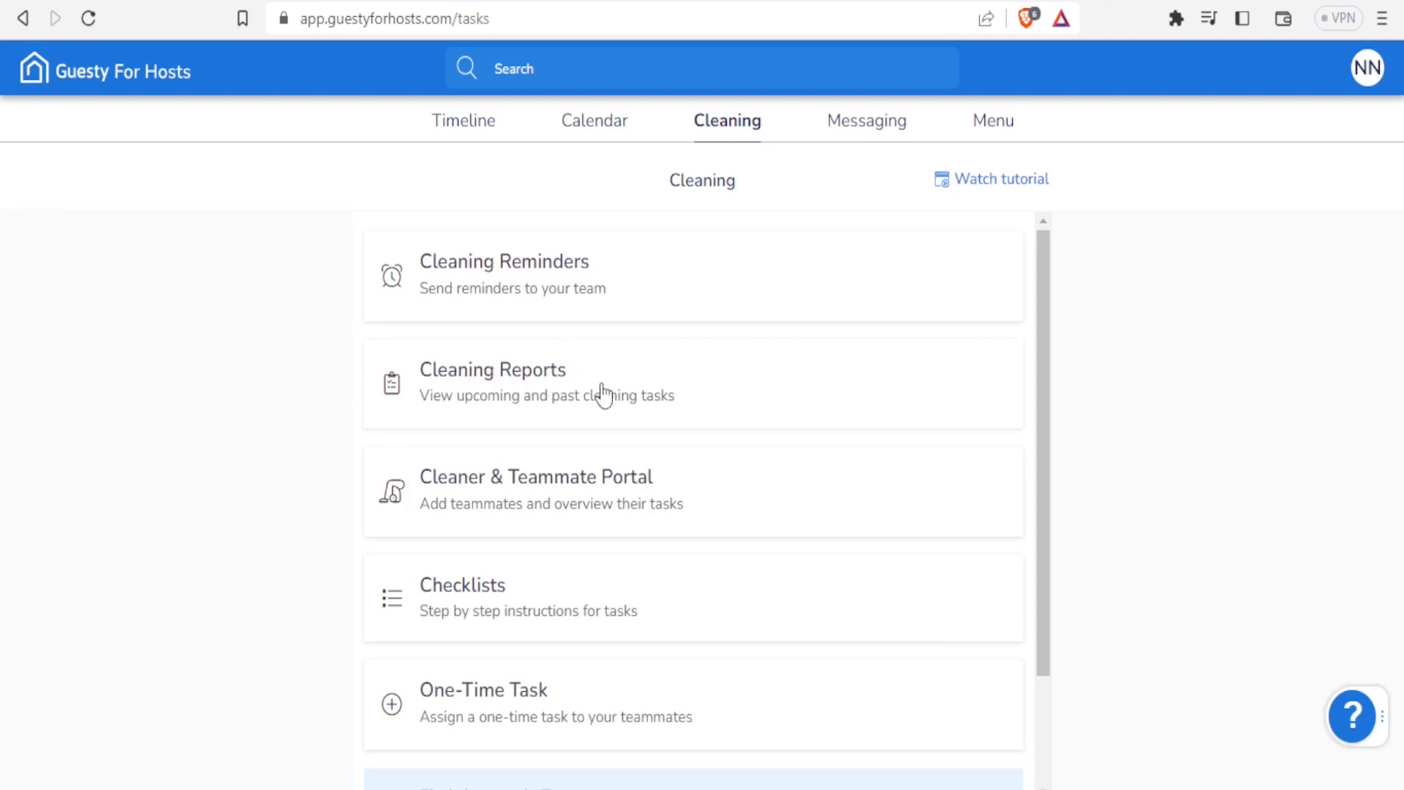
{"action": "mouse_move", "coordinate": [495, 429]}
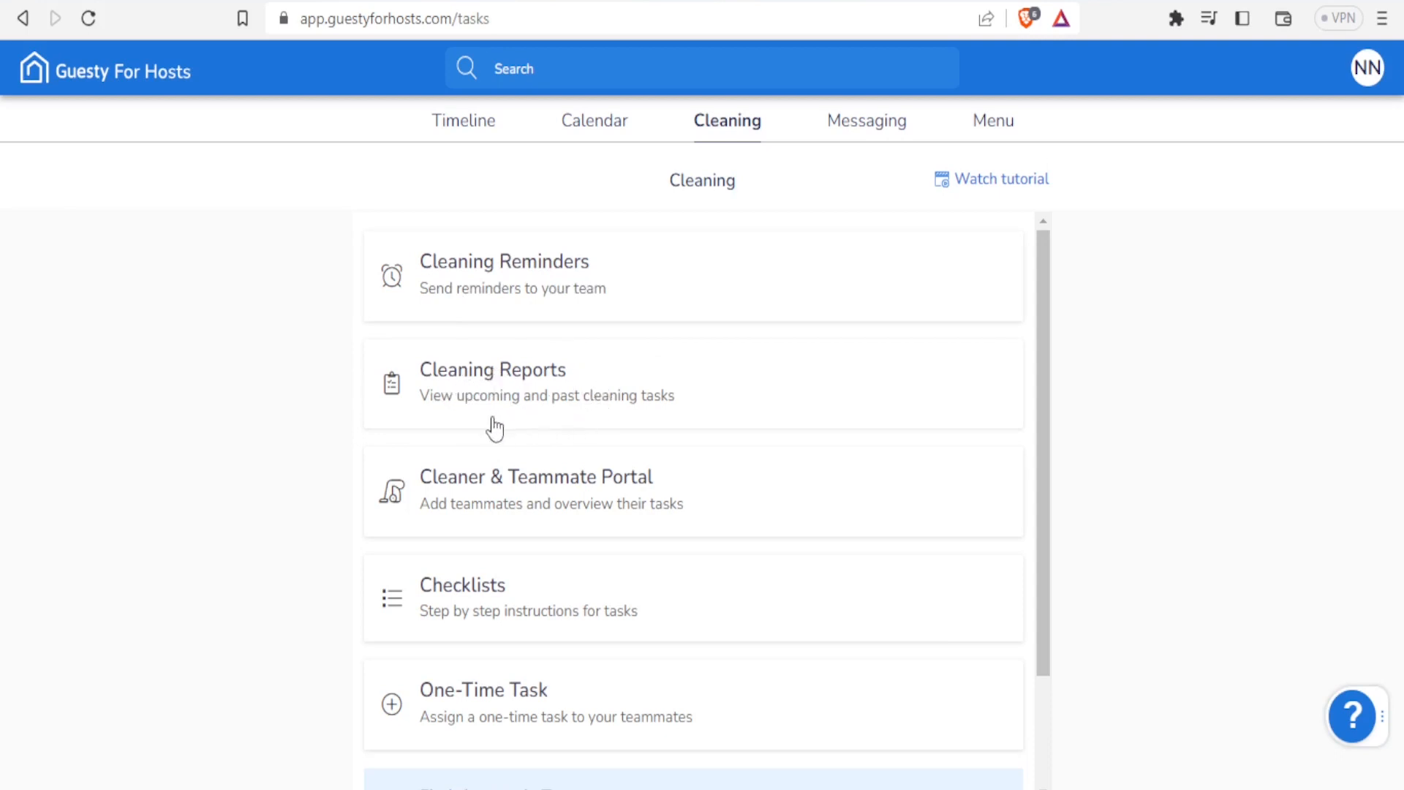
{"action": "mouse_move", "coordinate": [1008, 315]}
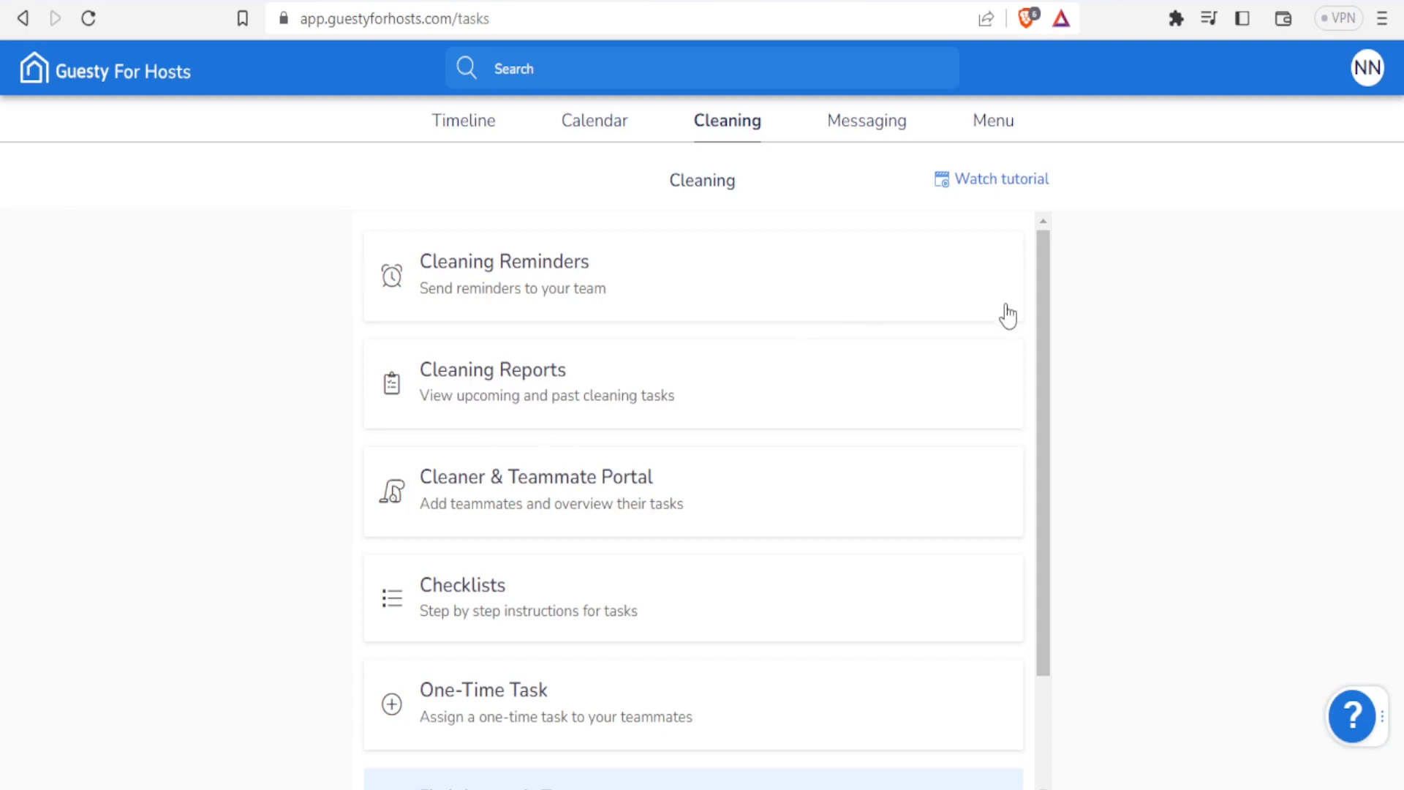
{"action": "mouse_move", "coordinate": [1034, 337]}
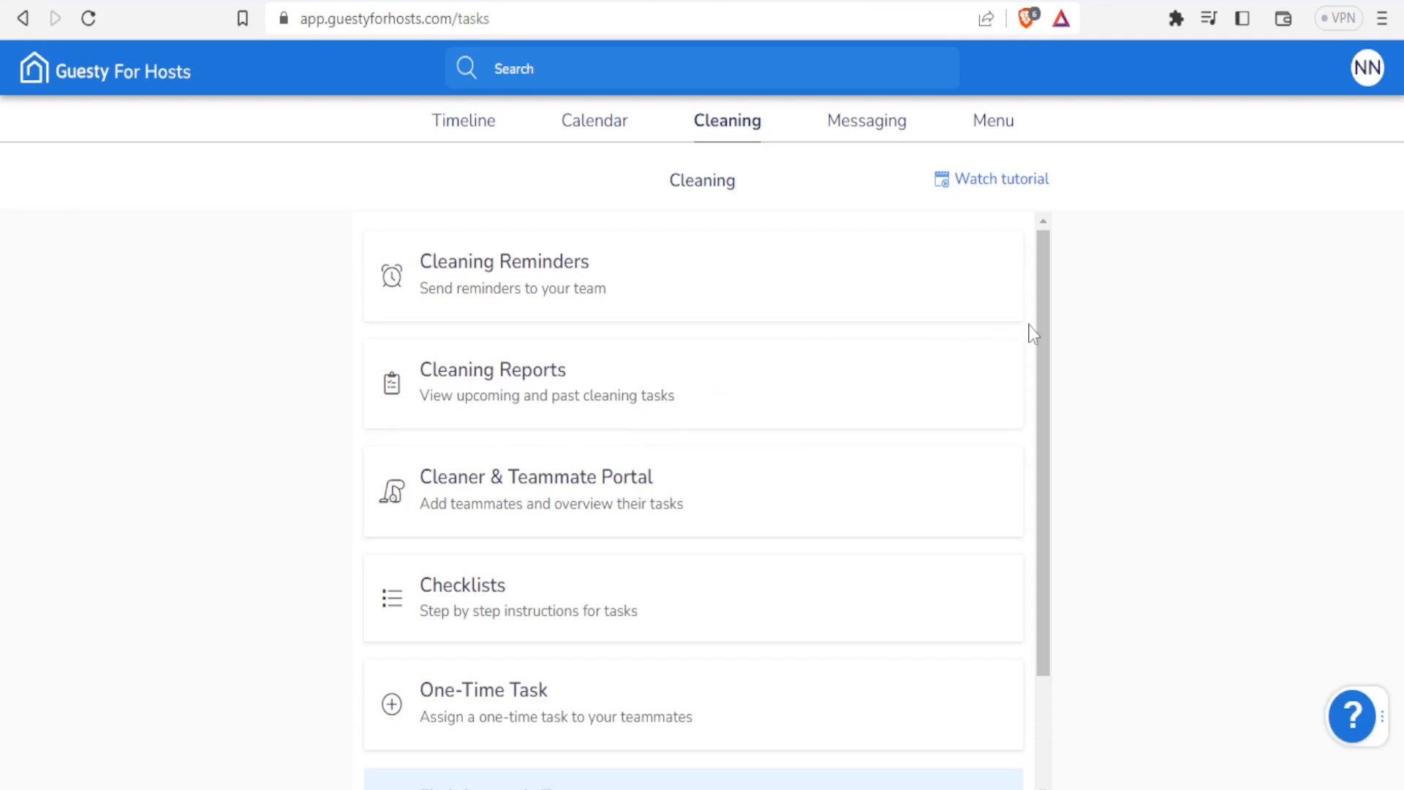
{"action": "scroll", "scroll_direction": "down", "scroll_amount": 3}
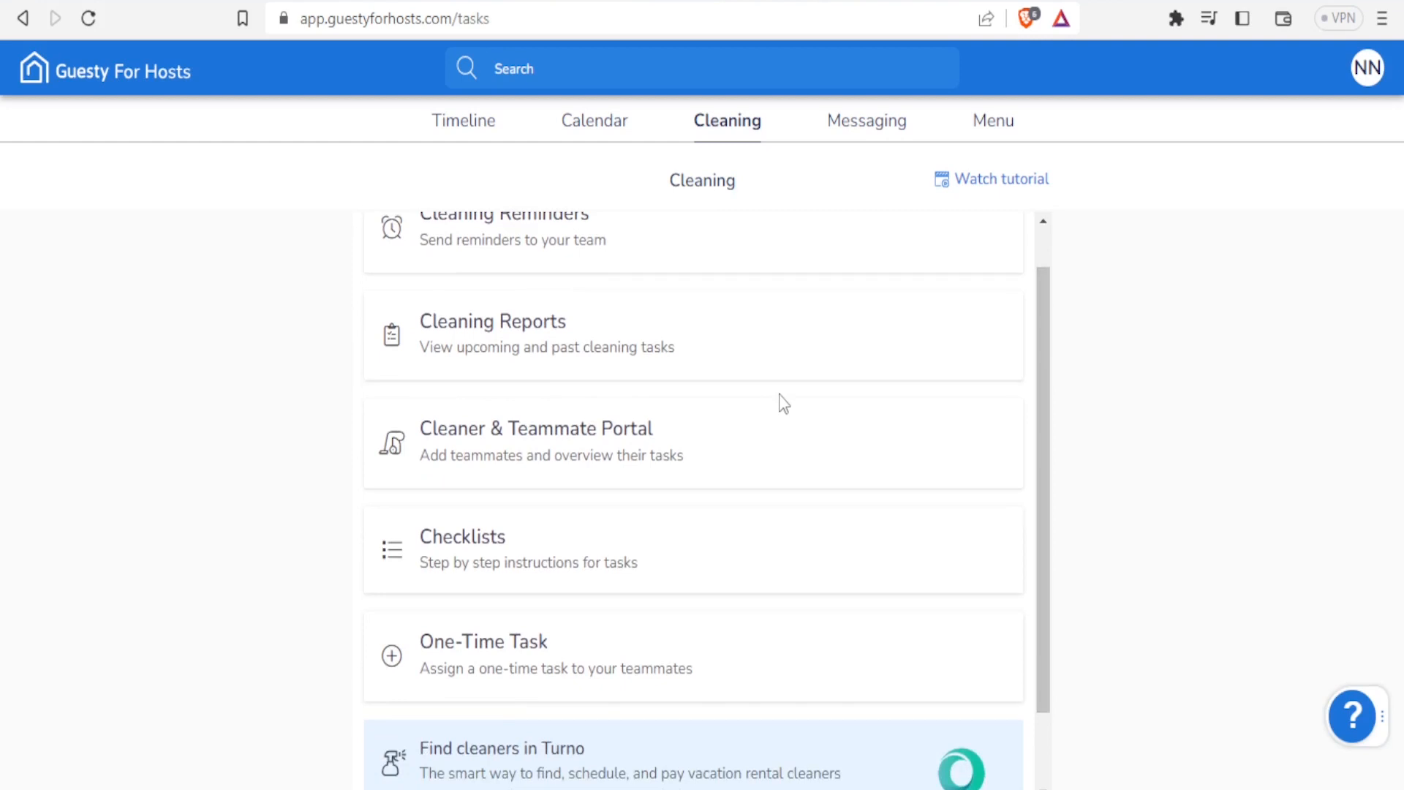
{"action": "mouse_move", "coordinate": [1046, 403]}
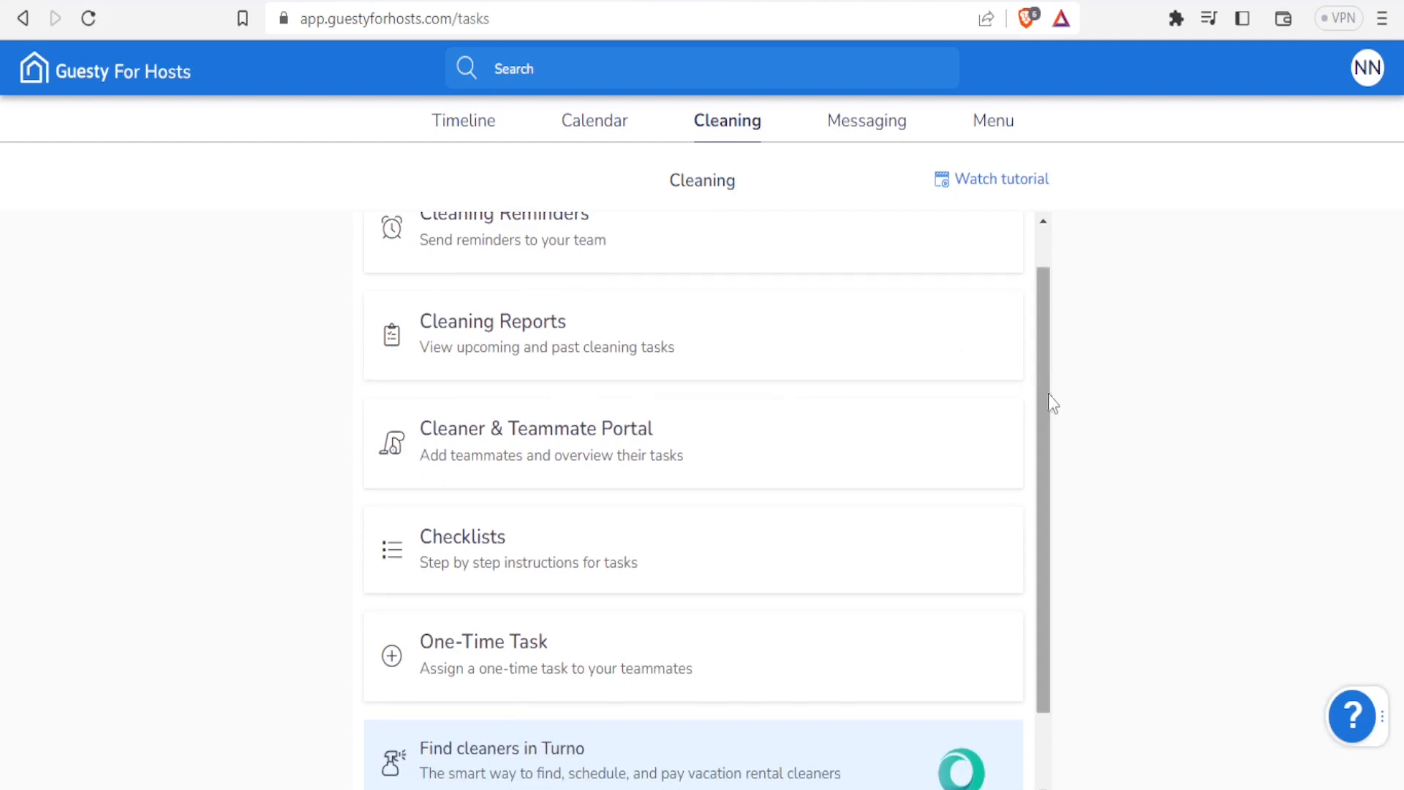
{"action": "scroll", "scroll_direction": "down", "scroll_amount": 3}
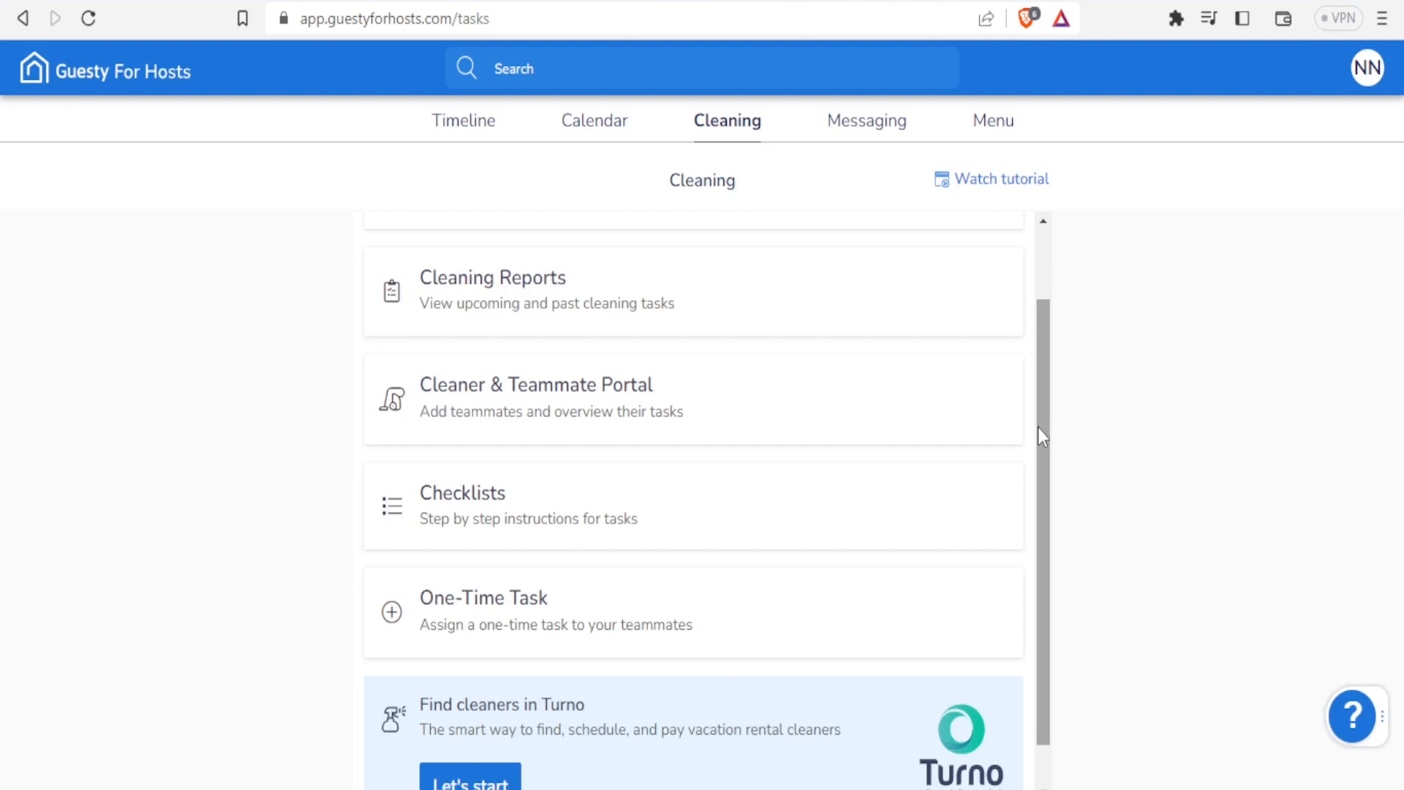
{"action": "mouse_move", "coordinate": [572, 576]}
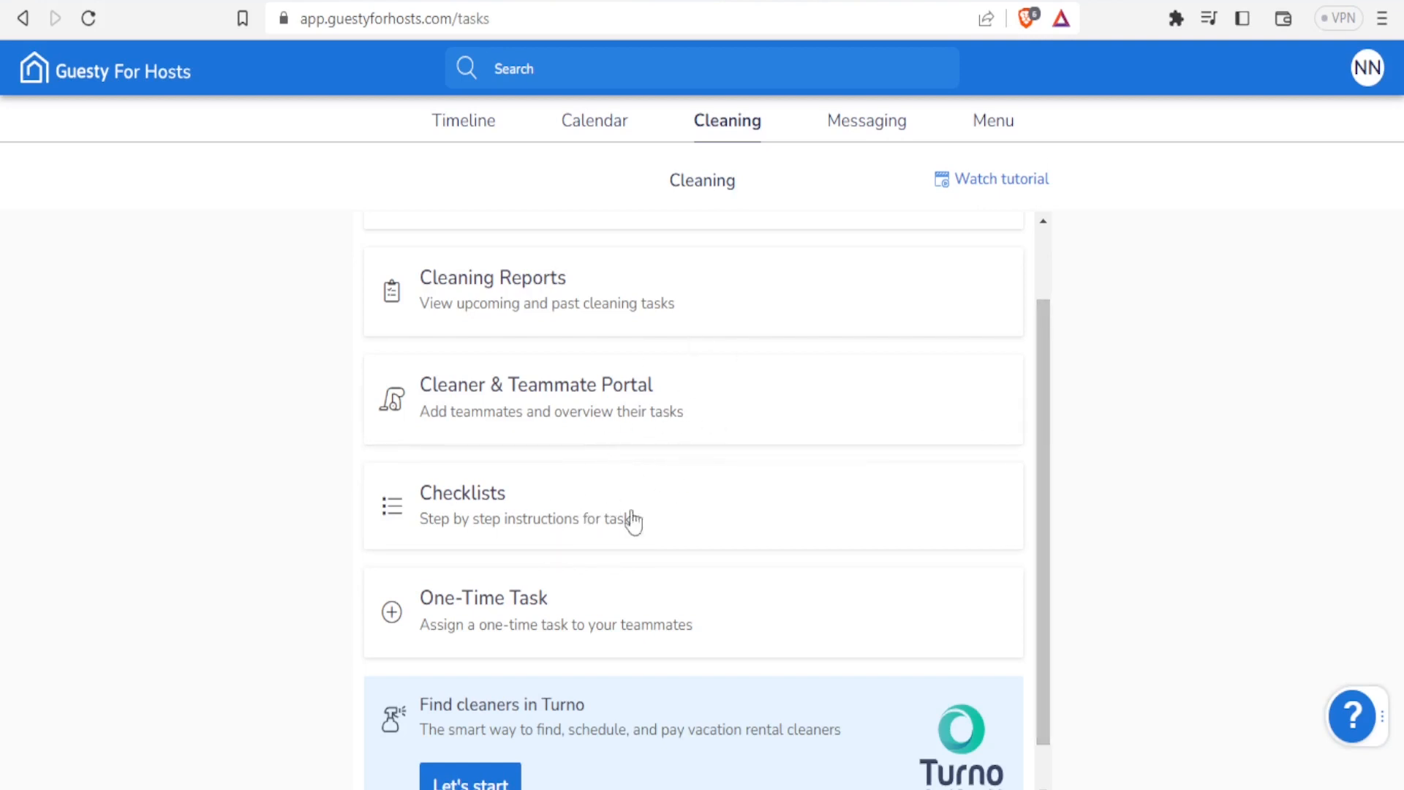
{"action": "mouse_move", "coordinate": [639, 485]}
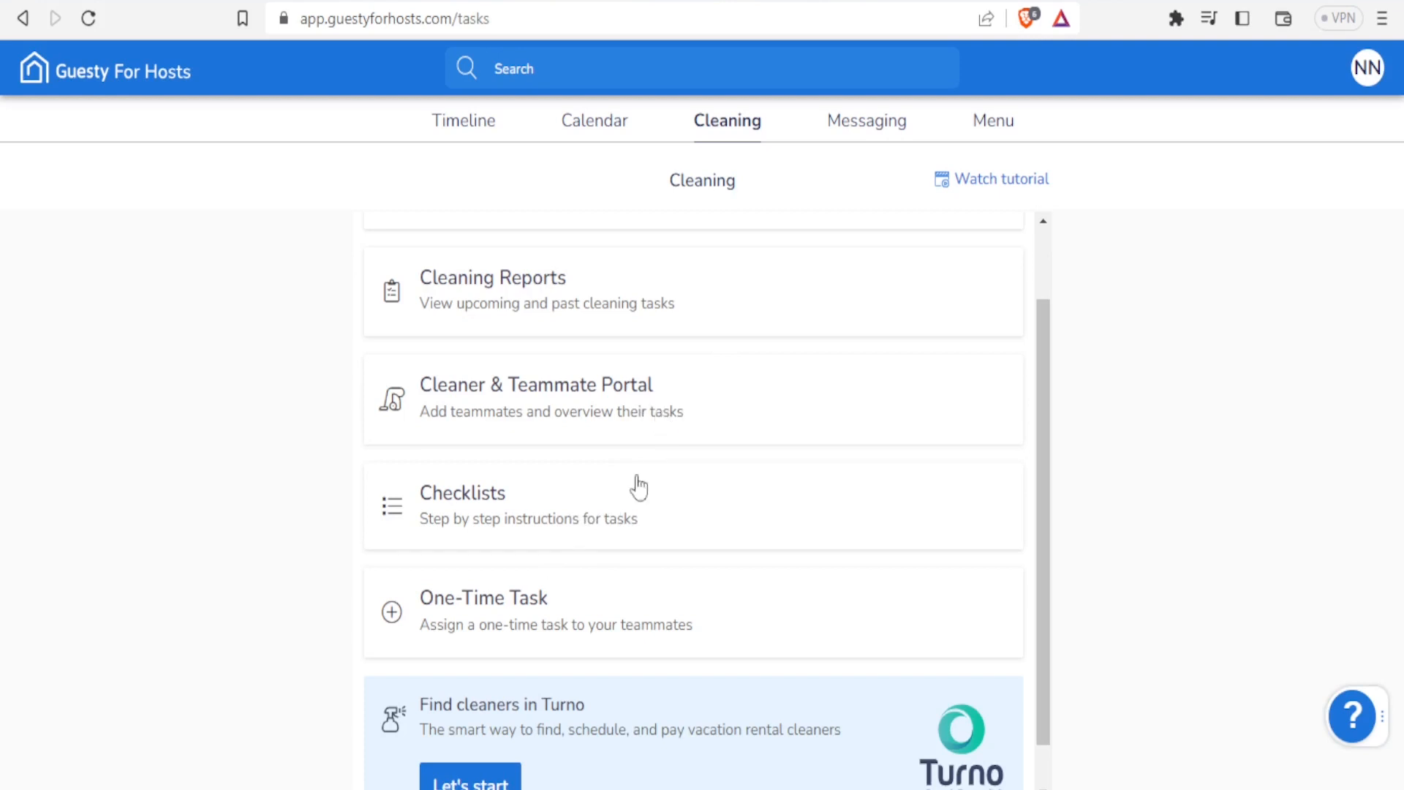
{"action": "mouse_move", "coordinate": [571, 553]}
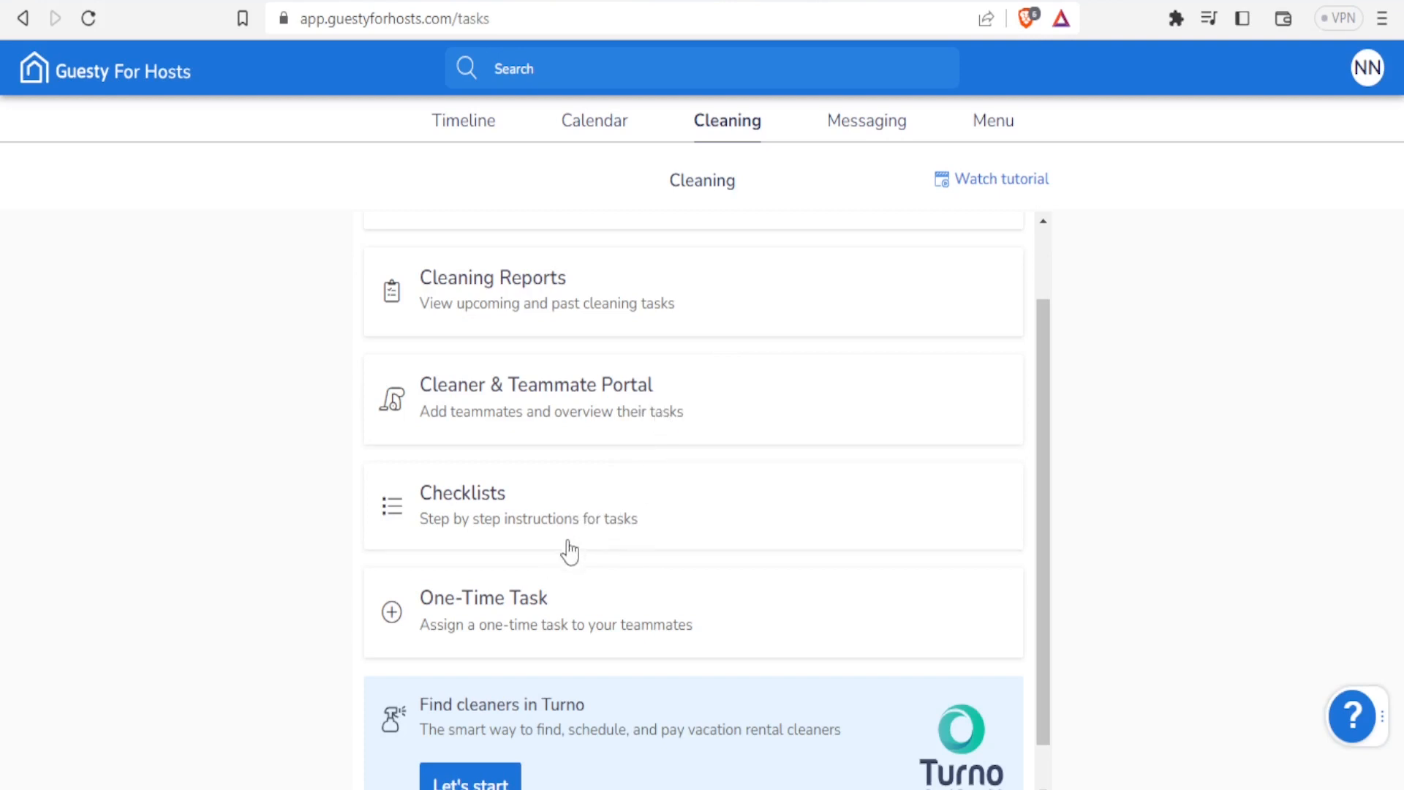
{"action": "mouse_move", "coordinate": [518, 620]}
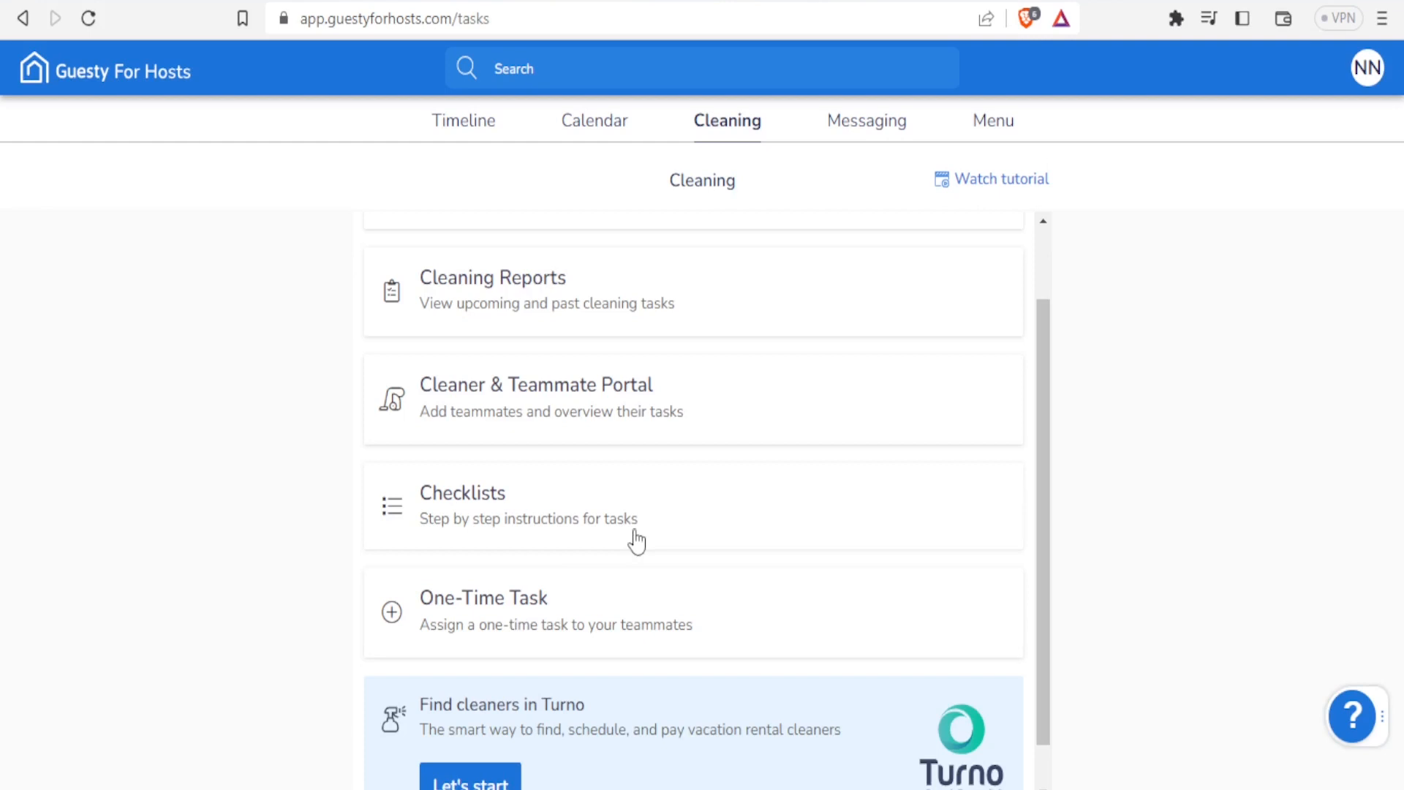
{"action": "scroll", "scroll_direction": "down", "scroll_amount": 3}
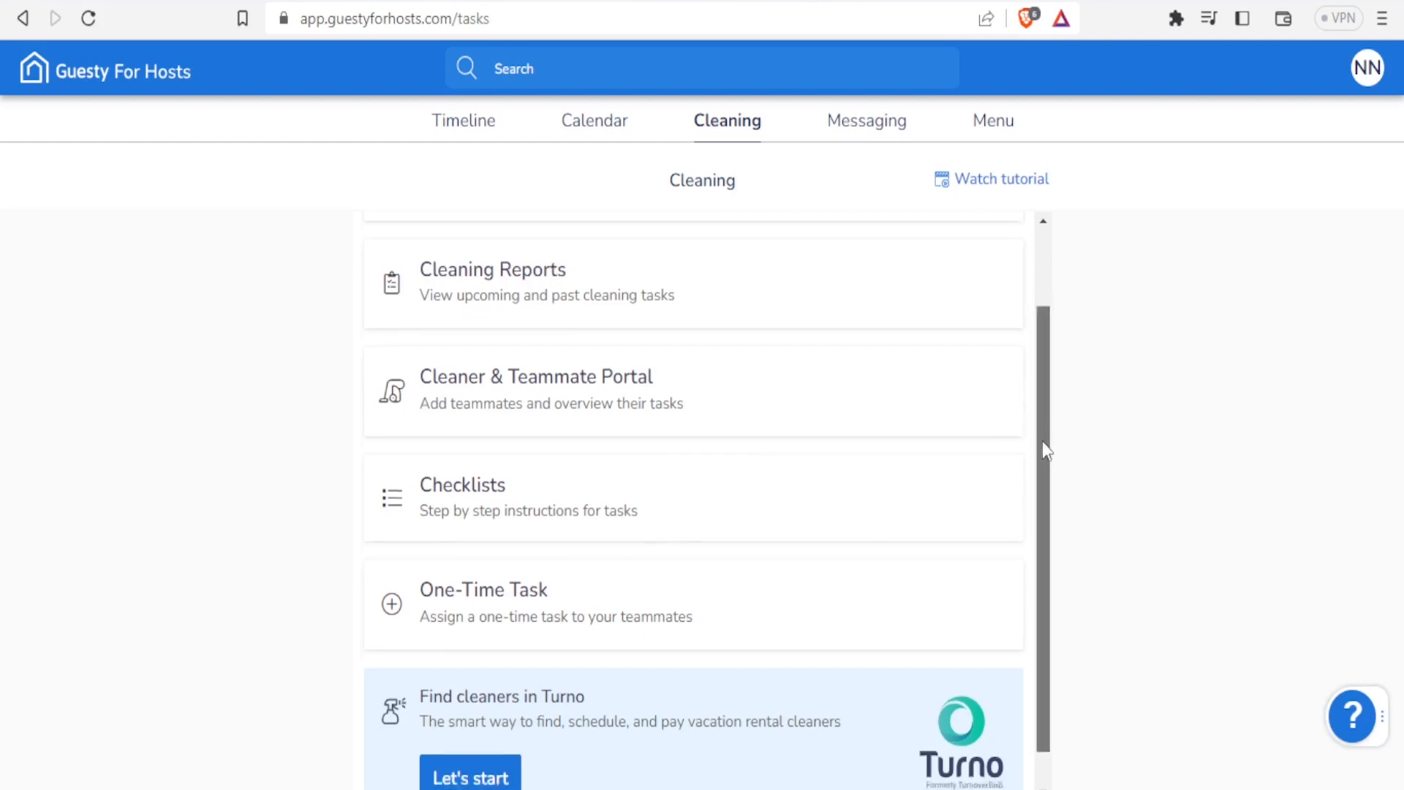
{"action": "scroll", "scroll_direction": "down", "scroll_amount": 3}
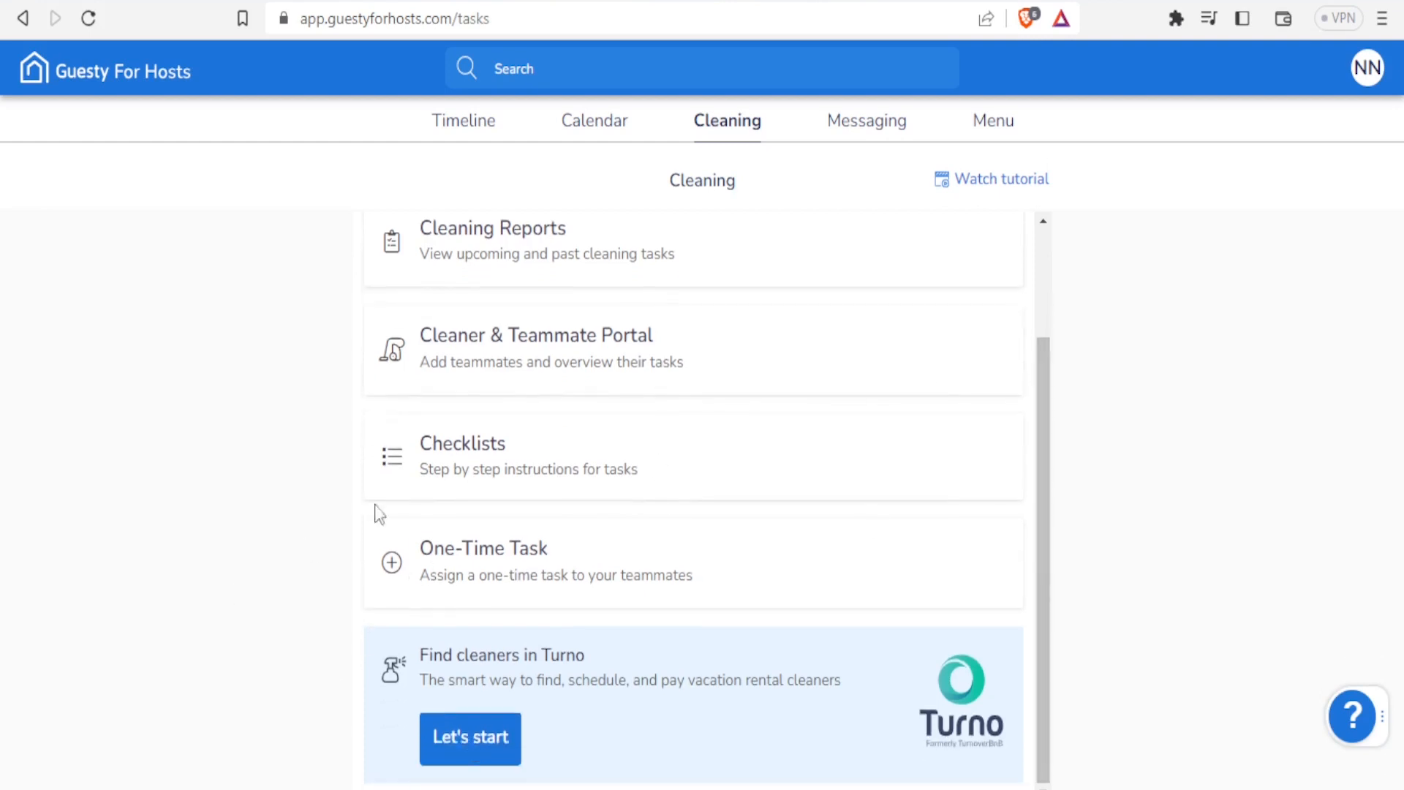
{"action": "mouse_move", "coordinate": [563, 608]}
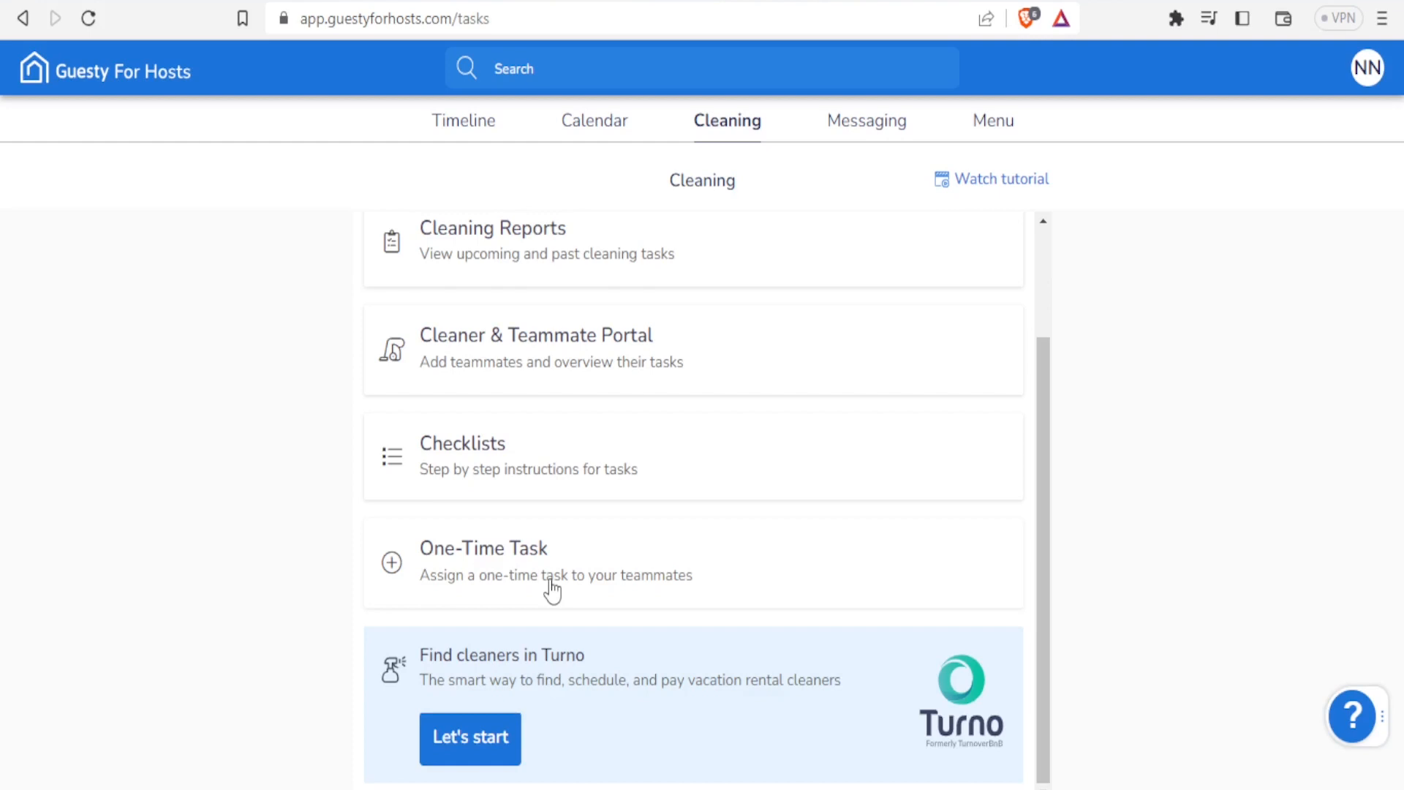
{"action": "scroll", "scroll_direction": "down", "scroll_amount": 3}
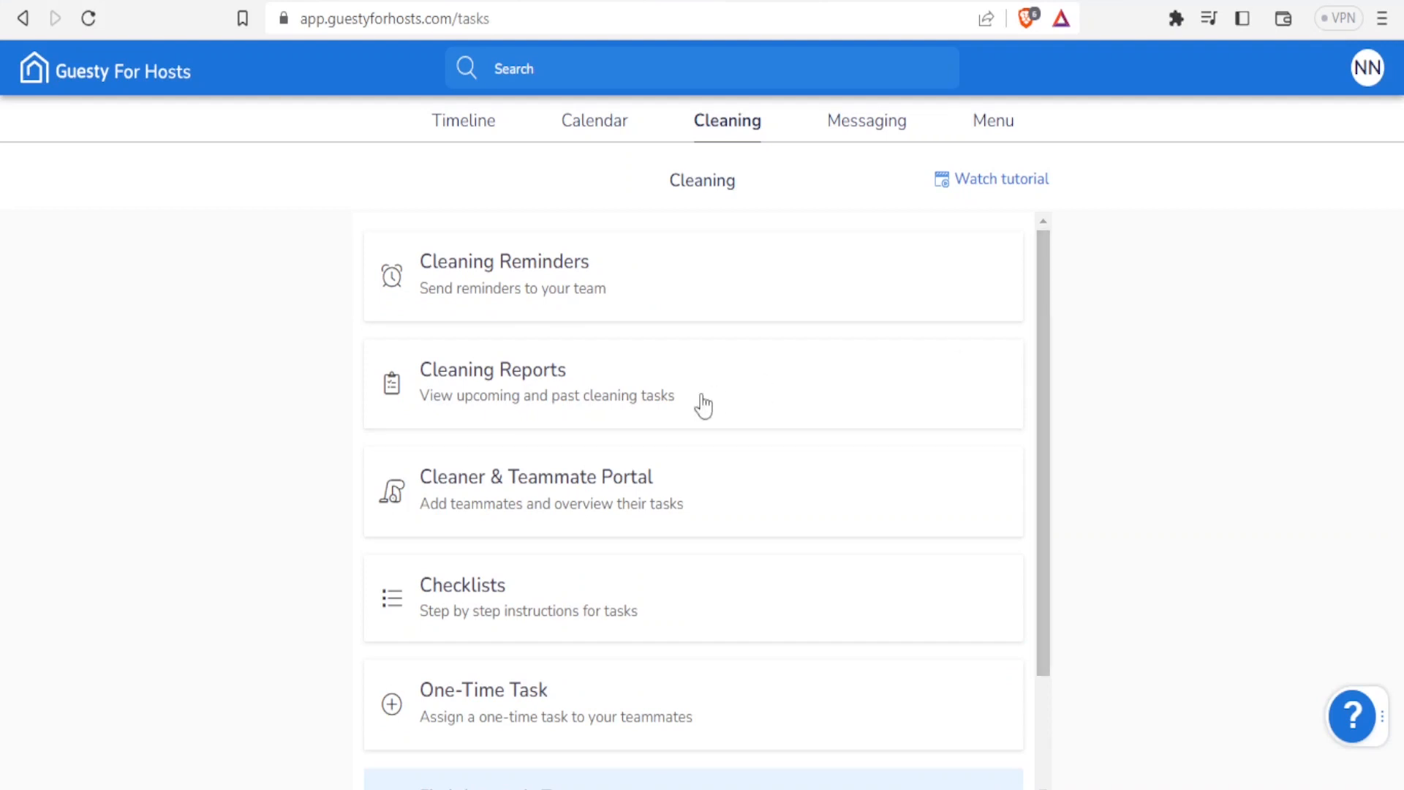
{"action": "mouse_move", "coordinate": [456, 272]}
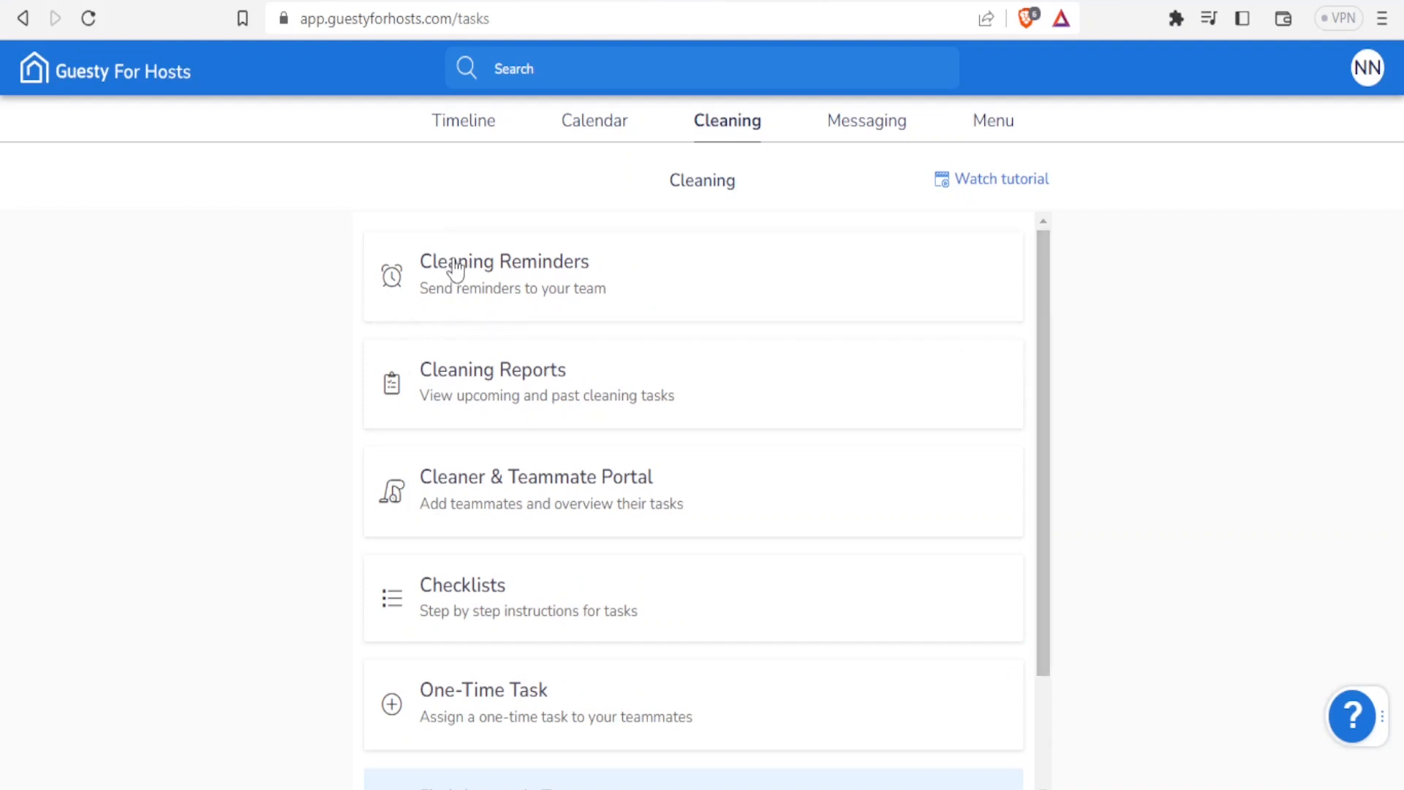
Step: Open the Cleaning Reminders page, which lists no automation rules yet
{"action": "left_click", "coordinate": [505, 260]}
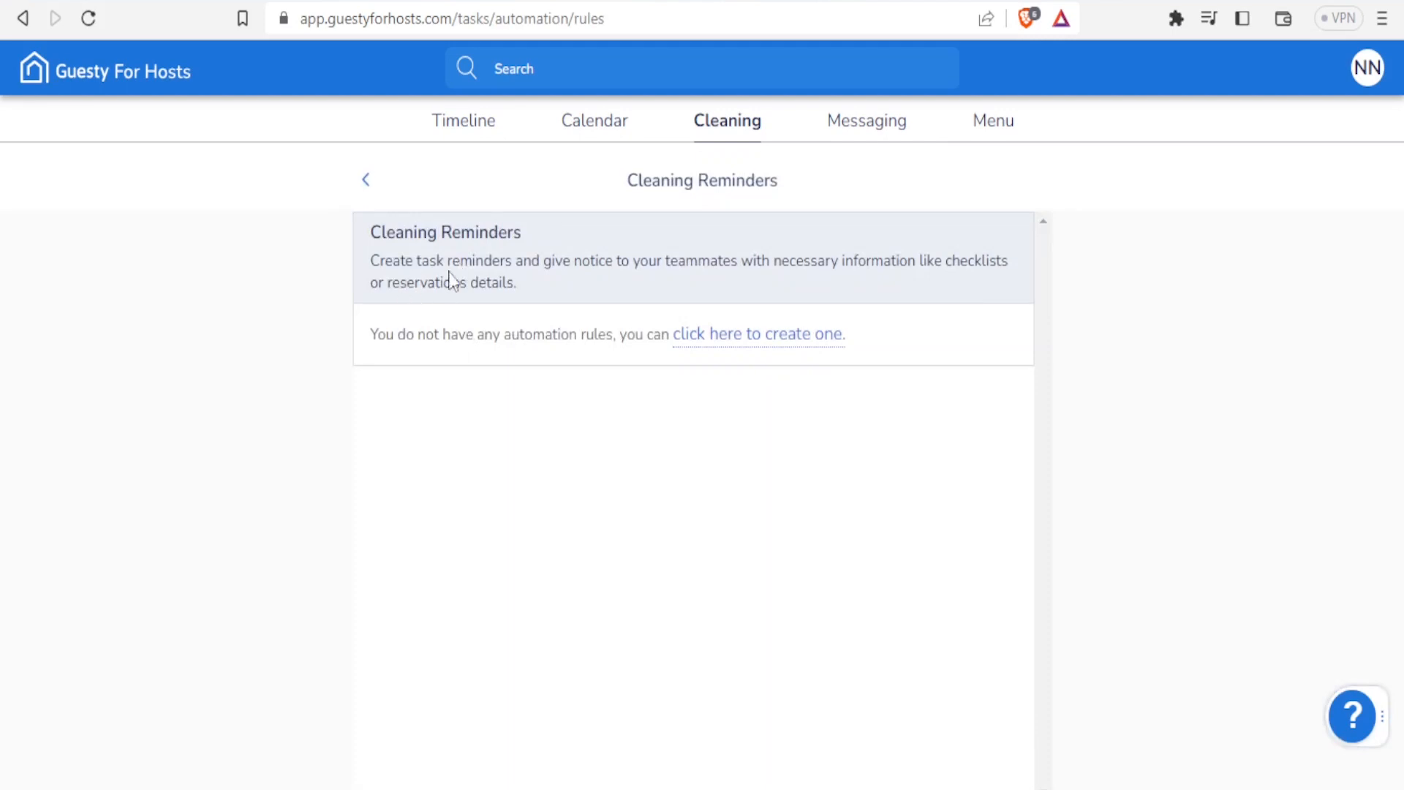
{"action": "mouse_move", "coordinate": [614, 285]}
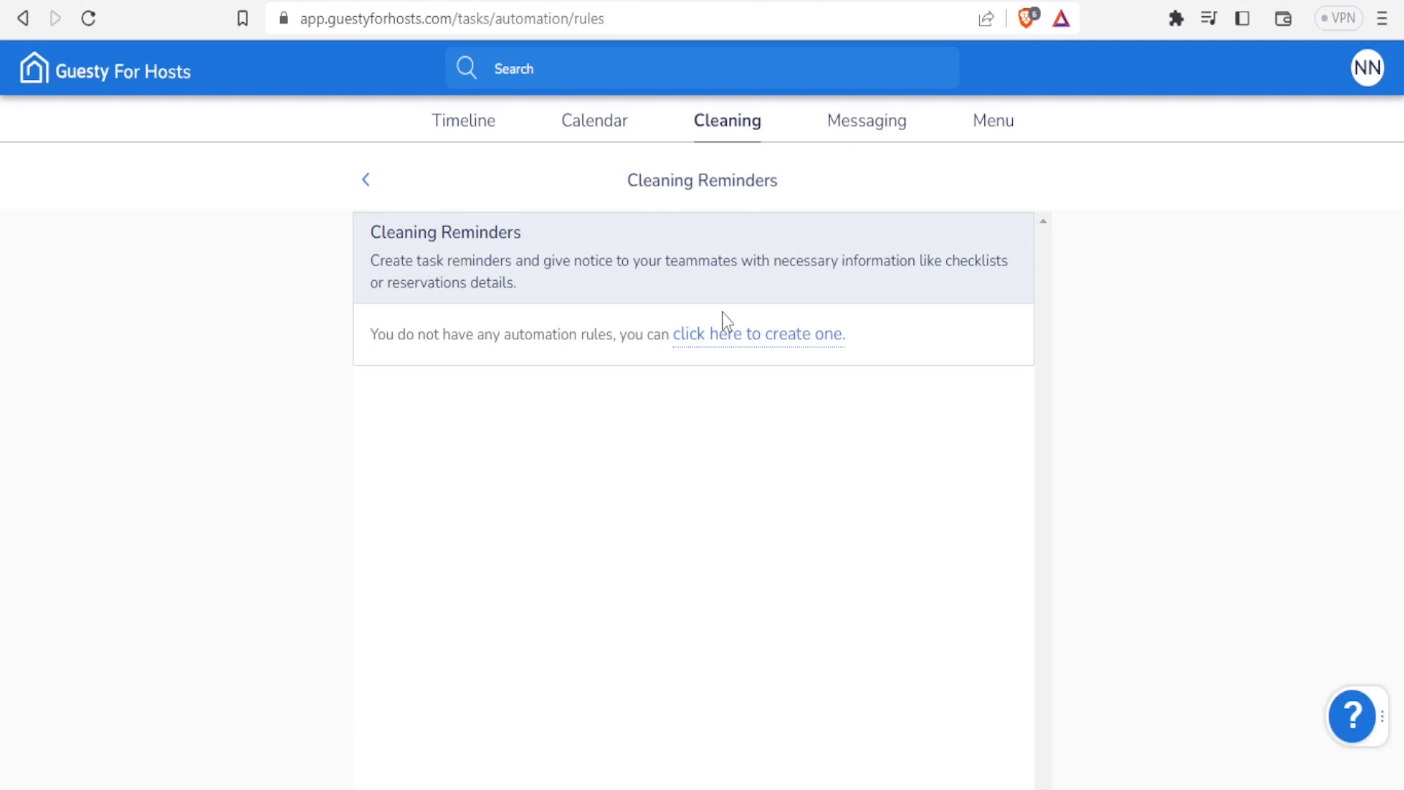
{"action": "mouse_move", "coordinate": [685, 350]}
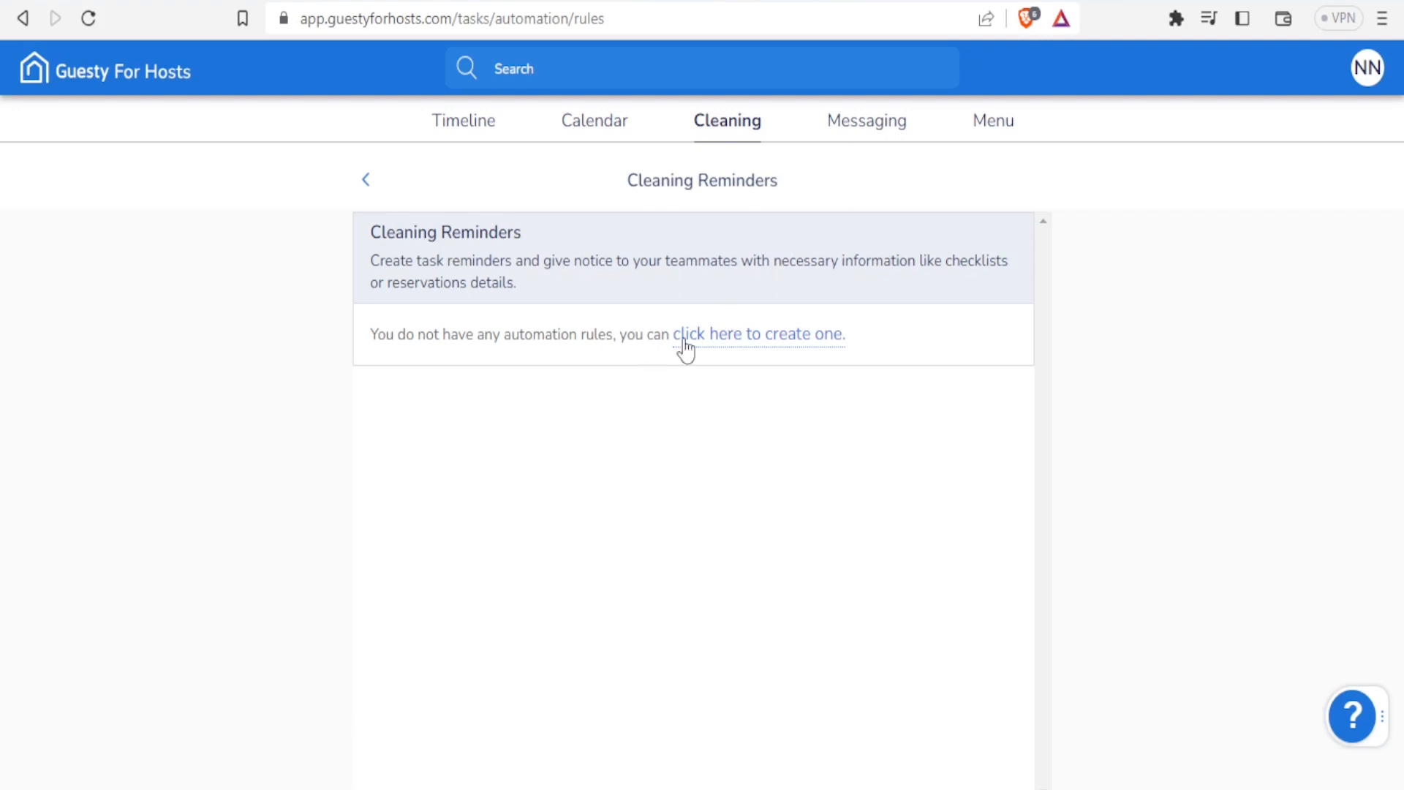
Step: Launch the new reminder rule wizard, reaching the Cleaning vs Check-in task-type choice
{"action": "left_click", "coordinate": [758, 334]}
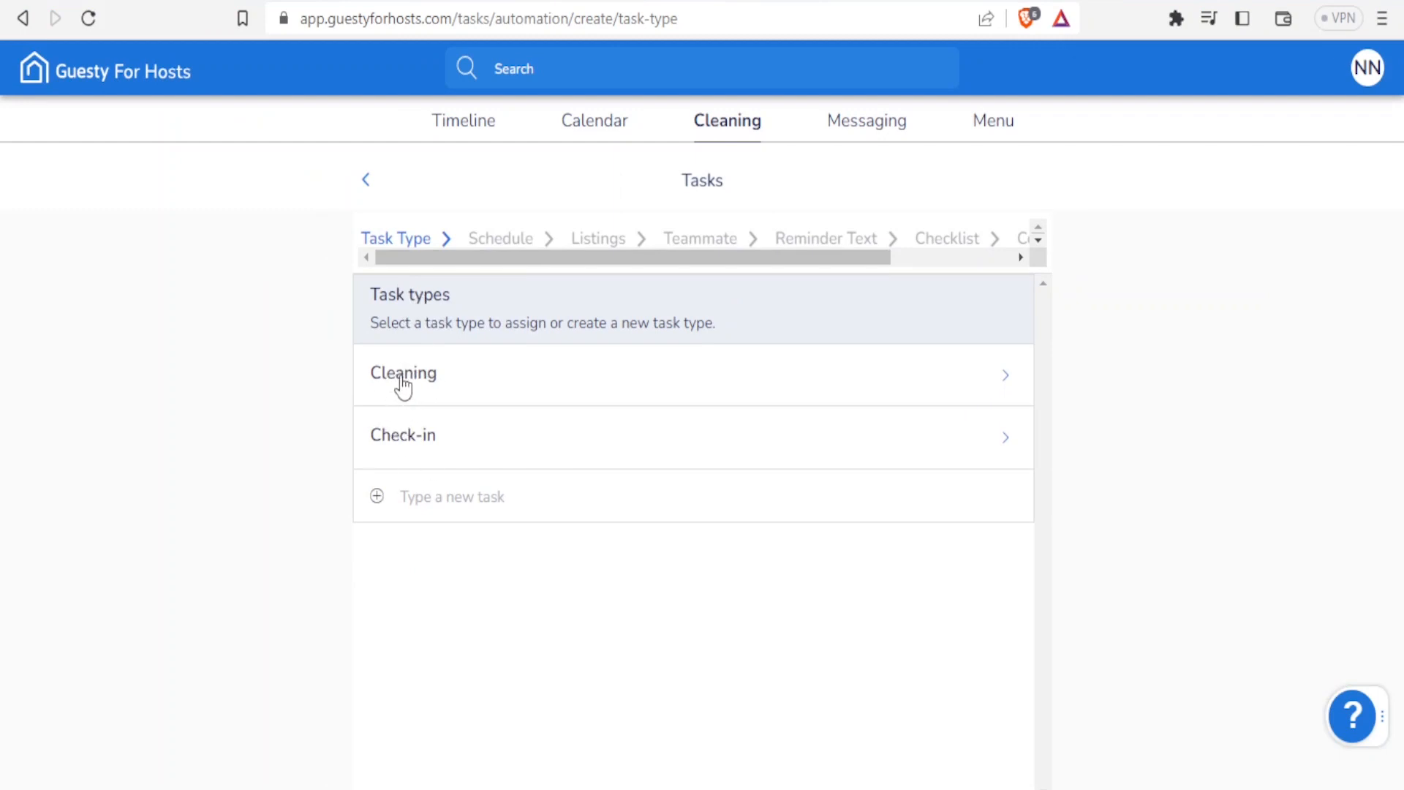
{"action": "mouse_move", "coordinate": [425, 384]}
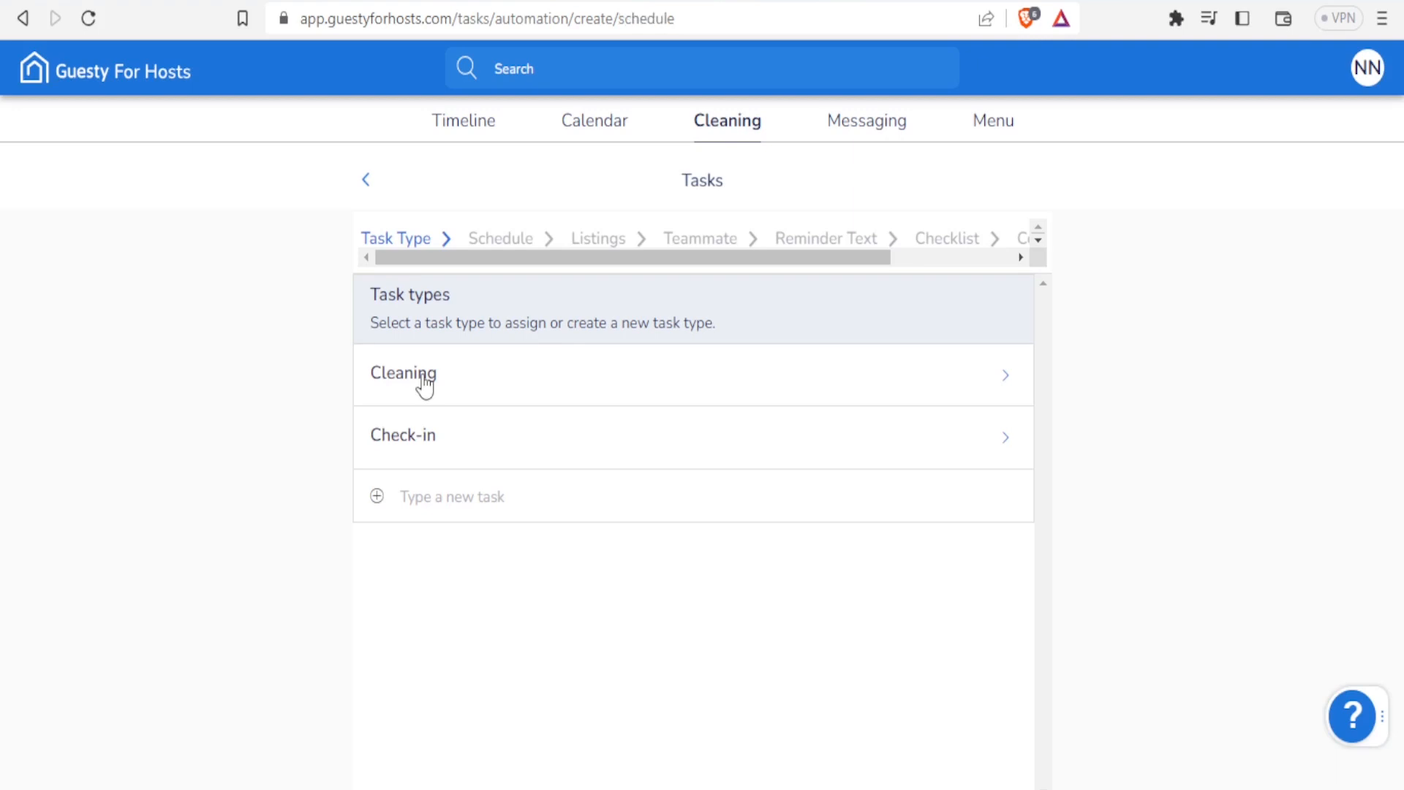
Step: Schedule the cleaning task to trigger on the day of each new reservation and continue
{"action": "left_click", "coordinate": [404, 373]}
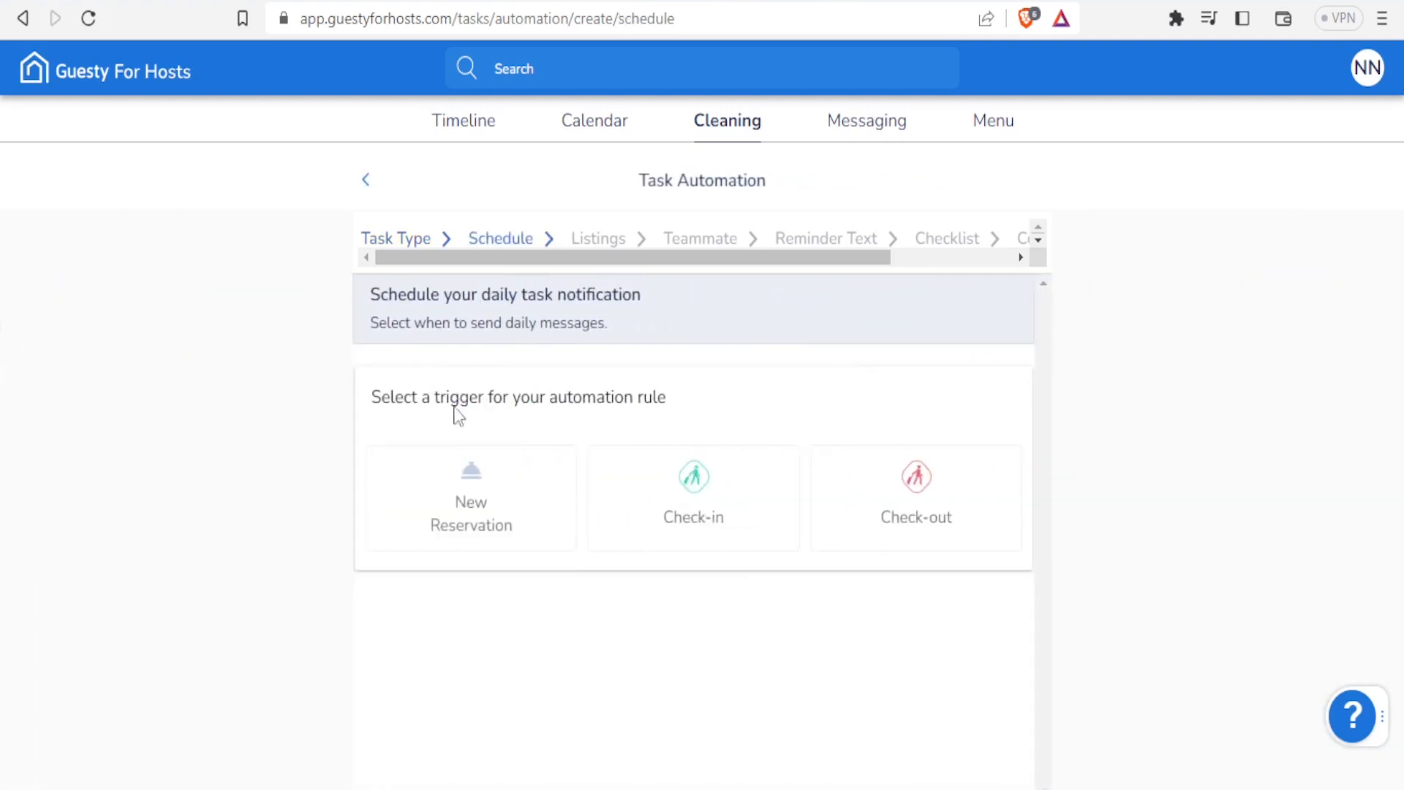
{"action": "mouse_move", "coordinate": [481, 360]}
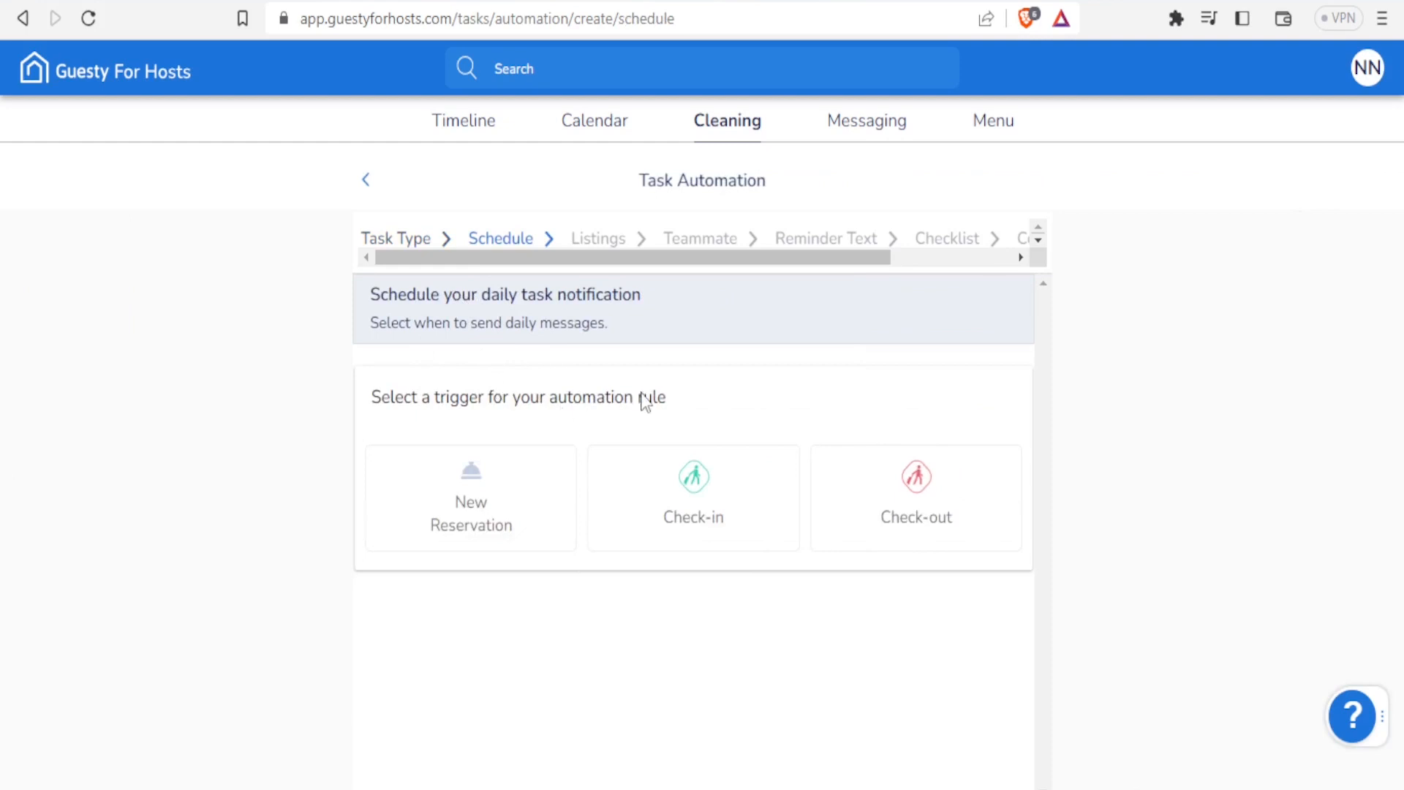
{"action": "mouse_move", "coordinate": [414, 336]}
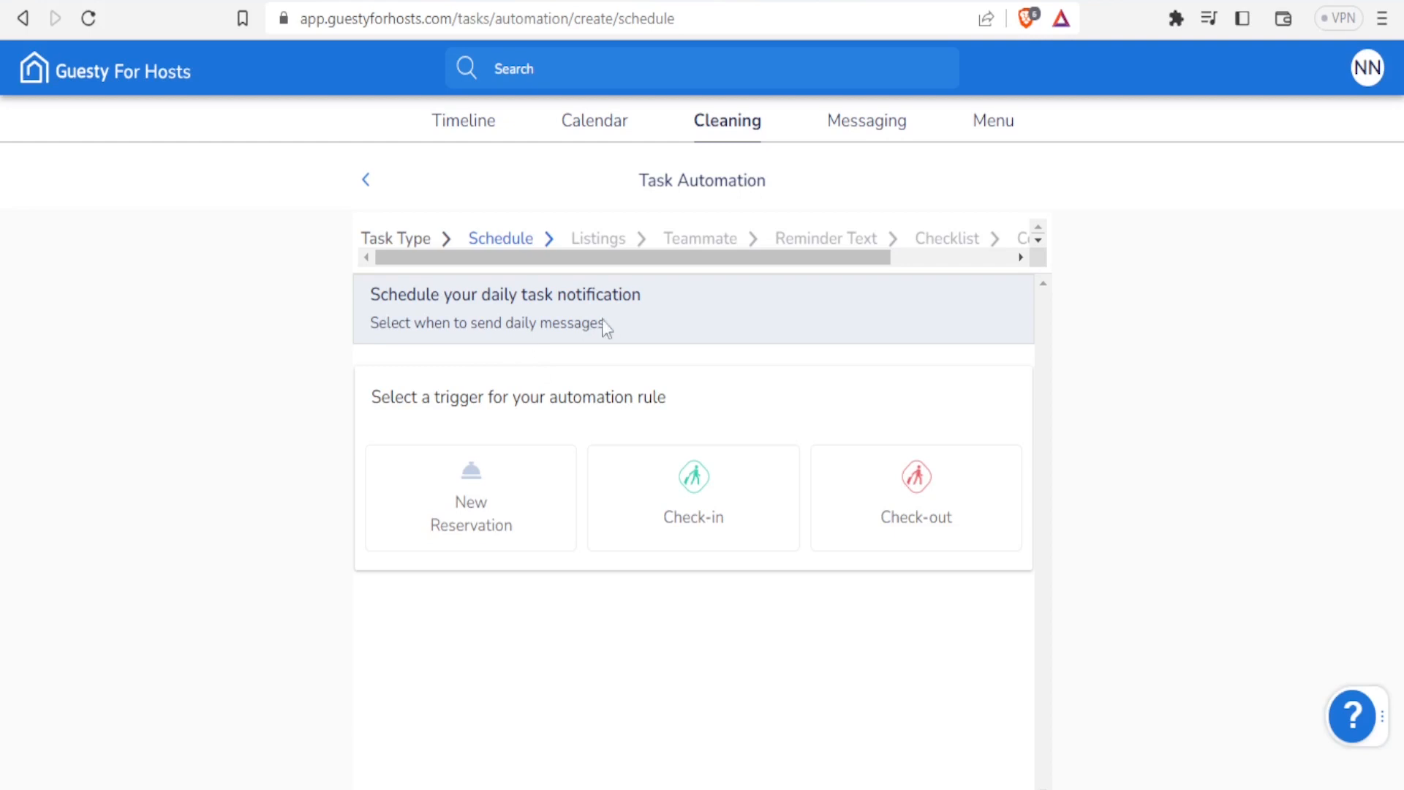
{"action": "mouse_move", "coordinate": [482, 502]}
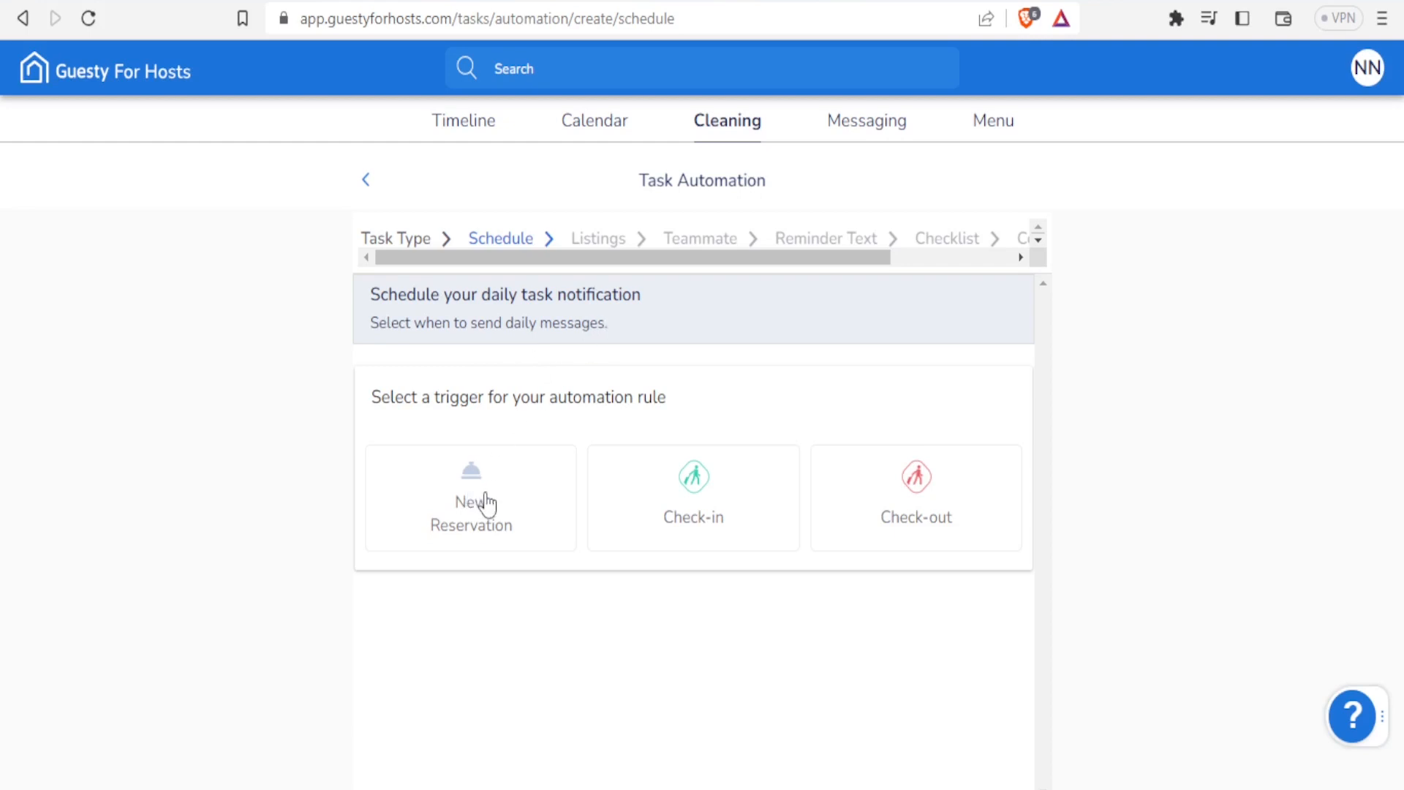
{"action": "mouse_move", "coordinate": [943, 428]}
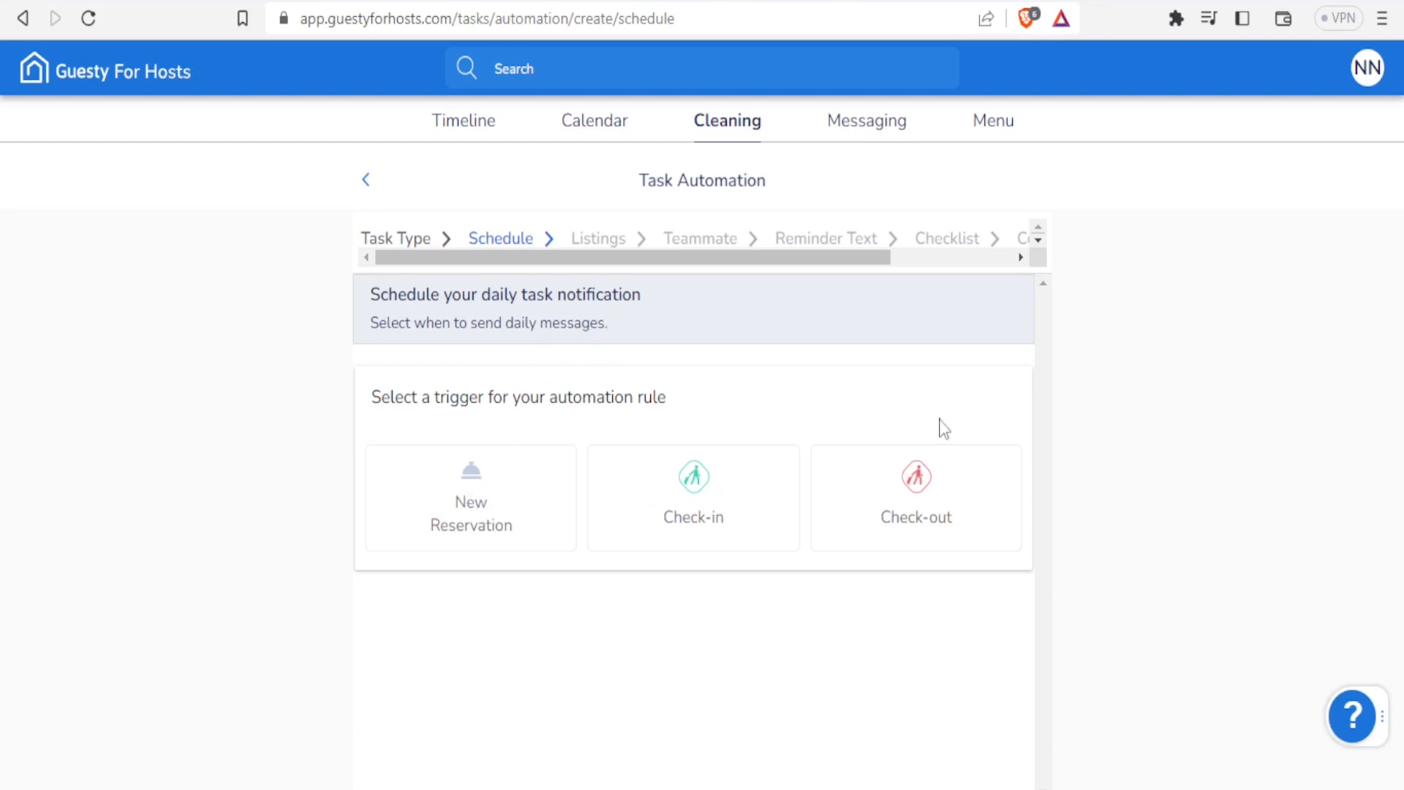
{"action": "mouse_move", "coordinate": [473, 492]}
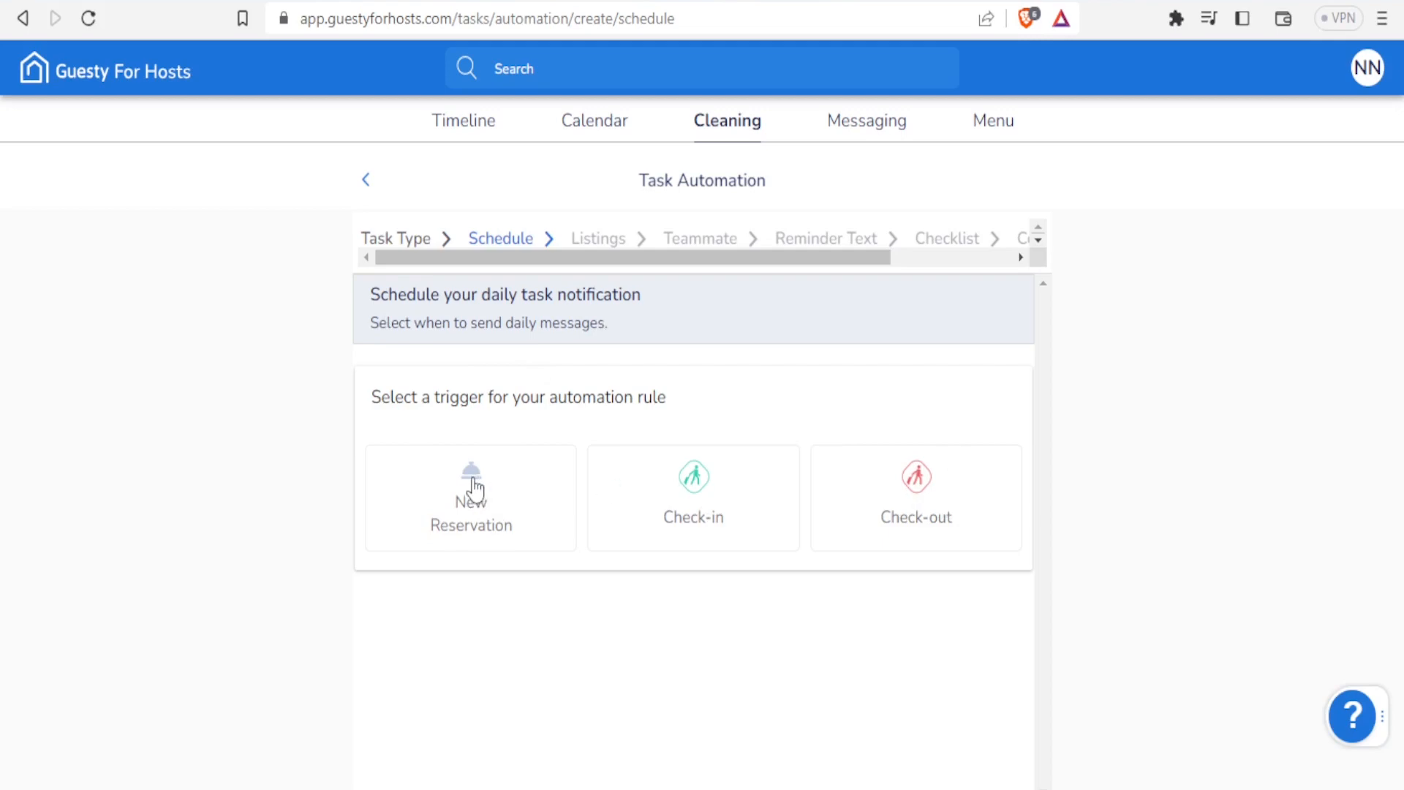
{"action": "left_click", "coordinate": [469, 497]}
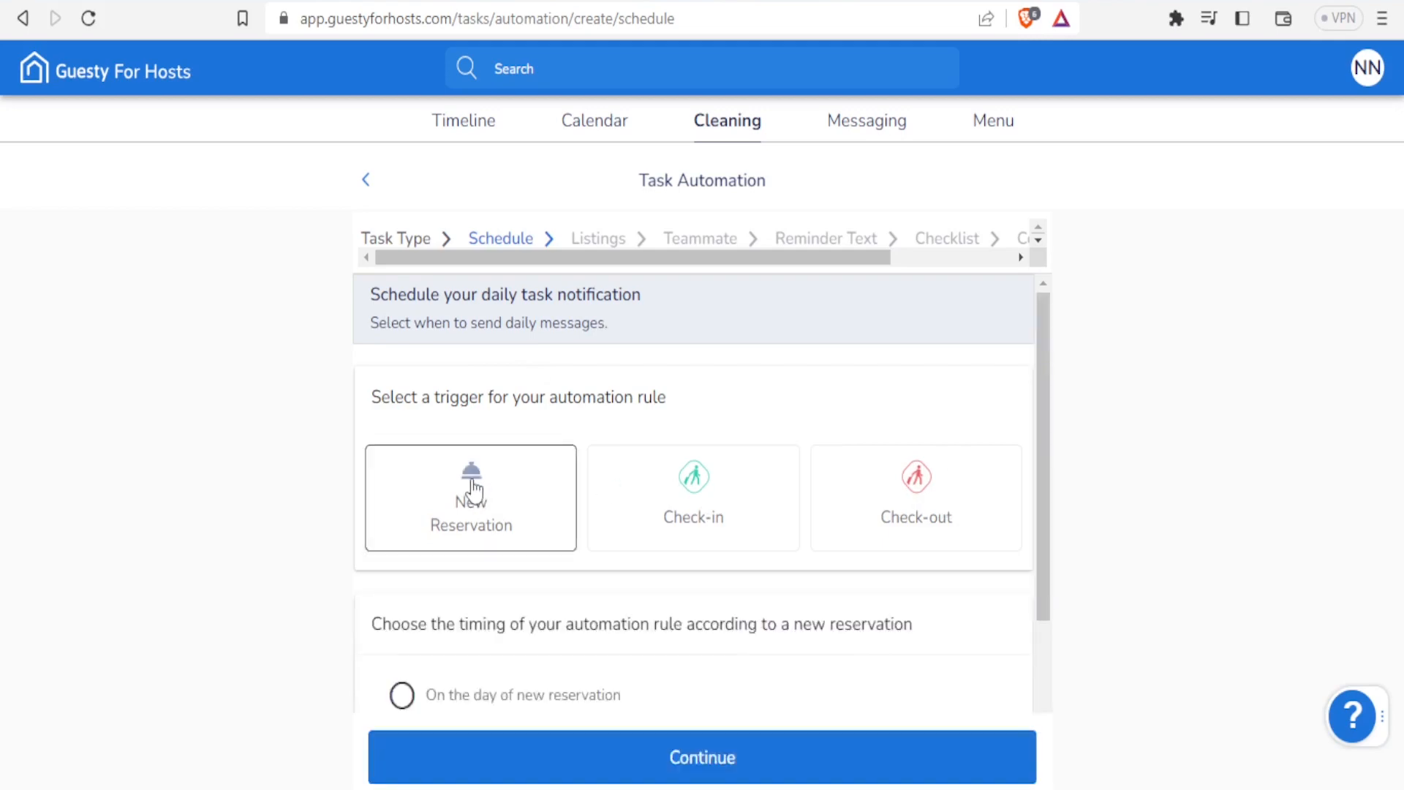
{"action": "mouse_move", "coordinate": [402, 689]}
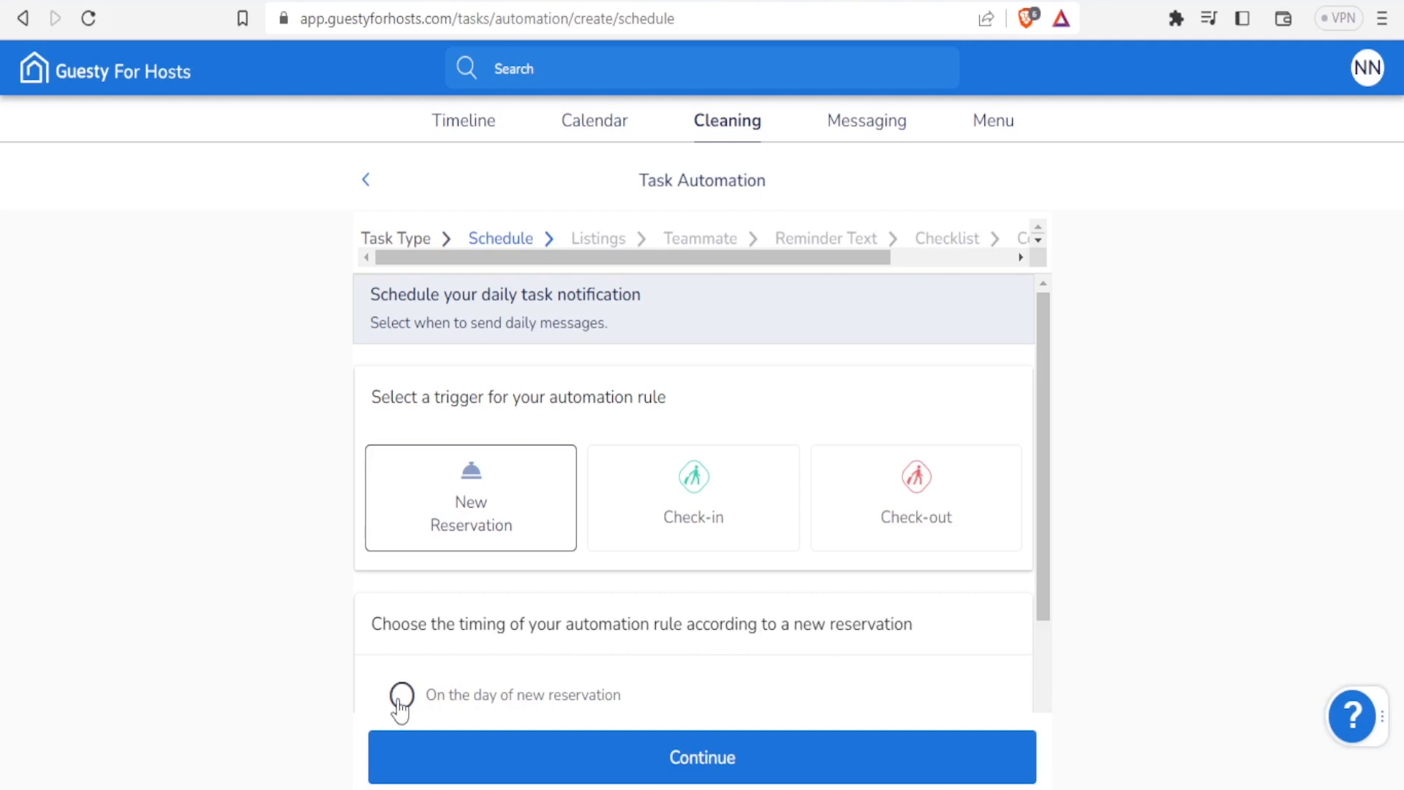
{"action": "left_click", "coordinate": [401, 696]}
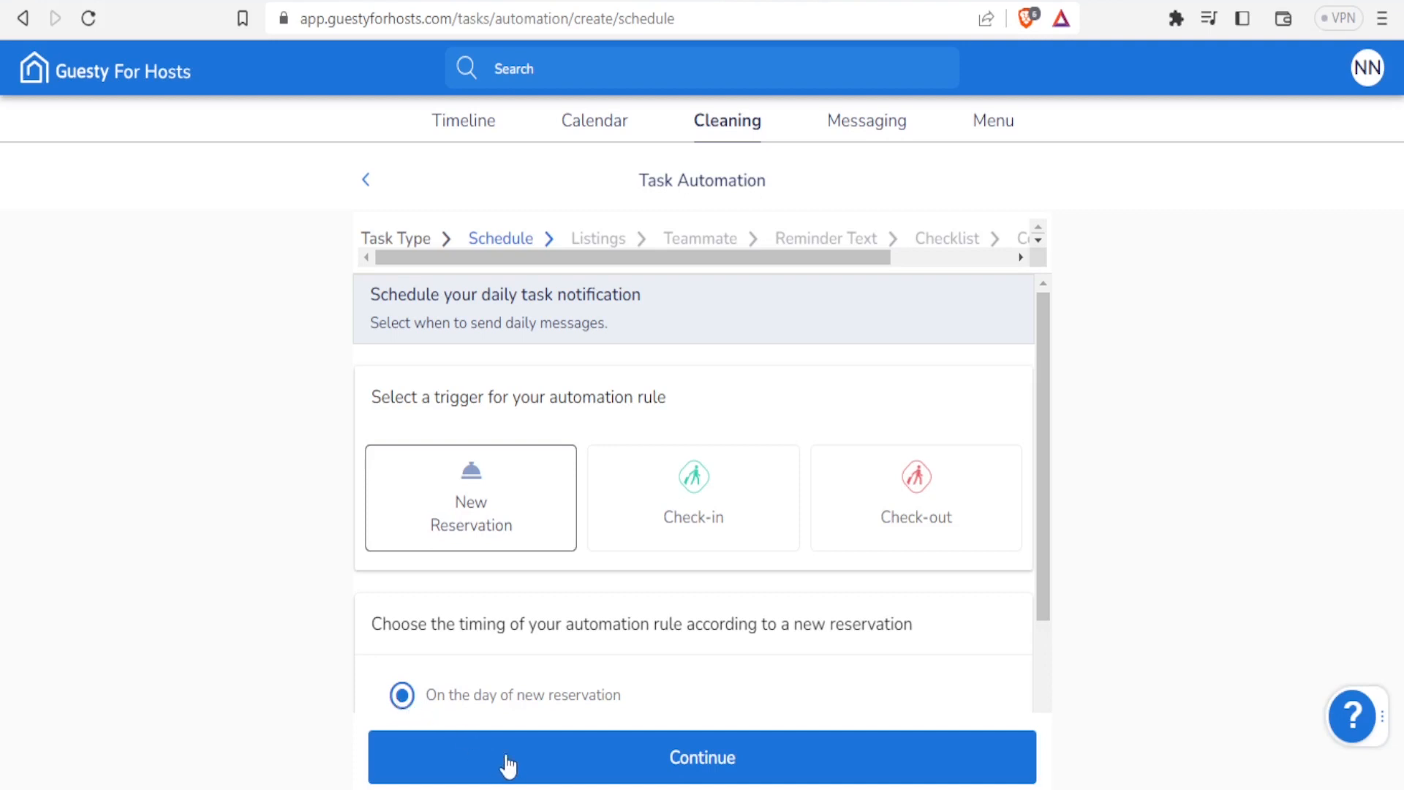
{"action": "left_click", "coordinate": [700, 756]}
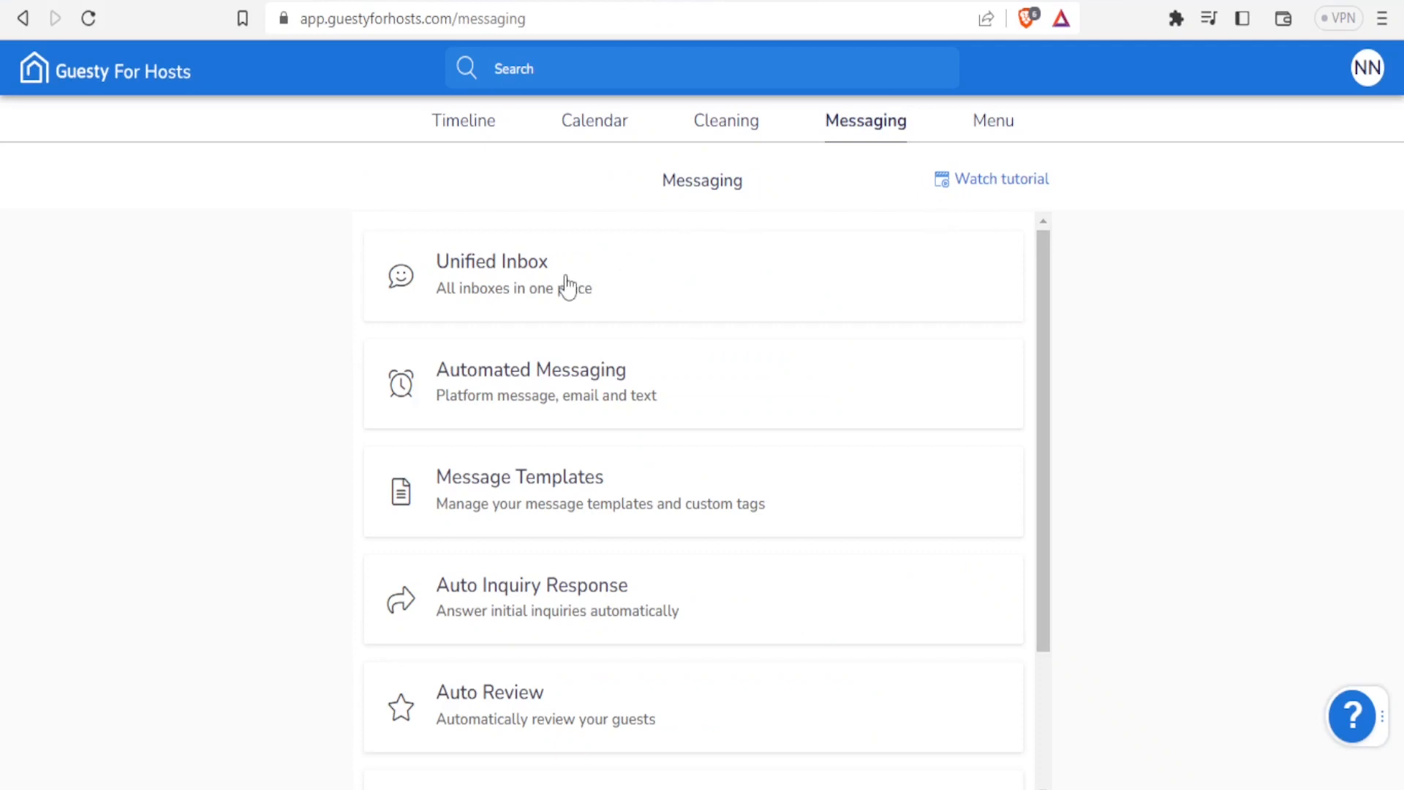
{"action": "mouse_move", "coordinate": [512, 291]}
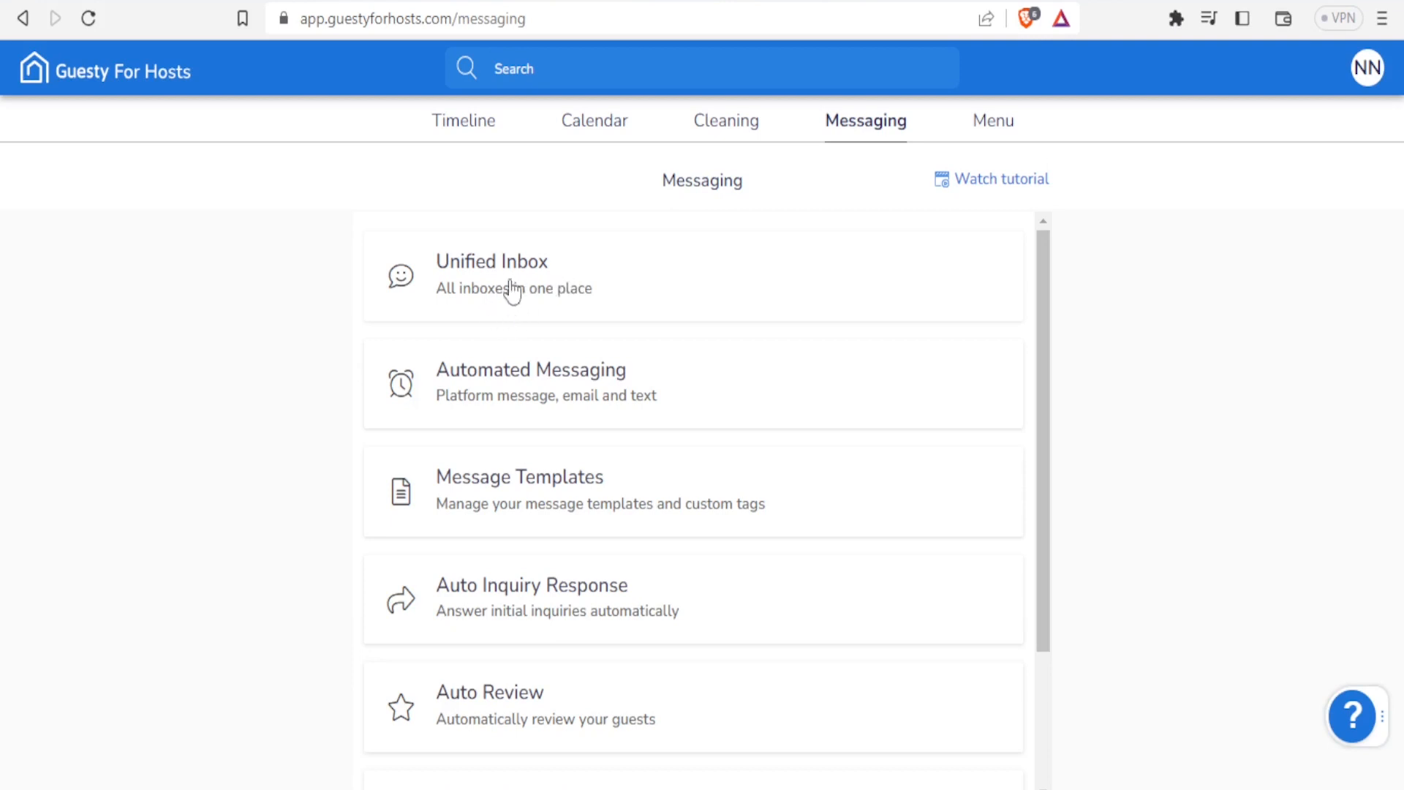
{"action": "mouse_move", "coordinate": [537, 277]}
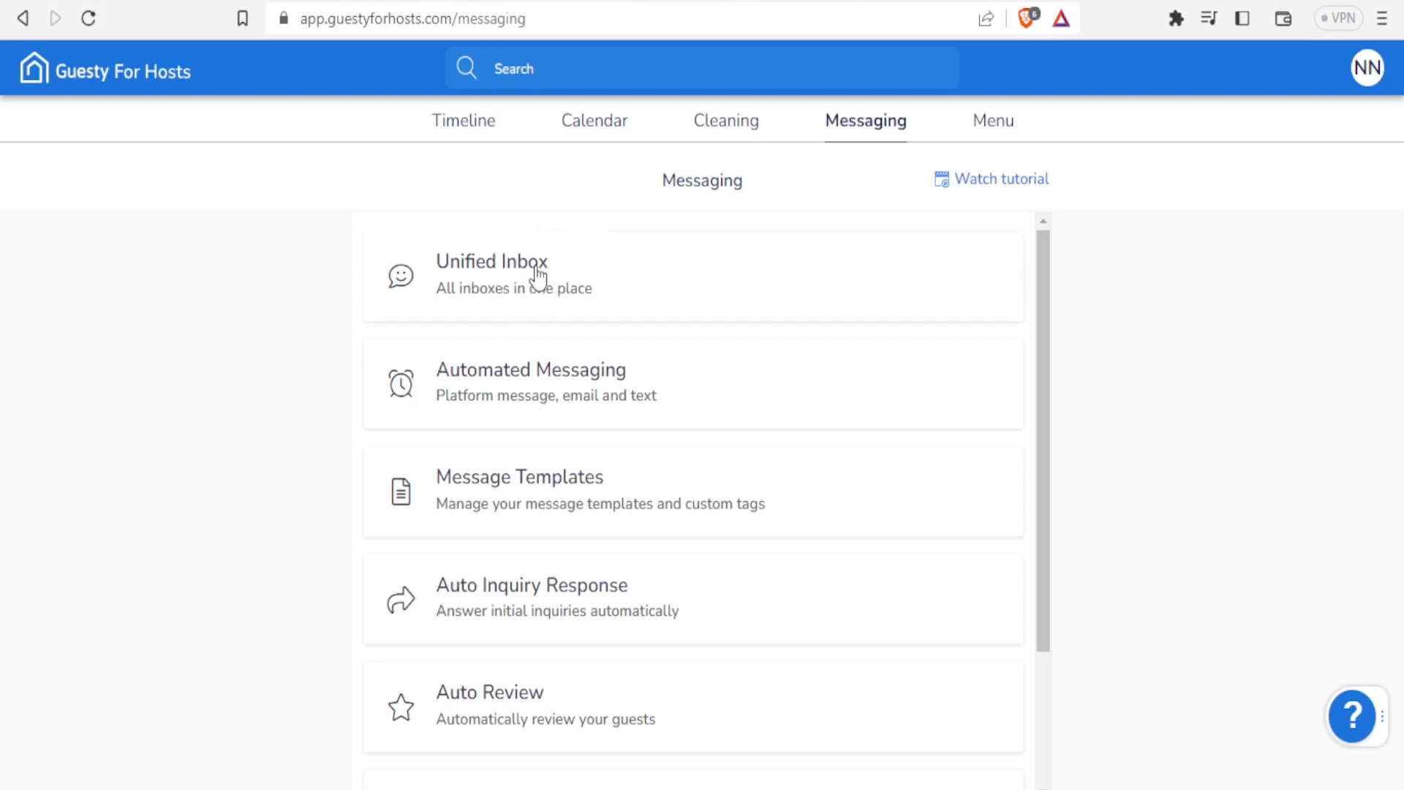
{"action": "mouse_move", "coordinate": [332, 332]}
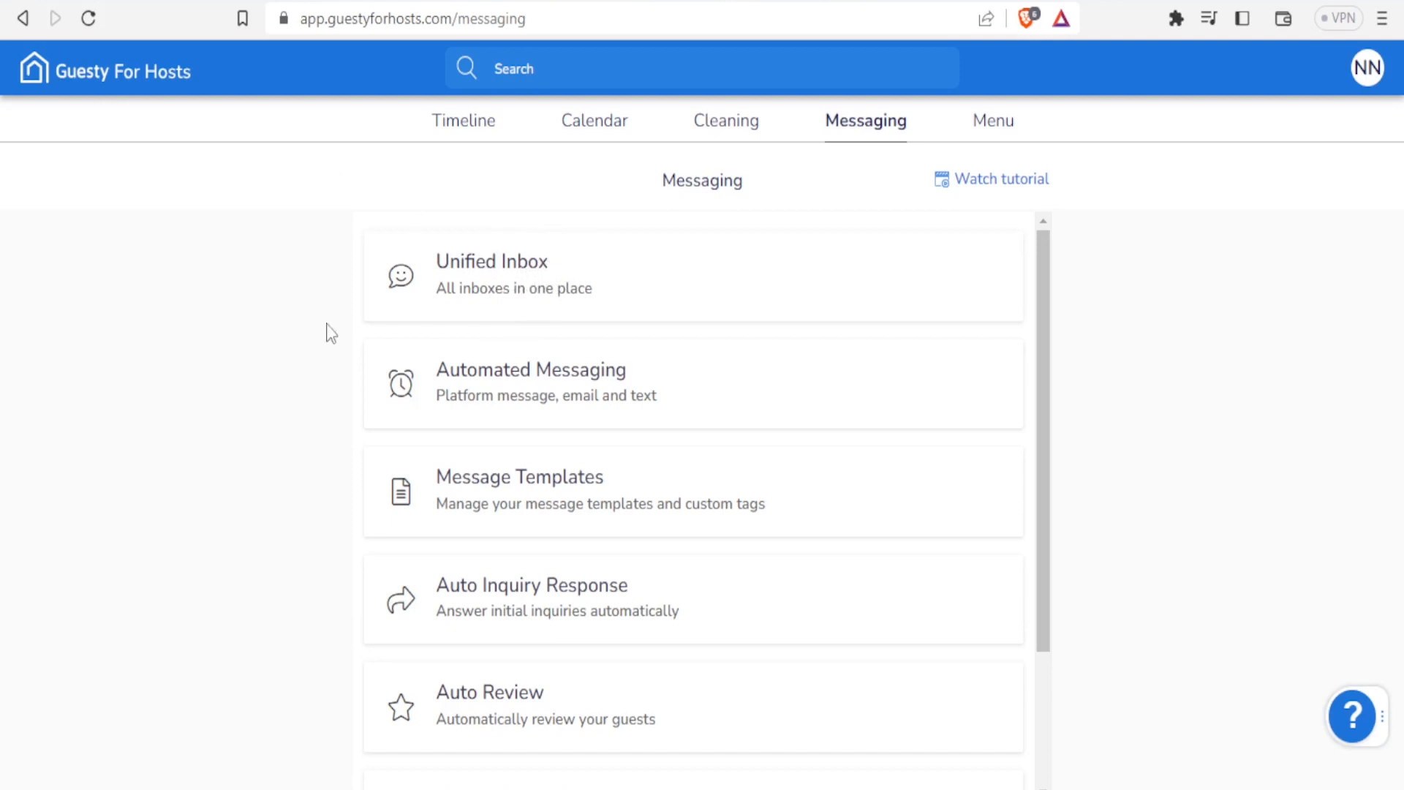
{"action": "left_click", "coordinate": [491, 274]}
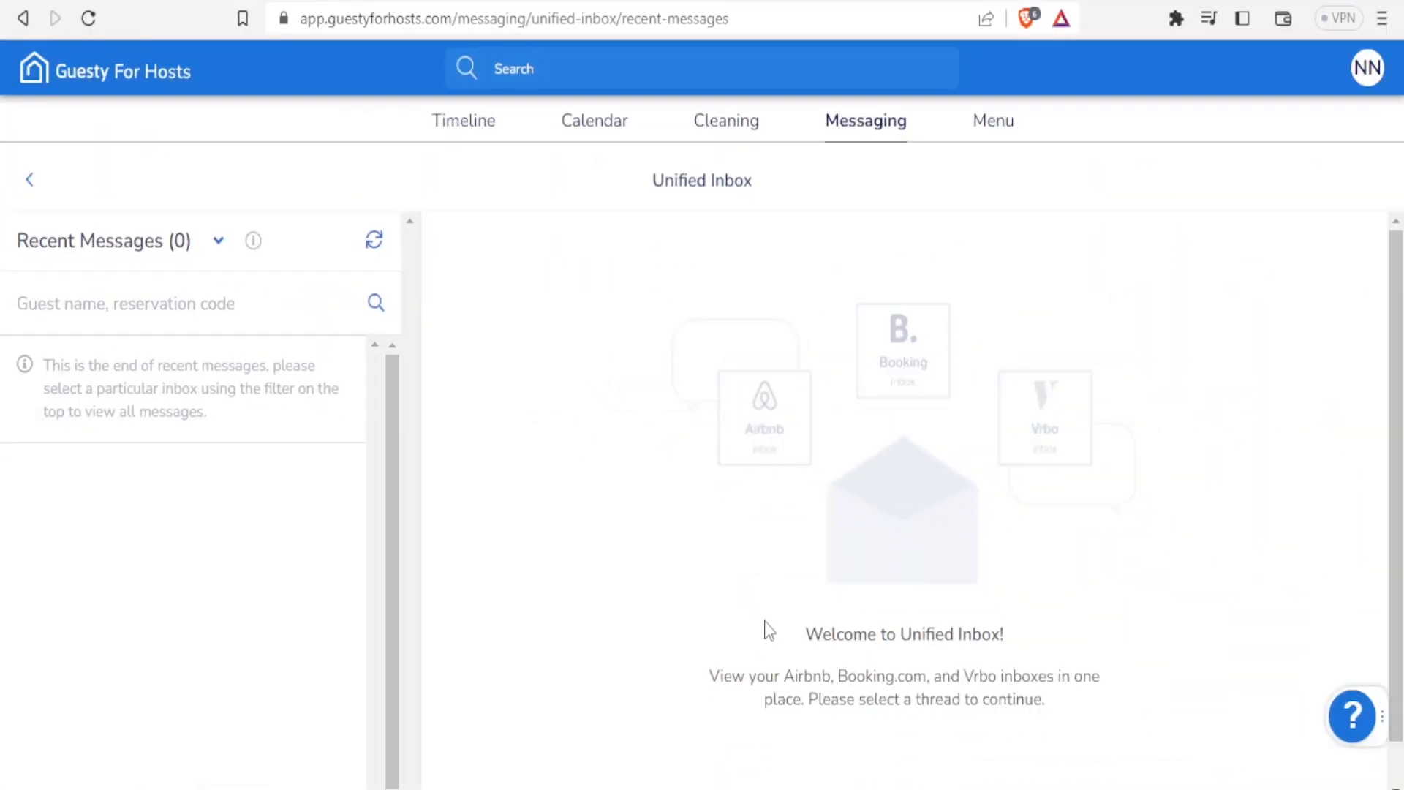
{"action": "mouse_move", "coordinate": [931, 650]}
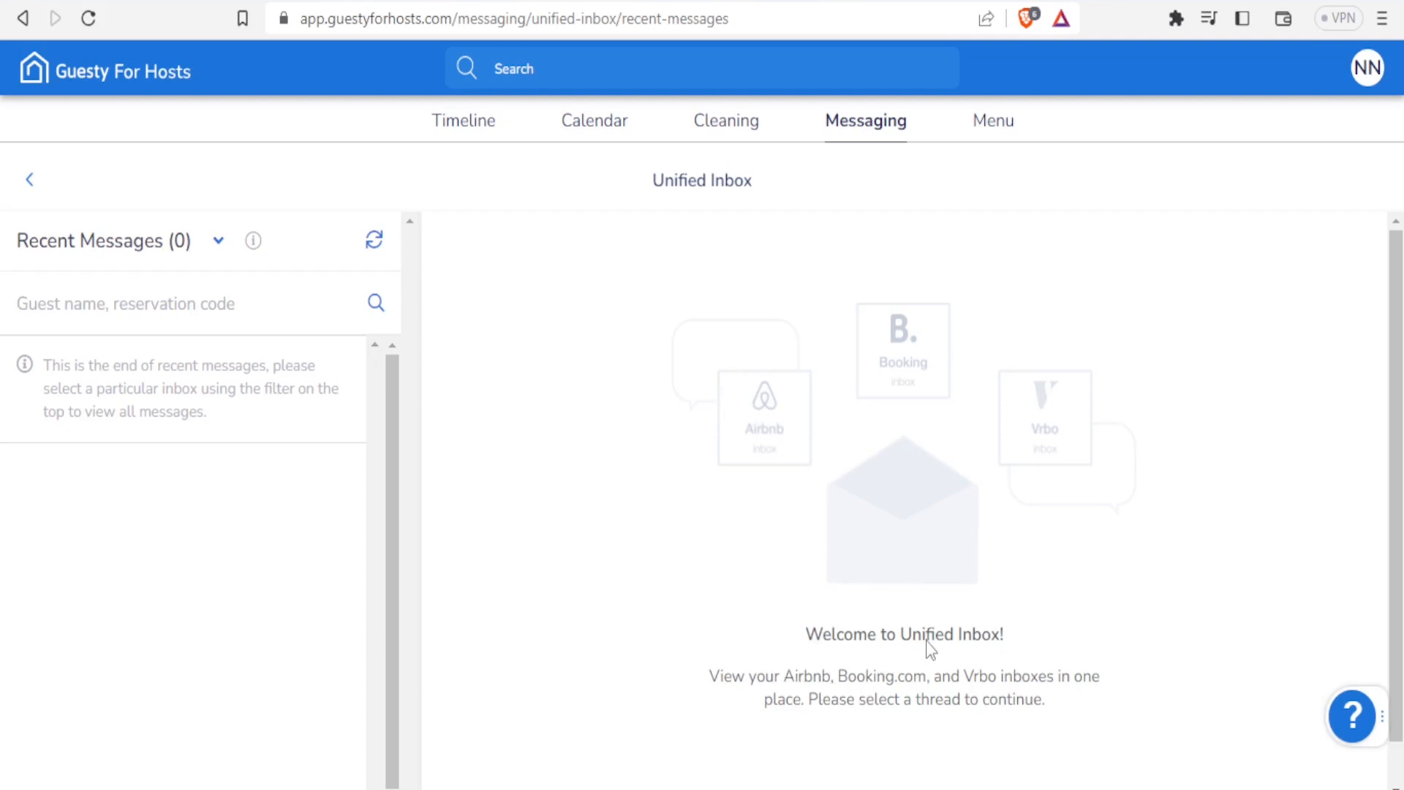
{"action": "mouse_move", "coordinate": [840, 514]}
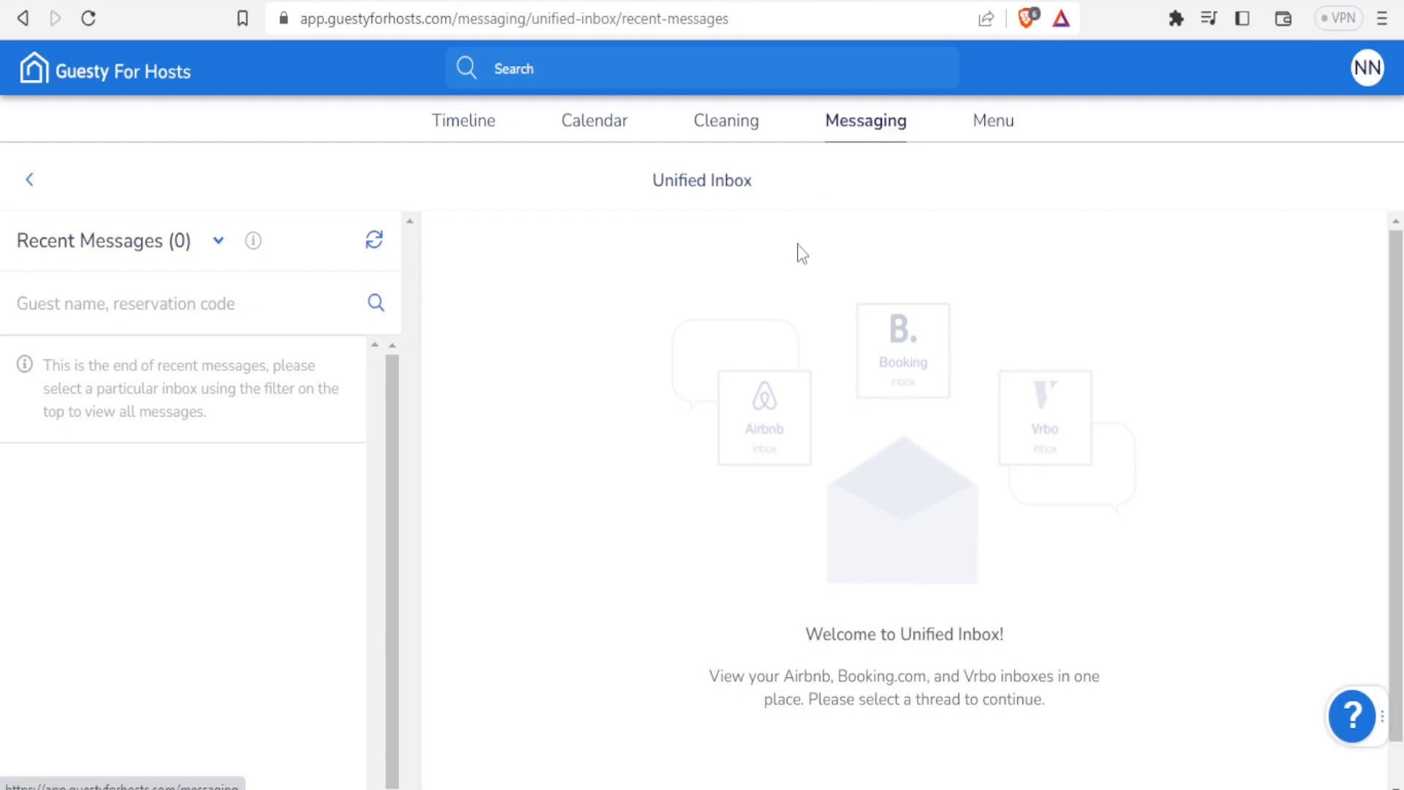
{"action": "mouse_move", "coordinate": [699, 604]}
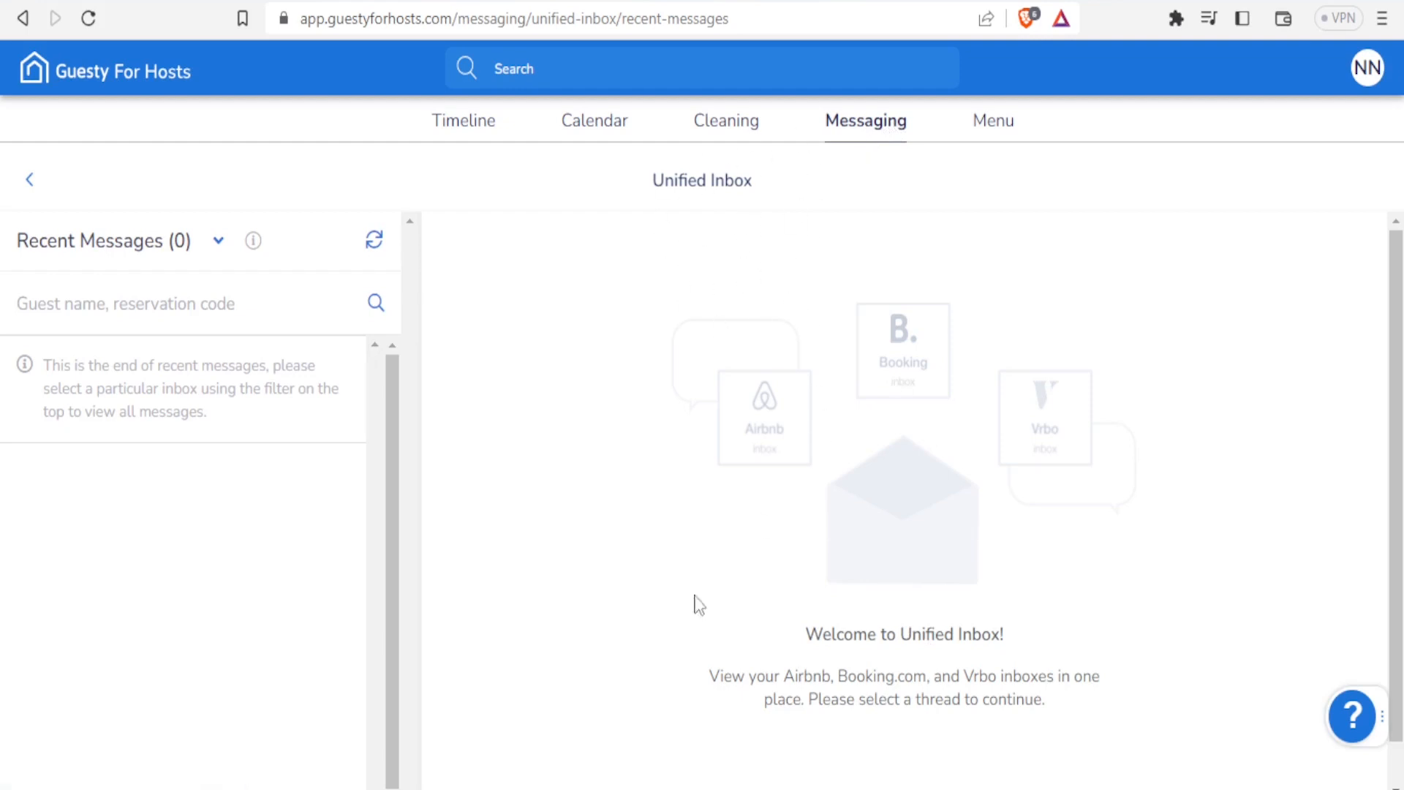
{"action": "mouse_move", "coordinate": [931, 551]}
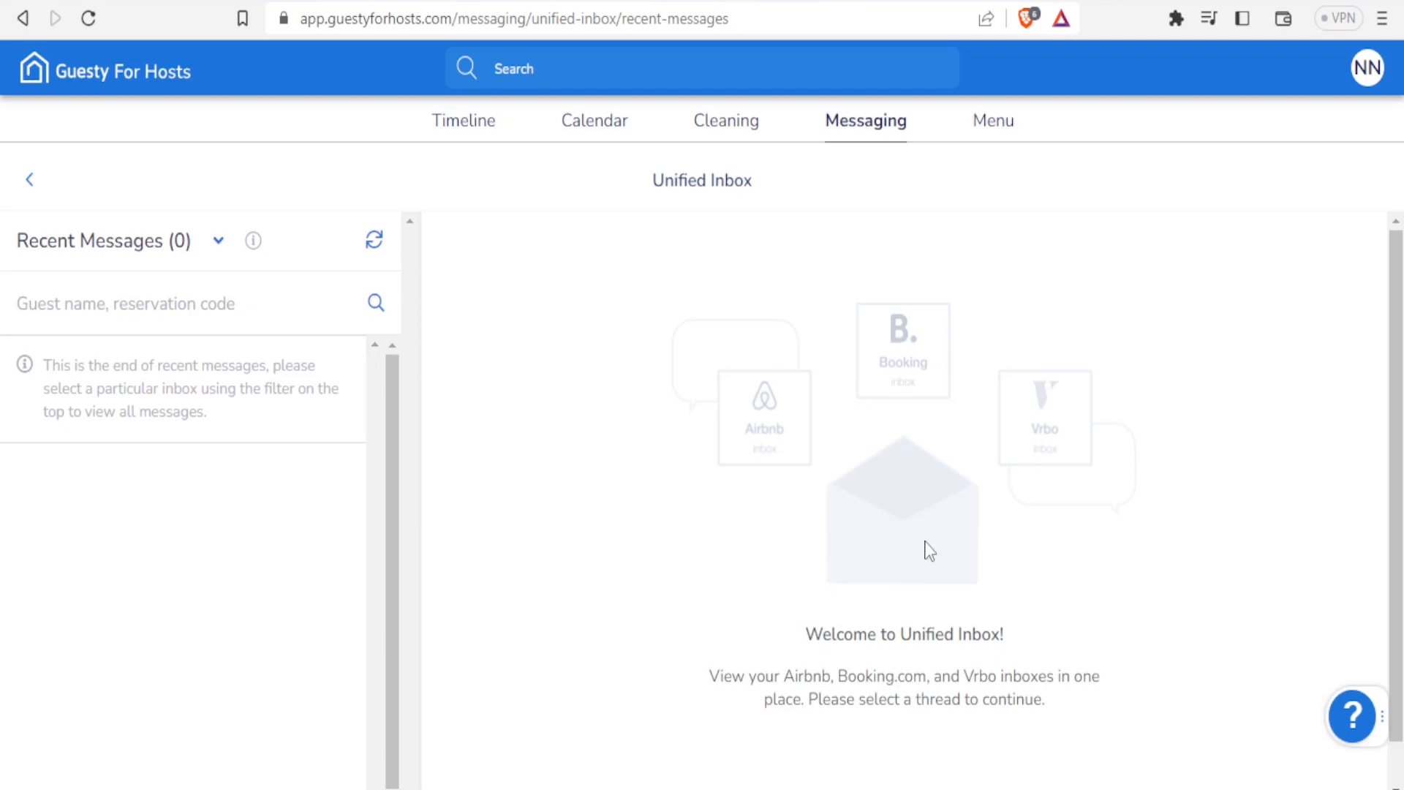
{"action": "mouse_move", "coordinate": [900, 338]}
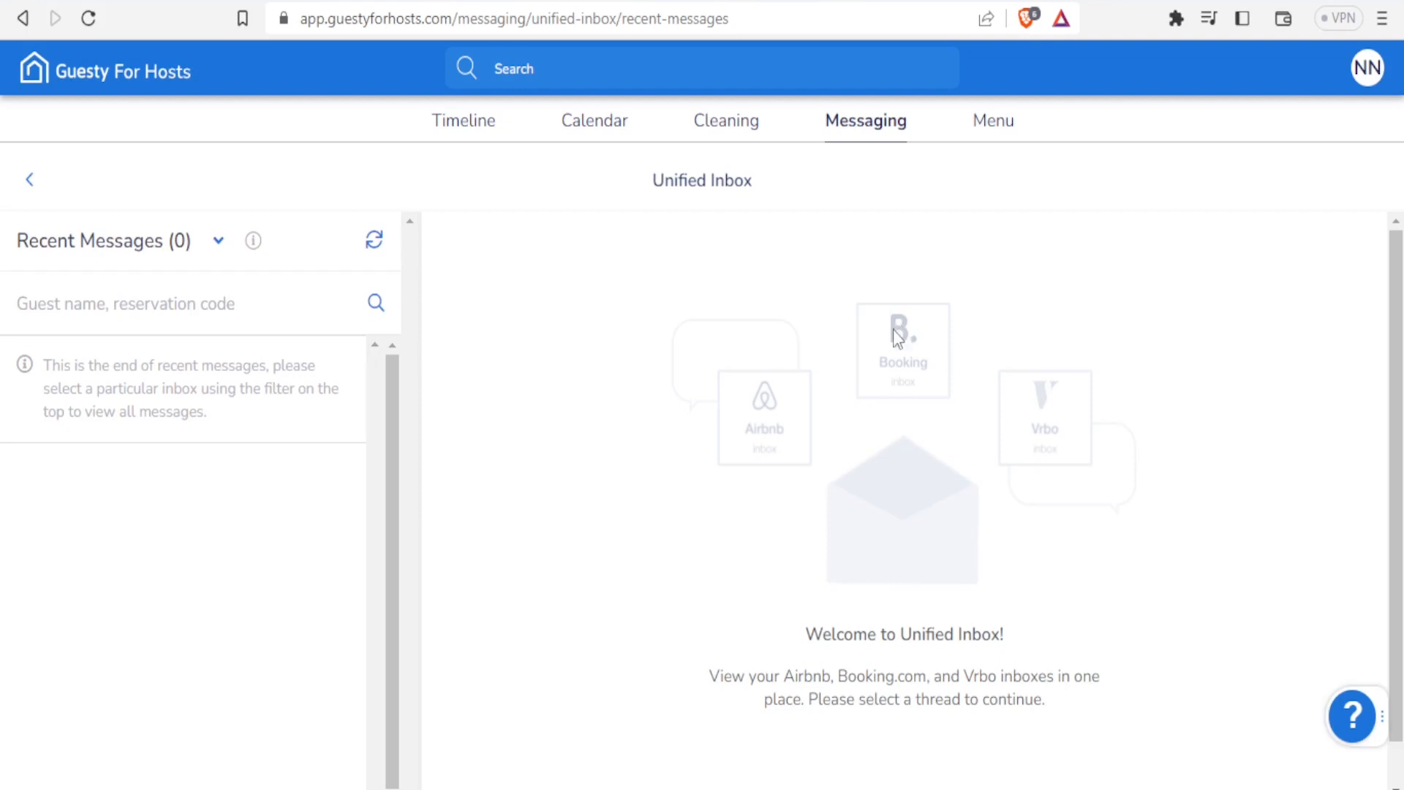
{"action": "left_click", "coordinate": [864, 120]}
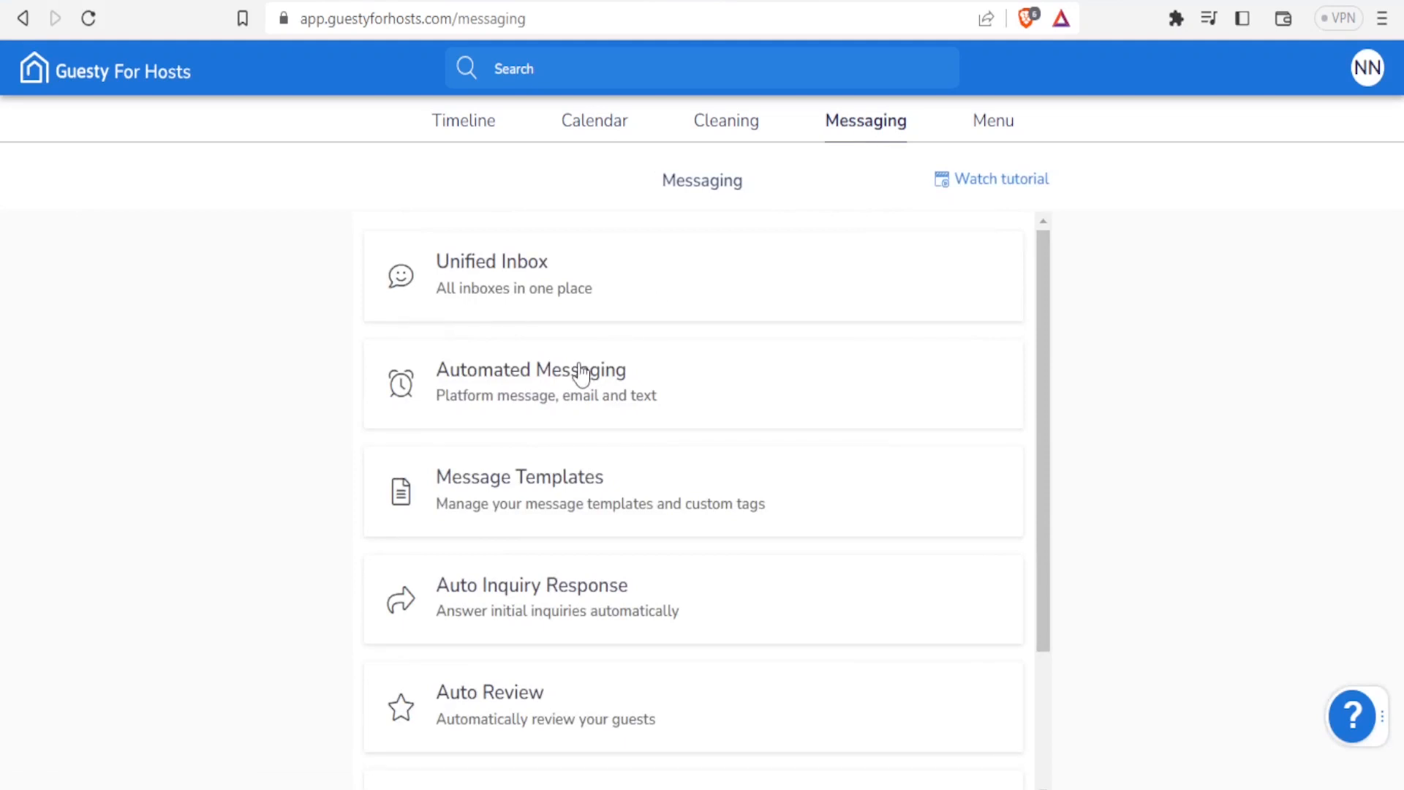
Step: Open Scheduled Messages under Automated Messaging, showing no messages scheduled yet
{"action": "left_click", "coordinate": [530, 381]}
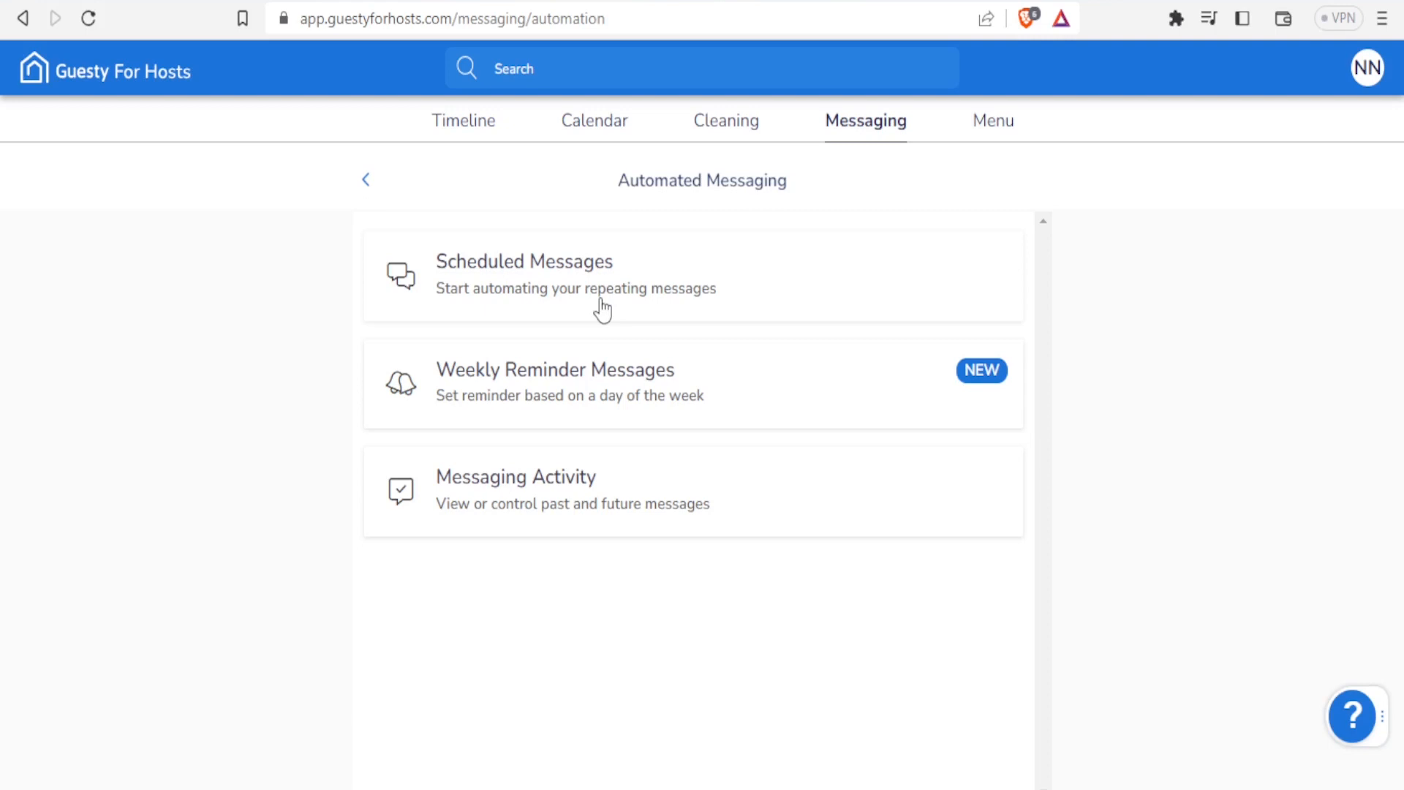
{"action": "mouse_move", "coordinate": [607, 299]}
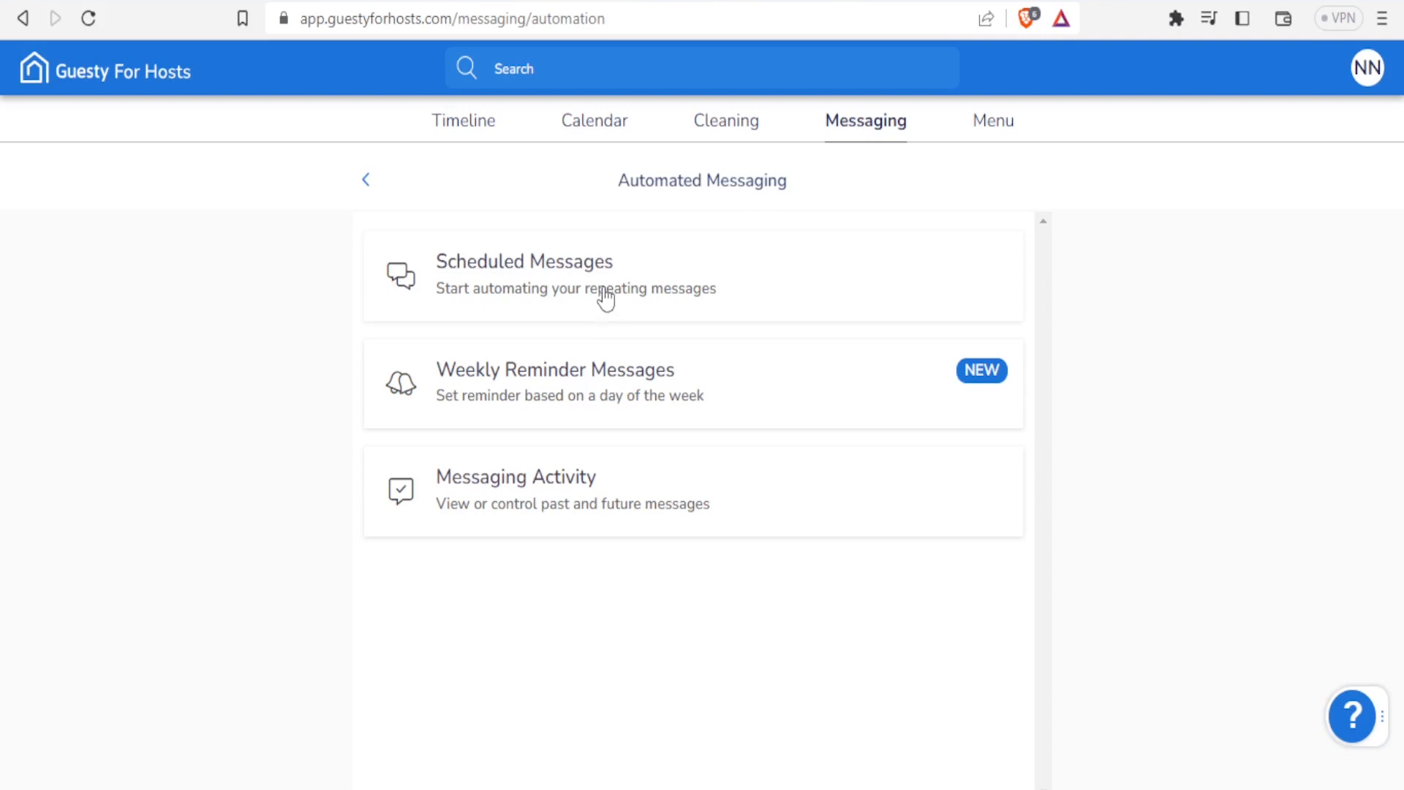
{"action": "left_click", "coordinate": [523, 275]}
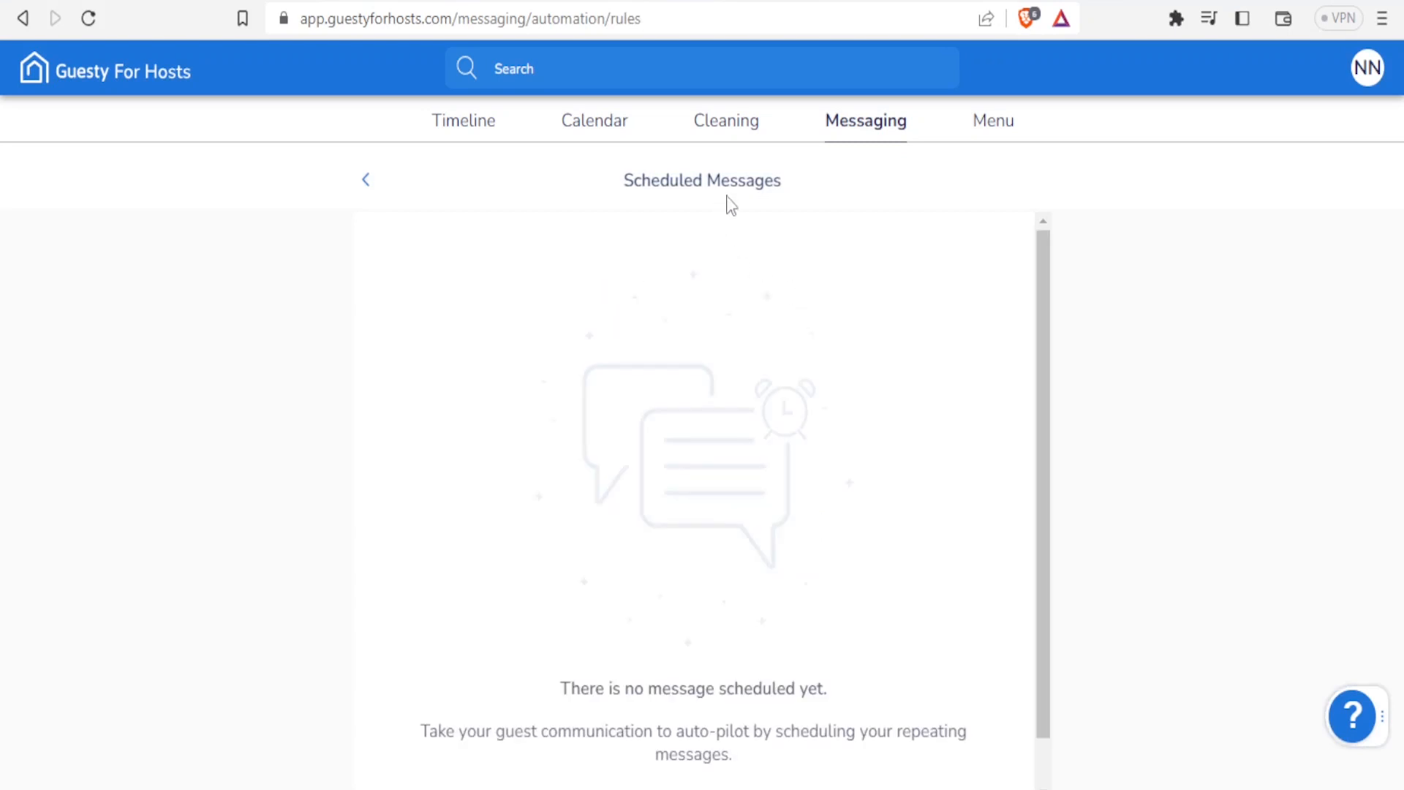
{"action": "mouse_move", "coordinate": [911, 313]}
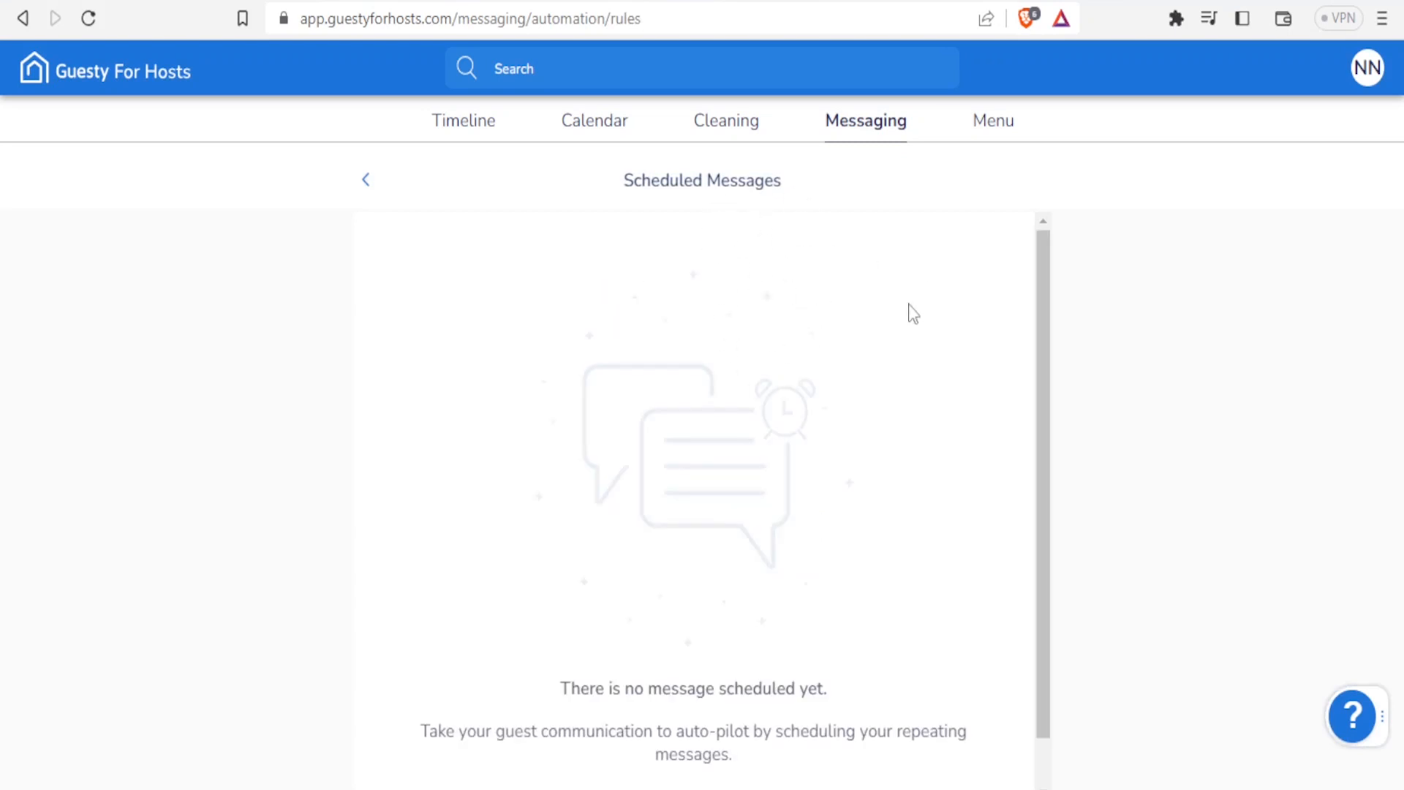
{"action": "scroll", "scroll_direction": "down", "scroll_amount": 3}
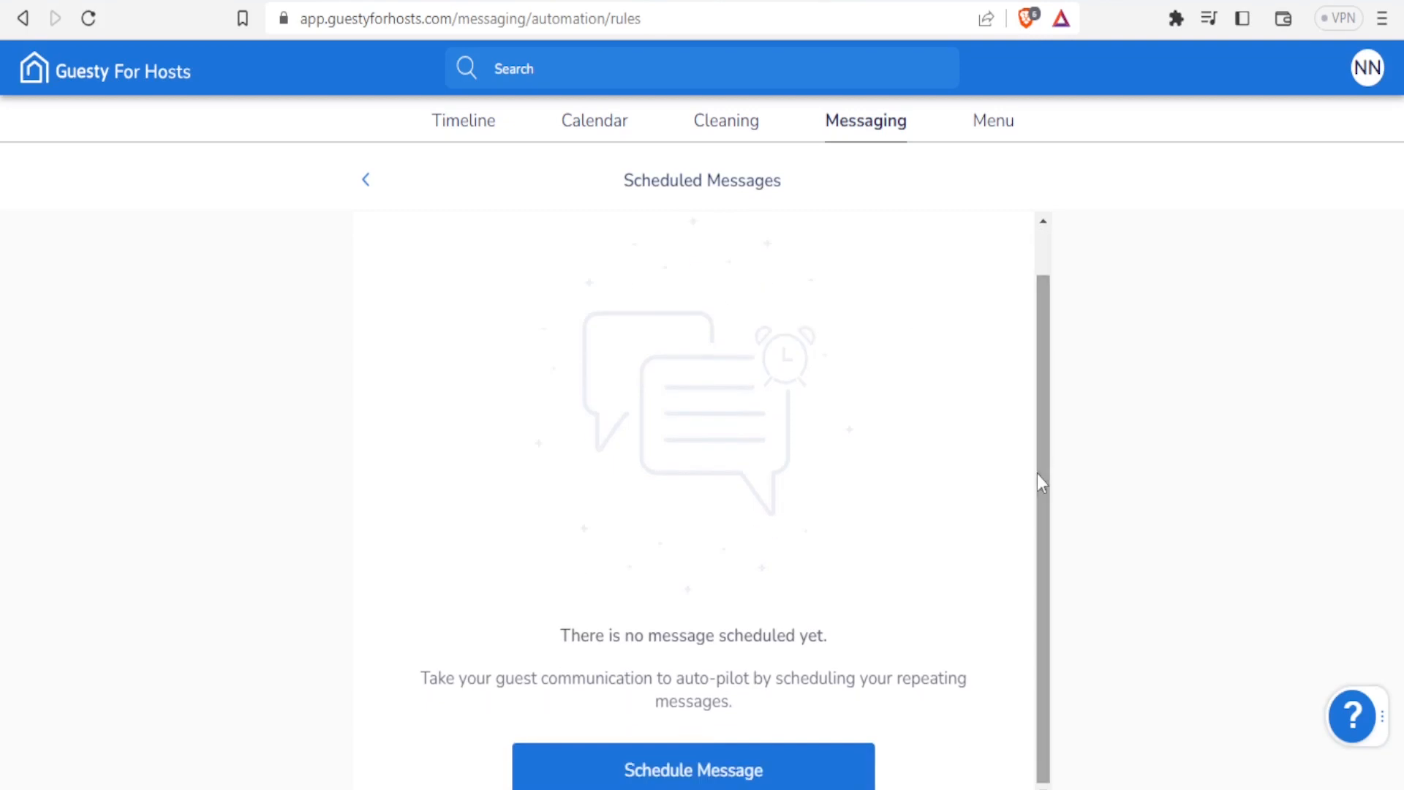
Step: Start a new scheduled message rule via Schedule Message, reaching the message-type step
{"action": "left_click", "coordinate": [692, 769]}
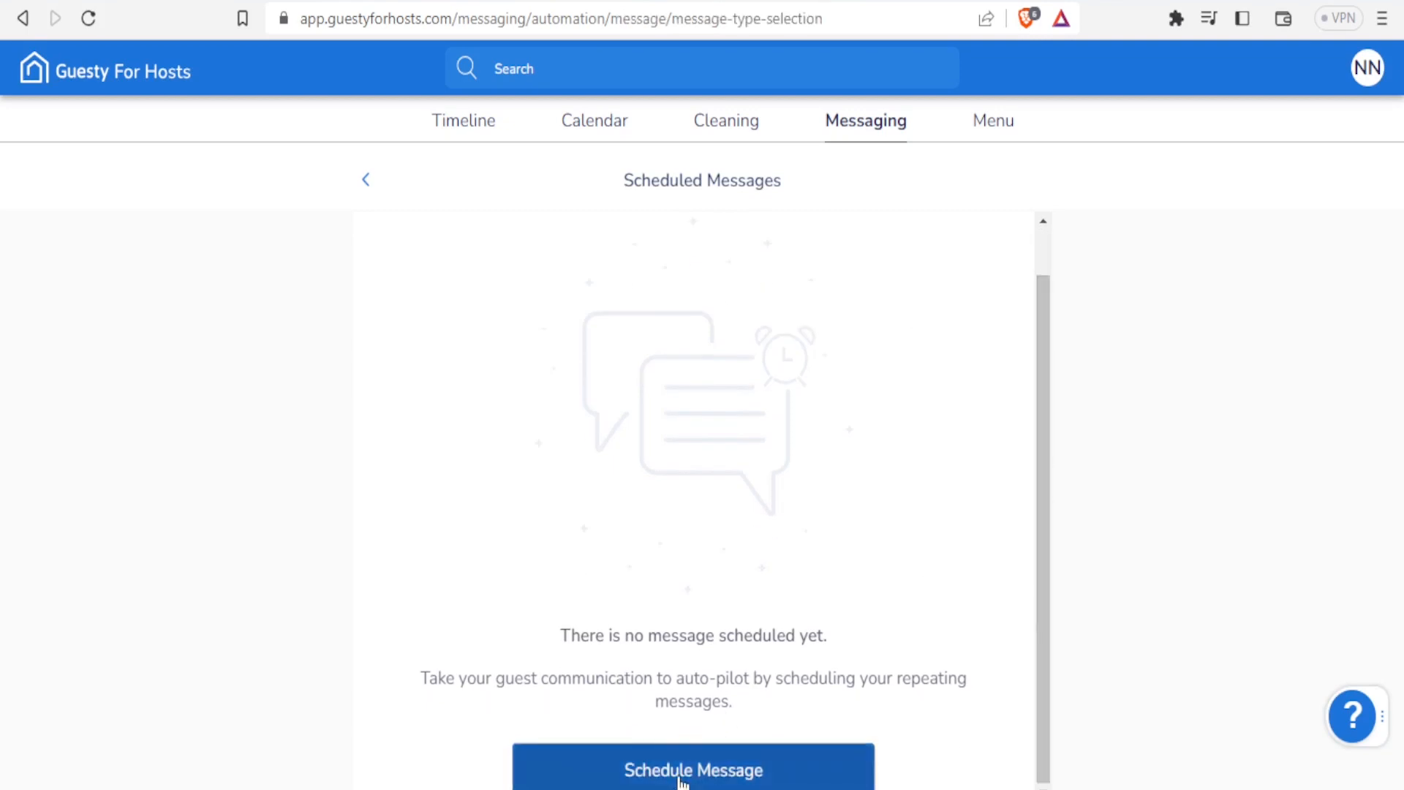
{"action": "left_click", "coordinate": [692, 770]}
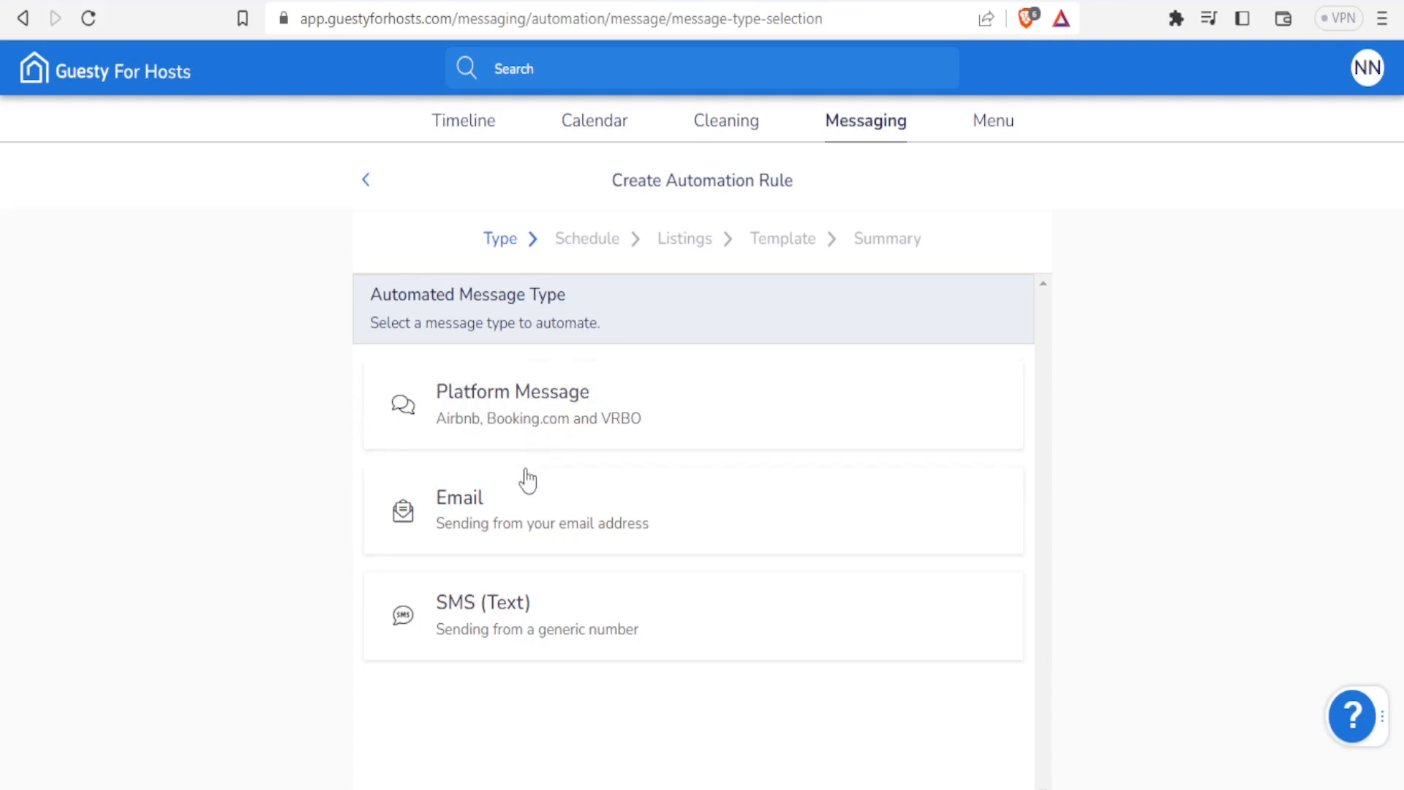
{"action": "mouse_move", "coordinate": [519, 521]}
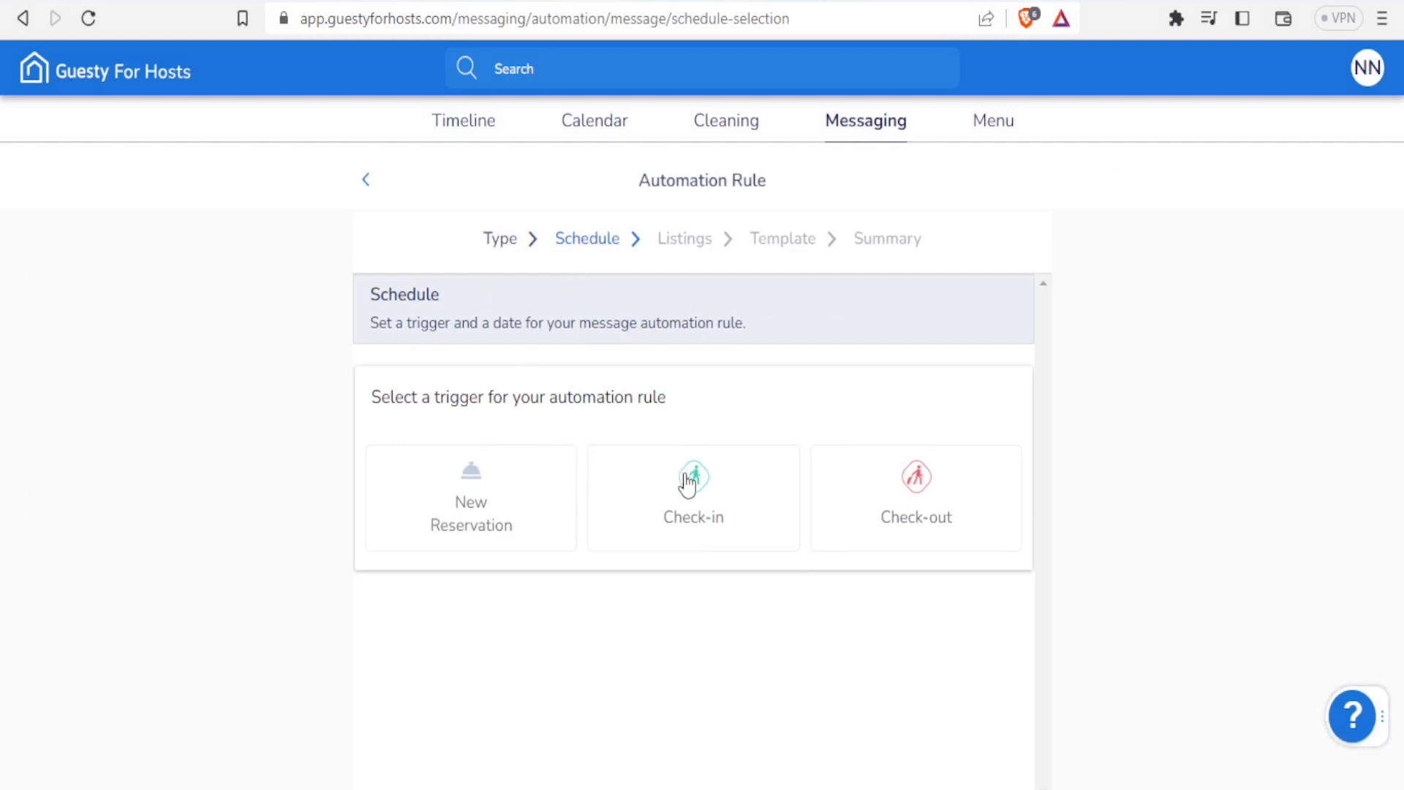
{"action": "mouse_move", "coordinate": [696, 497]}
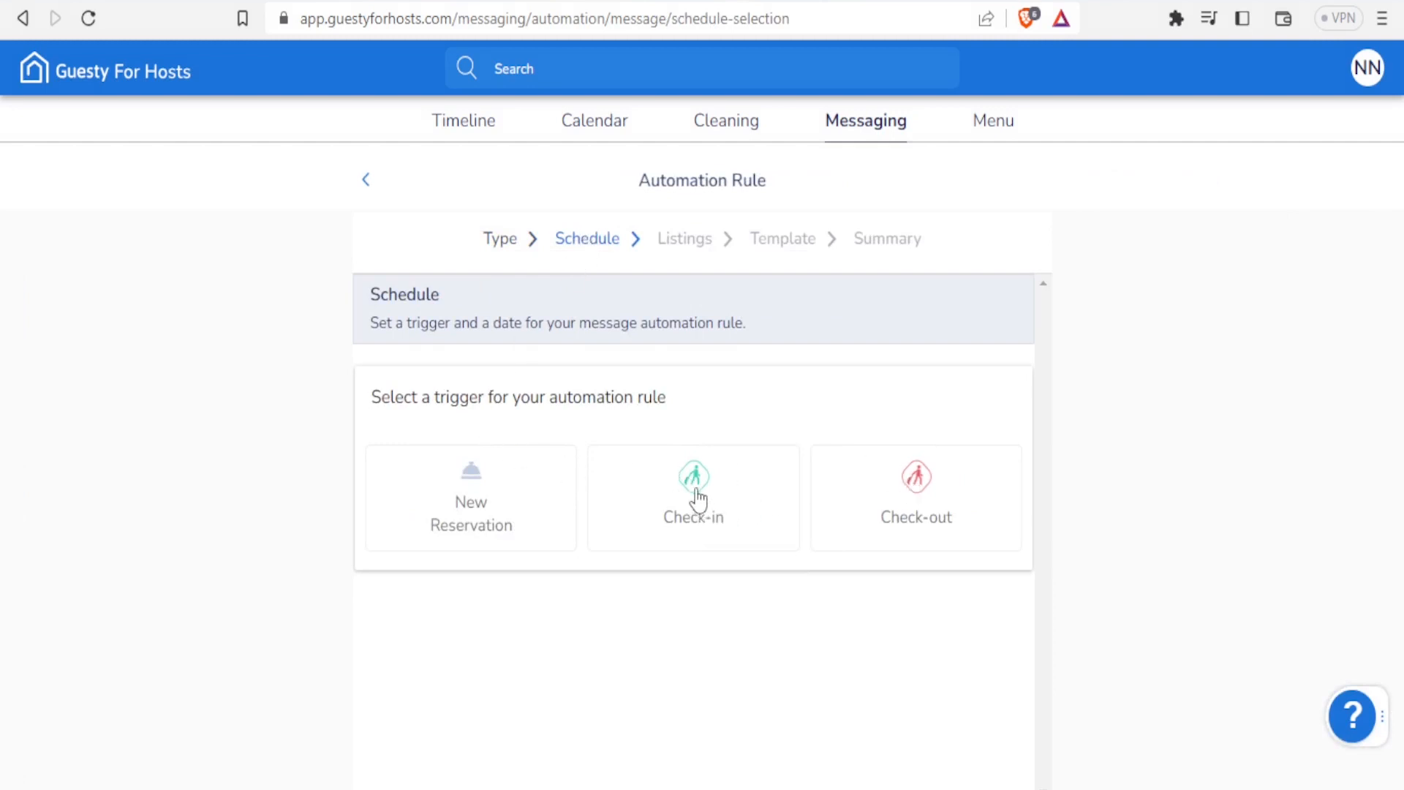
{"action": "left_click", "coordinate": [692, 497]}
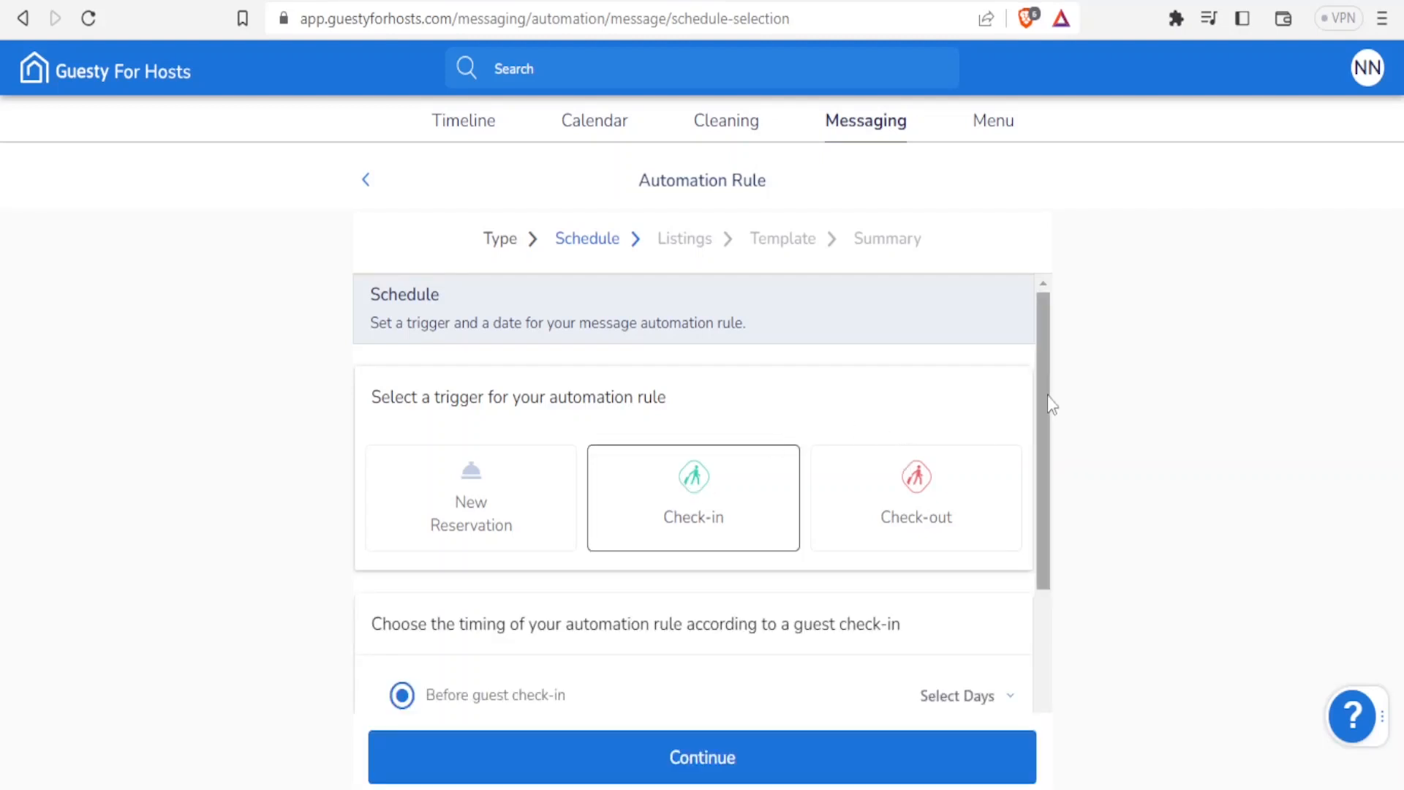
{"action": "scroll", "scroll_direction": "down", "scroll_amount": 3}
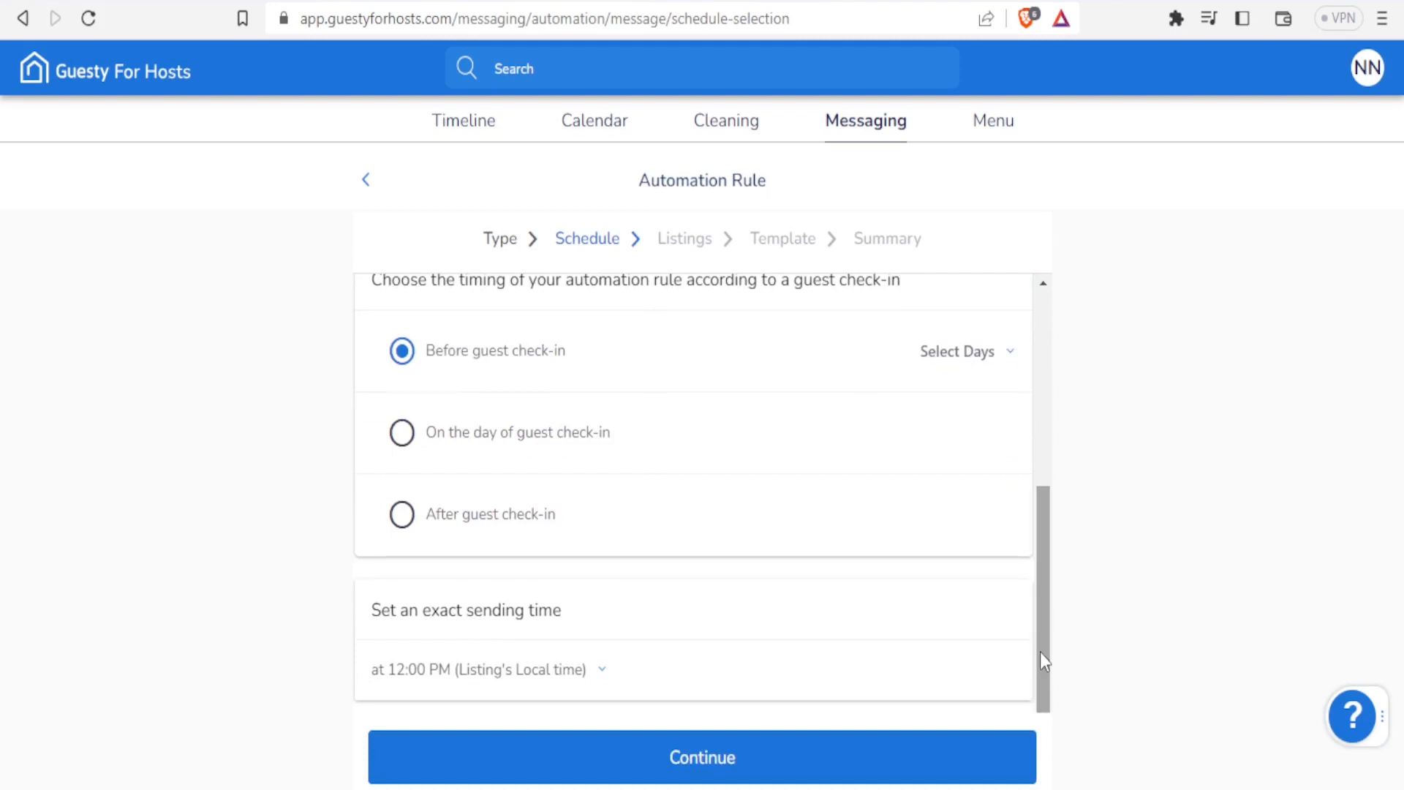
{"action": "mouse_move", "coordinate": [591, 768]}
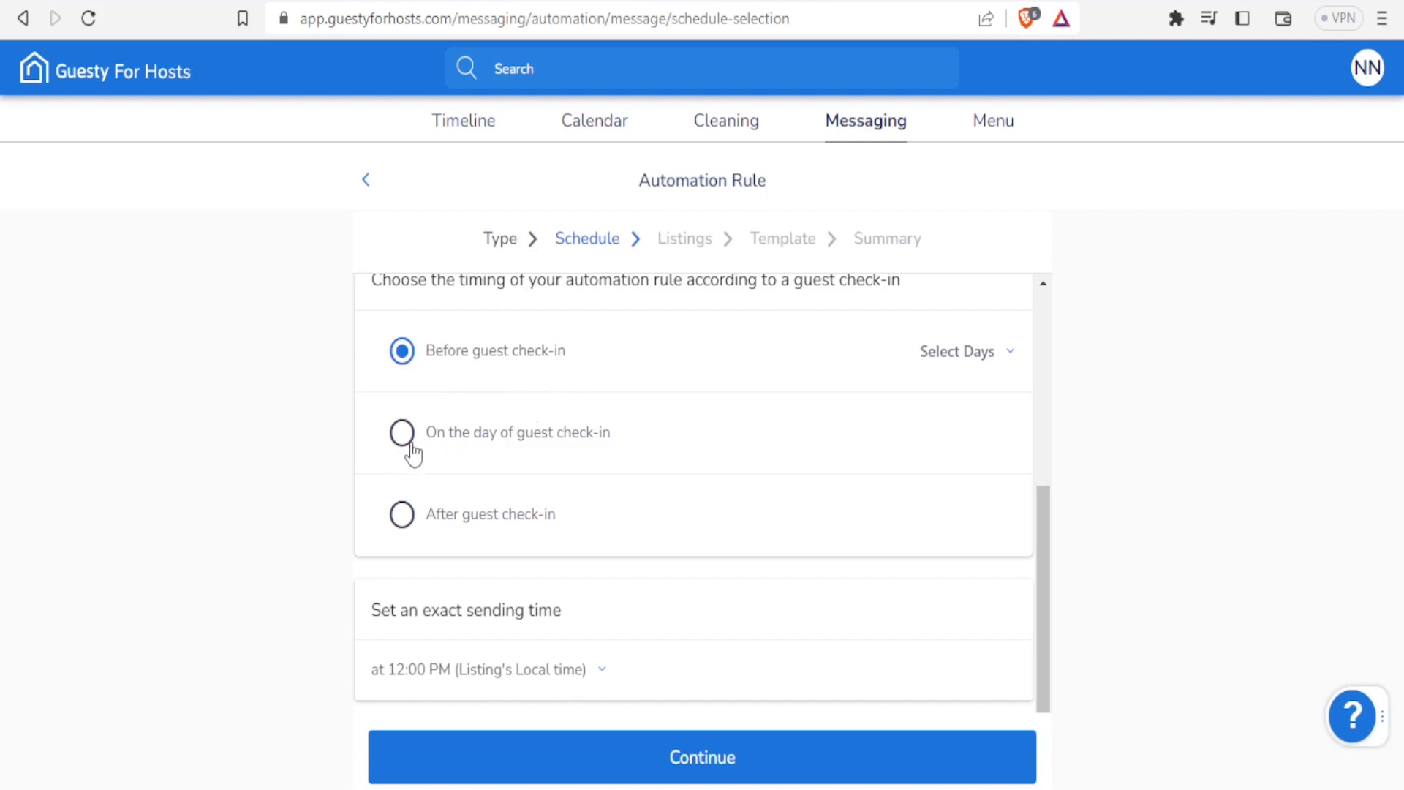
{"action": "mouse_move", "coordinate": [527, 410]}
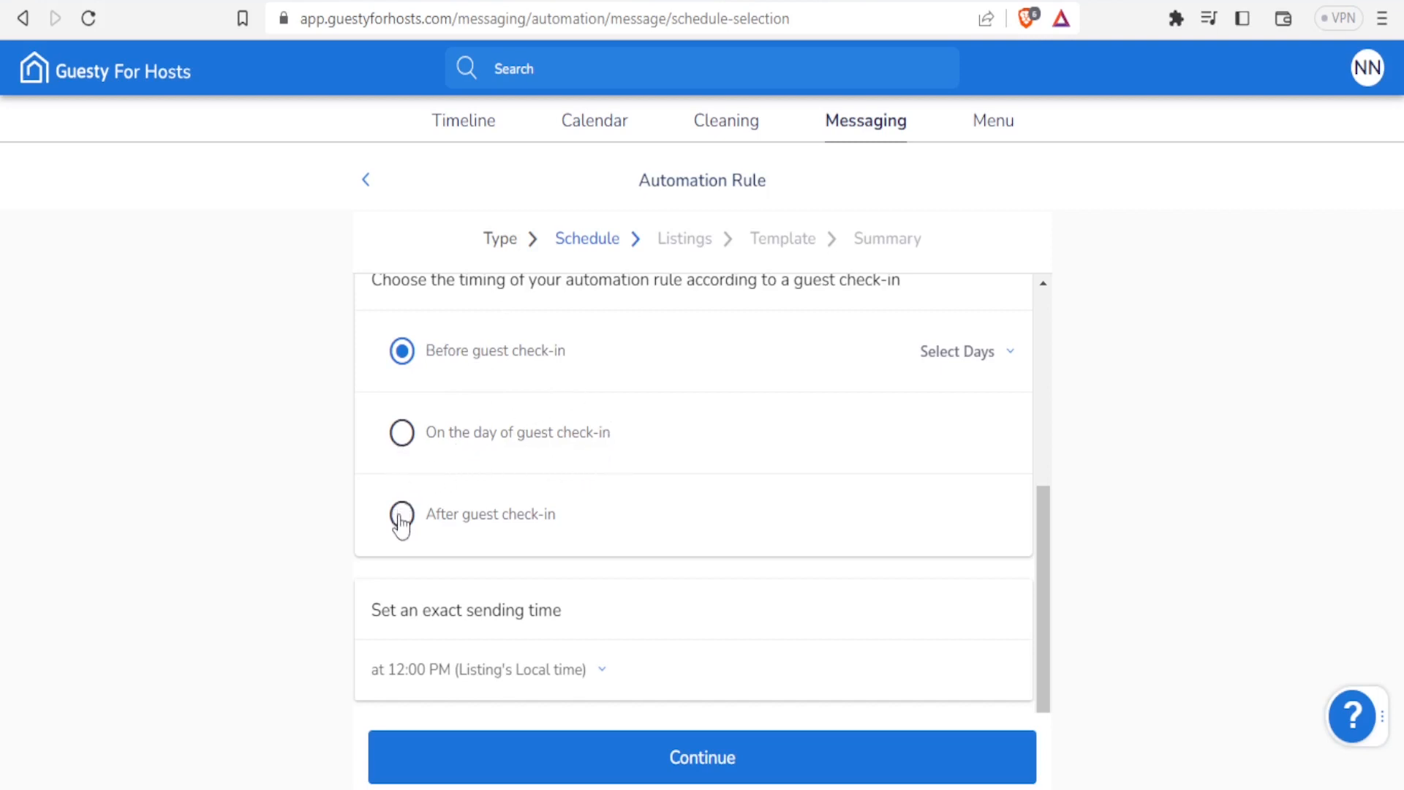
{"action": "mouse_move", "coordinate": [441, 450]}
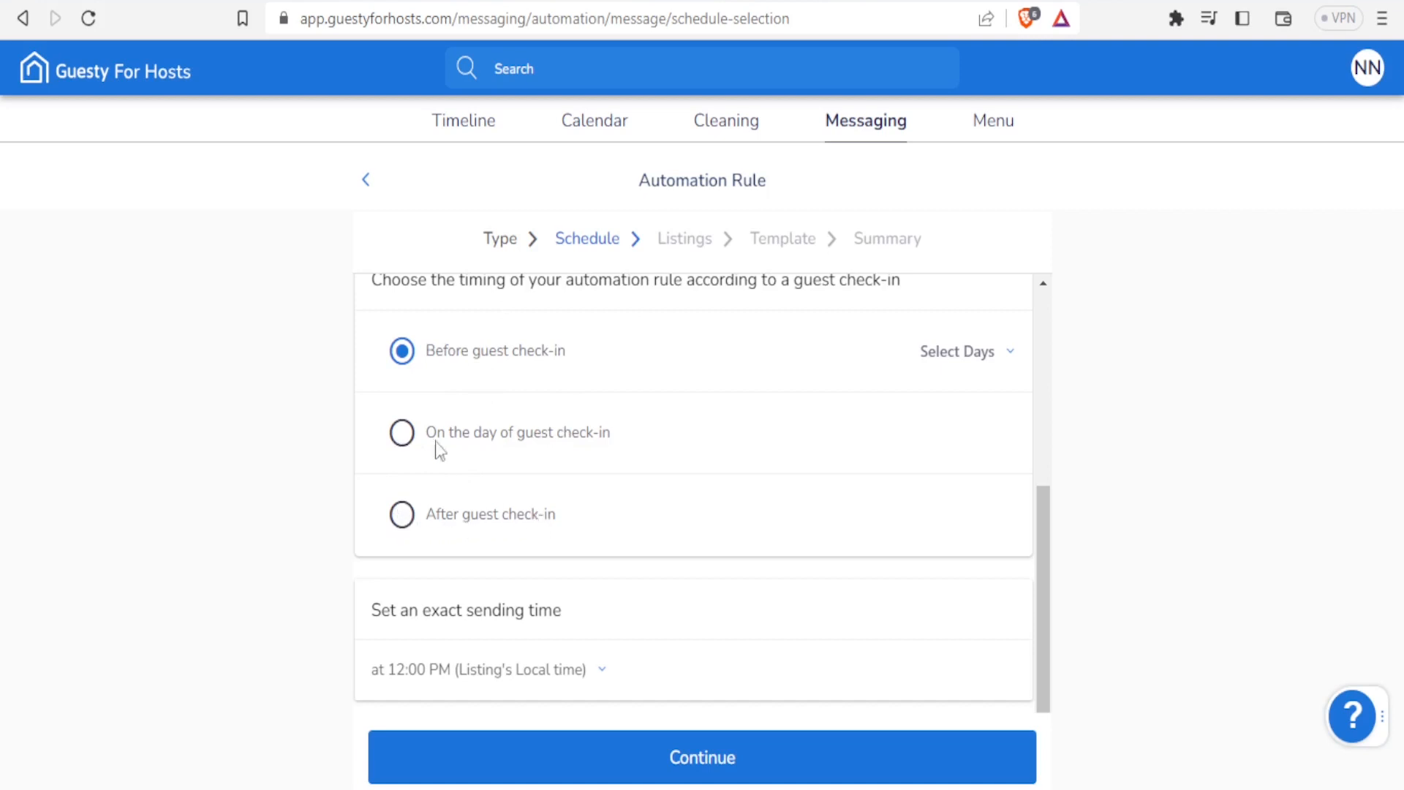
{"action": "mouse_move", "coordinate": [458, 445]}
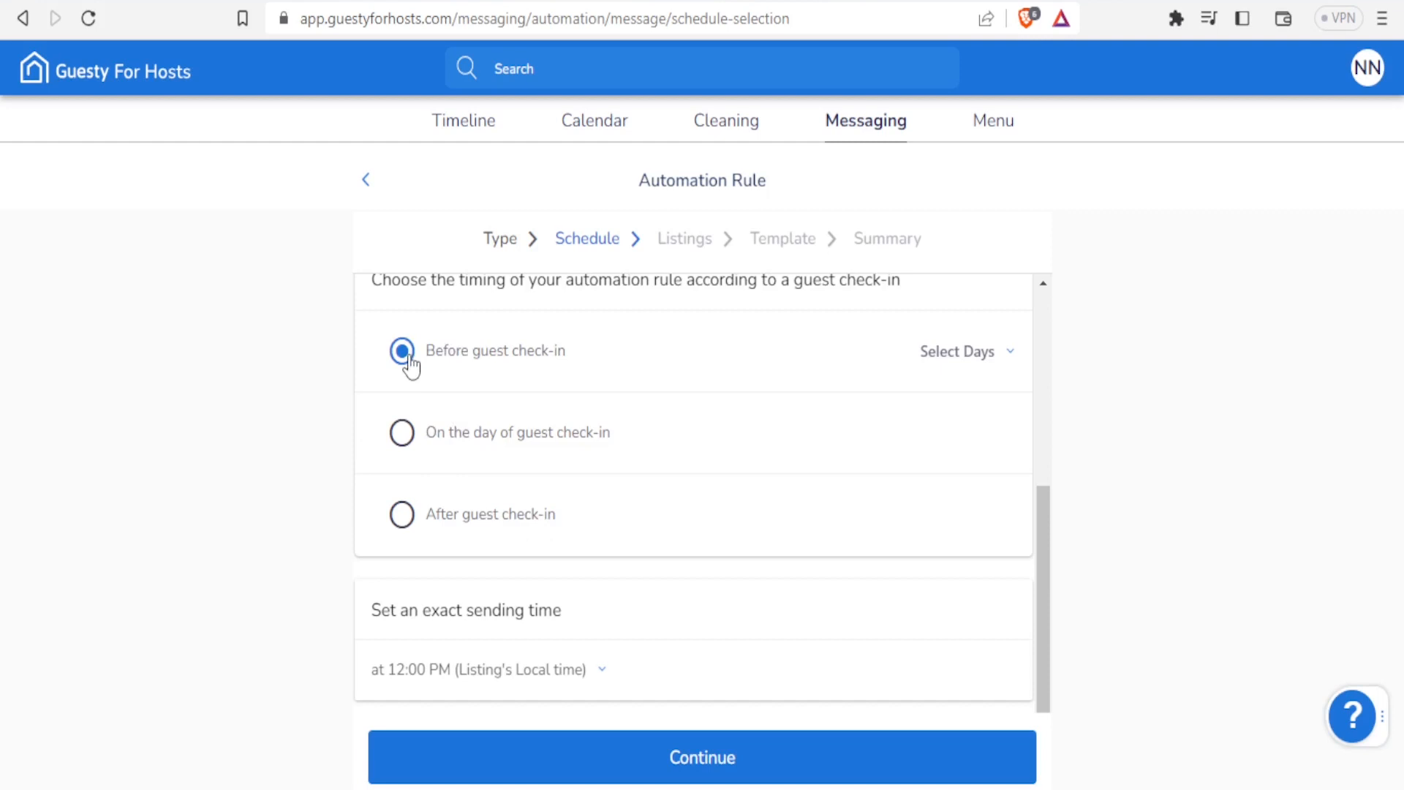
{"action": "mouse_move", "coordinate": [477, 361]}
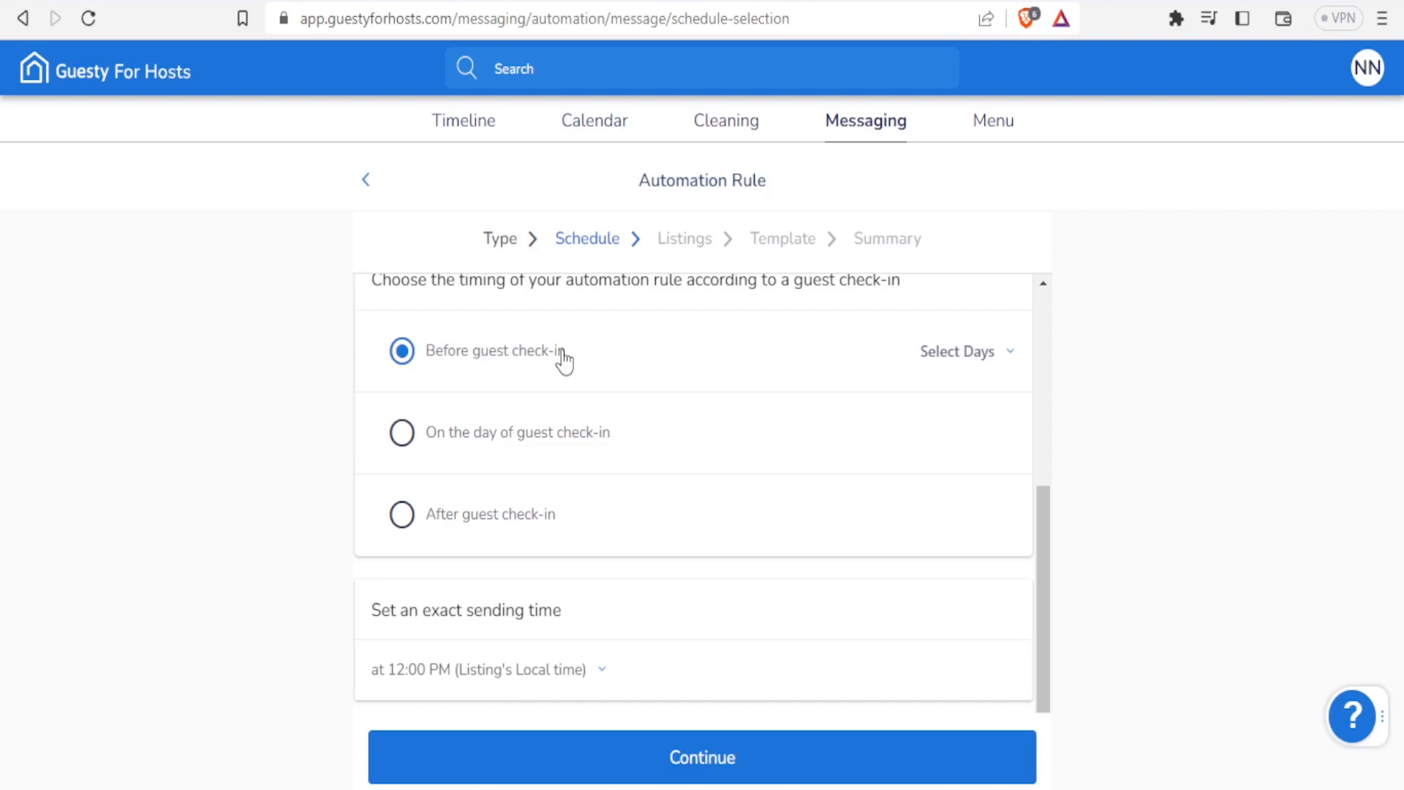
{"action": "mouse_move", "coordinate": [422, 469]}
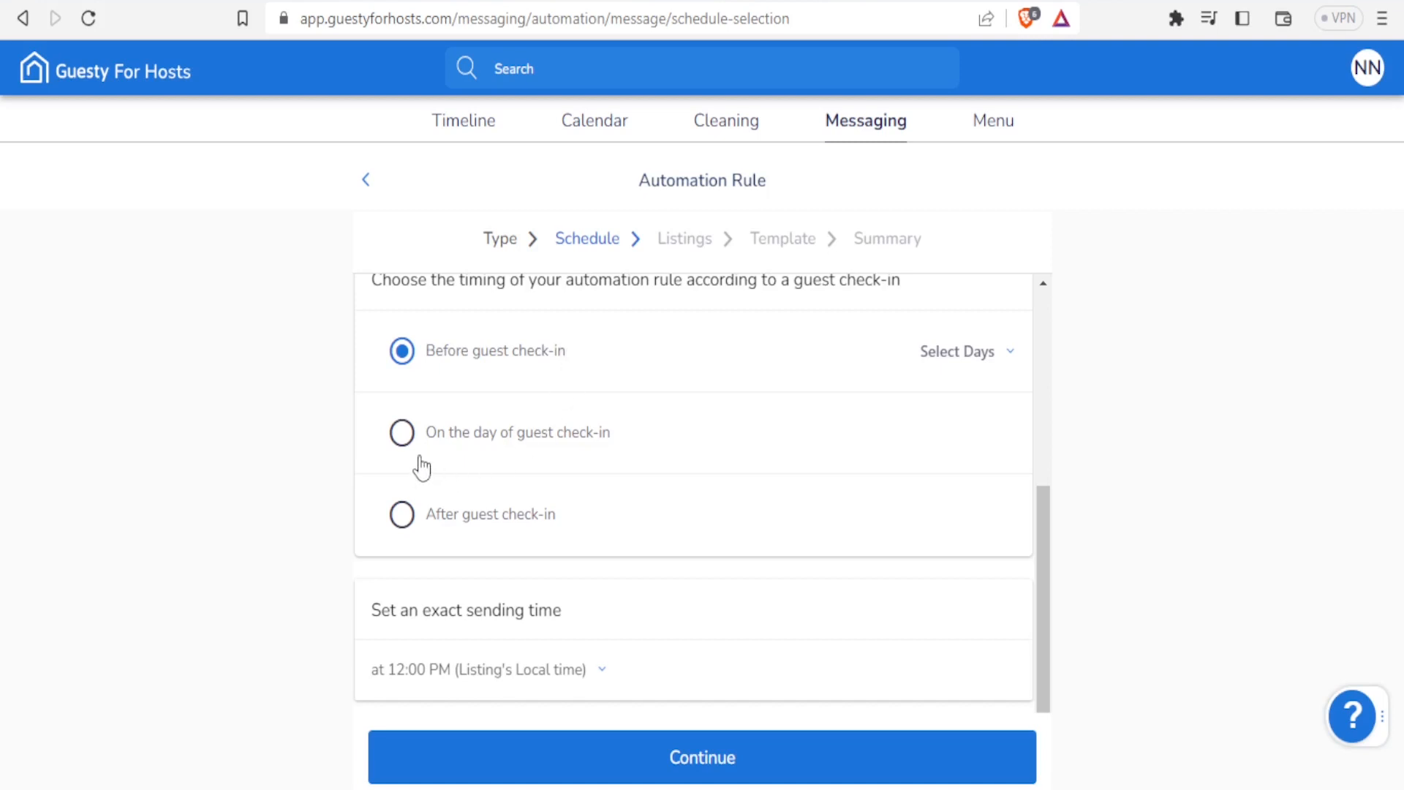
{"action": "mouse_move", "coordinate": [544, 447]}
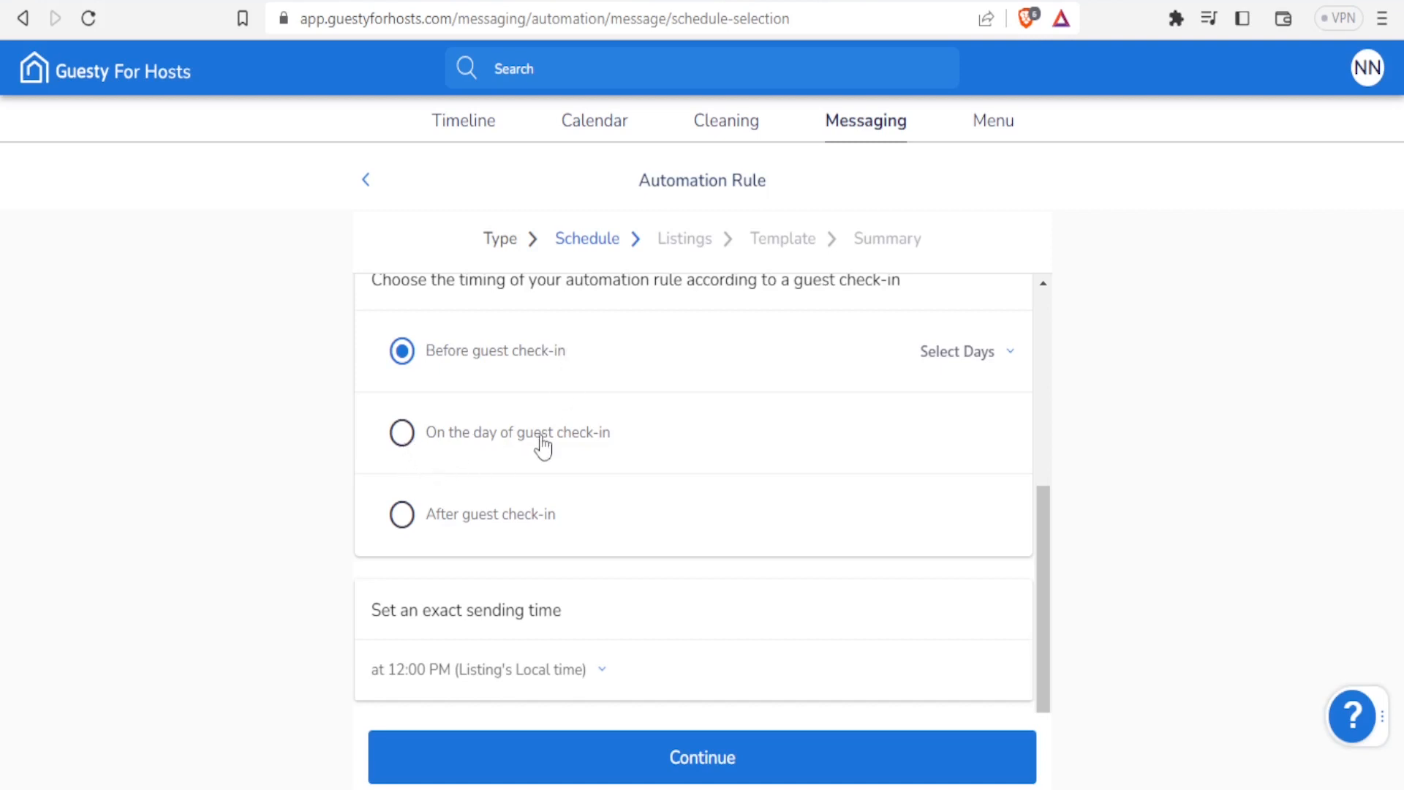
{"action": "mouse_move", "coordinate": [475, 452]}
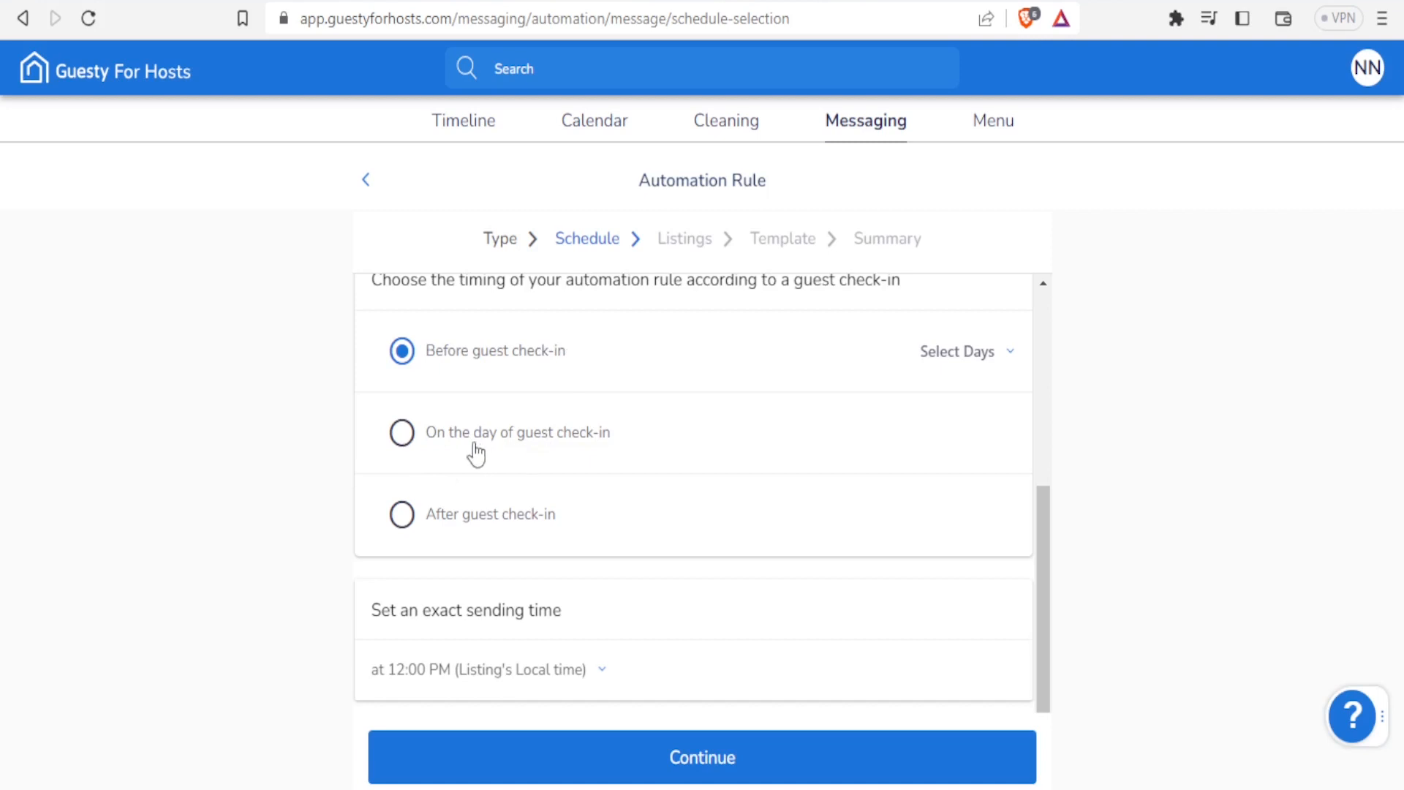
{"action": "mouse_move", "coordinate": [431, 456]}
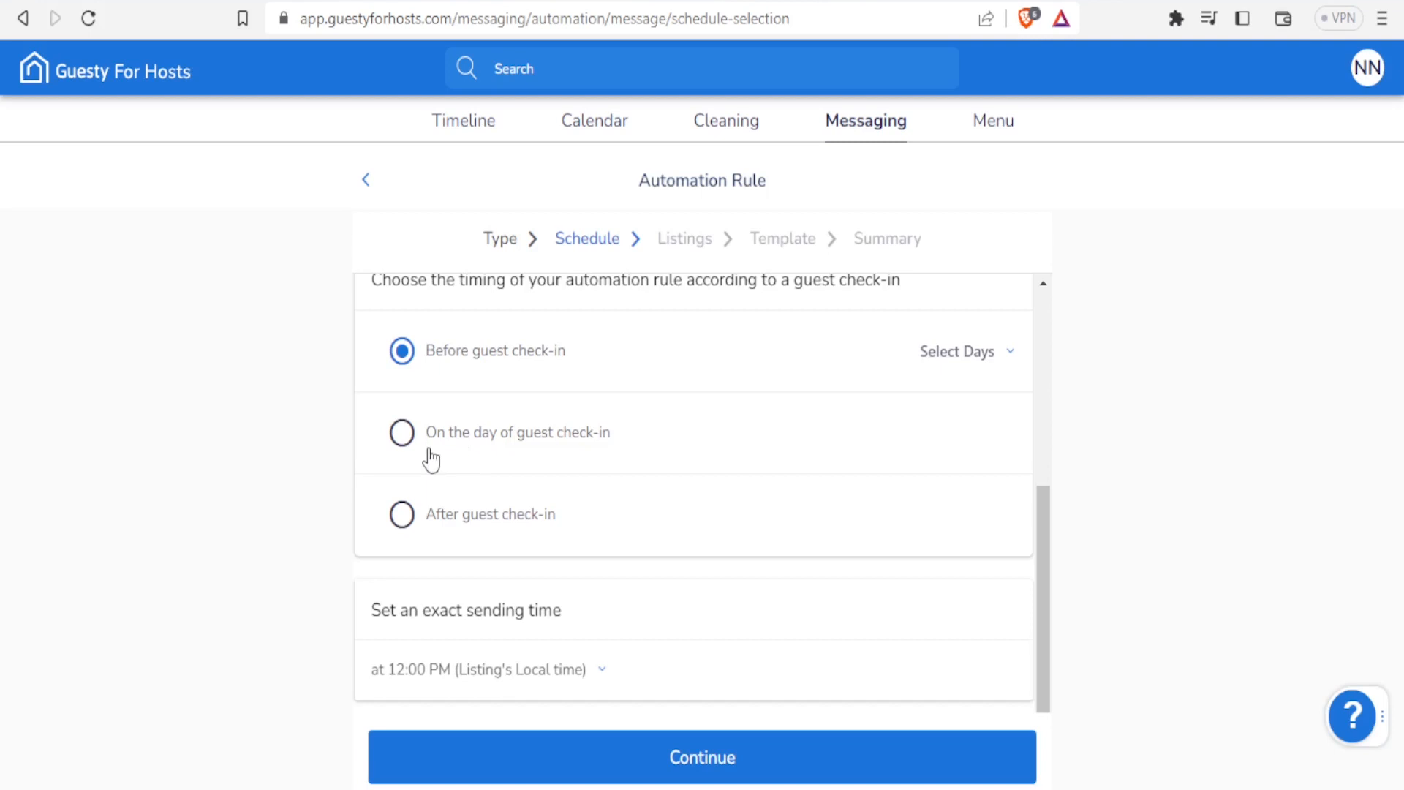
{"action": "mouse_move", "coordinate": [510, 447]}
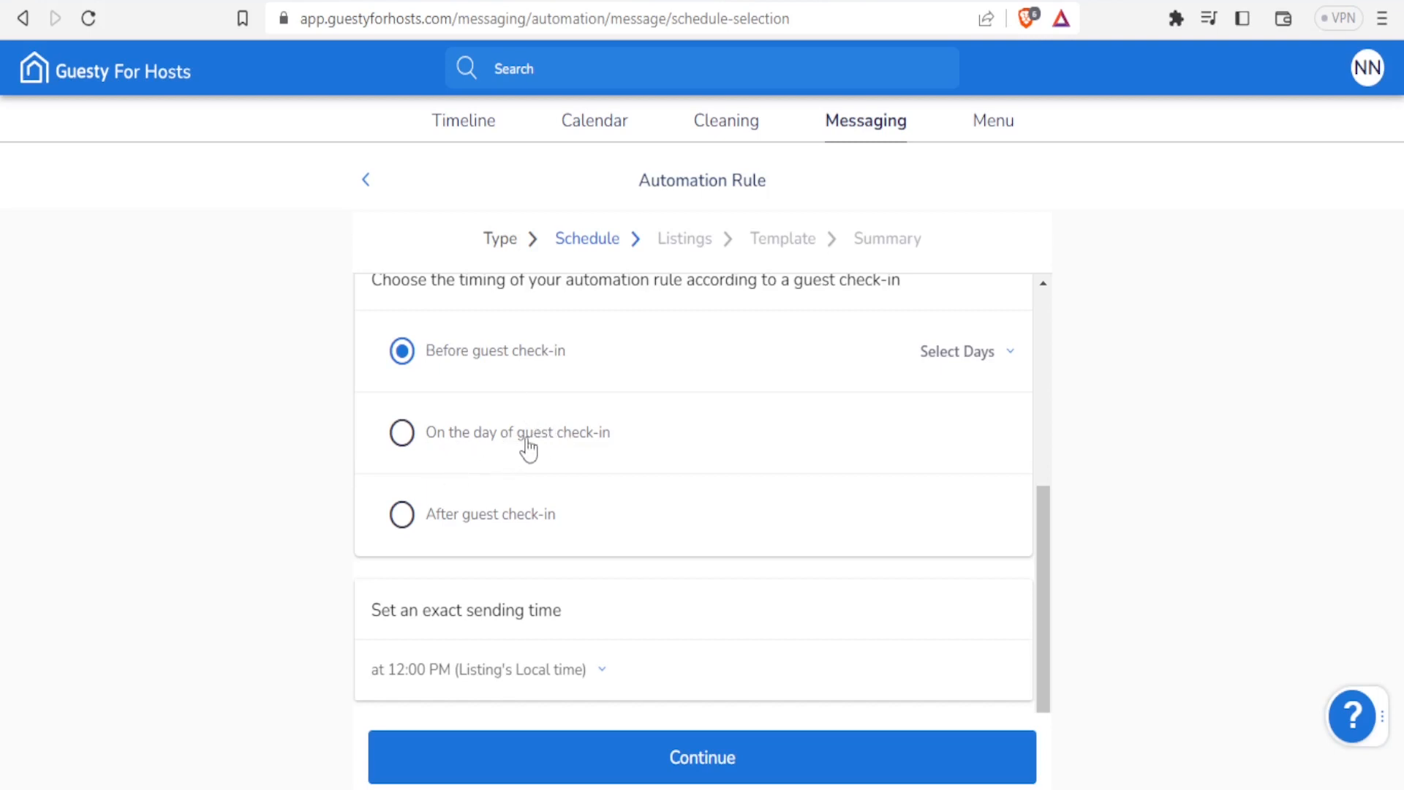
{"action": "mouse_move", "coordinate": [402, 518]}
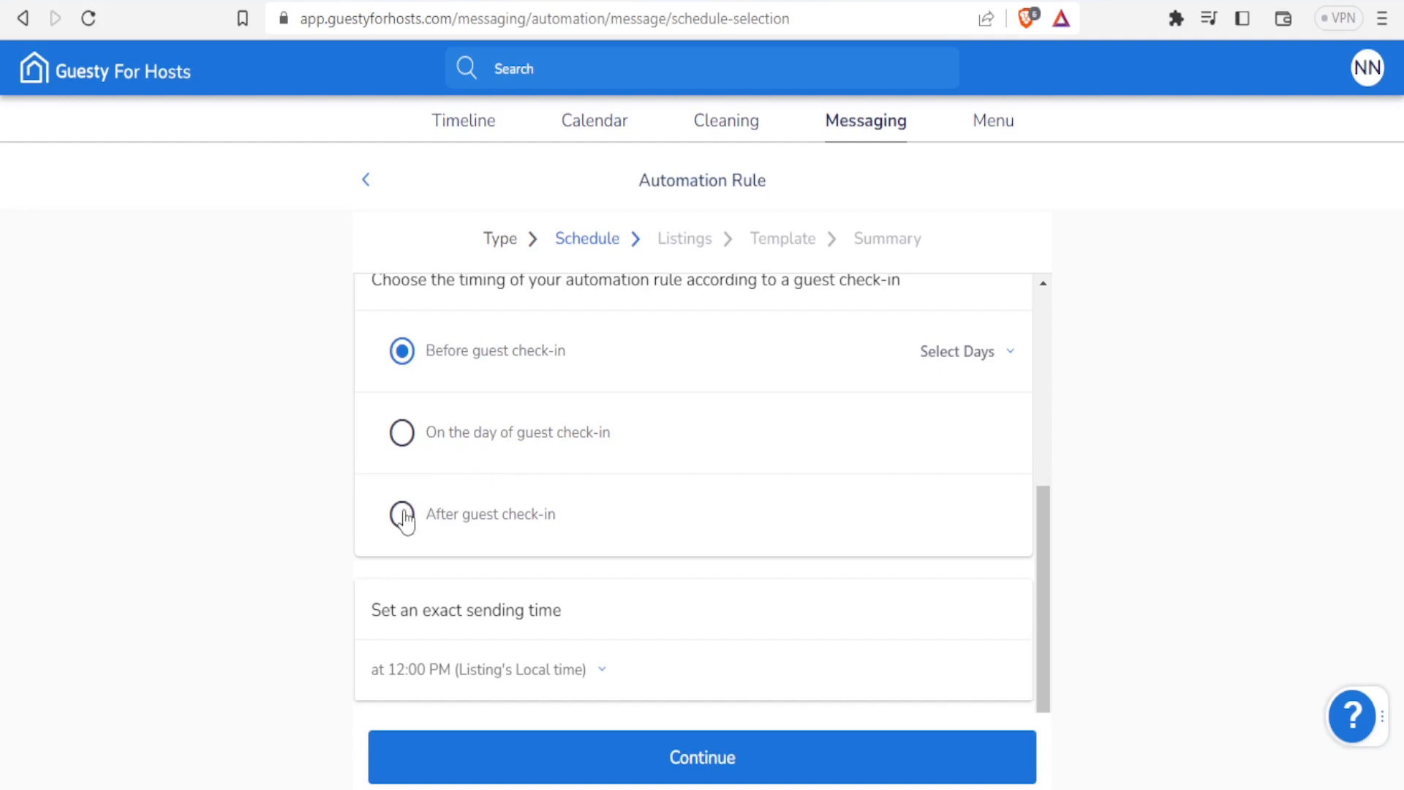
{"action": "mouse_move", "coordinate": [572, 438]}
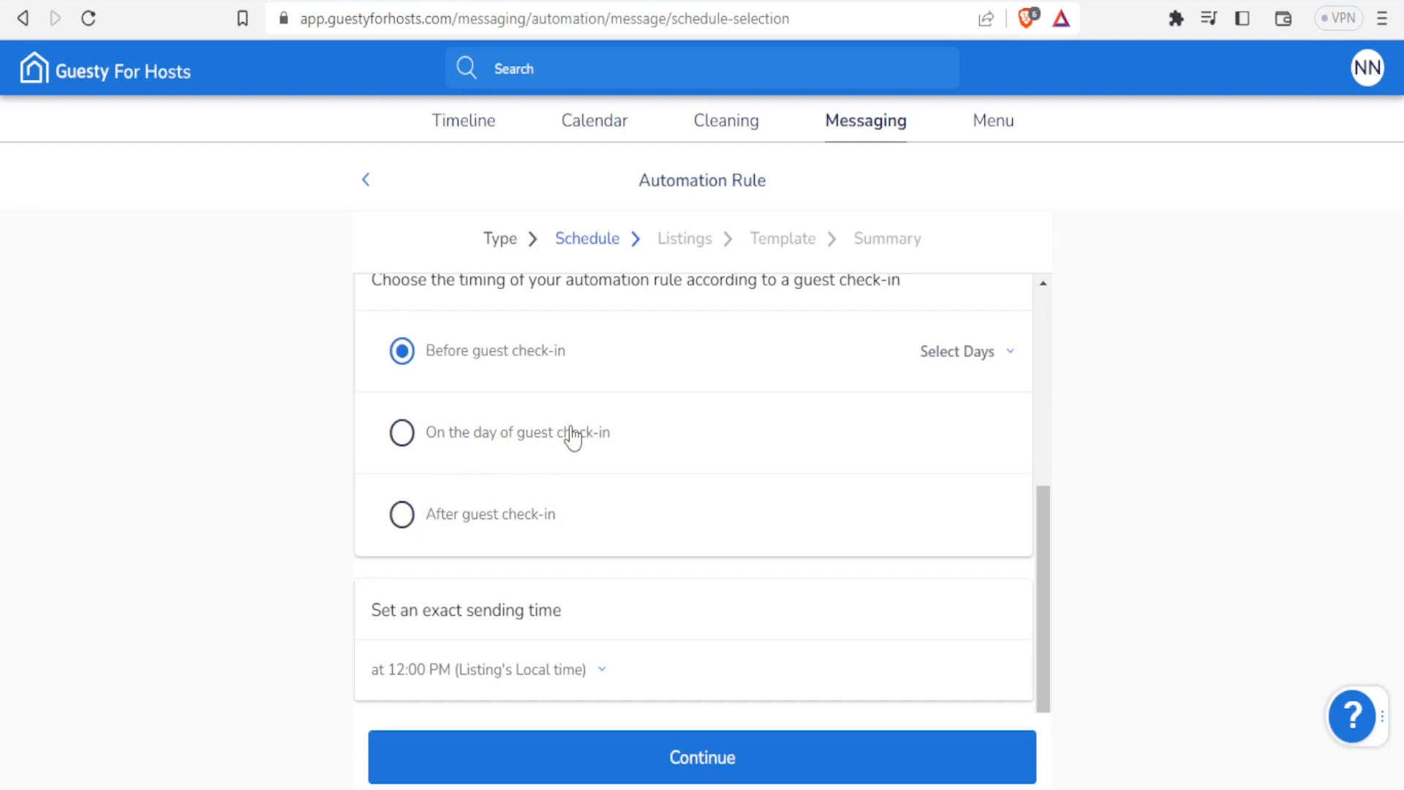
{"action": "mouse_move", "coordinate": [482, 452]}
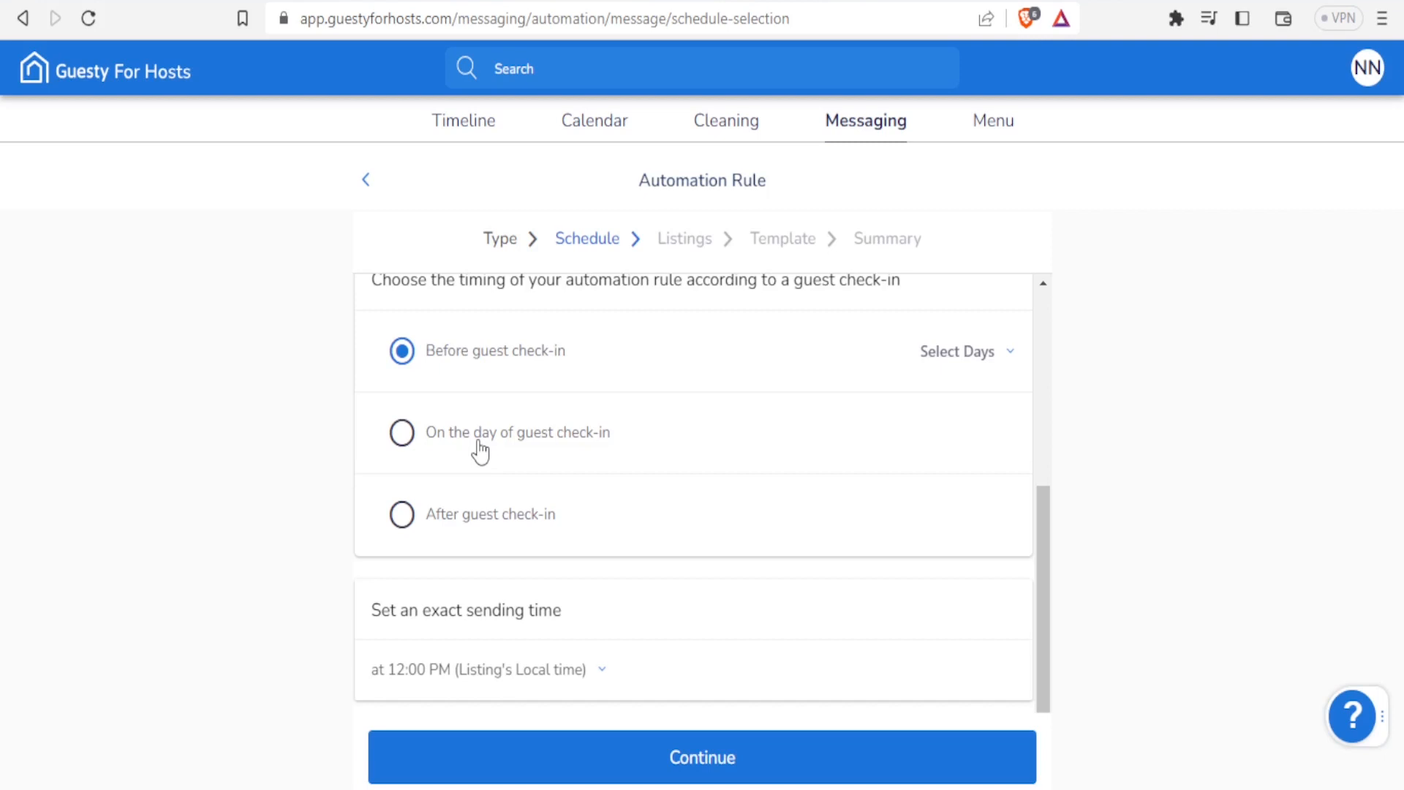
{"action": "mouse_move", "coordinate": [453, 468]}
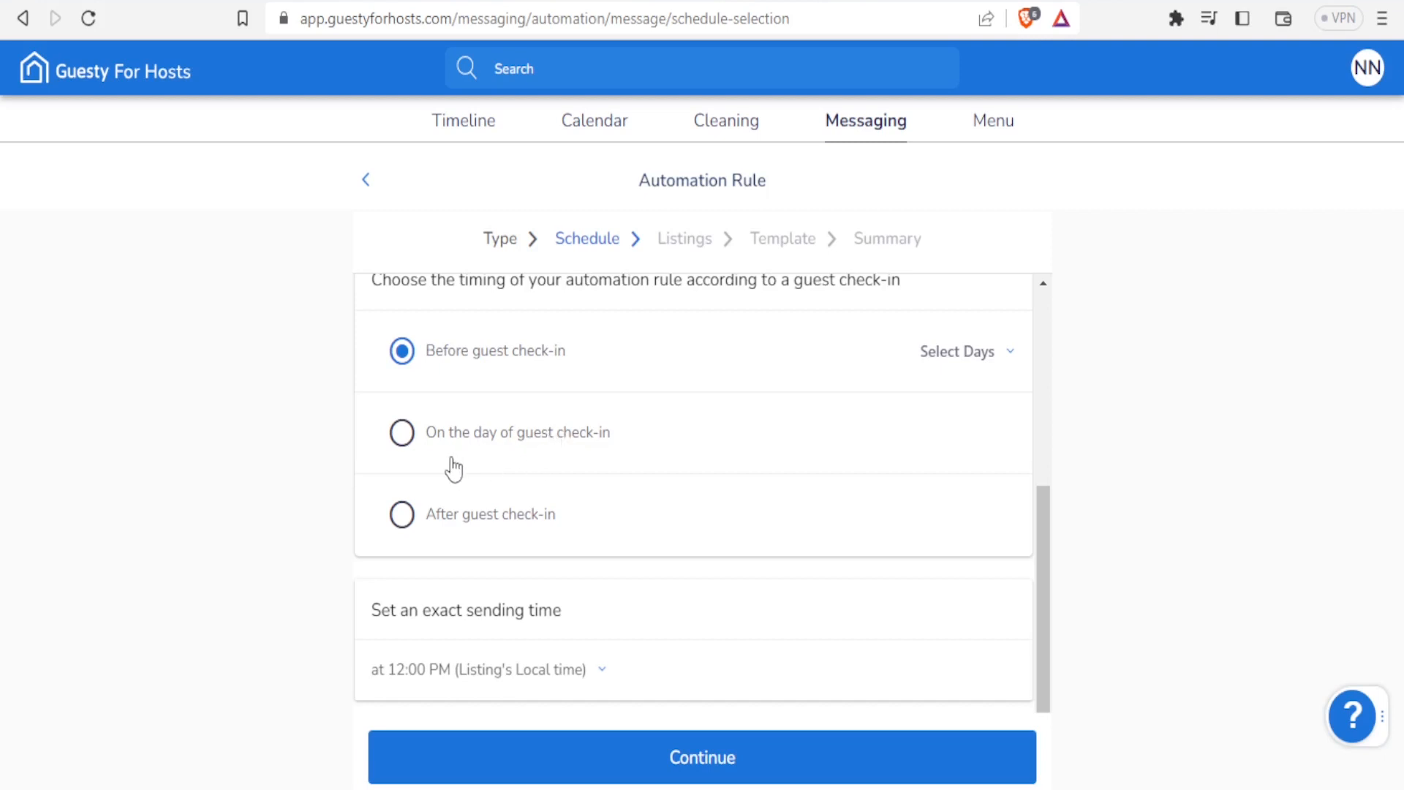
{"action": "mouse_move", "coordinate": [423, 529]}
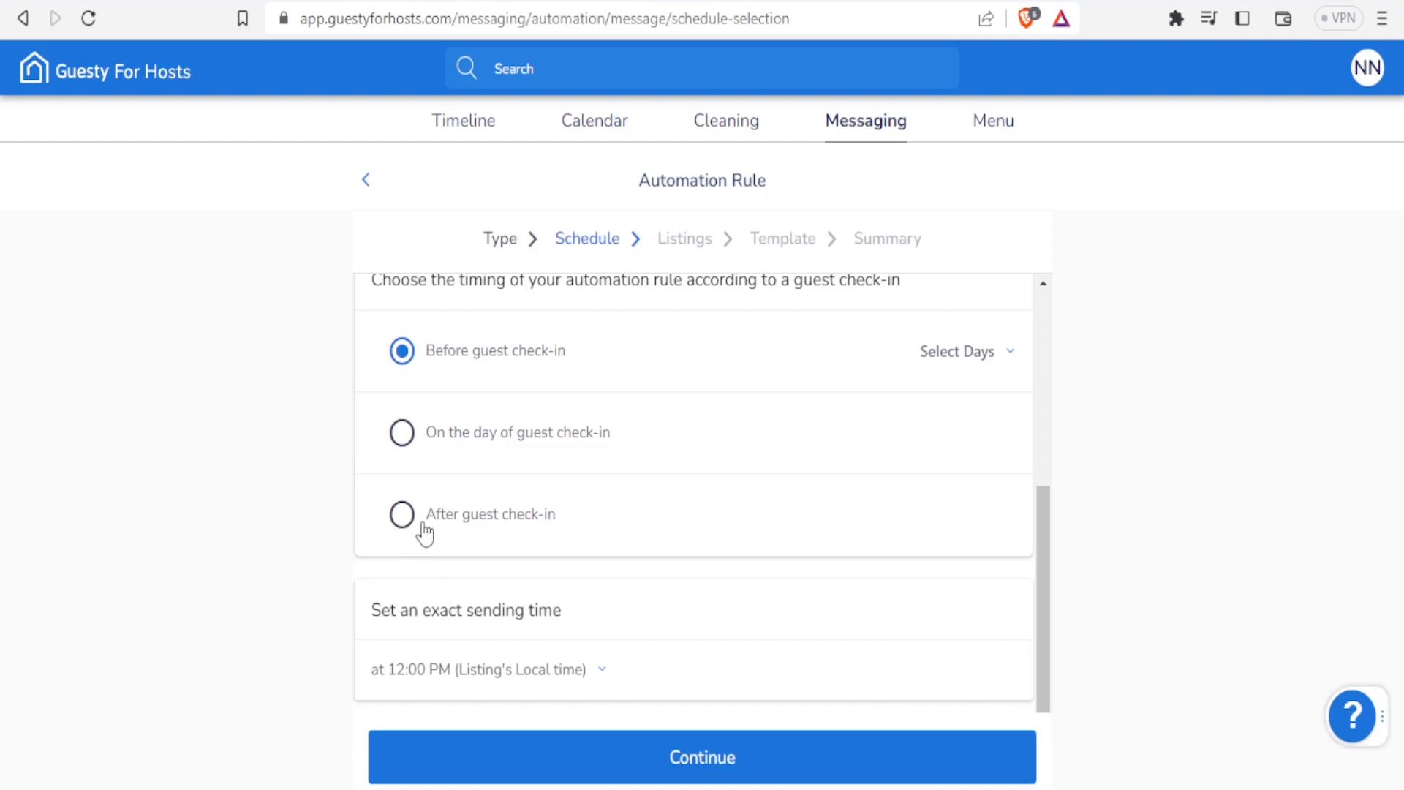
{"action": "mouse_move", "coordinate": [549, 588]}
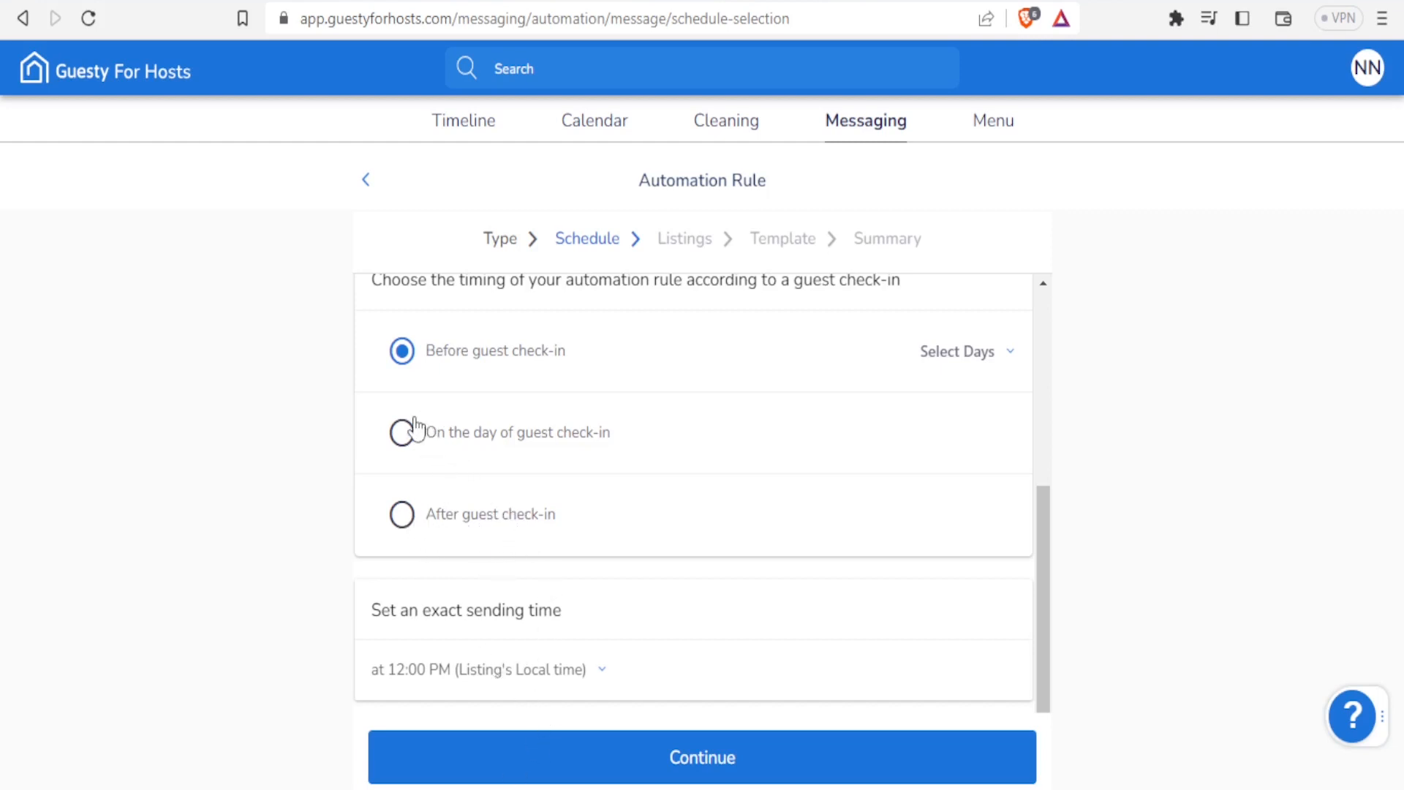
Step: Try After check-in timing, settle on Before check-in, and dismiss the pick-days prompt
{"action": "left_click", "coordinate": [401, 513]}
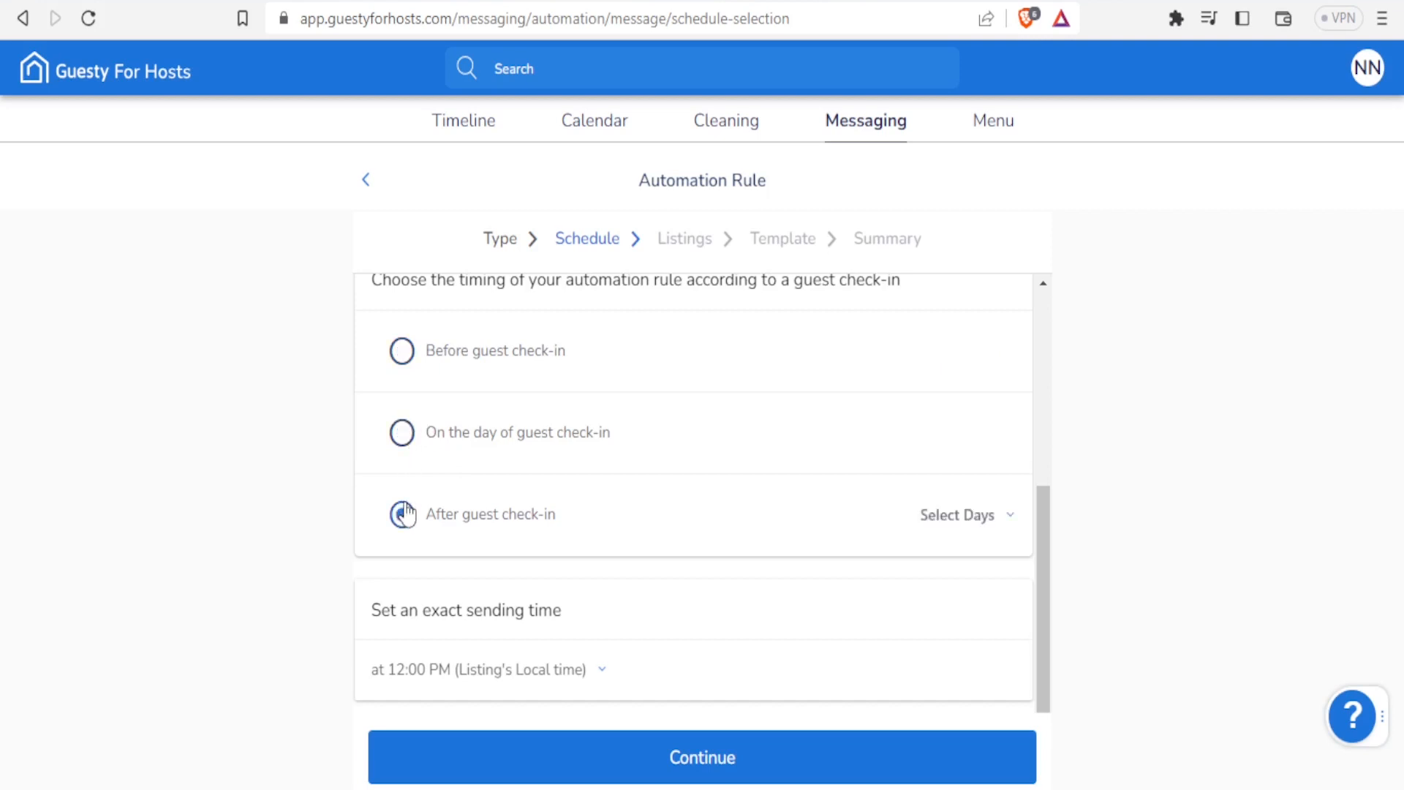
{"action": "left_click", "coordinate": [400, 513]}
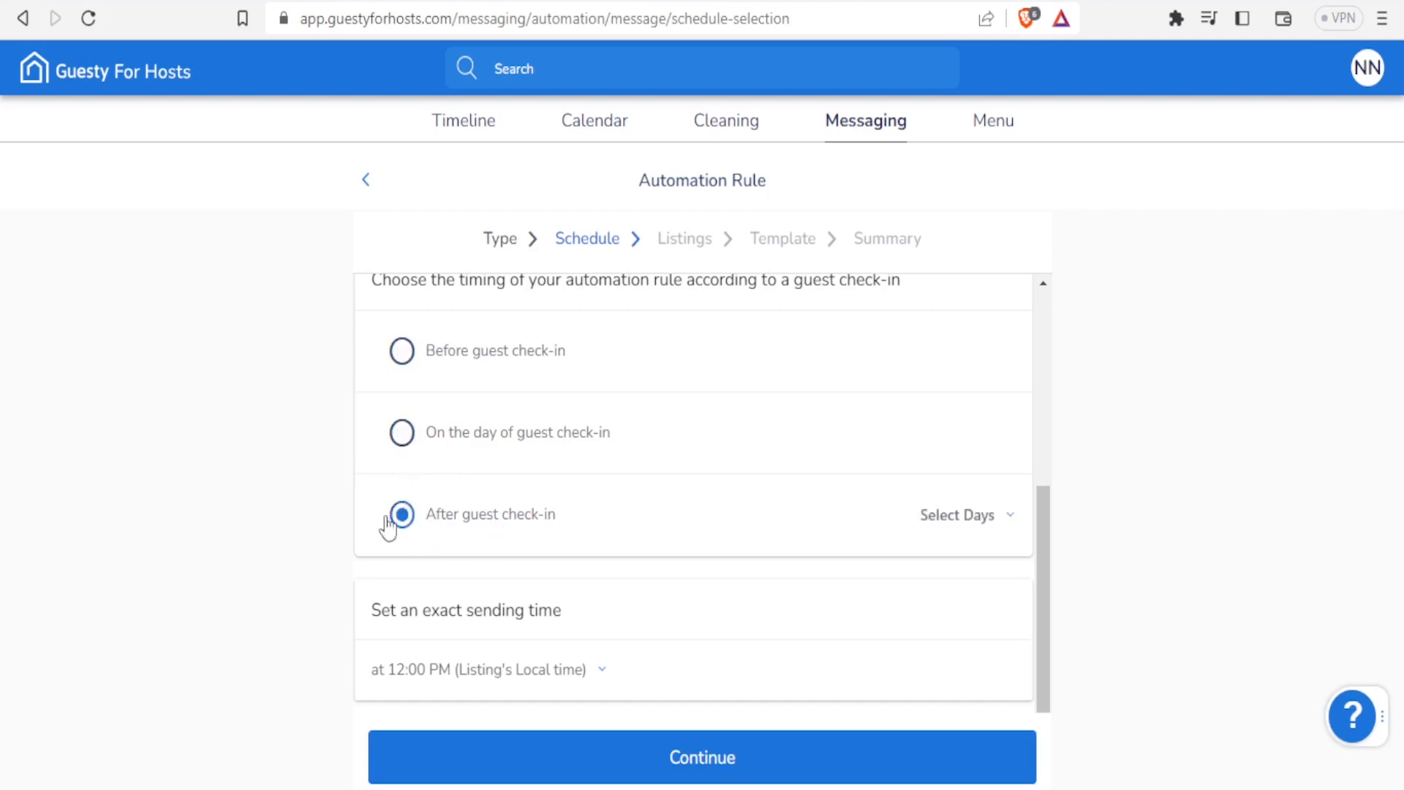
{"action": "mouse_move", "coordinate": [401, 439]}
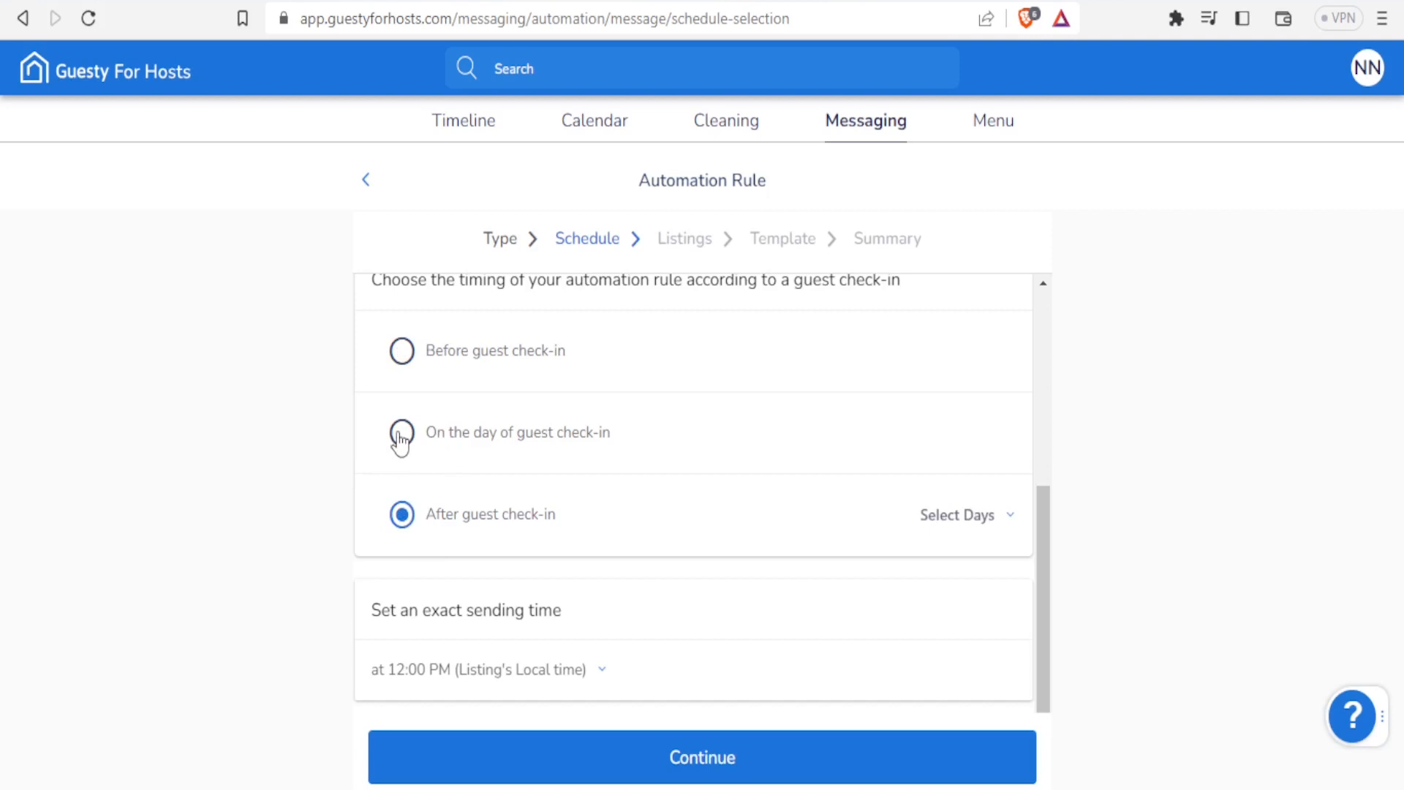
{"action": "left_click", "coordinate": [401, 349]}
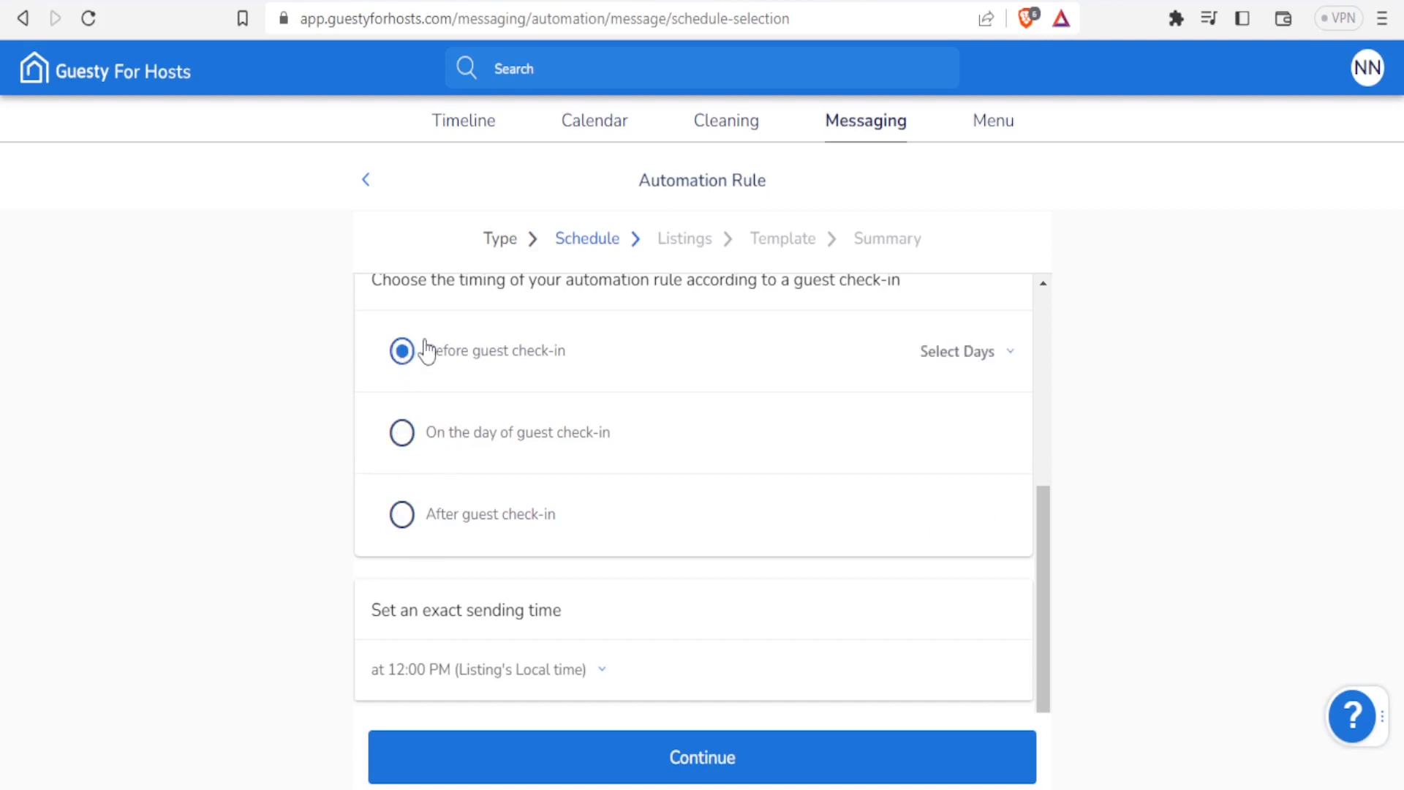
{"action": "mouse_move", "coordinate": [510, 449]}
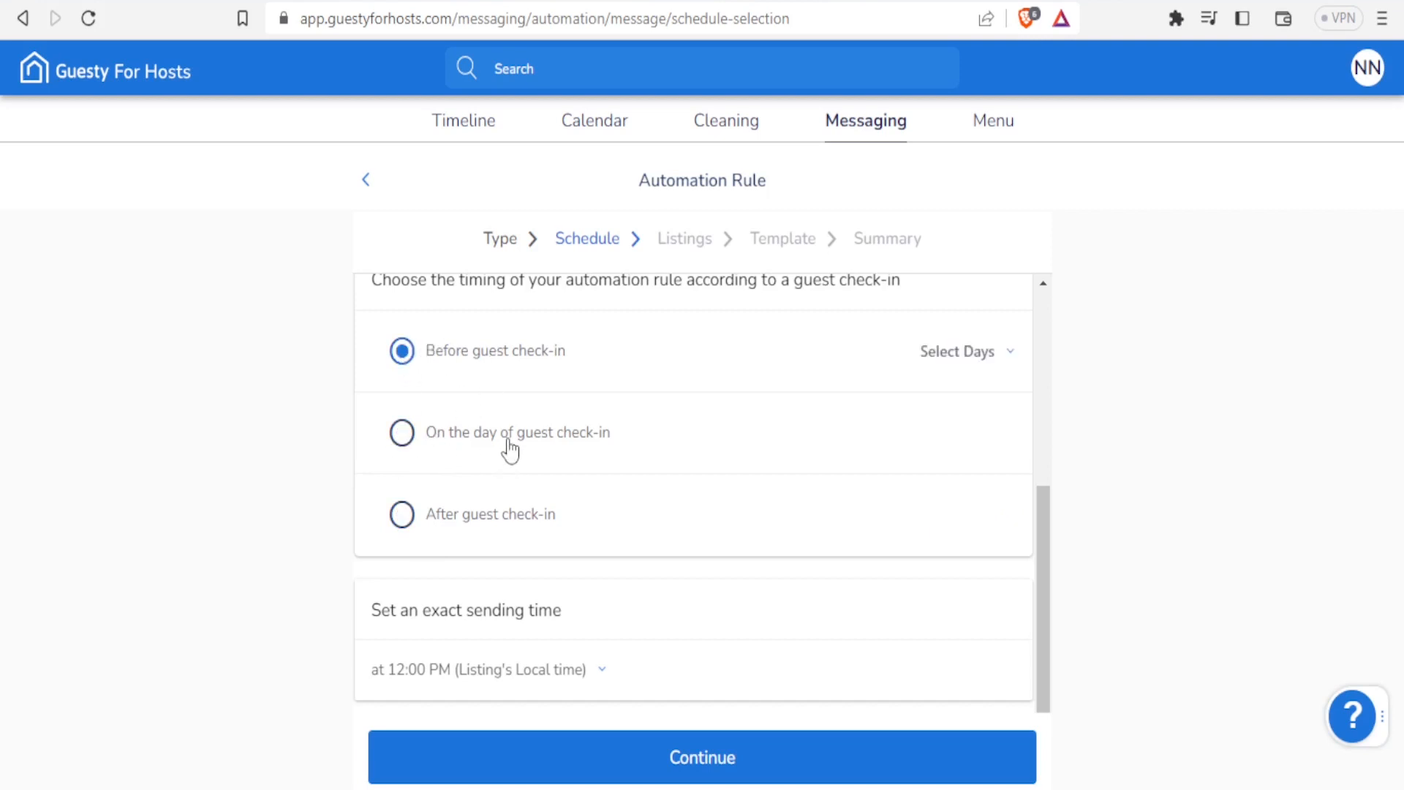
{"action": "mouse_move", "coordinate": [558, 643]}
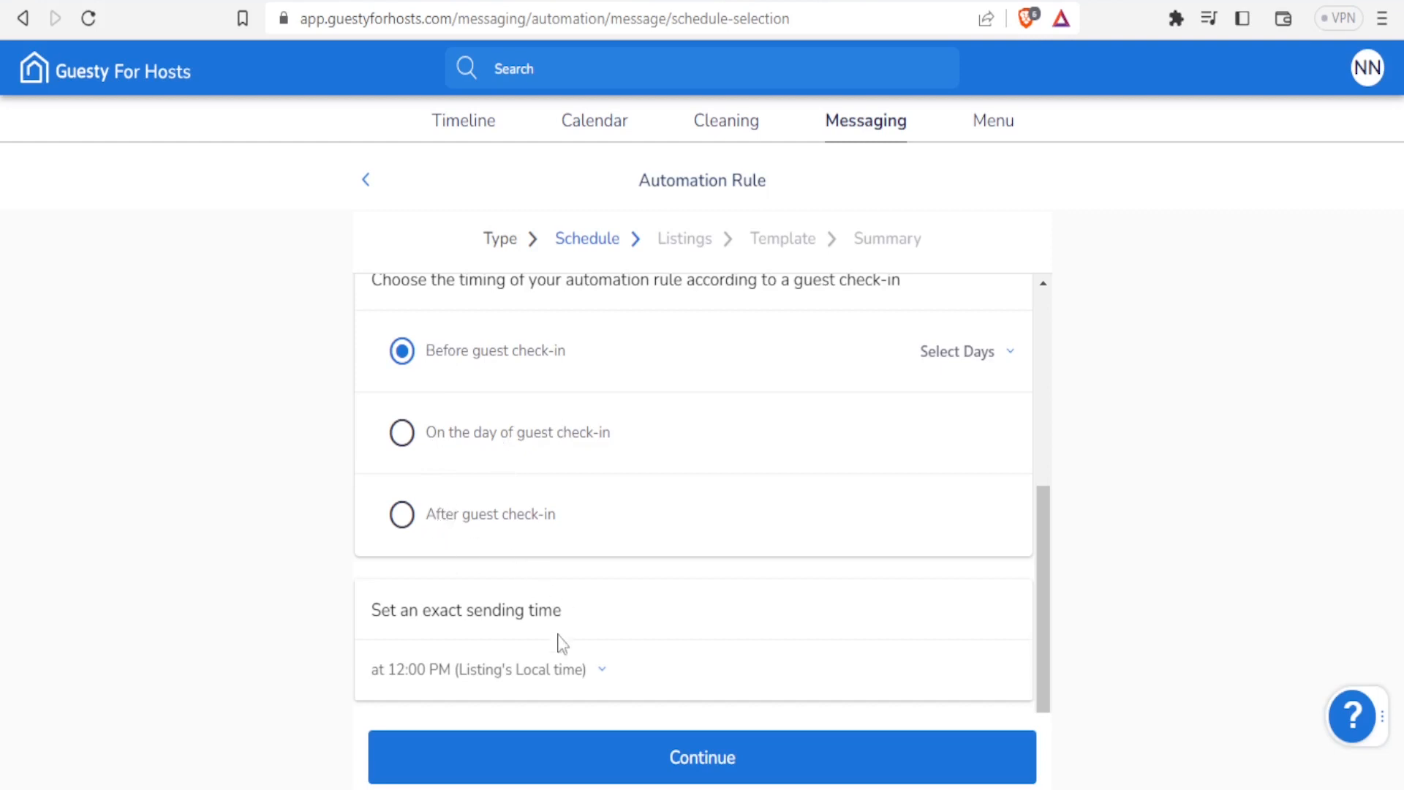
{"action": "mouse_move", "coordinate": [582, 764]}
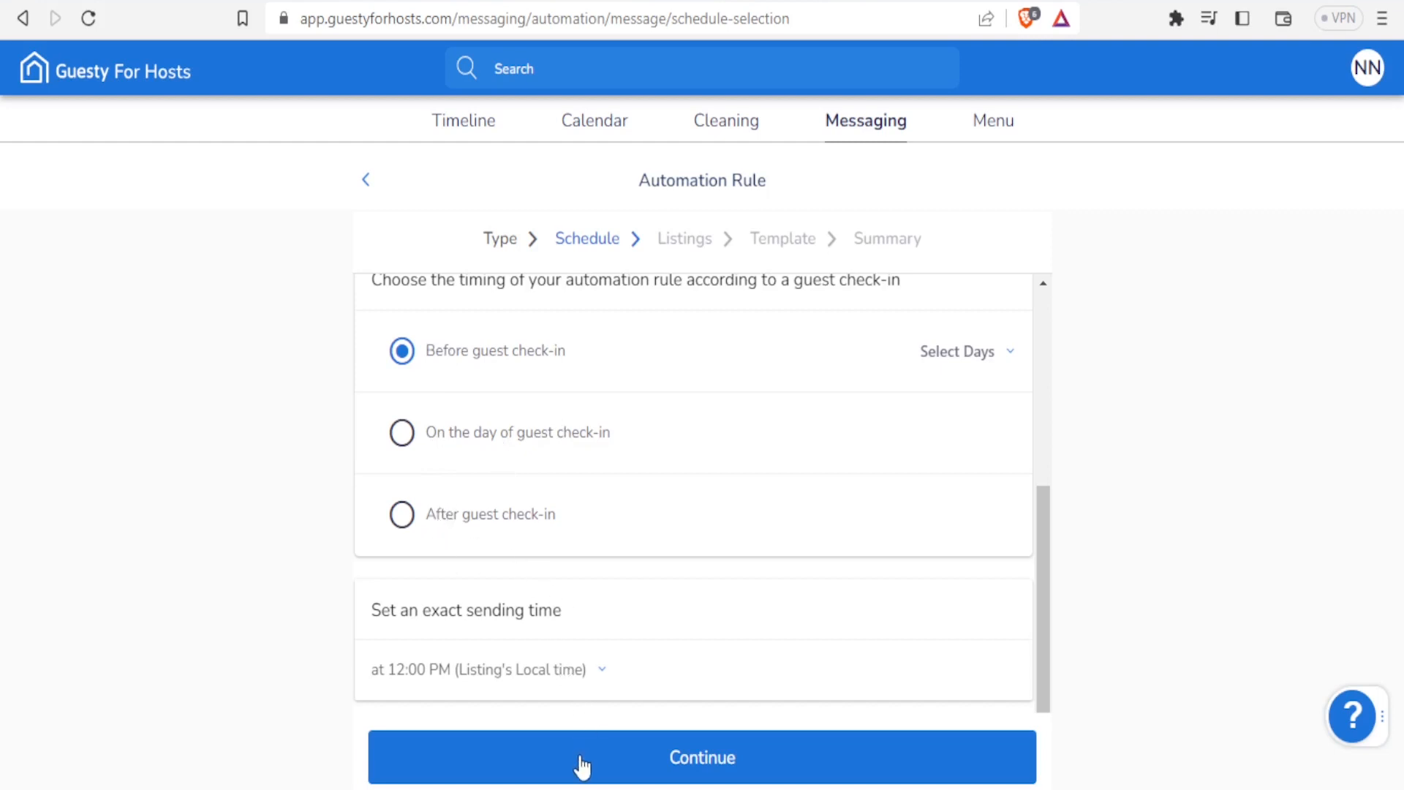
{"action": "left_click", "coordinate": [701, 757]}
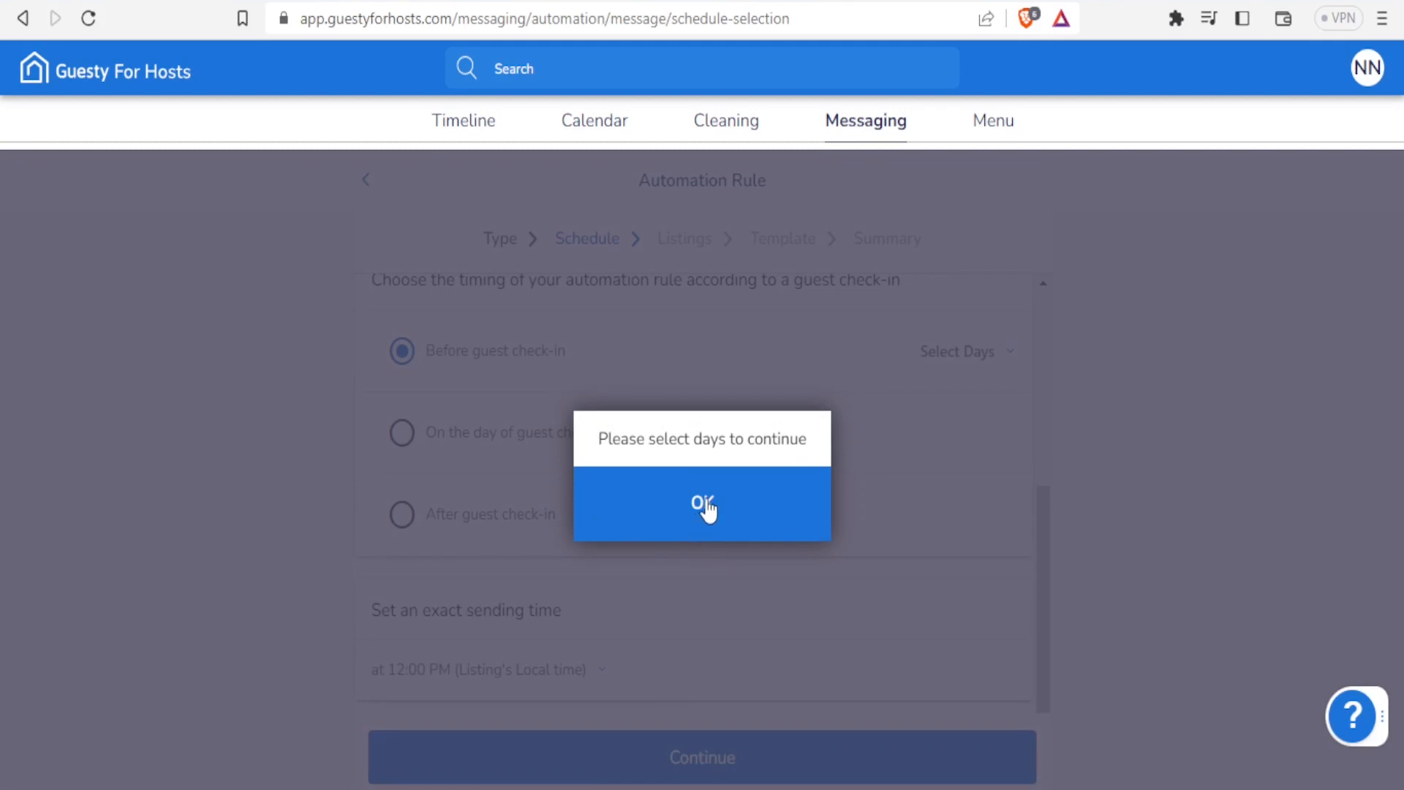
{"action": "left_click", "coordinate": [702, 504]}
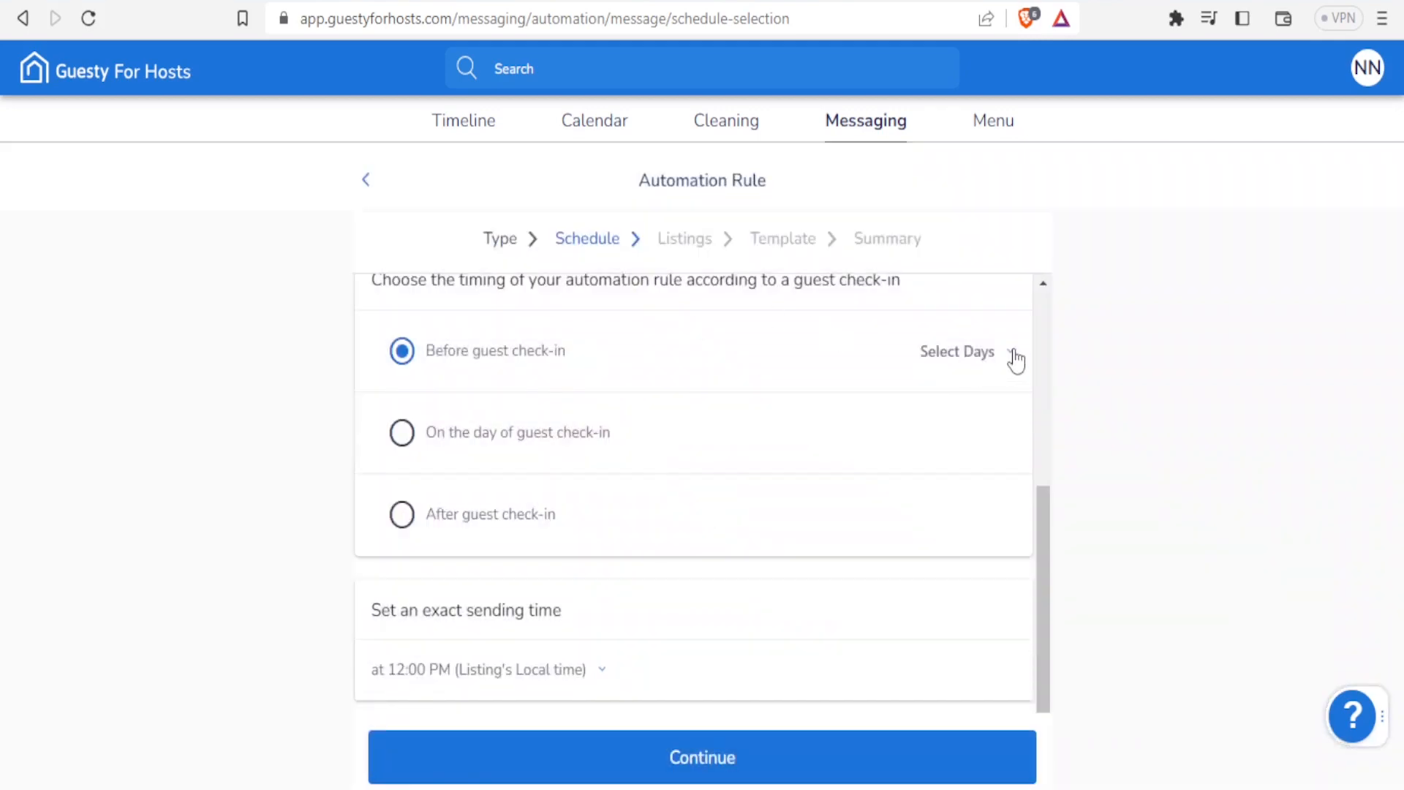
Step: Send the message 2 days before check-in and advance to the Listings step
{"action": "left_click", "coordinate": [956, 351]}
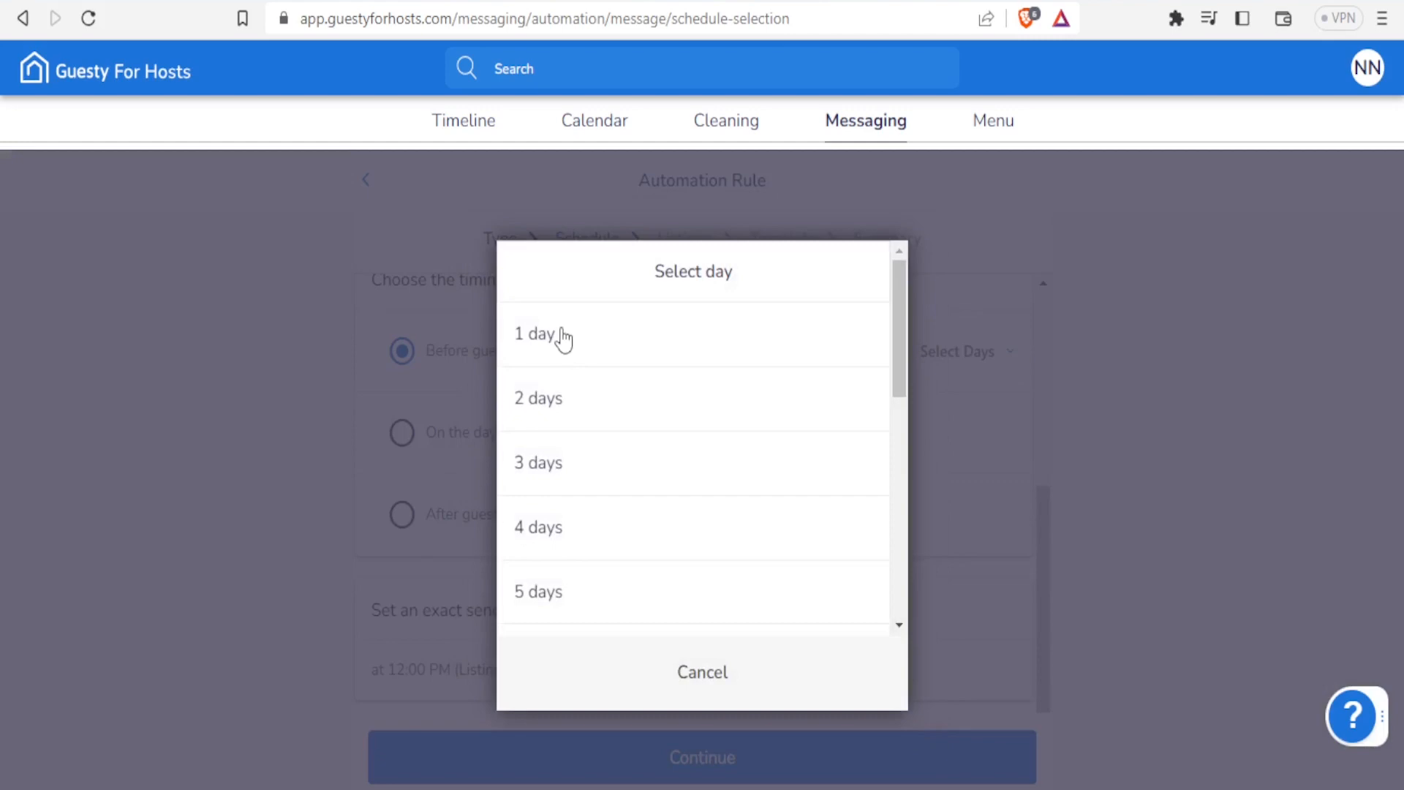
{"action": "left_click", "coordinate": [538, 398]}
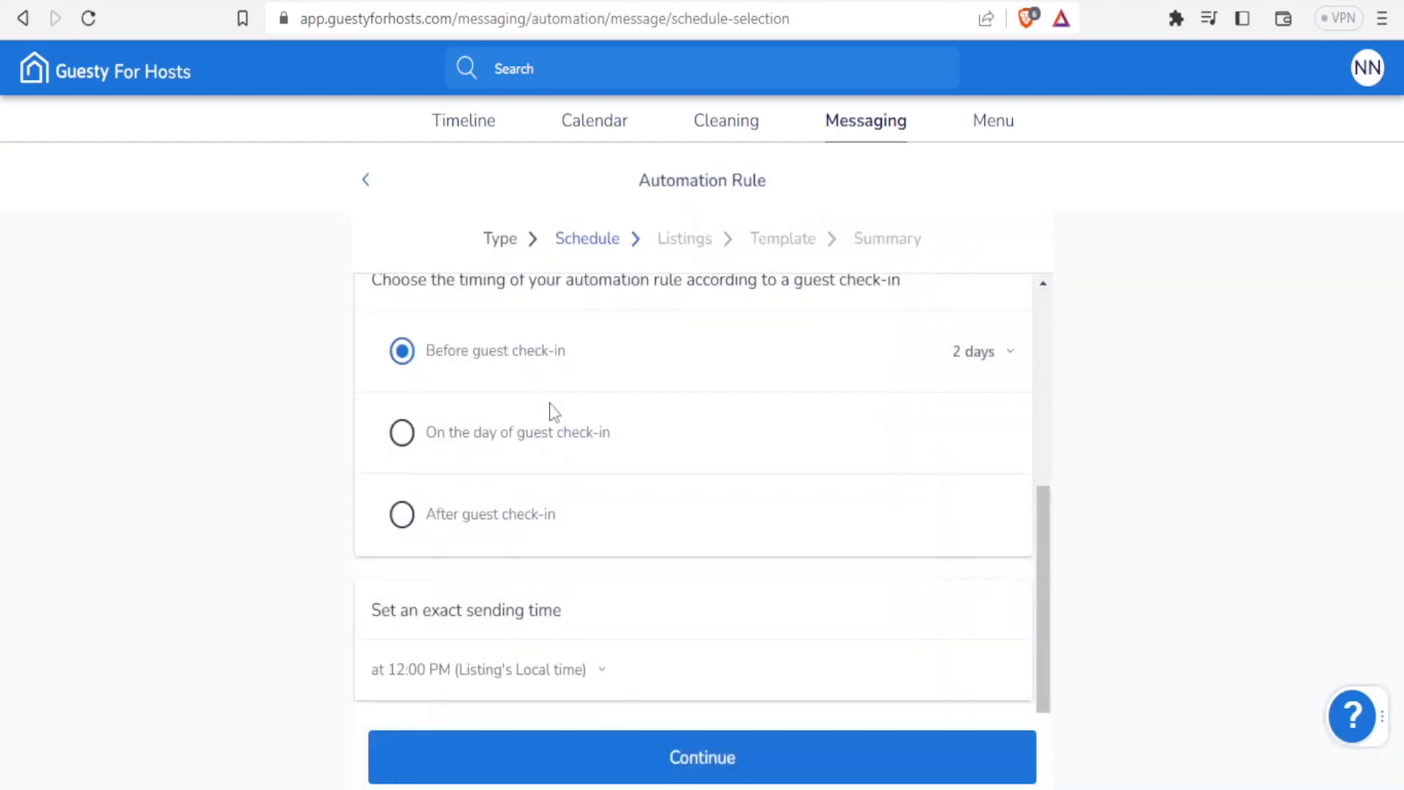
{"action": "left_click", "coordinate": [701, 756]}
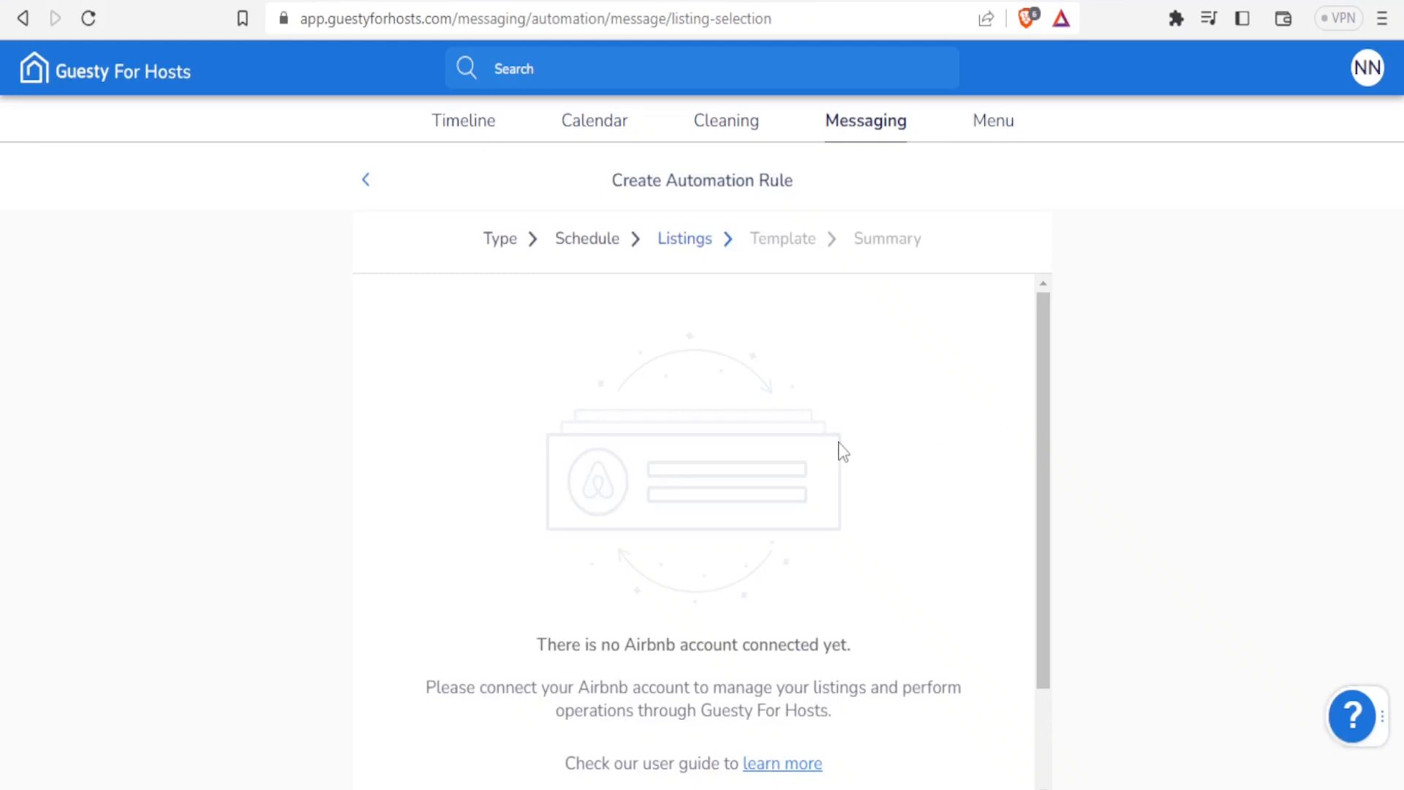
{"action": "scroll", "scroll_direction": "down", "scroll_amount": 3}
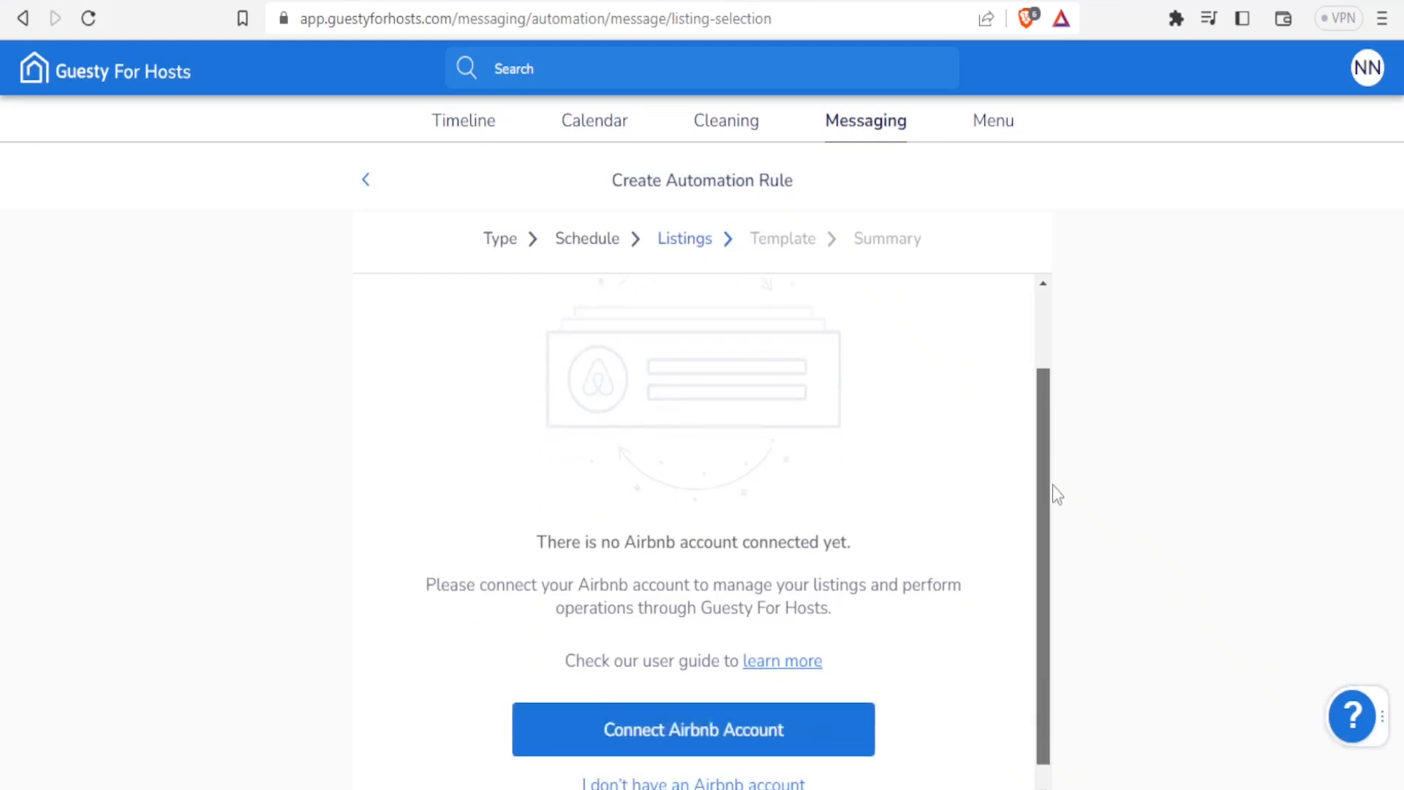
{"action": "scroll", "scroll_direction": "down", "scroll_amount": 3}
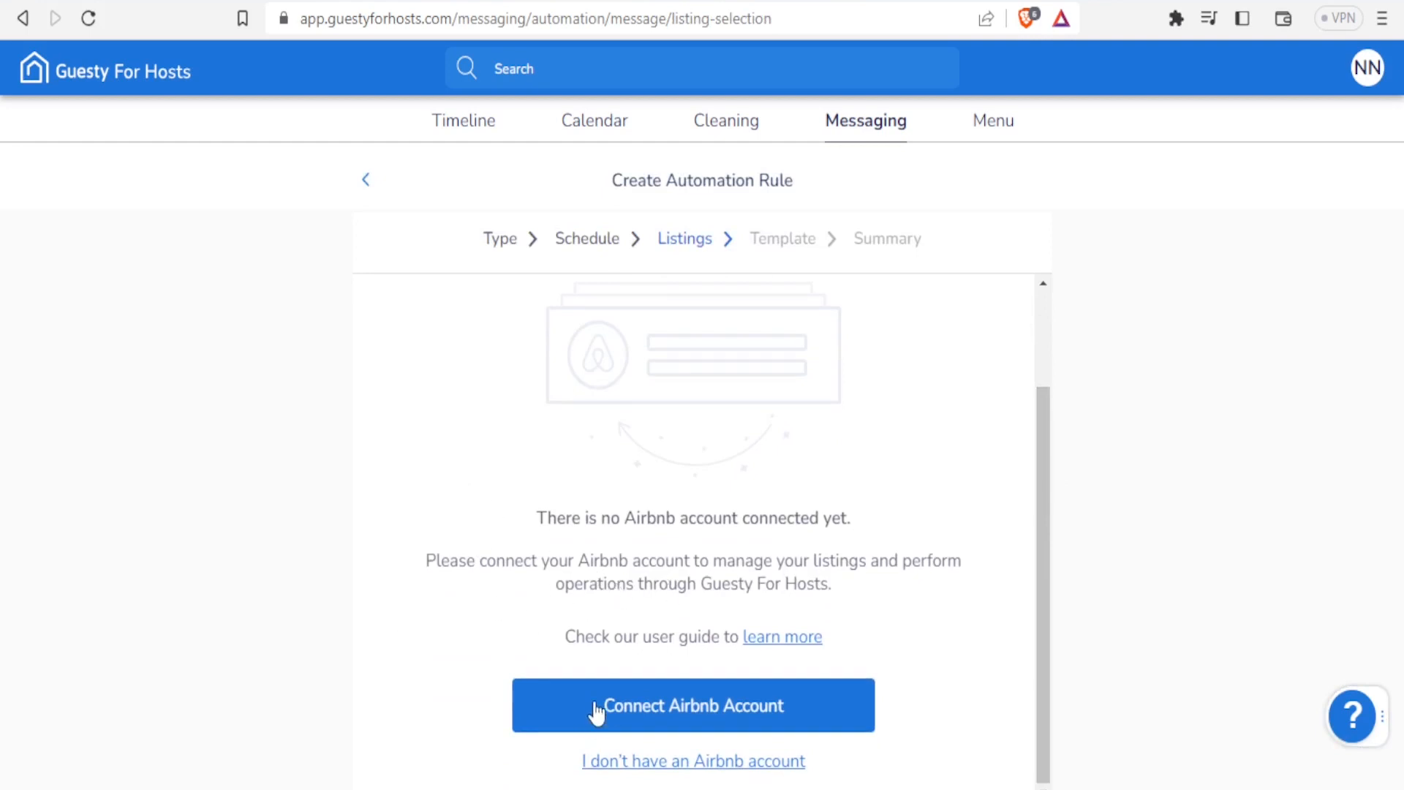
{"action": "mouse_move", "coordinate": [608, 712]}
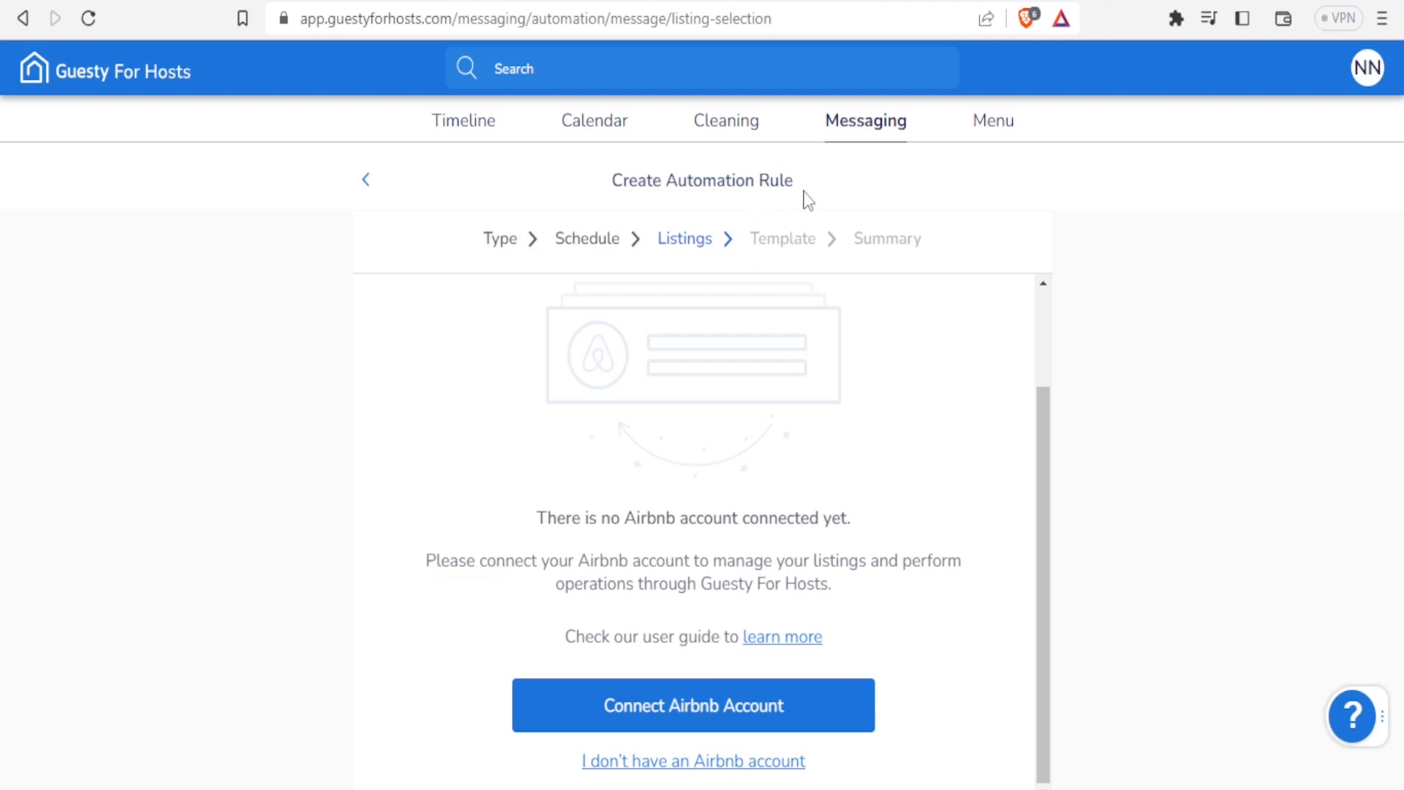
{"action": "mouse_move", "coordinate": [864, 122]}
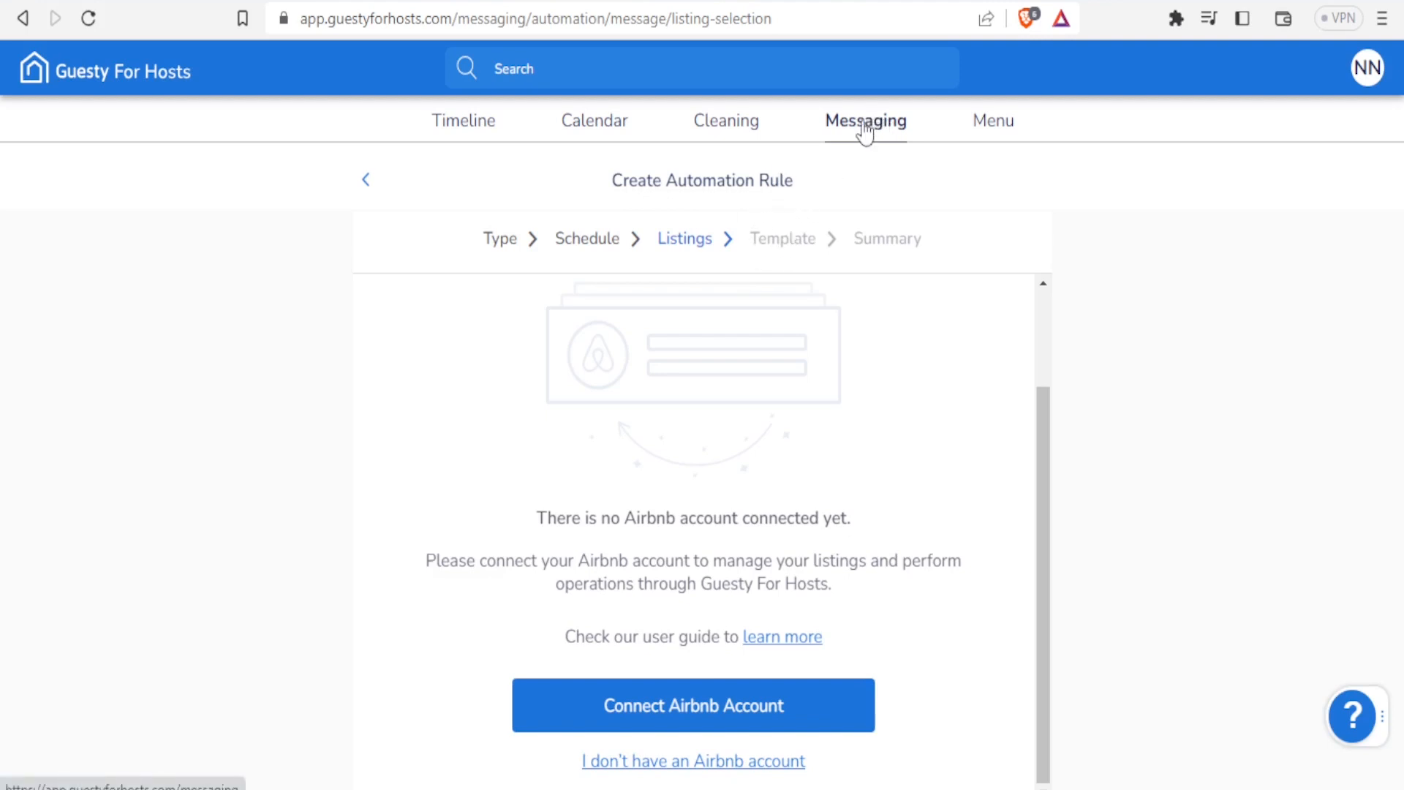
Step: View the saved message templates, listing Welcome - 1 Week Before and Welcome - After Reservation
{"action": "left_click", "coordinate": [863, 120]}
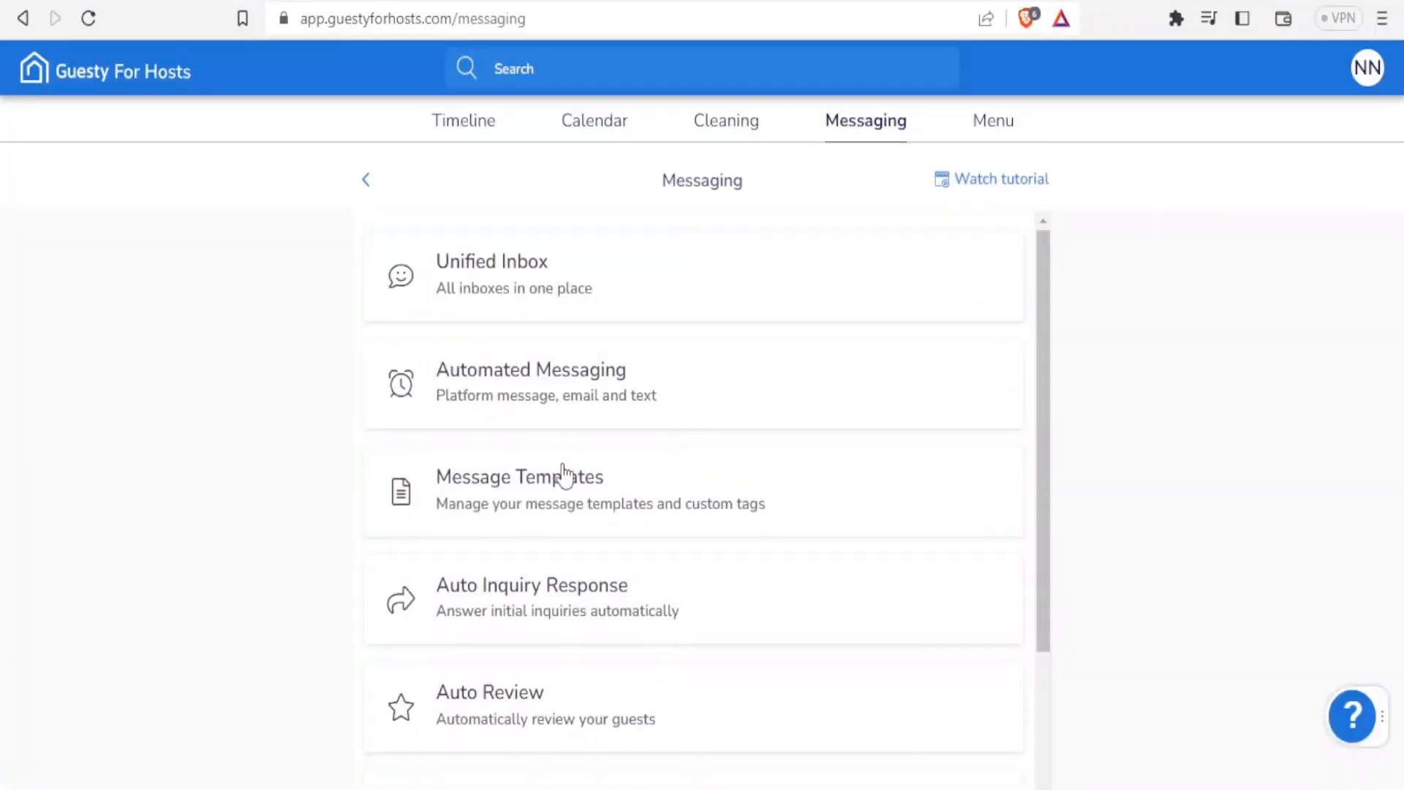
{"action": "mouse_move", "coordinate": [592, 477]}
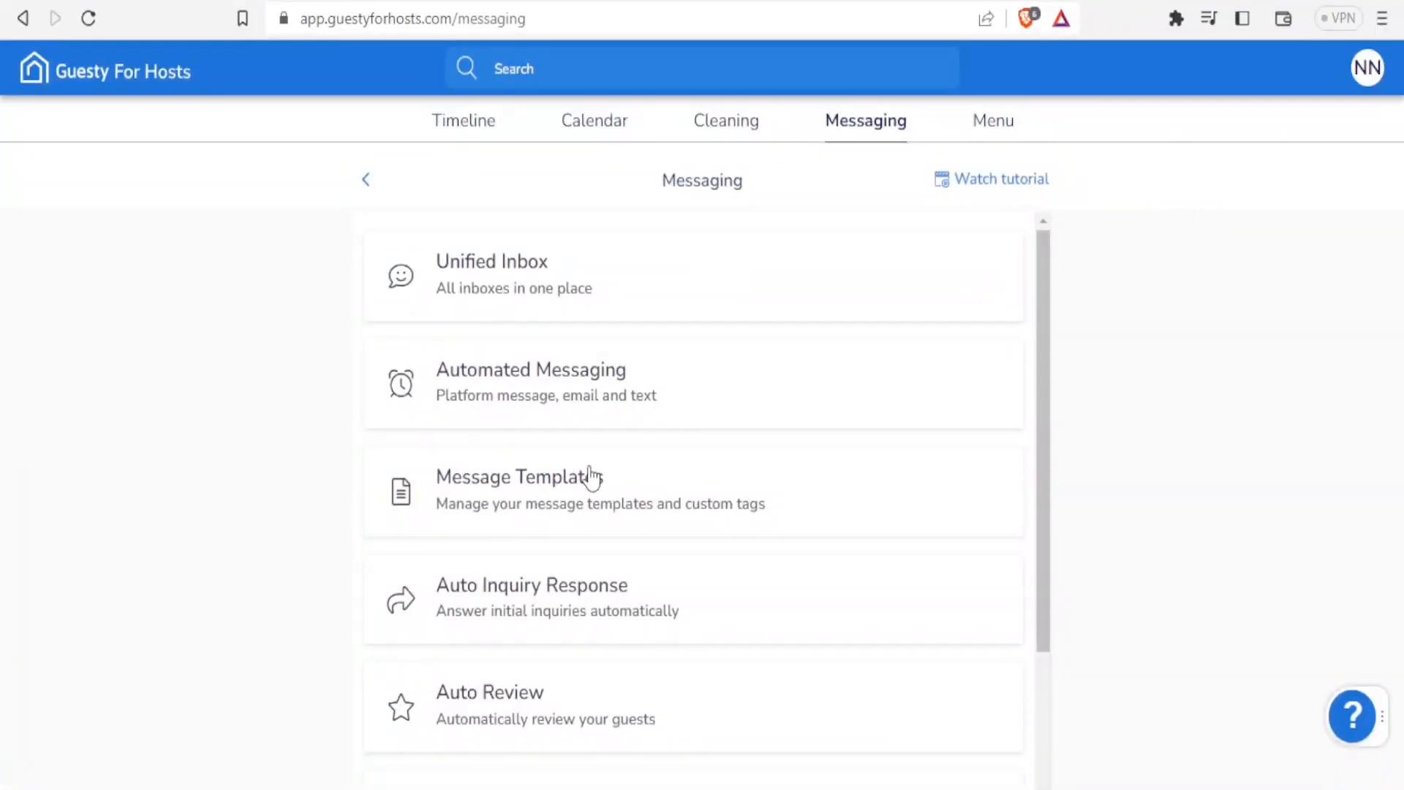
{"action": "left_click", "coordinate": [518, 475]}
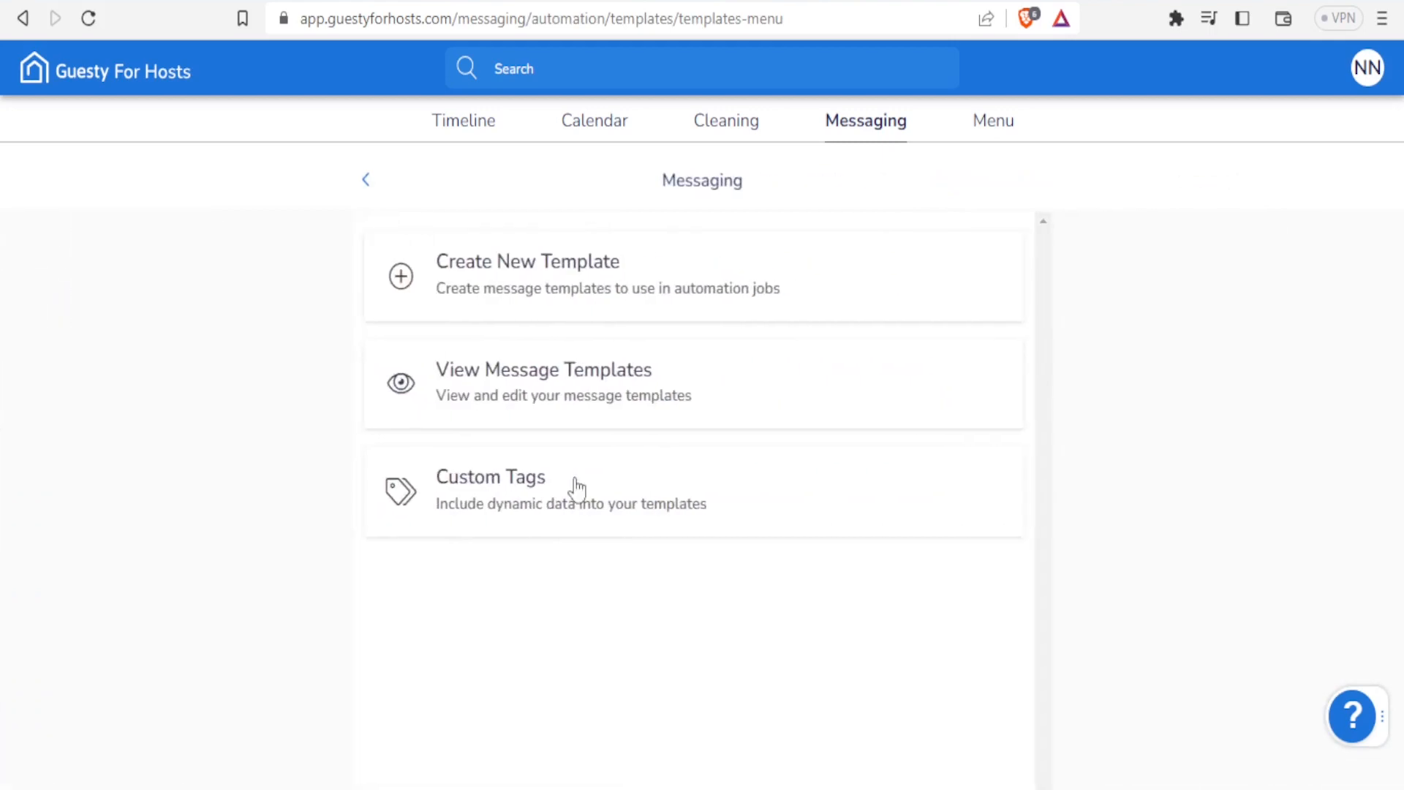
{"action": "mouse_move", "coordinate": [577, 394]}
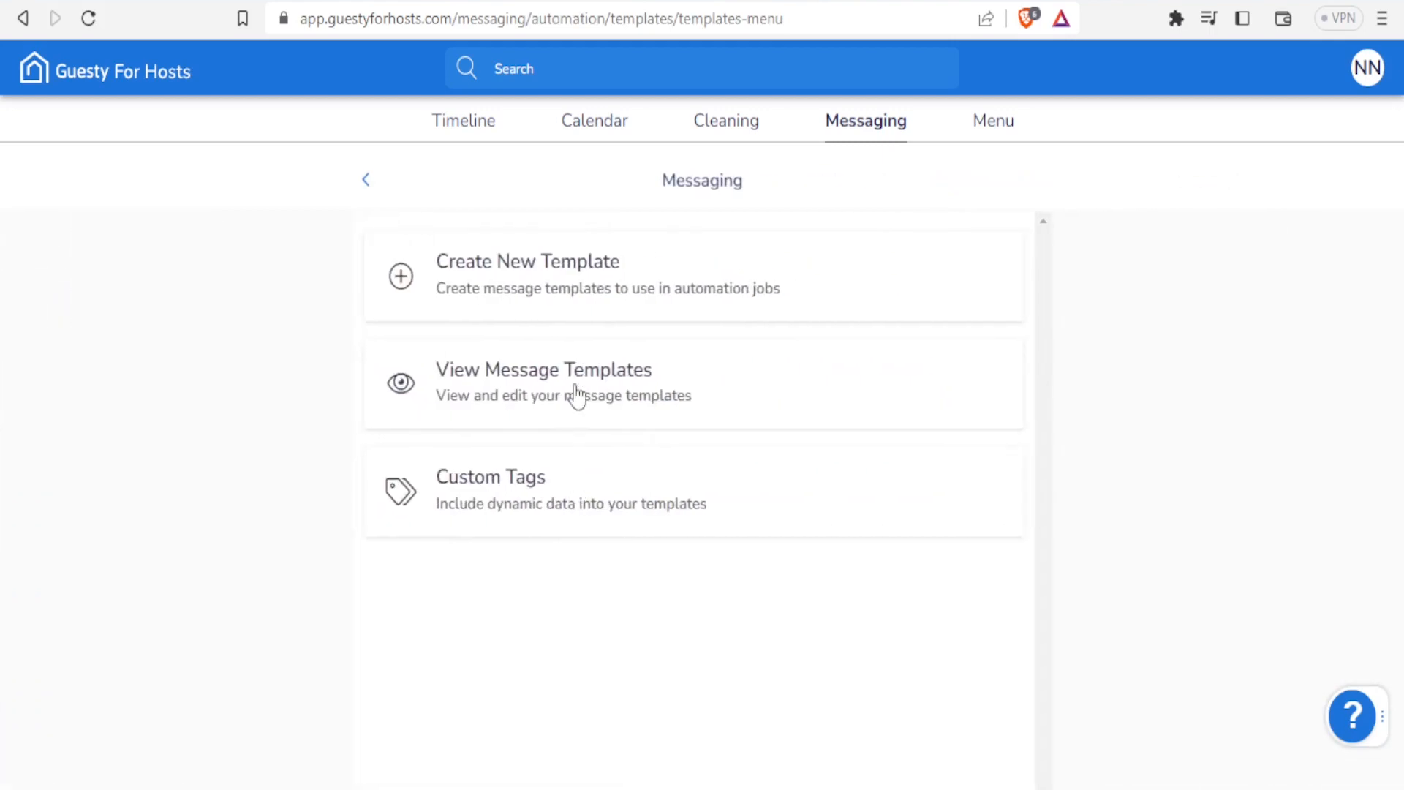
{"action": "mouse_move", "coordinate": [609, 296]}
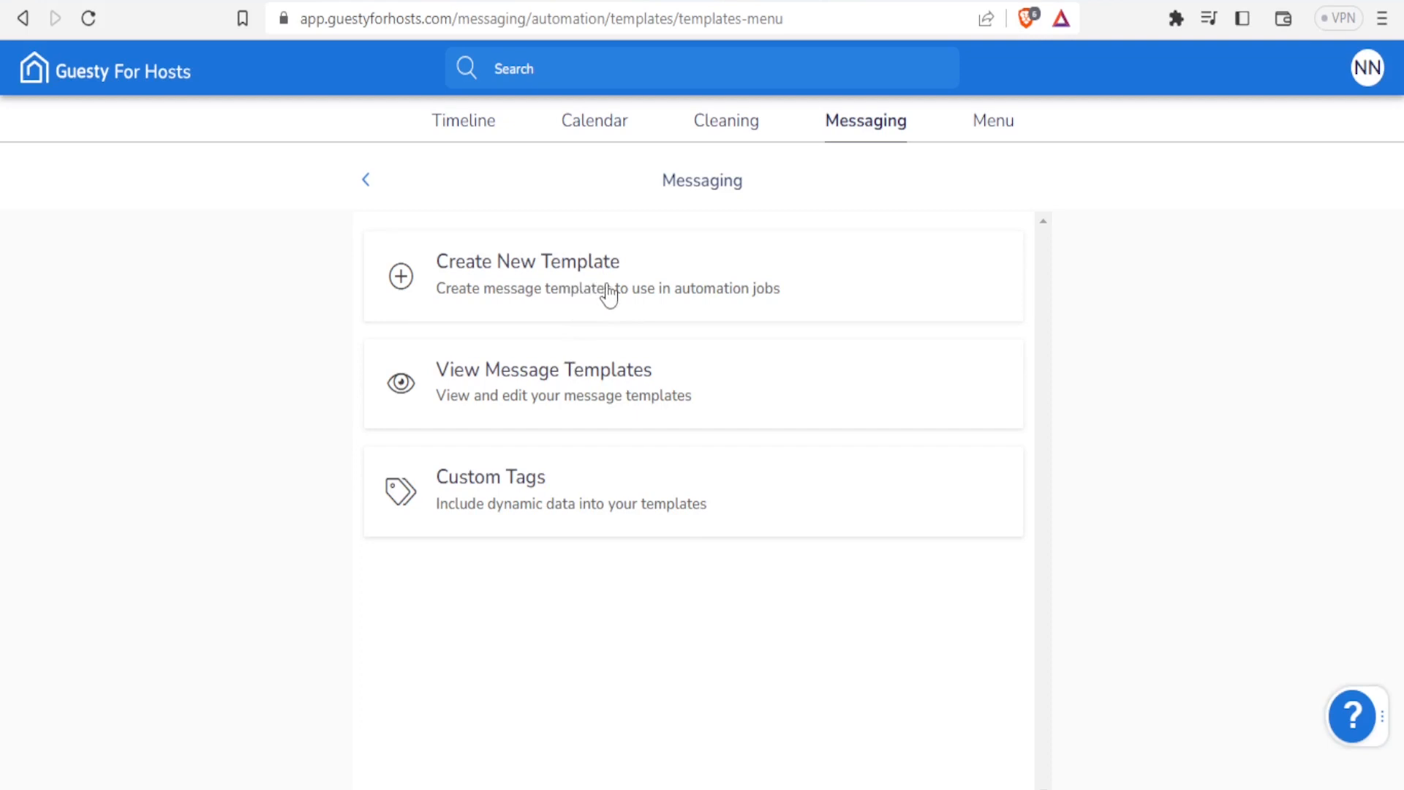
{"action": "mouse_move", "coordinate": [519, 414]}
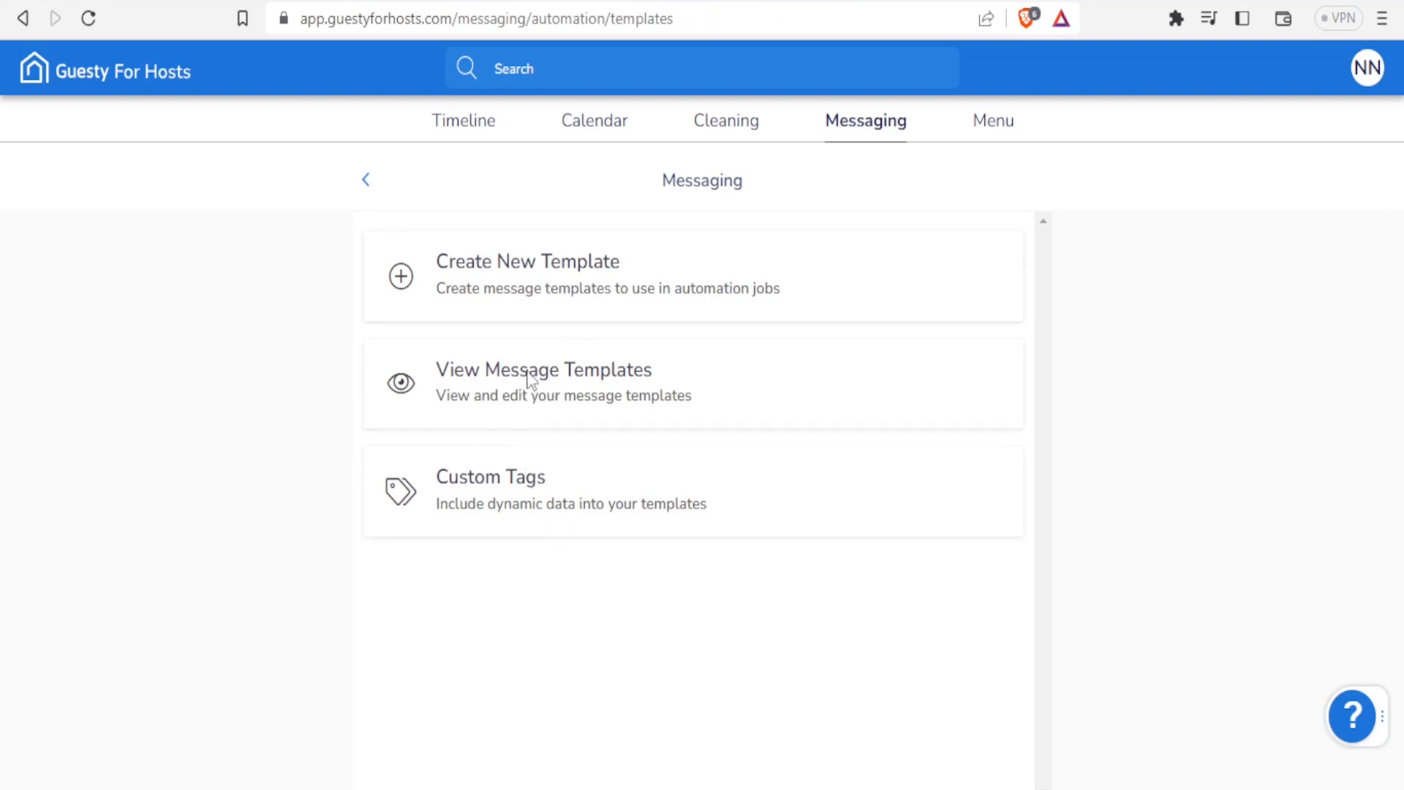
{"action": "left_click", "coordinate": [543, 380]}
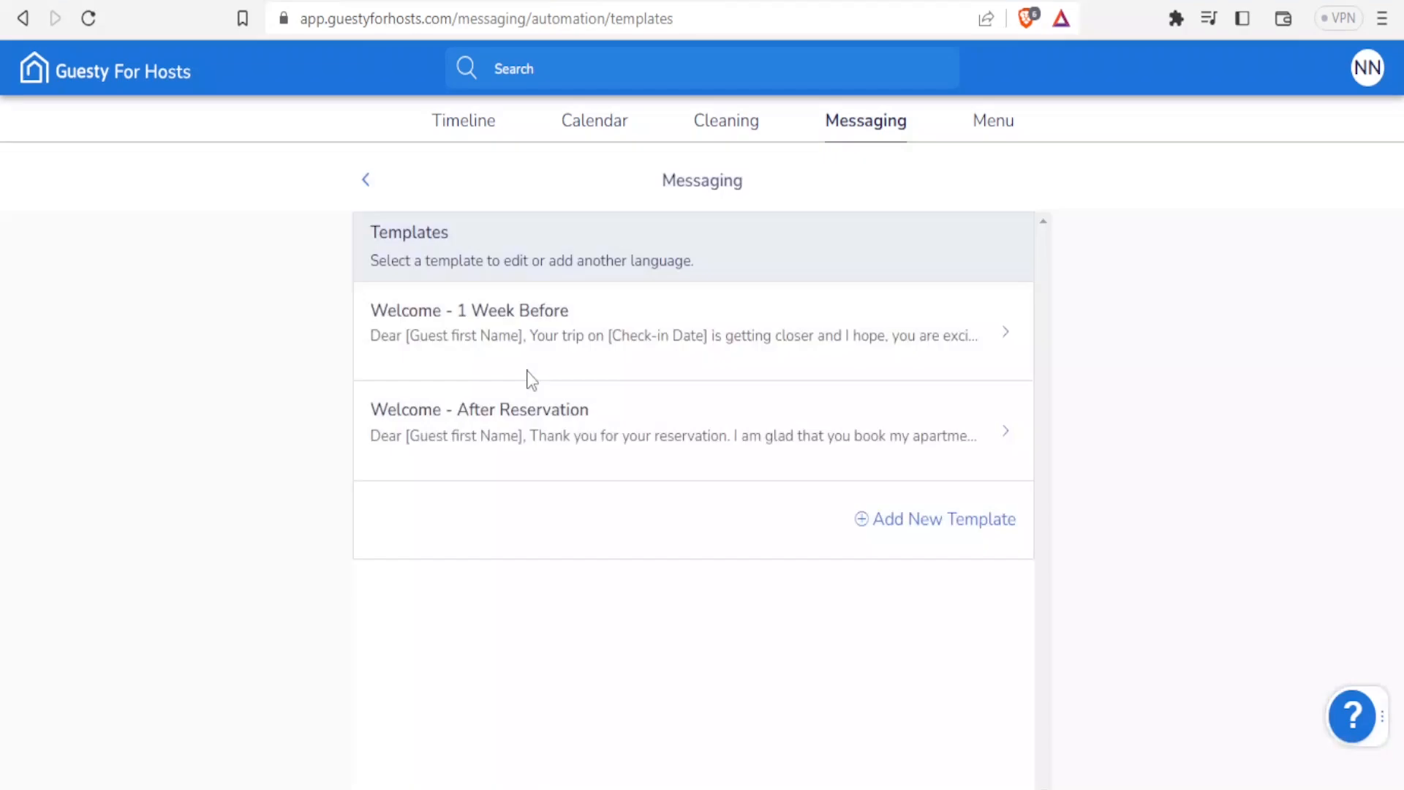
{"action": "mouse_move", "coordinate": [515, 338]}
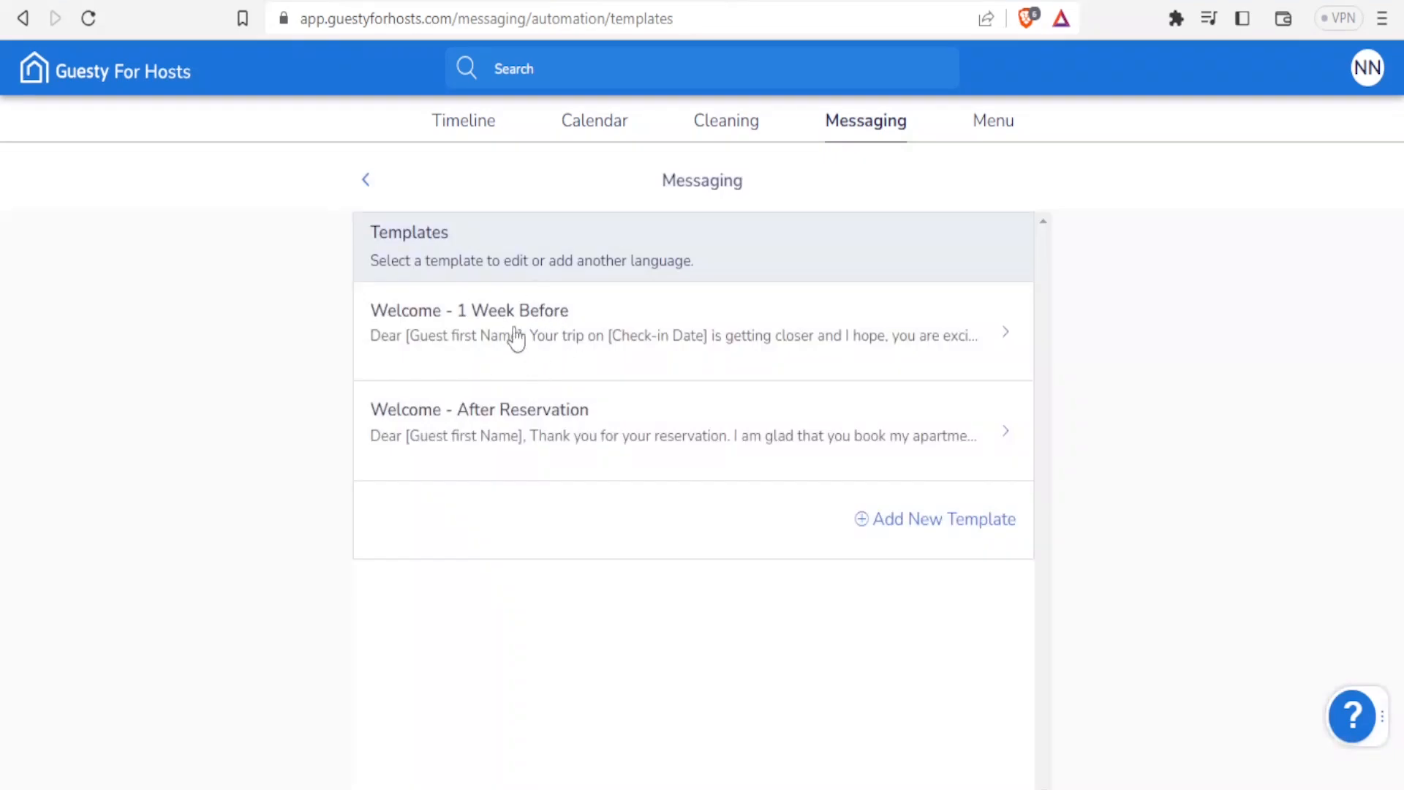
{"action": "mouse_move", "coordinate": [526, 345]}
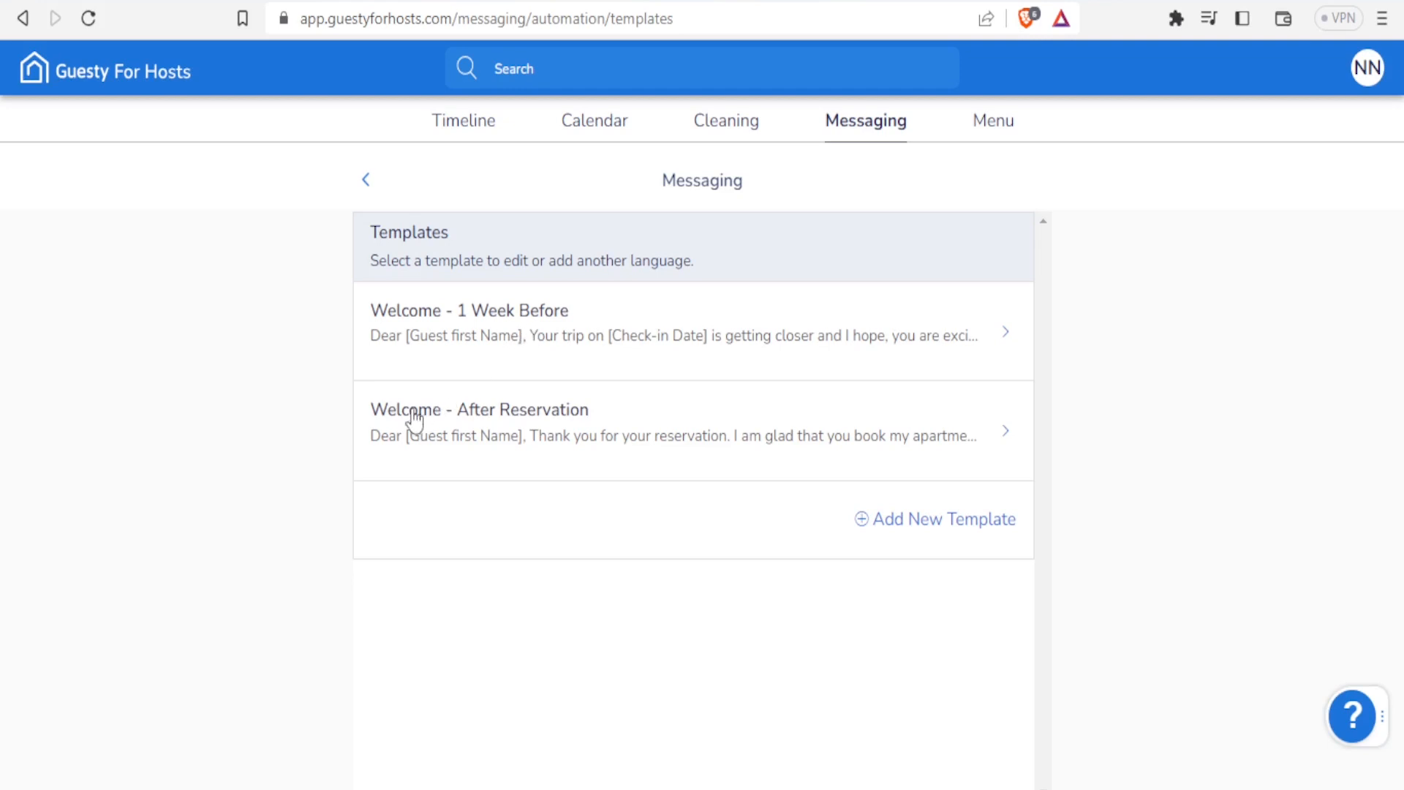
{"action": "mouse_move", "coordinate": [549, 341]}
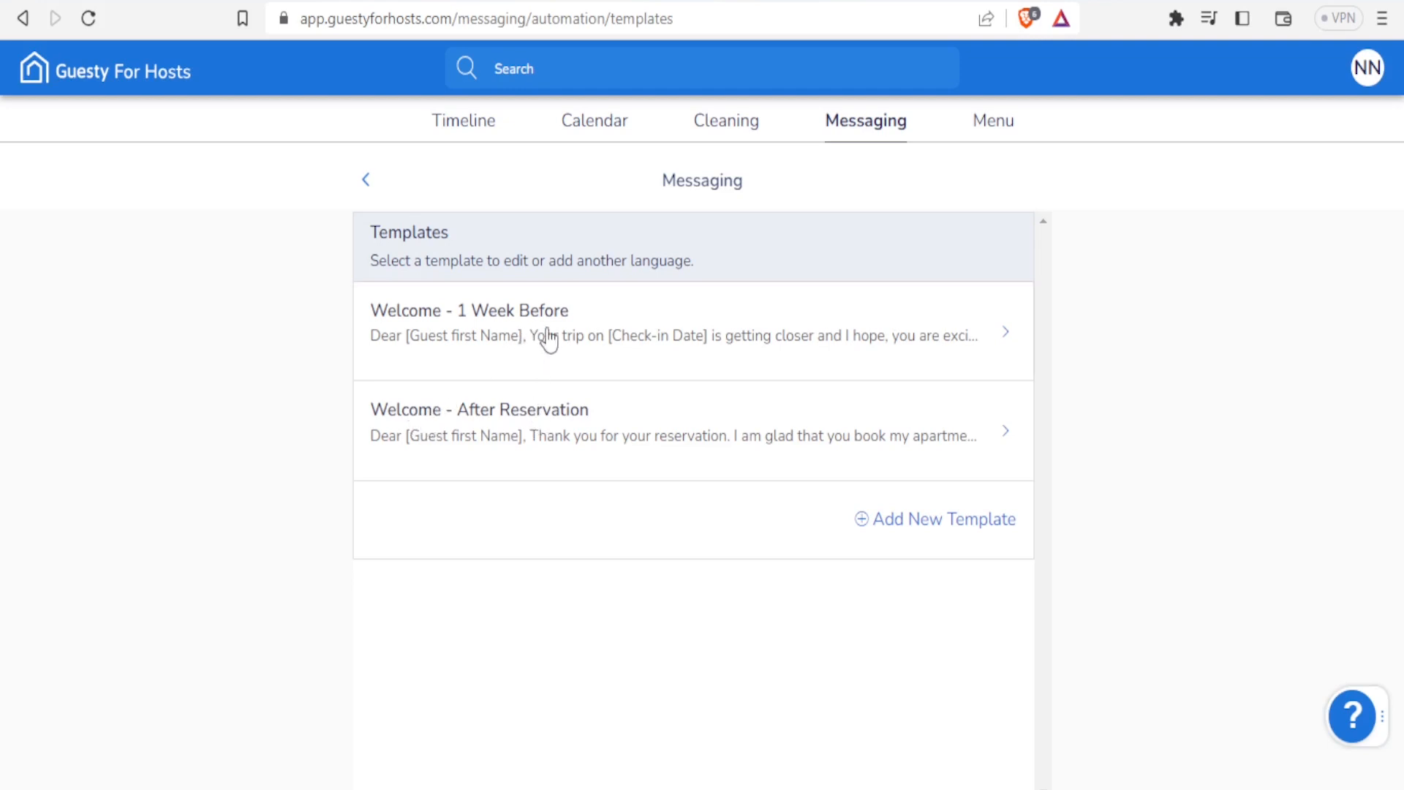
Step: Review the Welcome - 1 Week Before template's message body, then move to the Menu page
{"action": "left_click", "coordinate": [468, 322]}
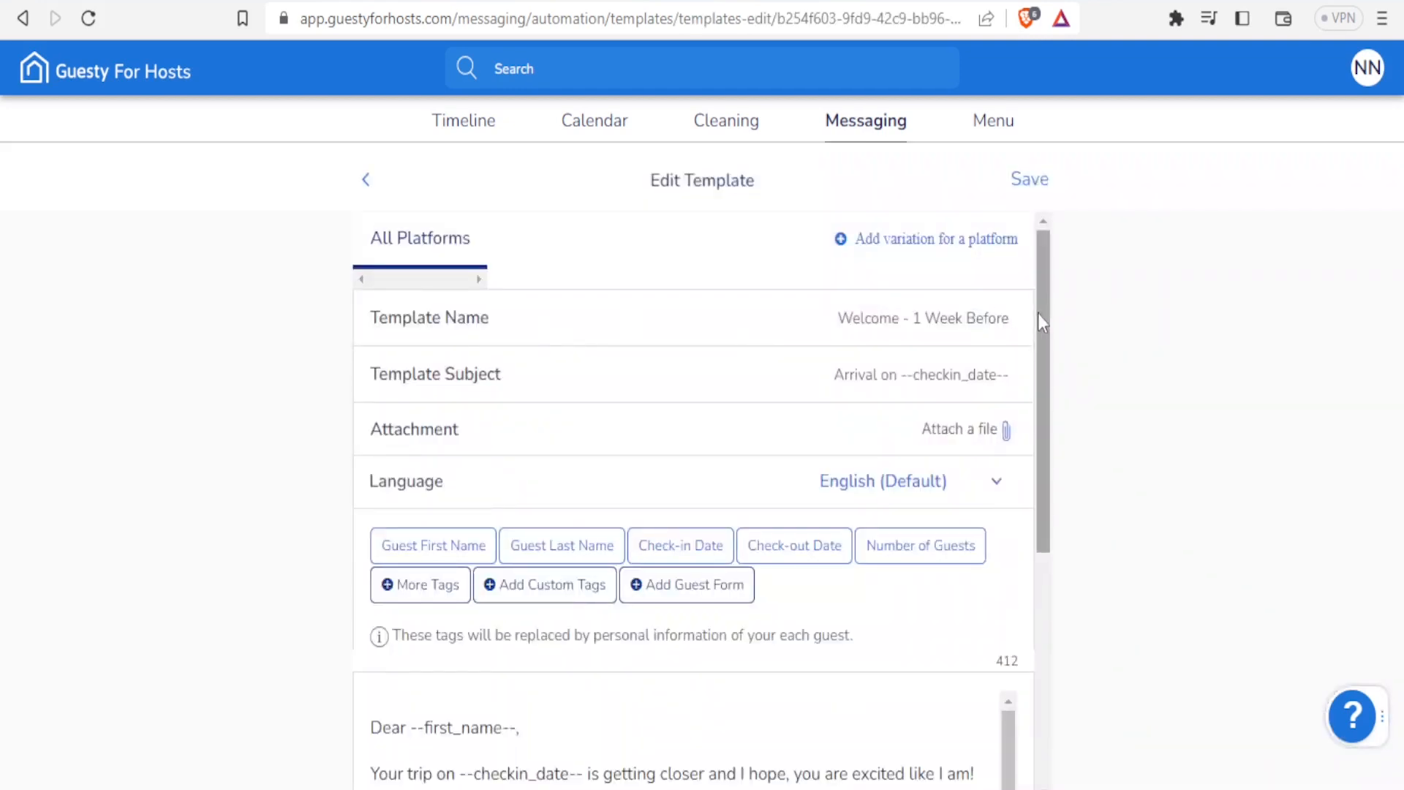
{"action": "scroll", "scroll_direction": "down", "scroll_amount": 3}
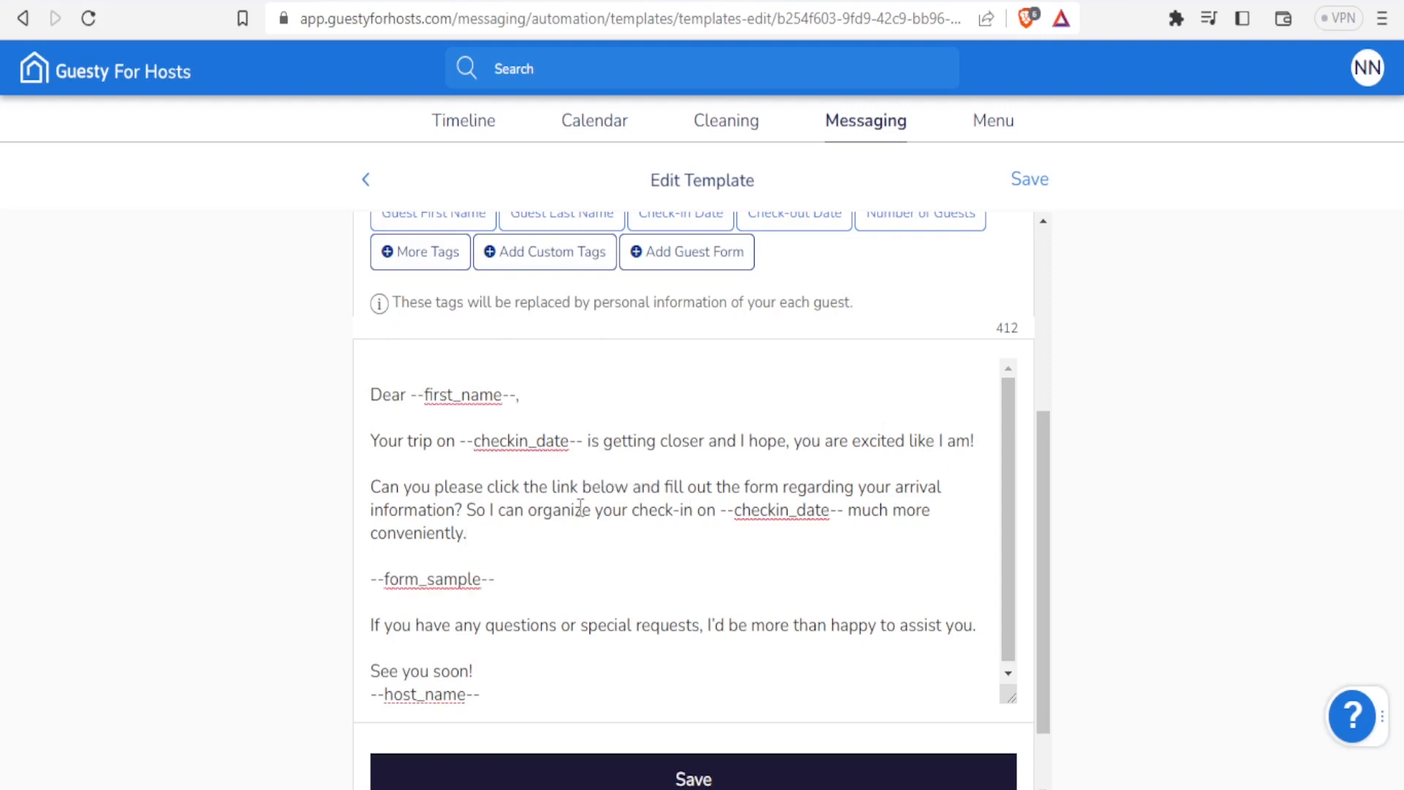
{"action": "left_click", "coordinate": [467, 532]}
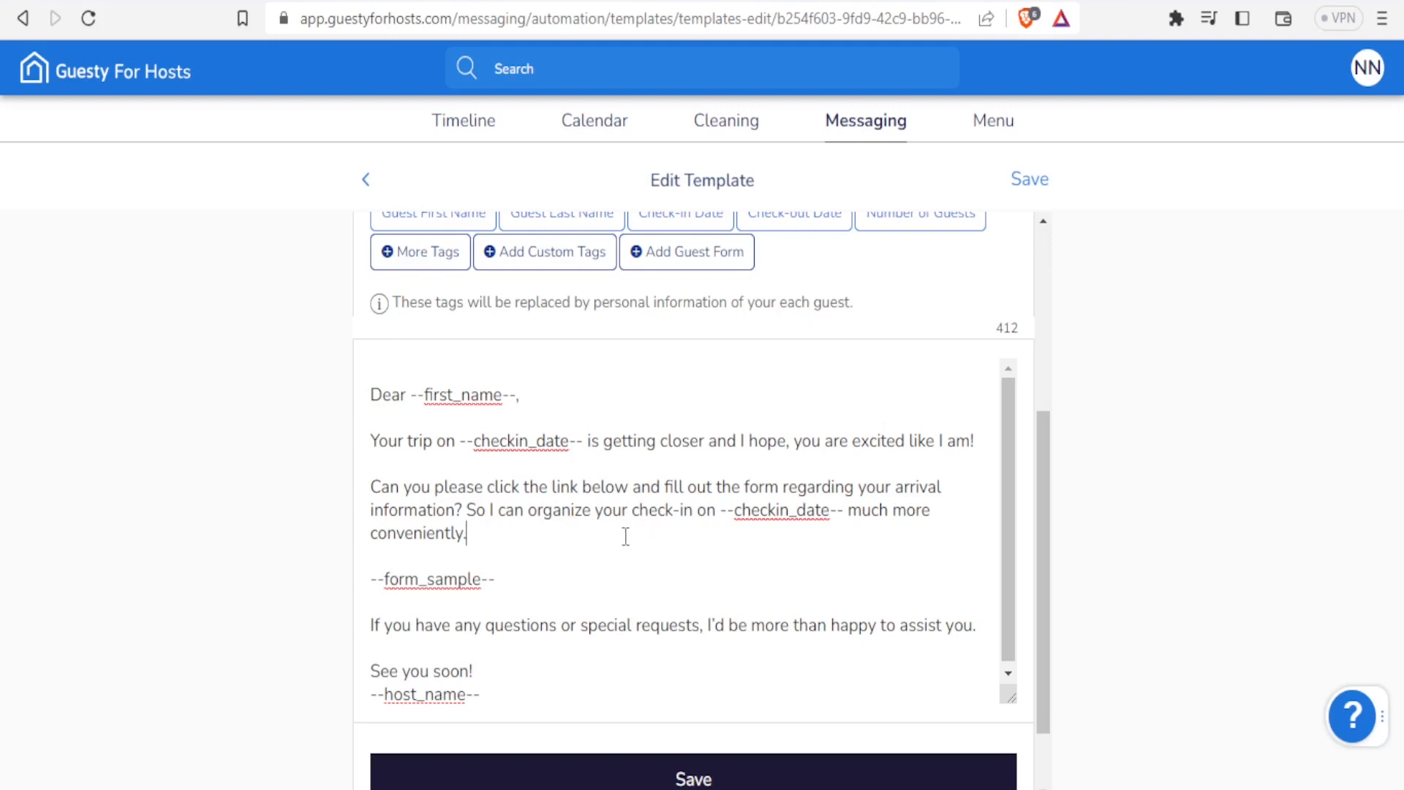
{"action": "scroll", "scroll_direction": "down", "scroll_amount": 3}
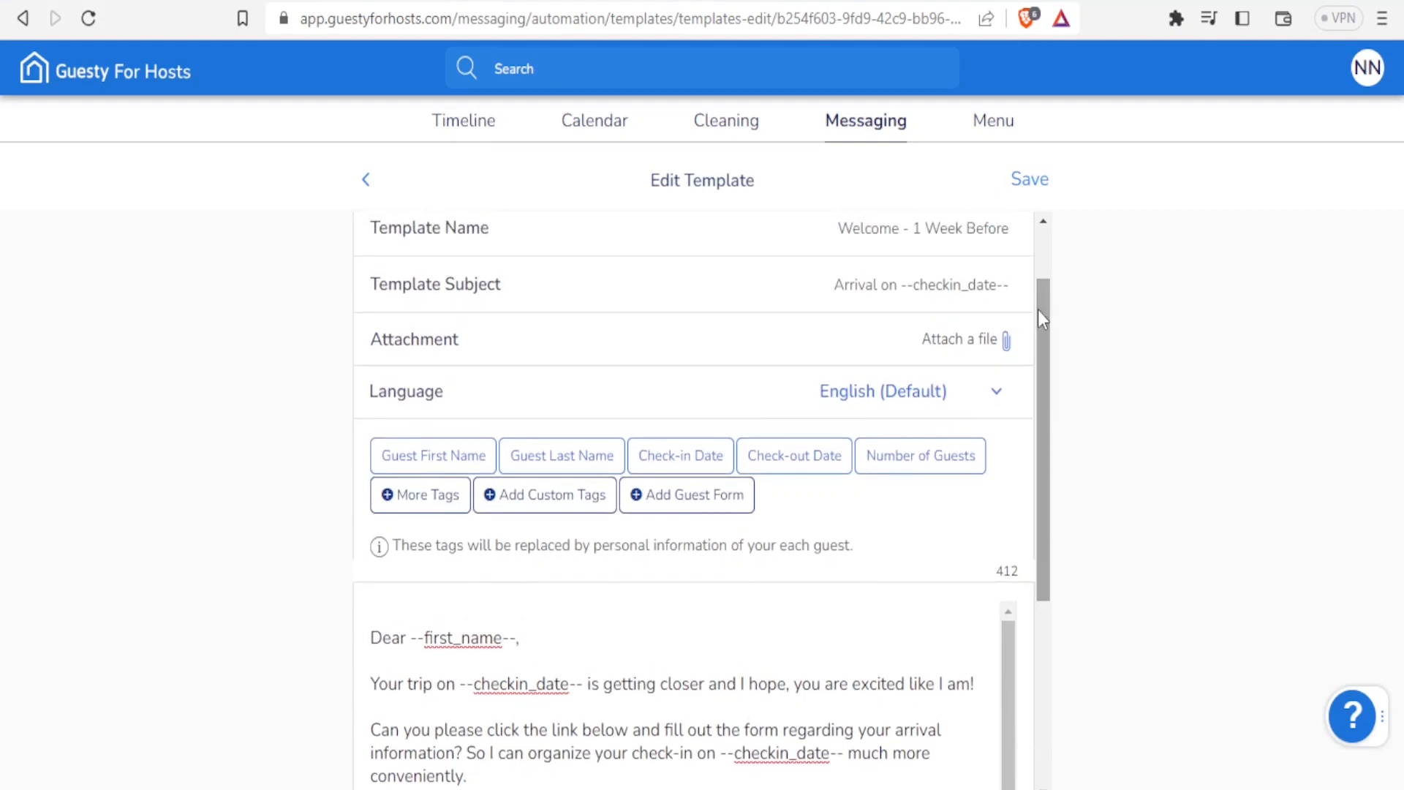
{"action": "left_click", "coordinate": [992, 119]}
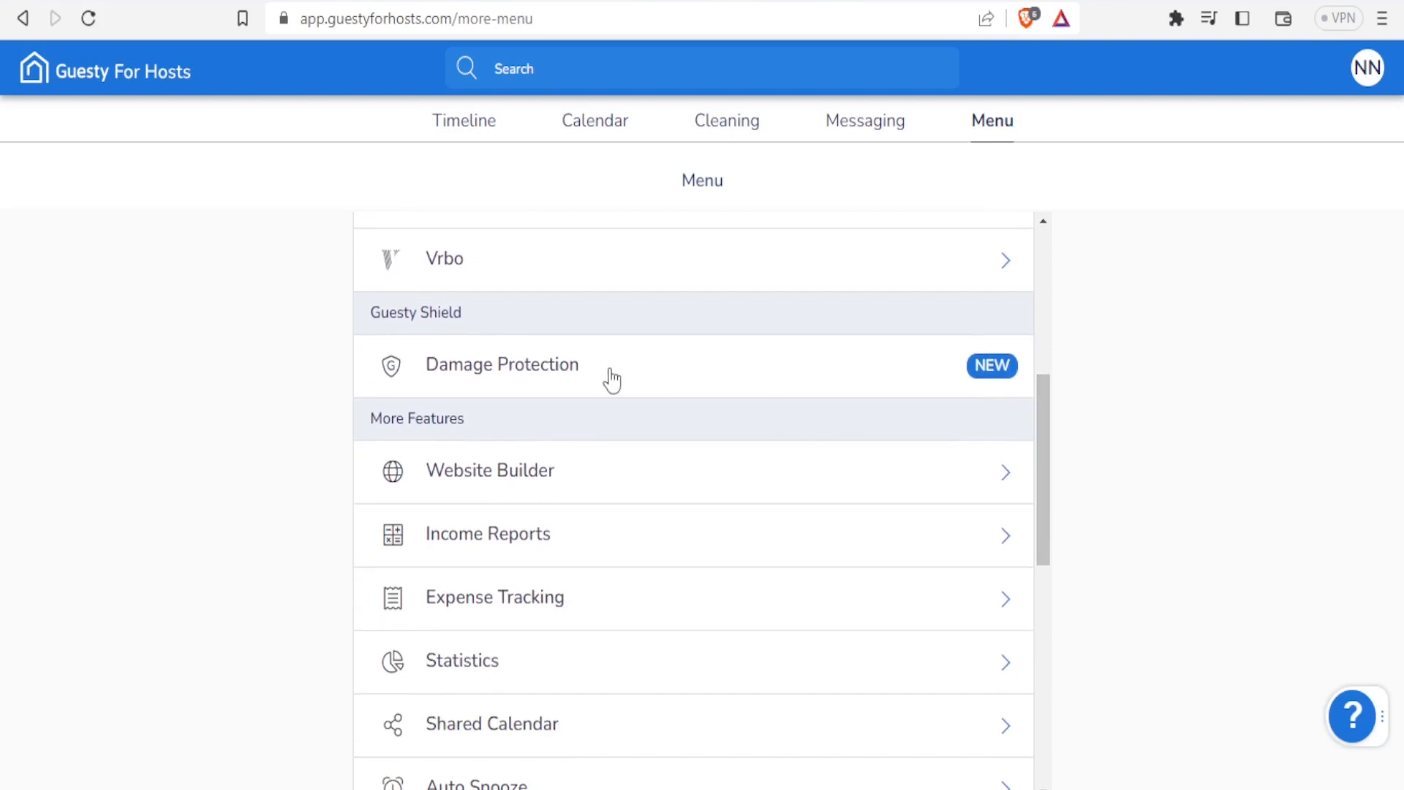
Step: Review the Damage Protection page down to its business benefits, then return to the Menu
{"action": "left_click", "coordinate": [502, 364]}
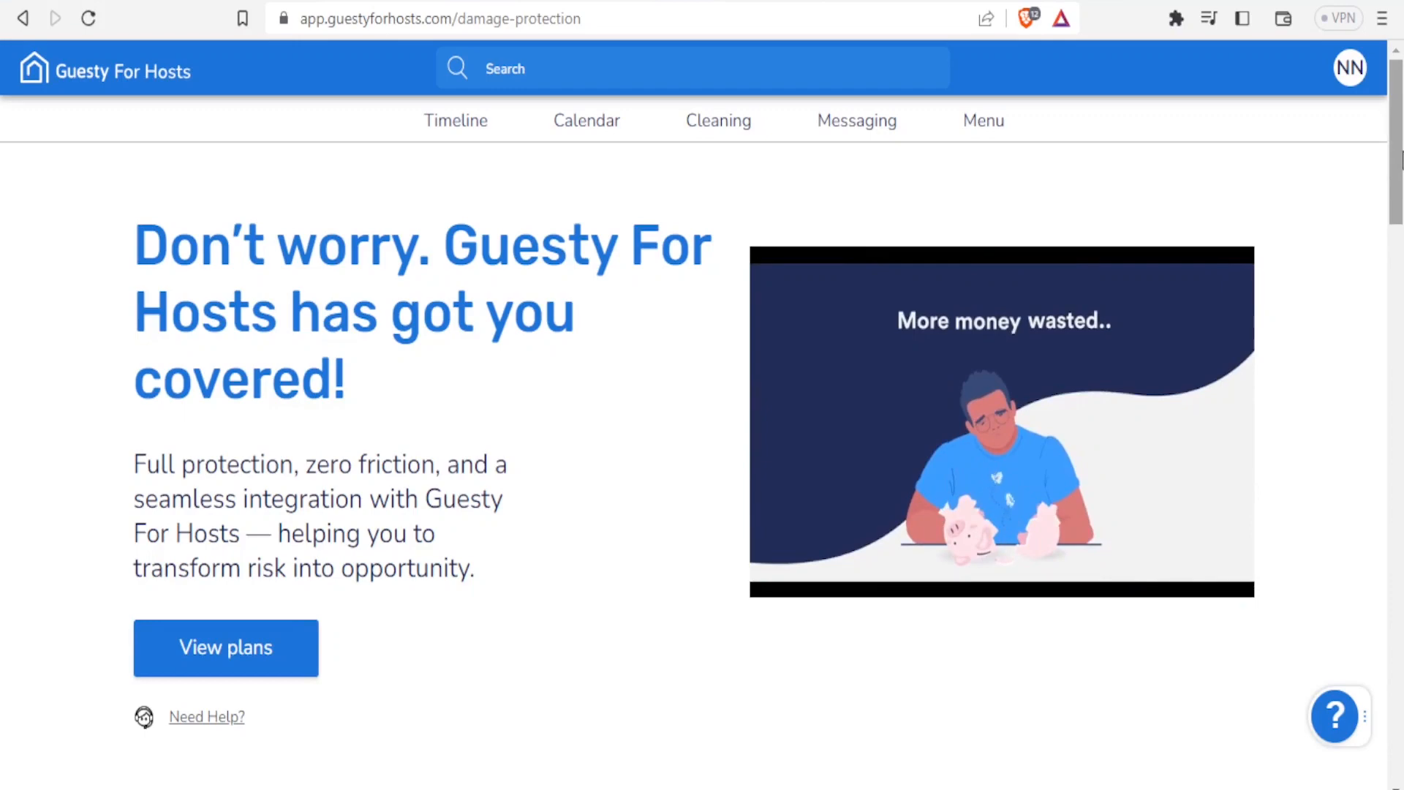
{"action": "scroll", "scroll_direction": "down", "scroll_amount": 3}
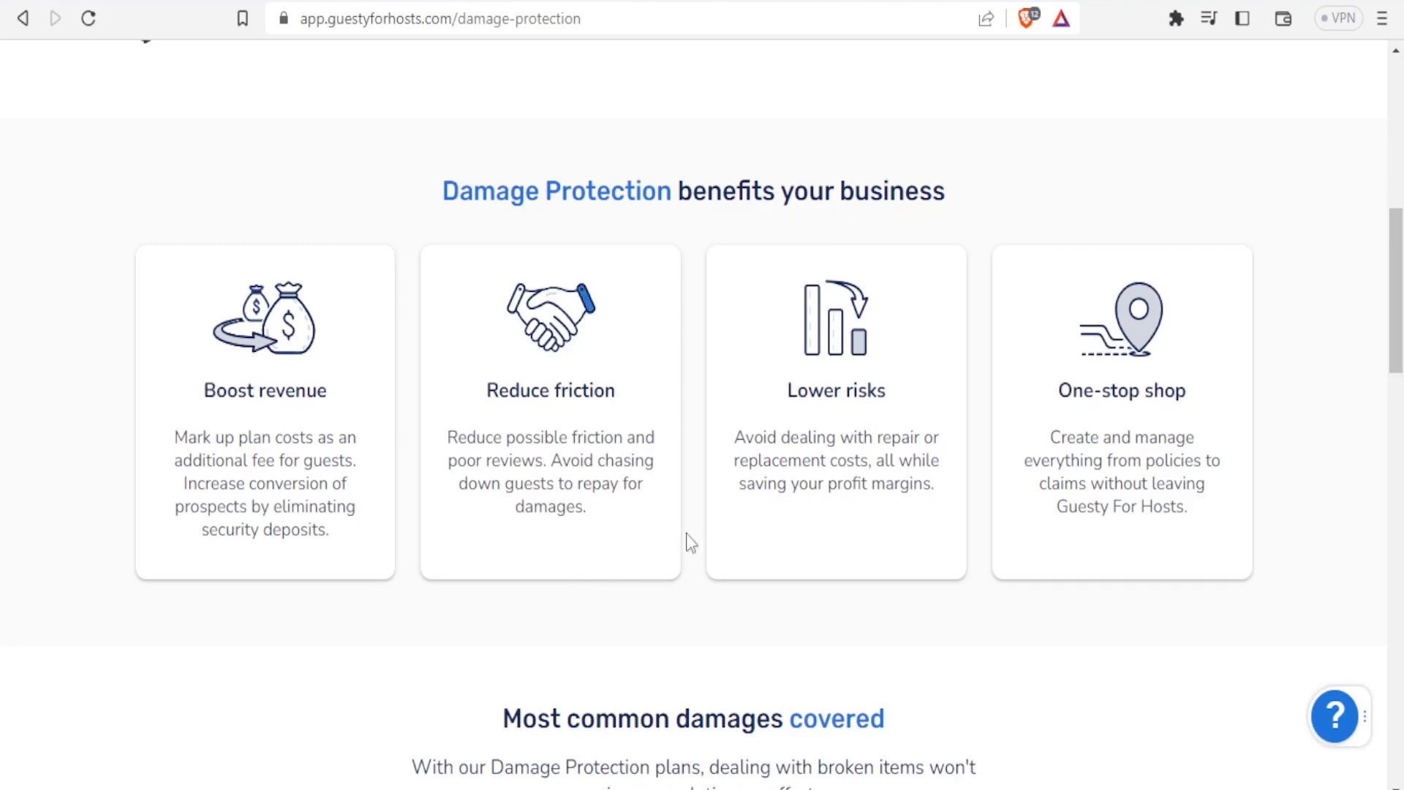
{"action": "mouse_move", "coordinate": [697, 309]}
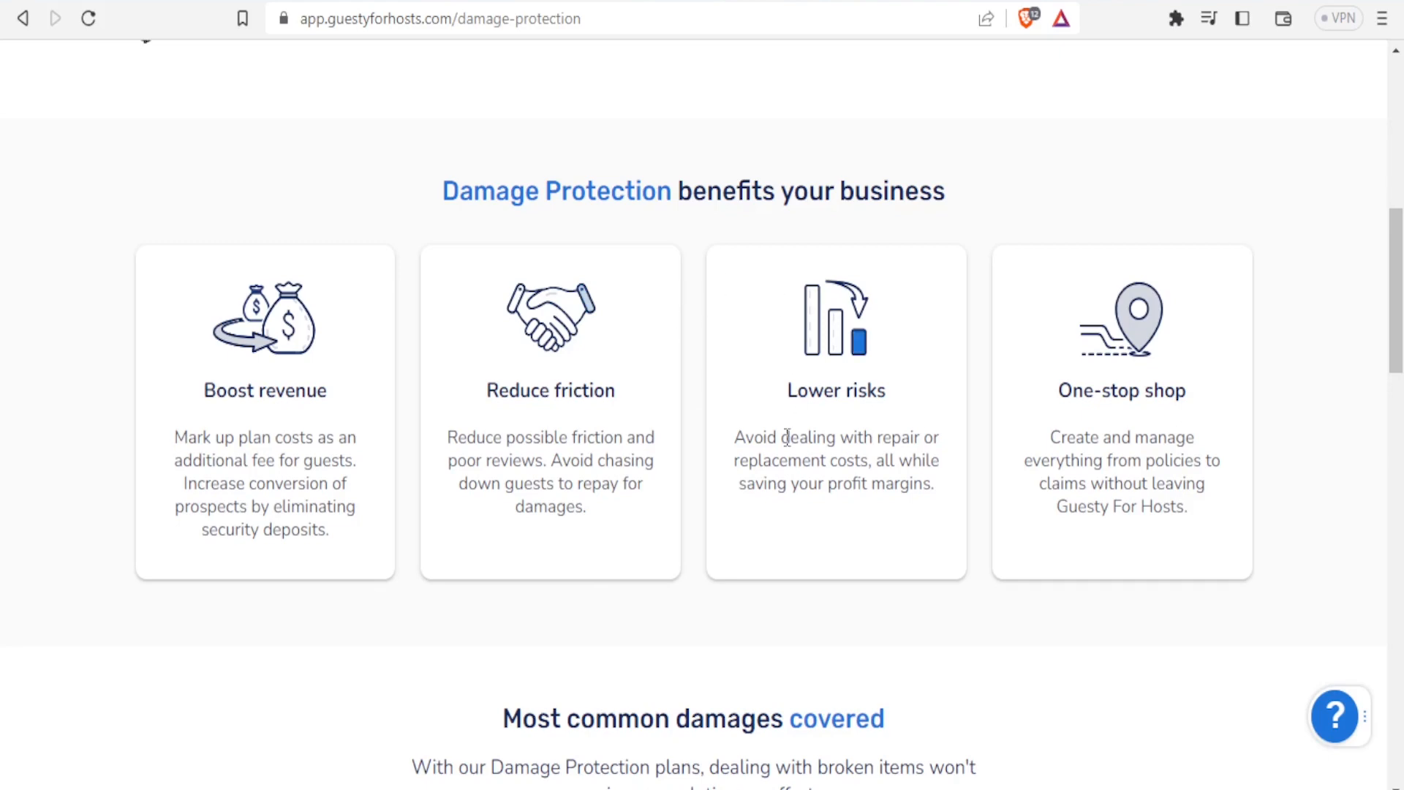
{"action": "left_click", "coordinate": [990, 121]}
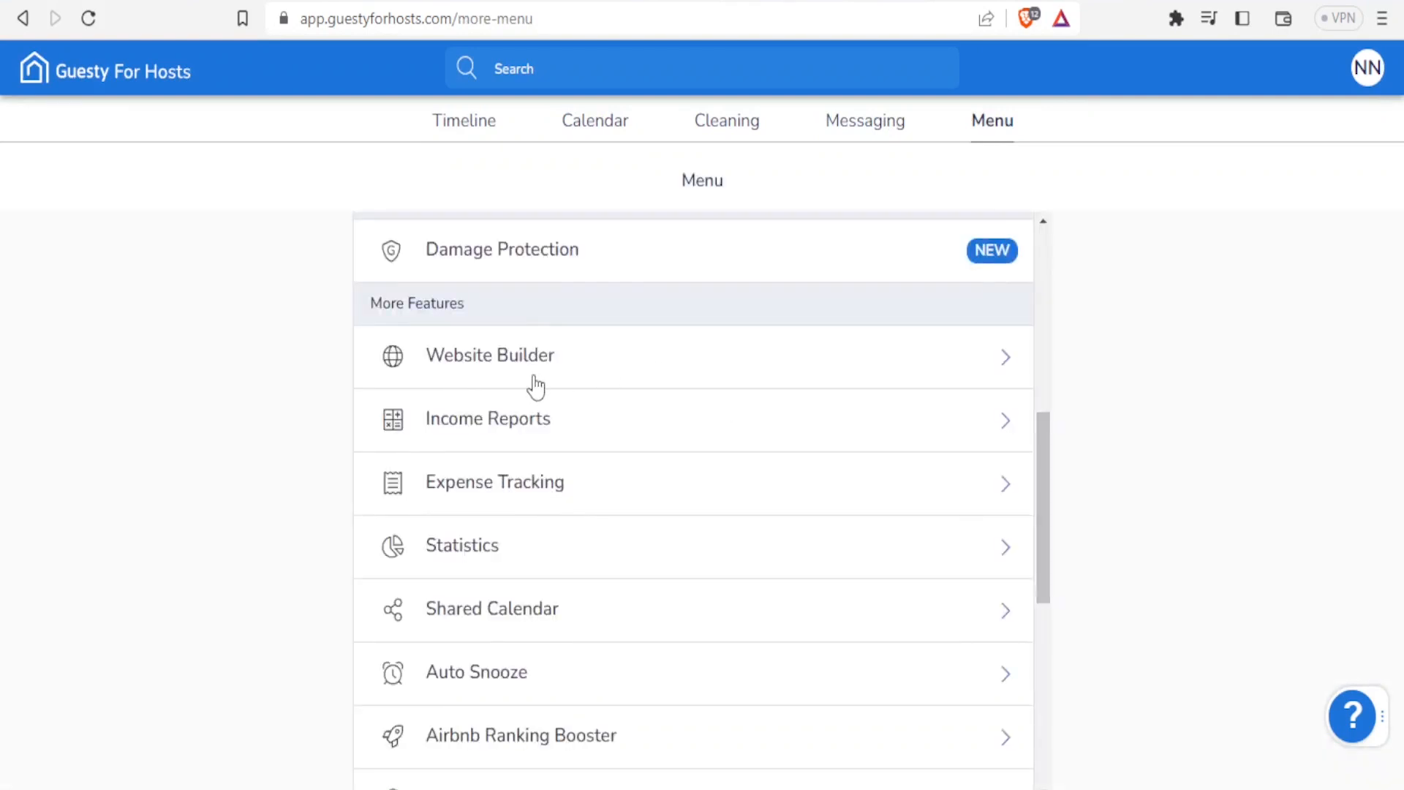
{"action": "mouse_move", "coordinate": [525, 464]}
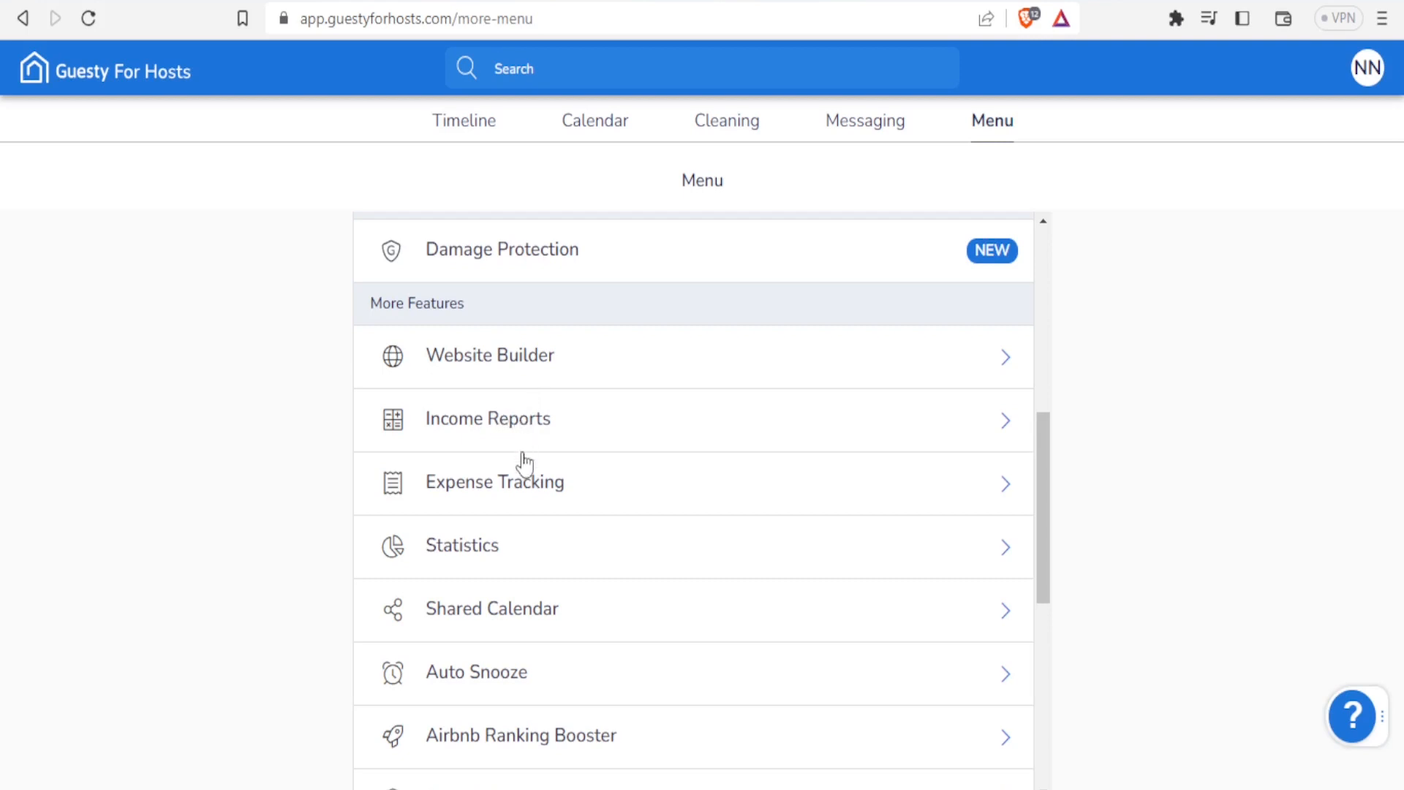
{"action": "mouse_move", "coordinate": [472, 558]}
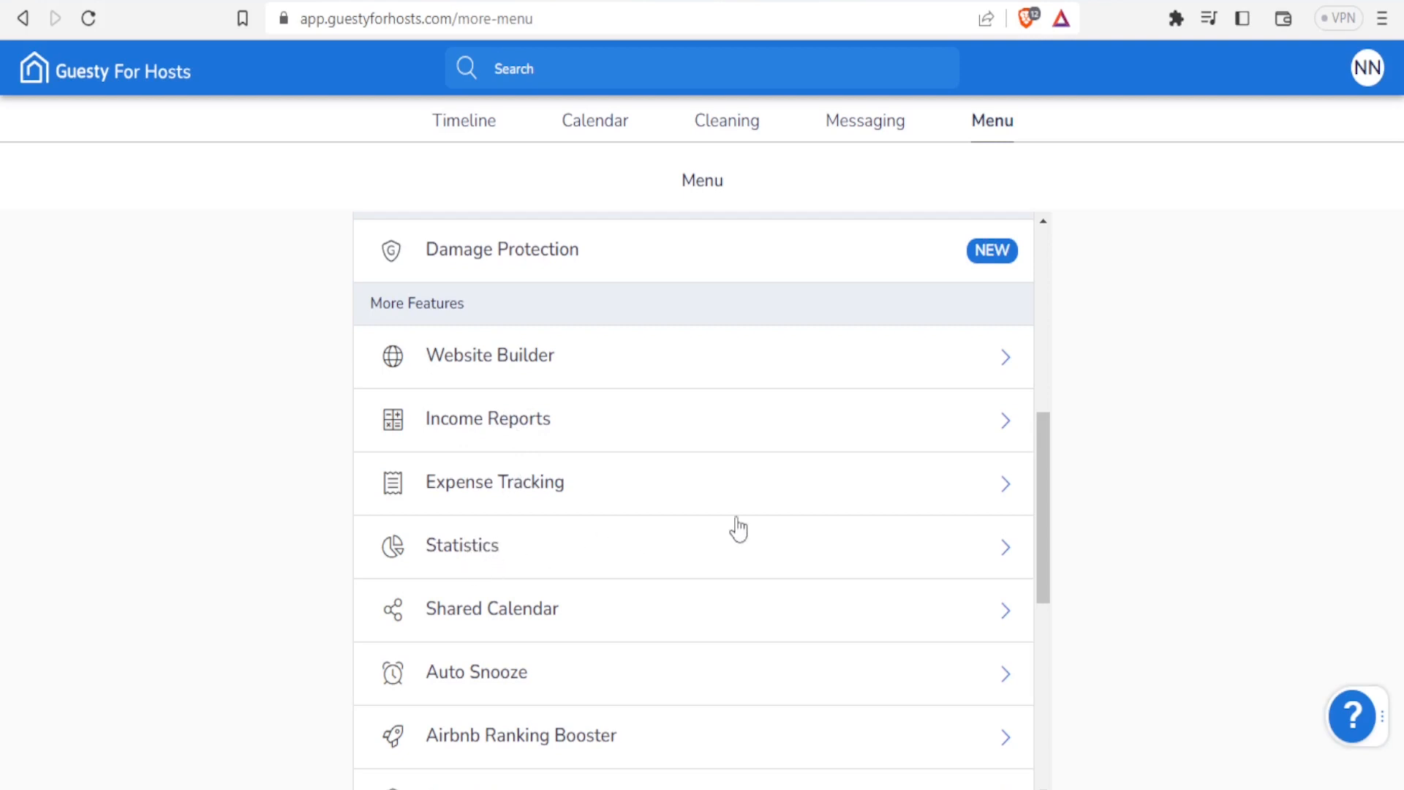
{"action": "scroll", "scroll_direction": "down", "scroll_amount": 3}
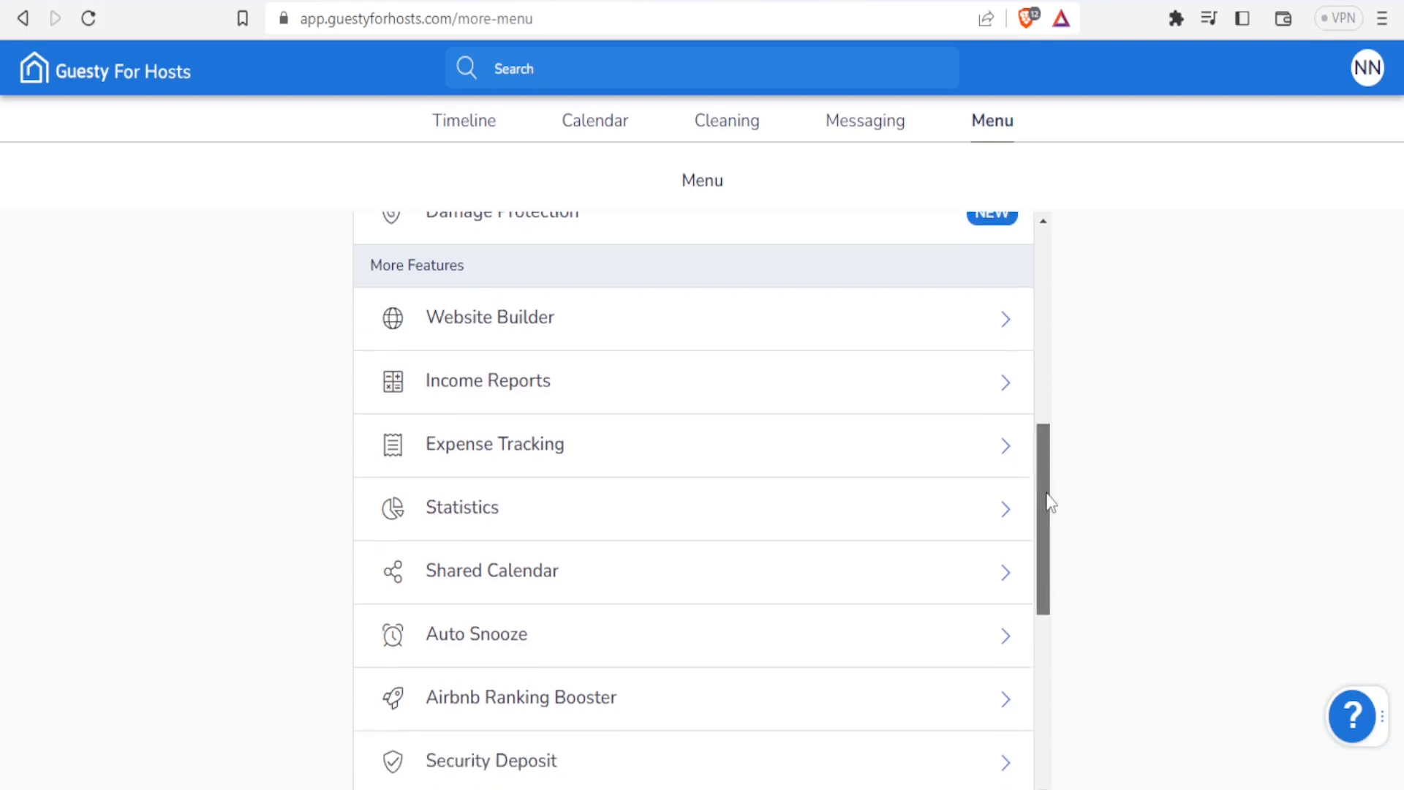
{"action": "scroll", "scroll_direction": "down", "scroll_amount": 3}
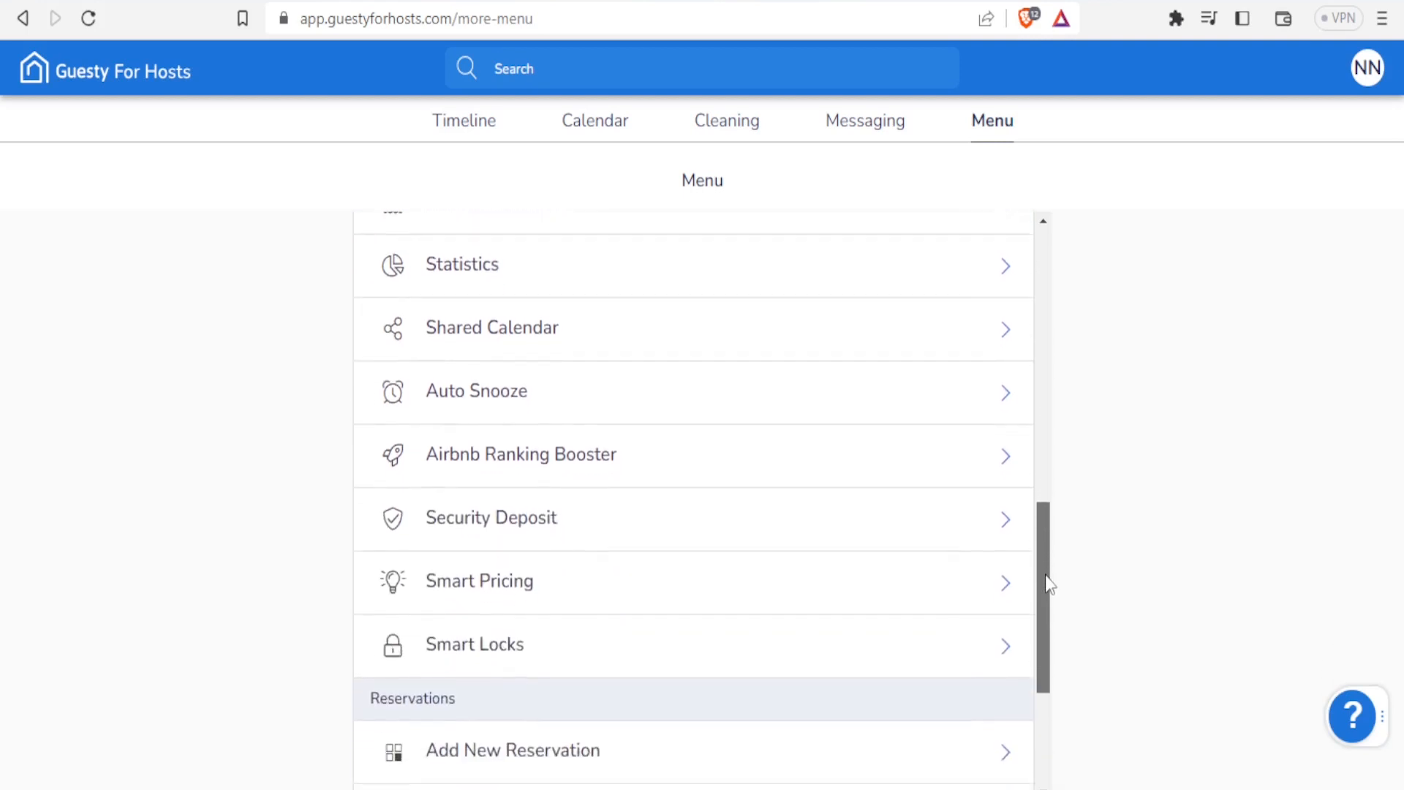
{"action": "scroll", "scroll_direction": "down", "scroll_amount": 3}
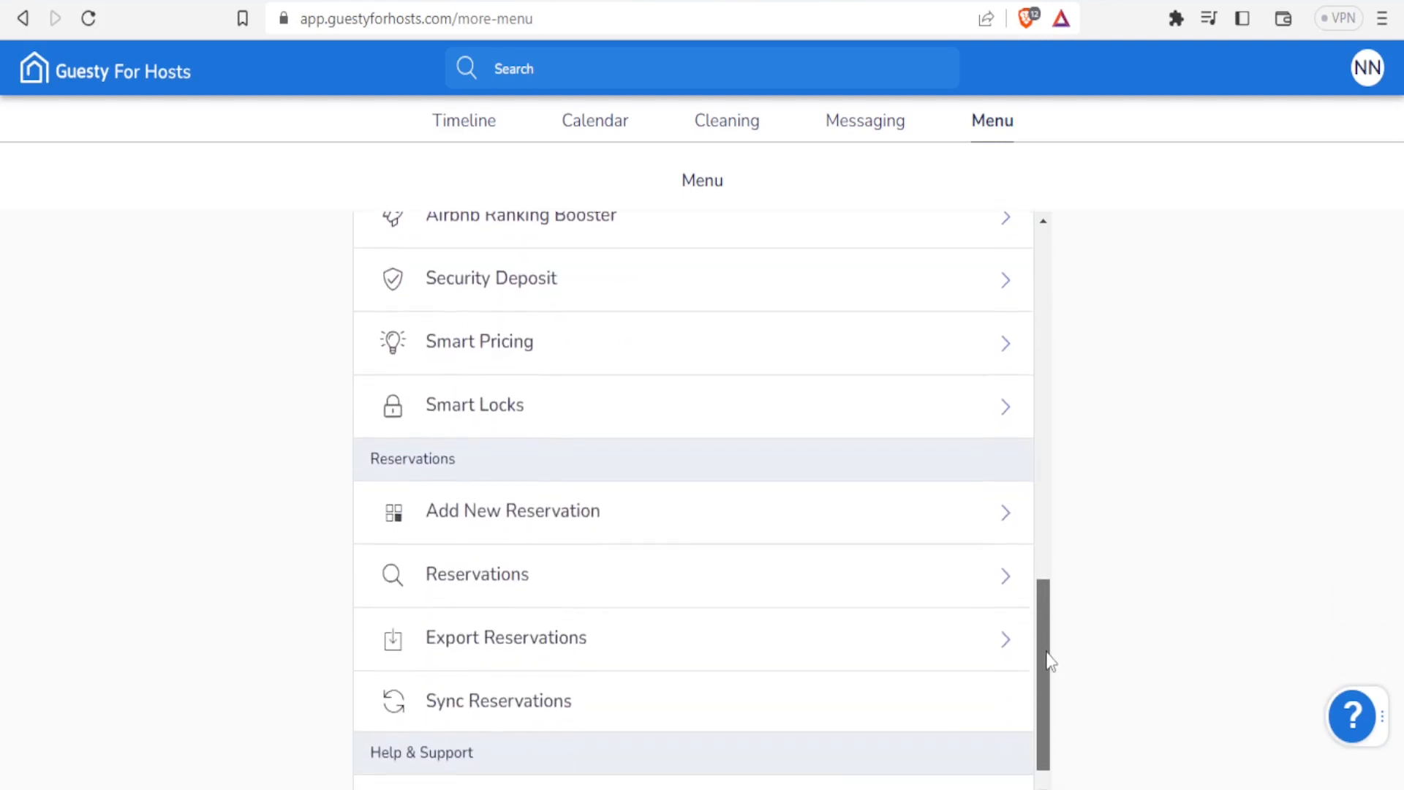
{"action": "scroll", "scroll_direction": "down", "scroll_amount": 3}
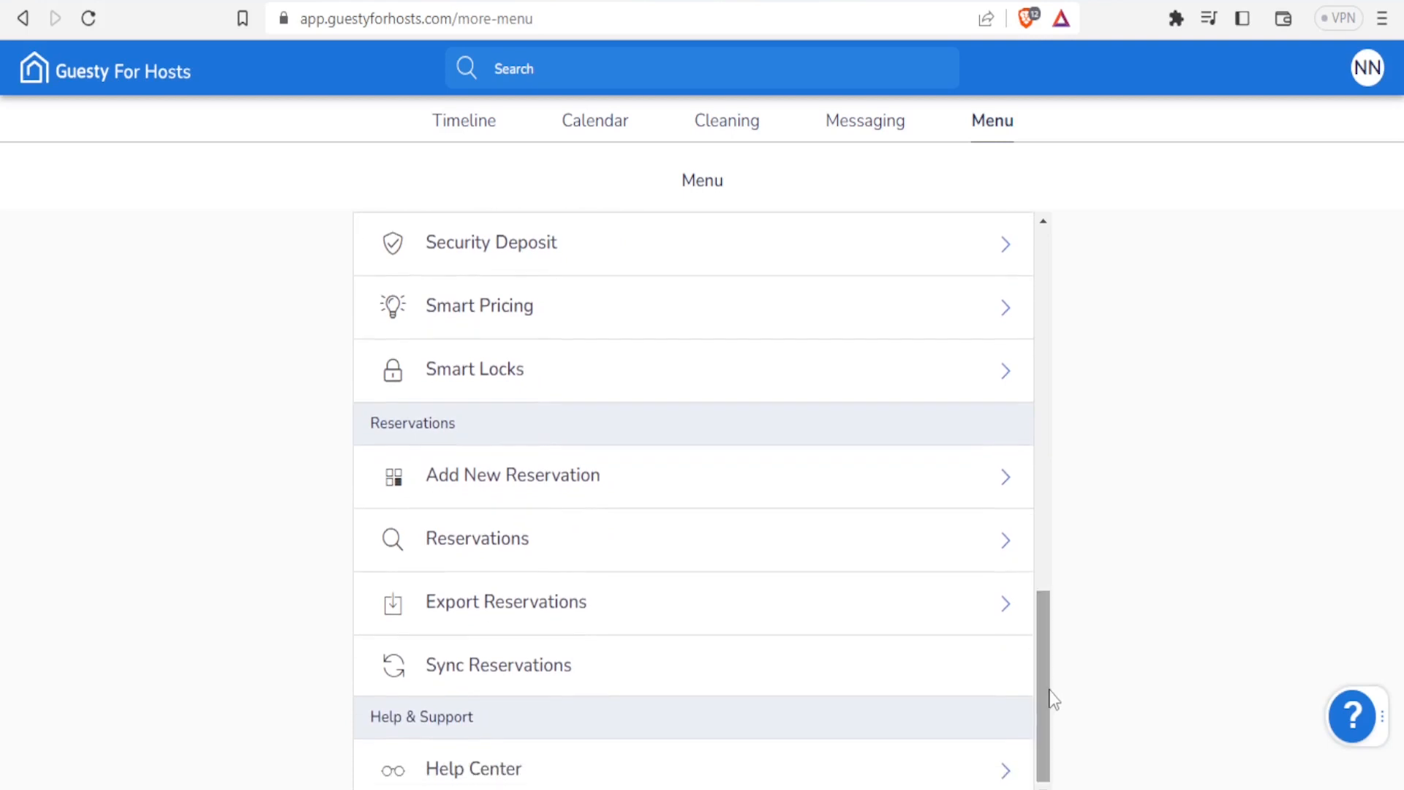